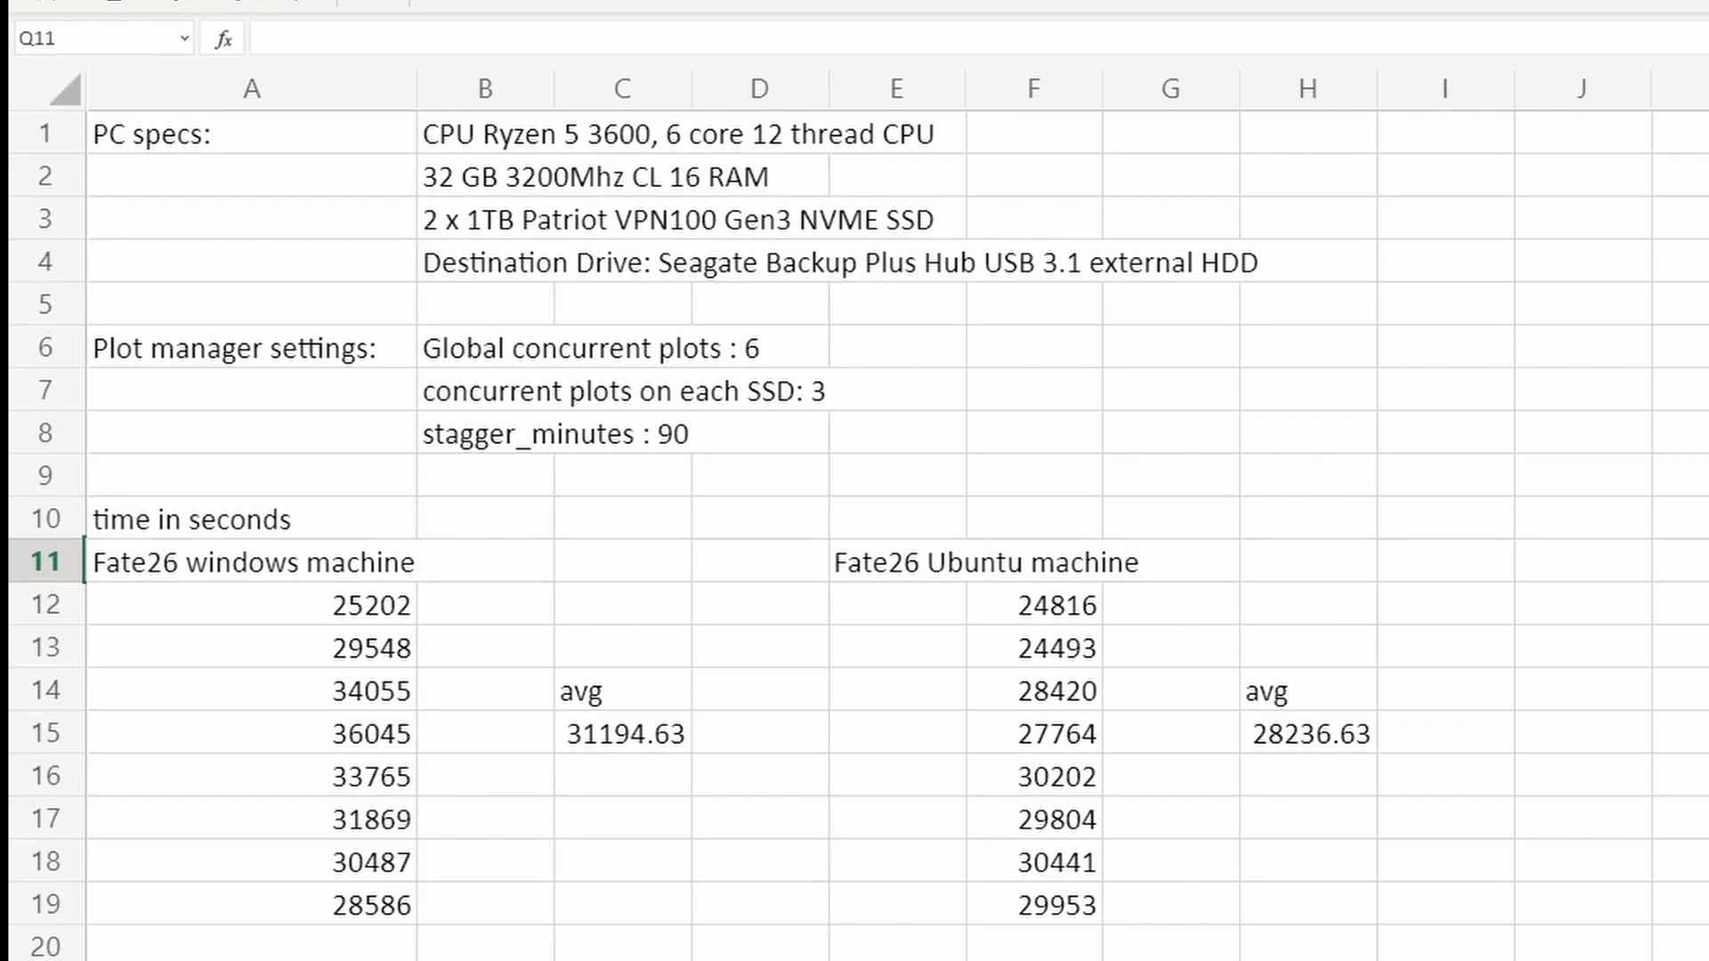
mouse_move(782, 358)
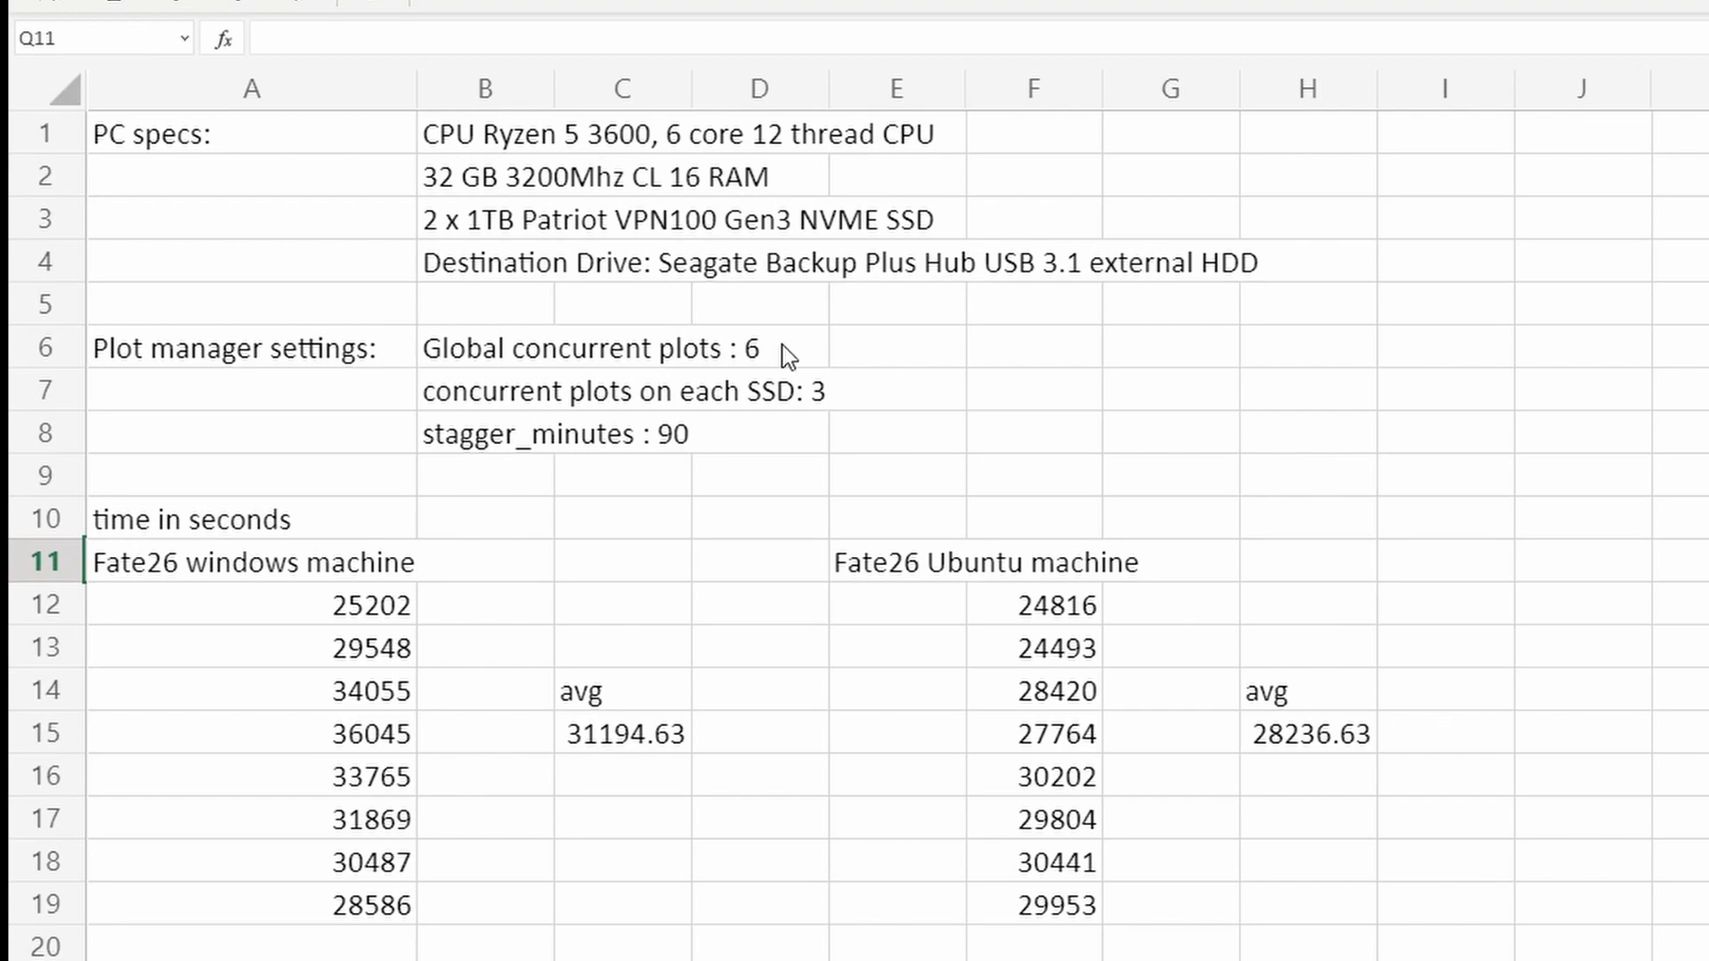
Note Windows plot times 34055 and 29548, then open the first log in .chia\mainnet\log
click(251, 689)
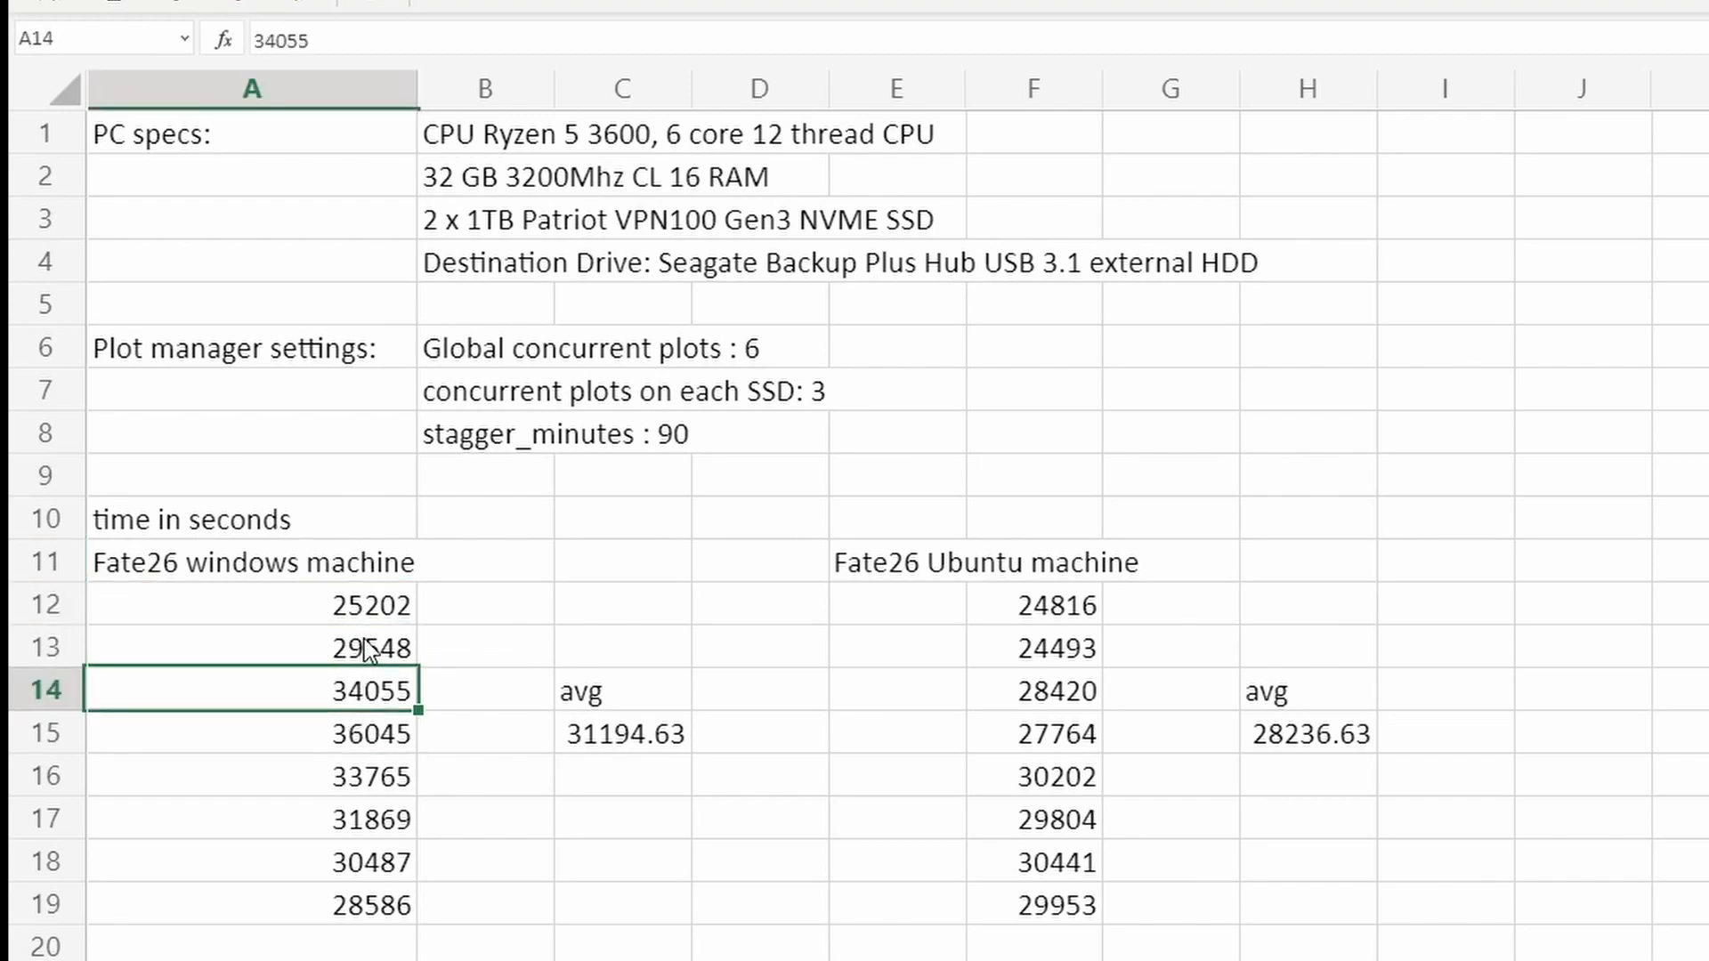
click(251, 646)
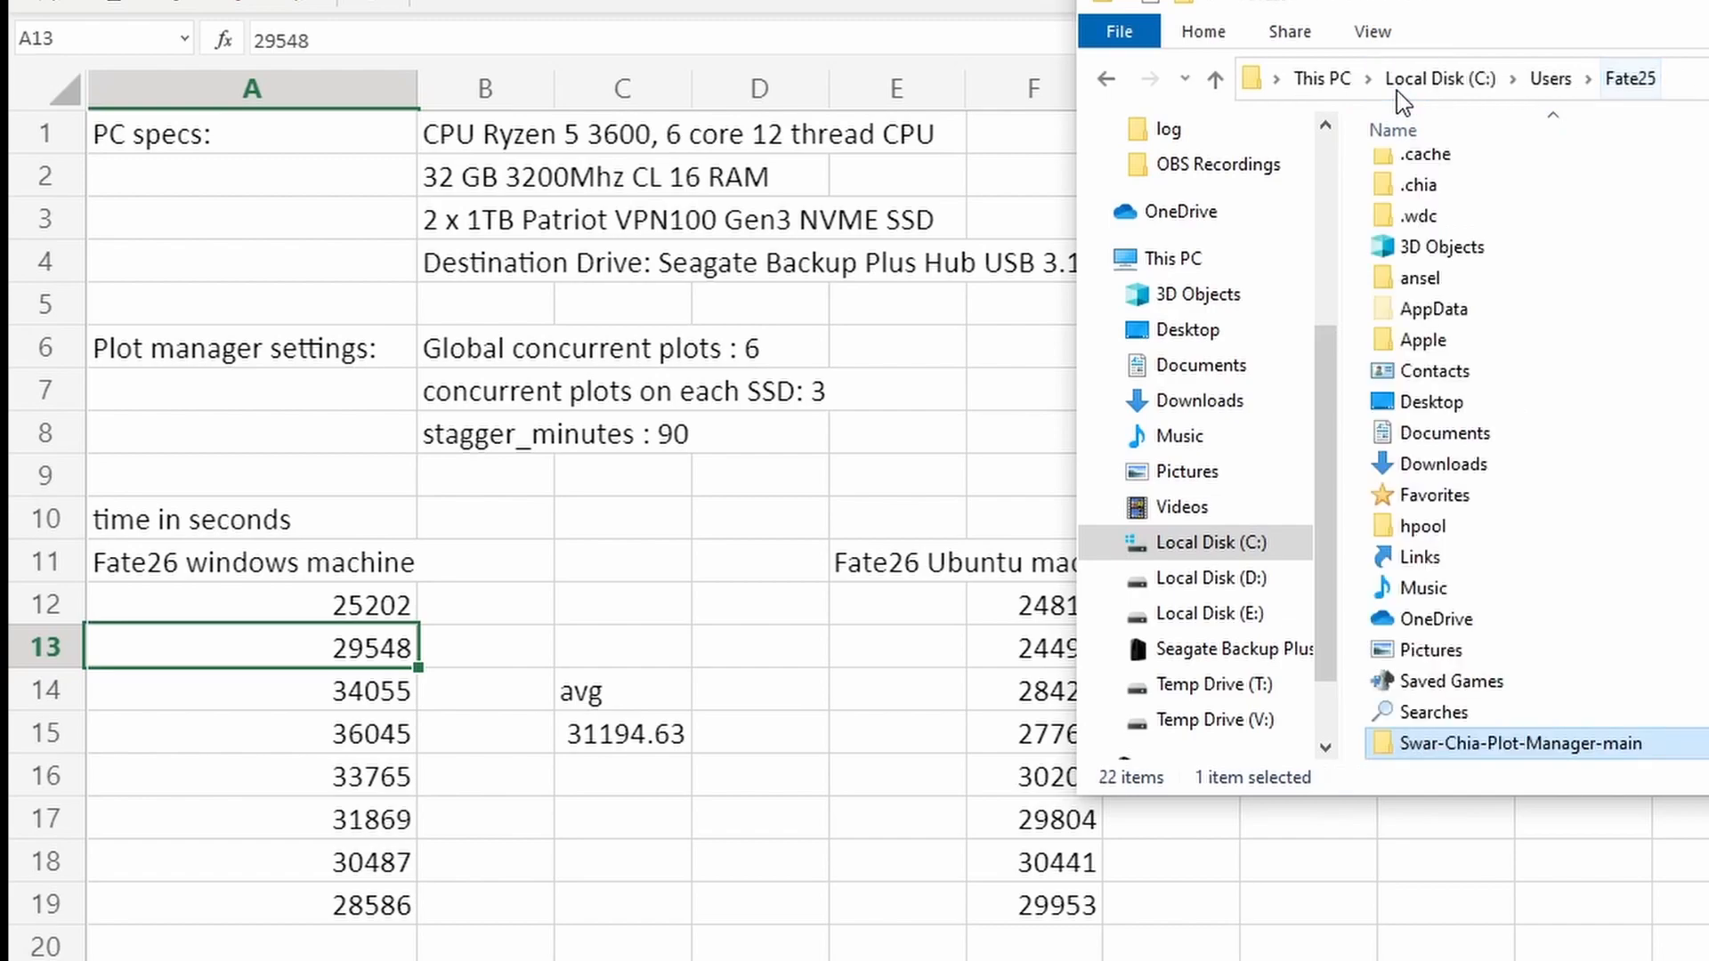
double_click(1424, 184)
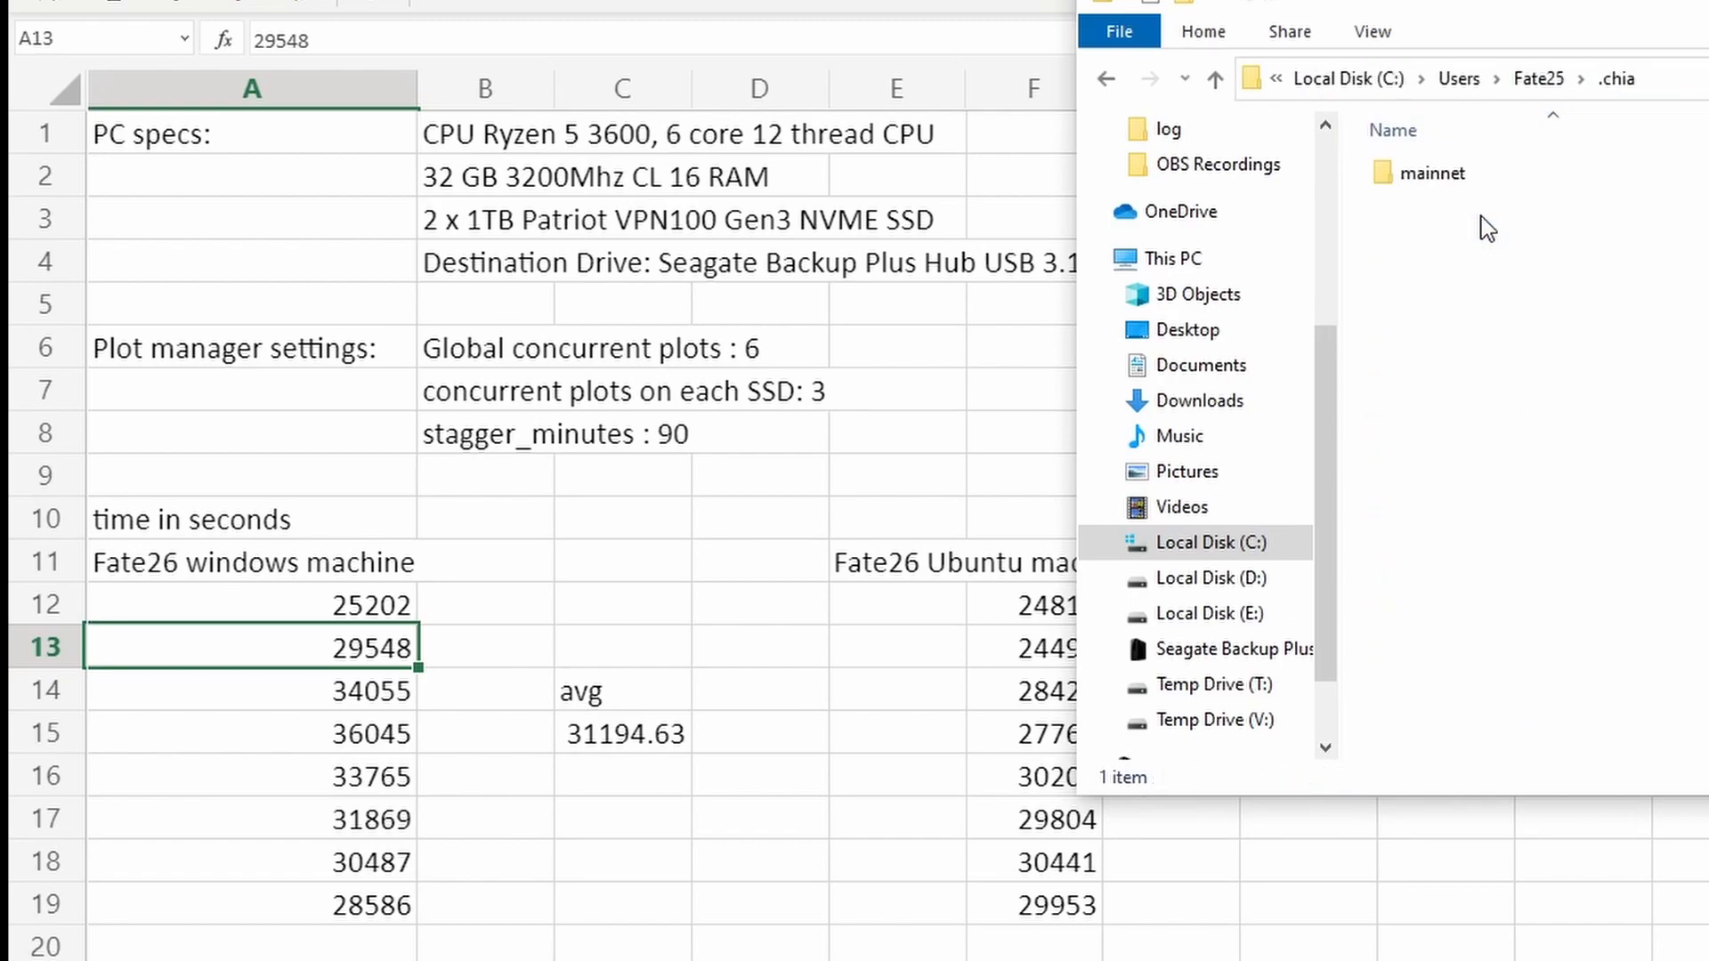
double_click(1432, 172)
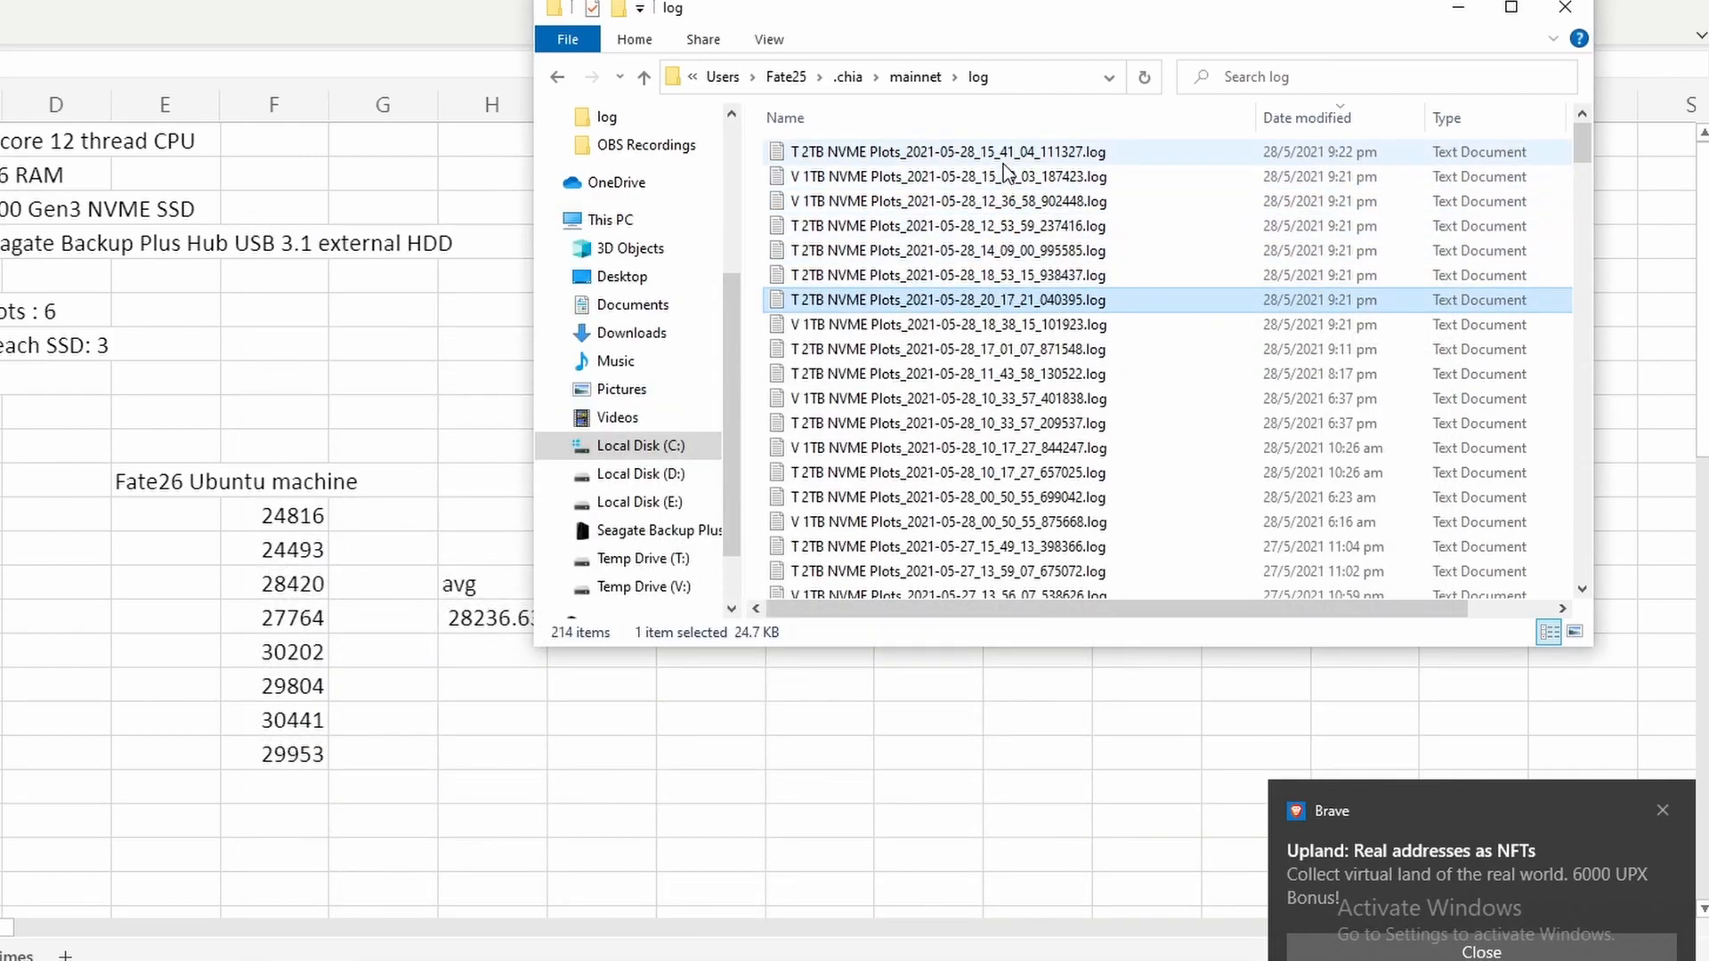
double_click(943, 152)
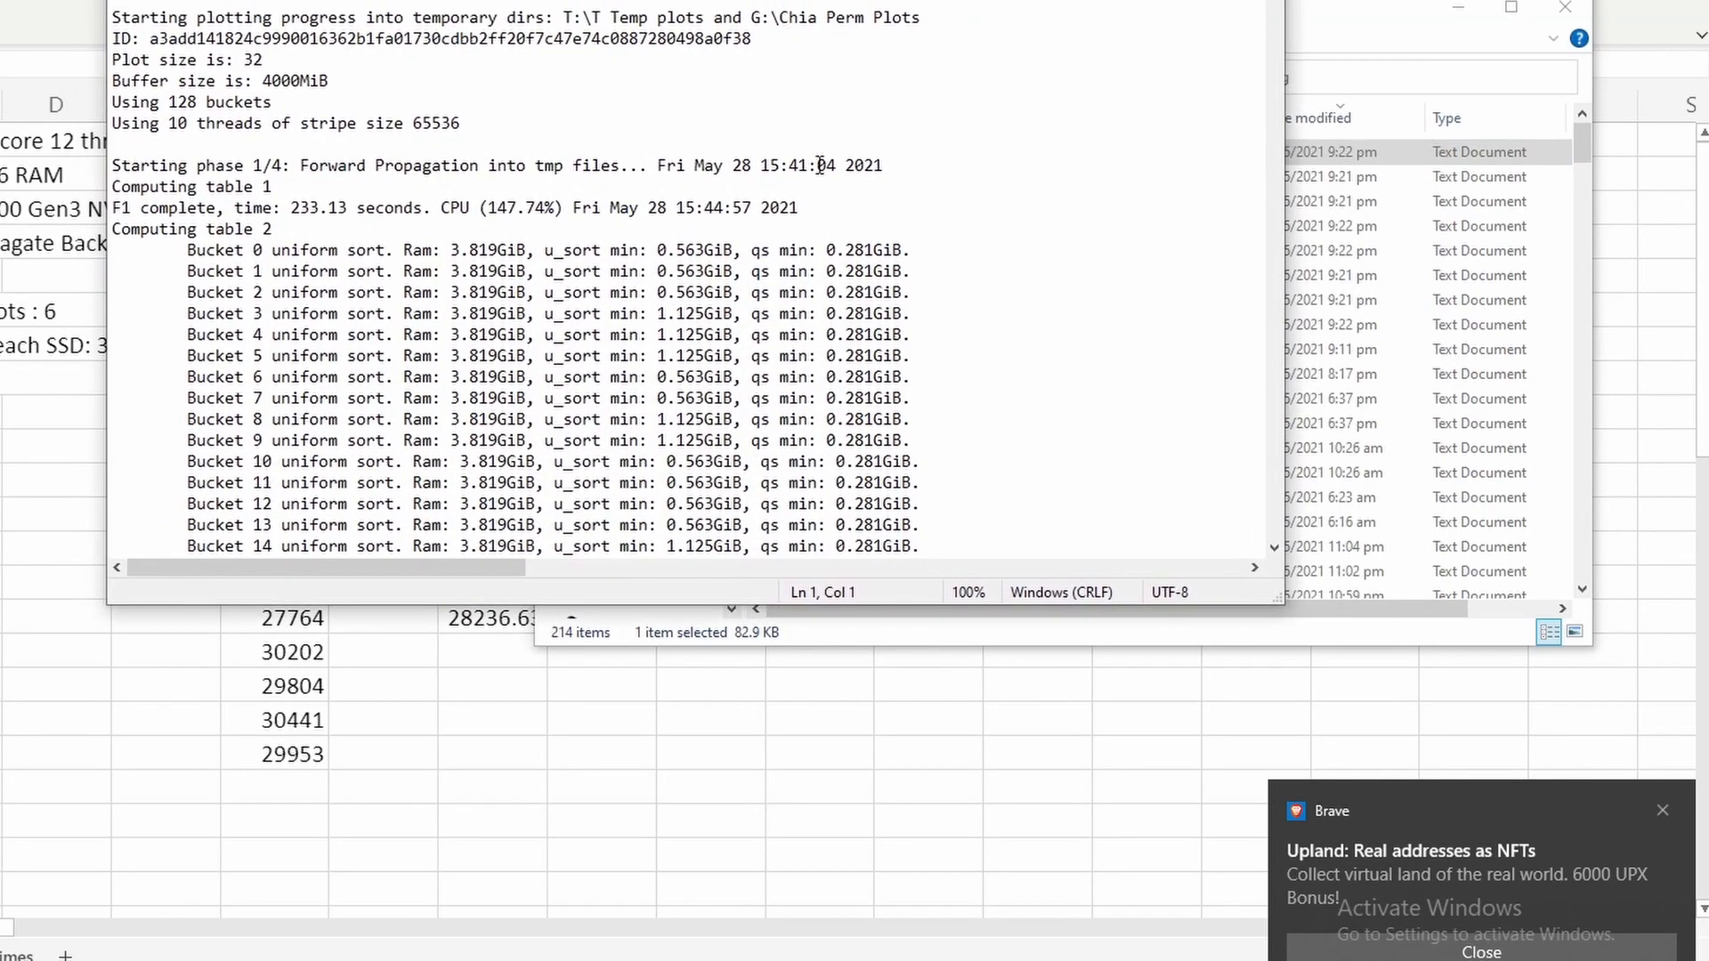
Maximize Notepad and scroll through the 15:41 plotting log
click(635, 278)
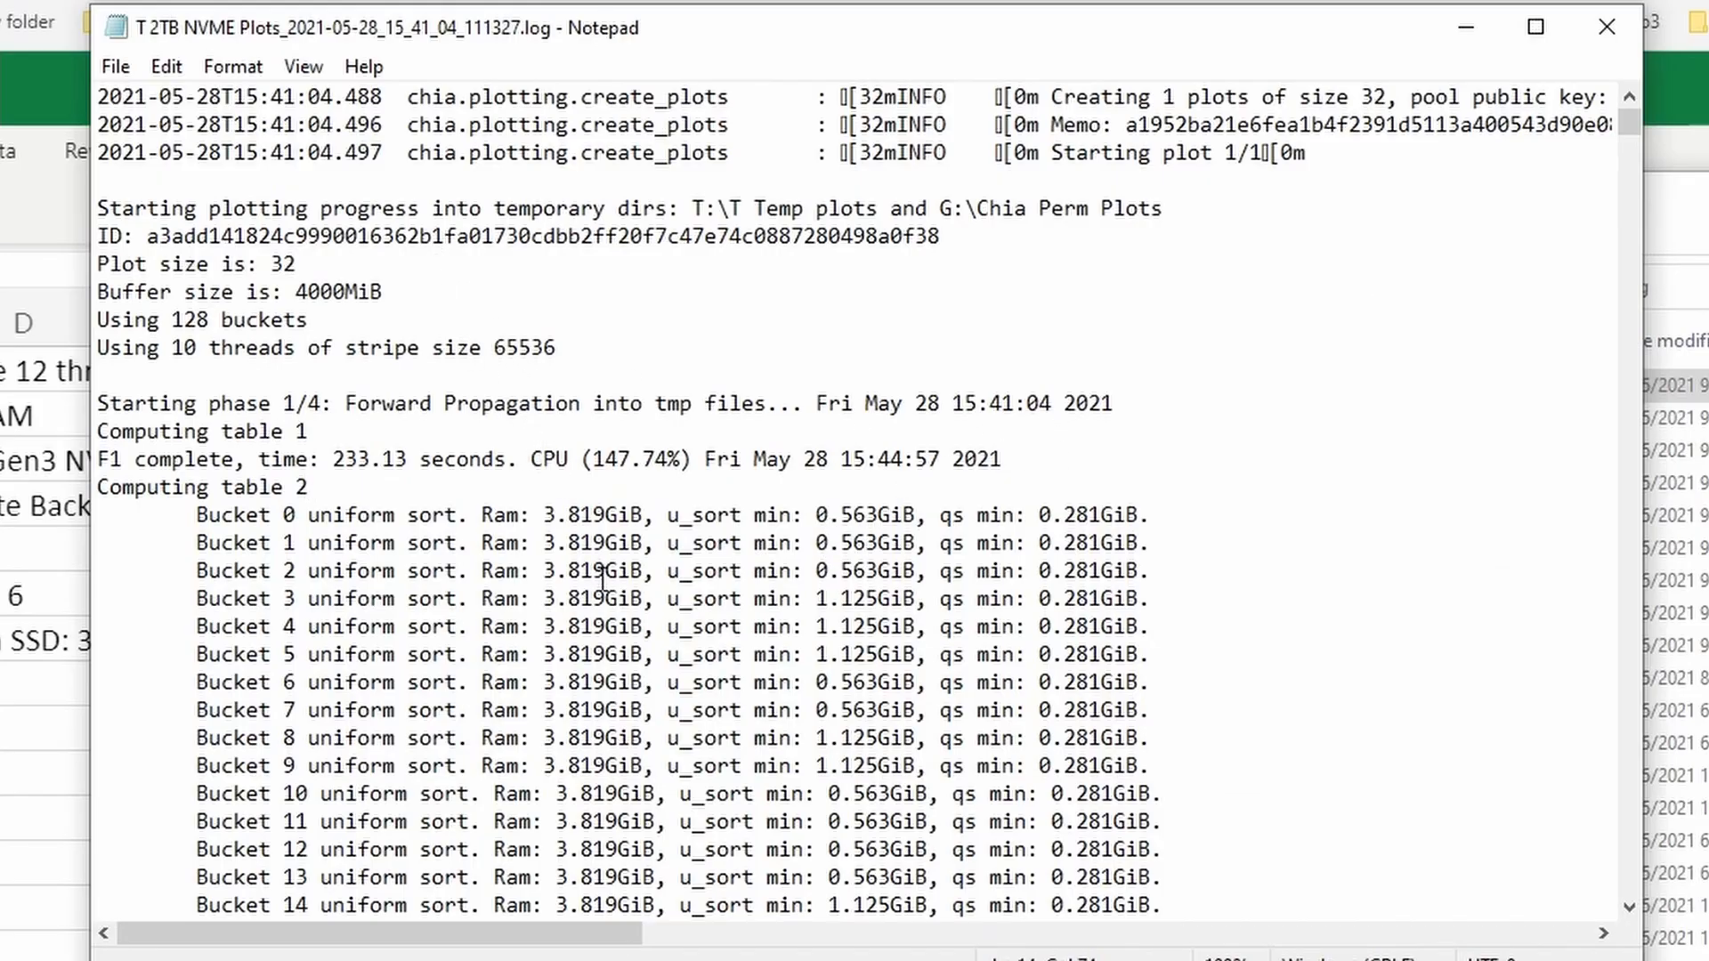
scroll(down, 3)
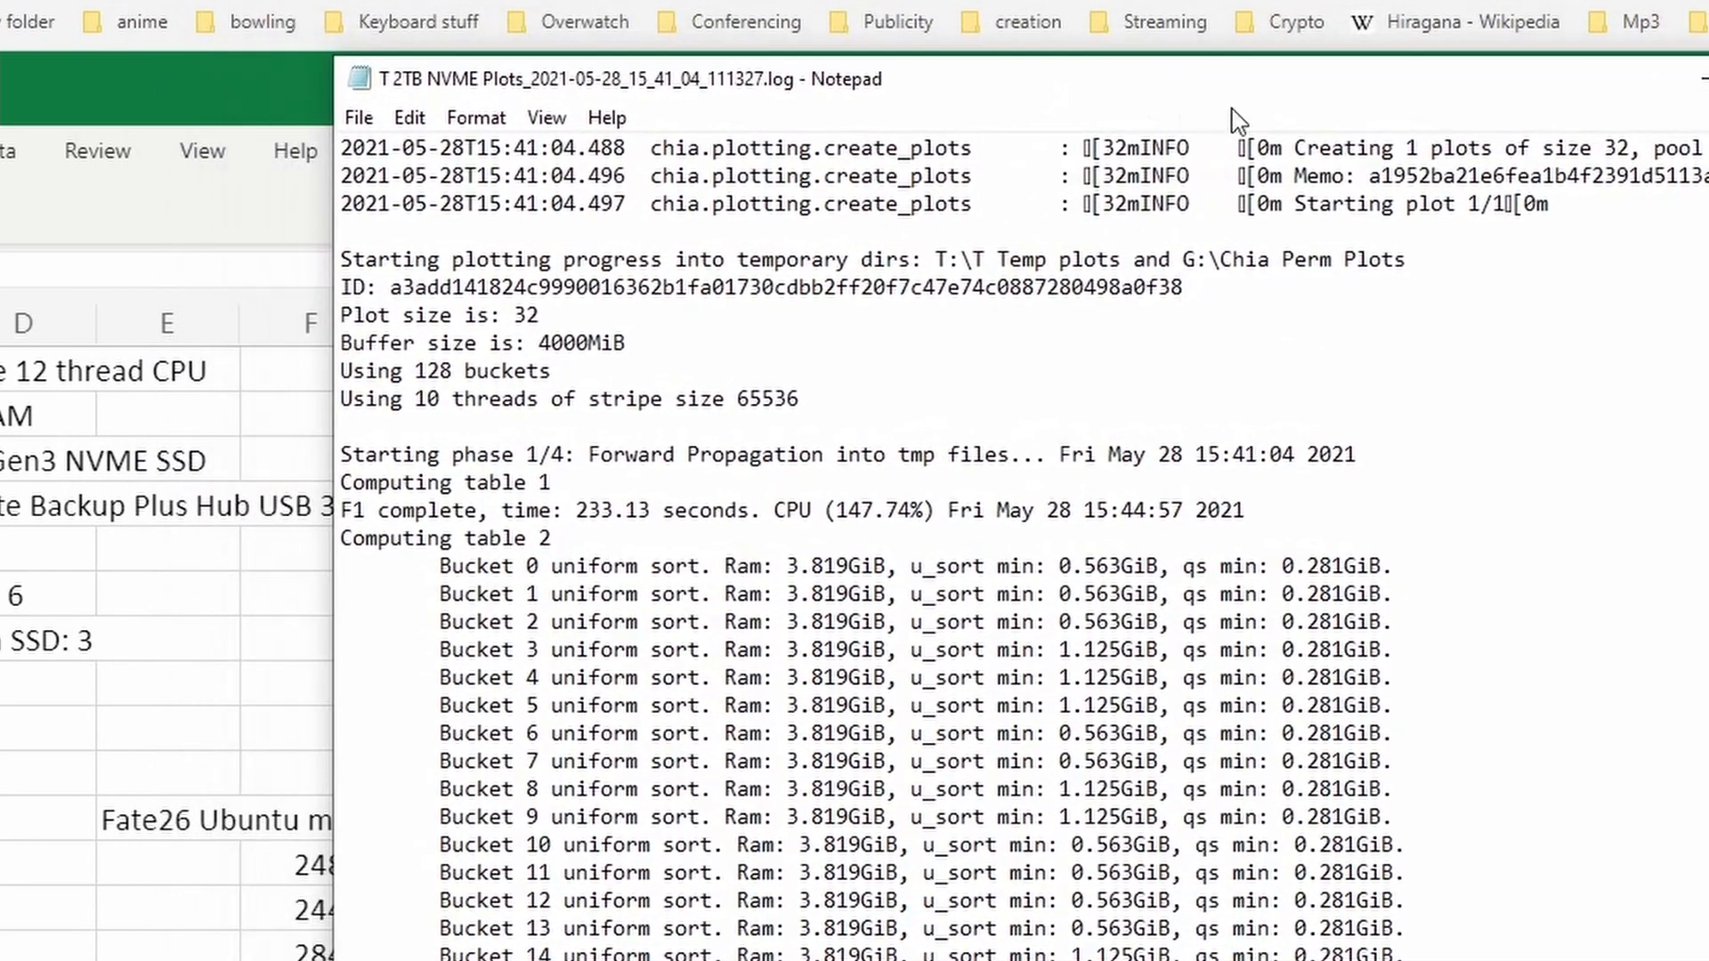
scroll(down, 3)
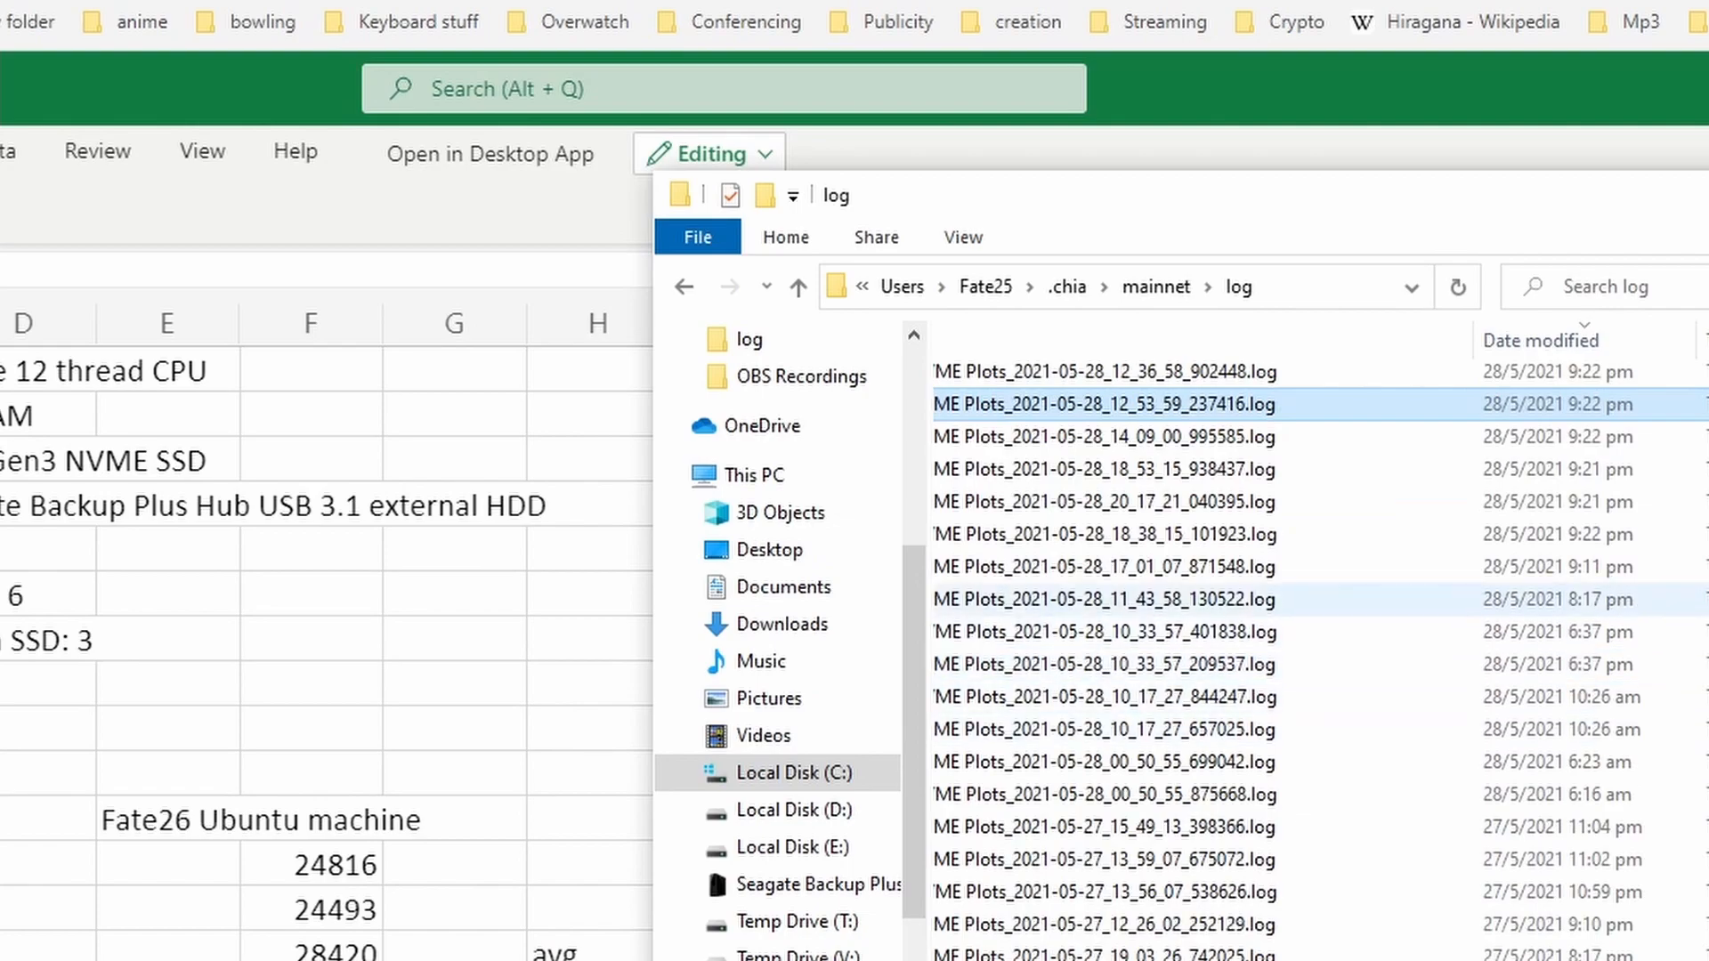
Open the 11:43 plot log, scroll to its end, and select the 30799.943-second total time
double_click(1102, 598)
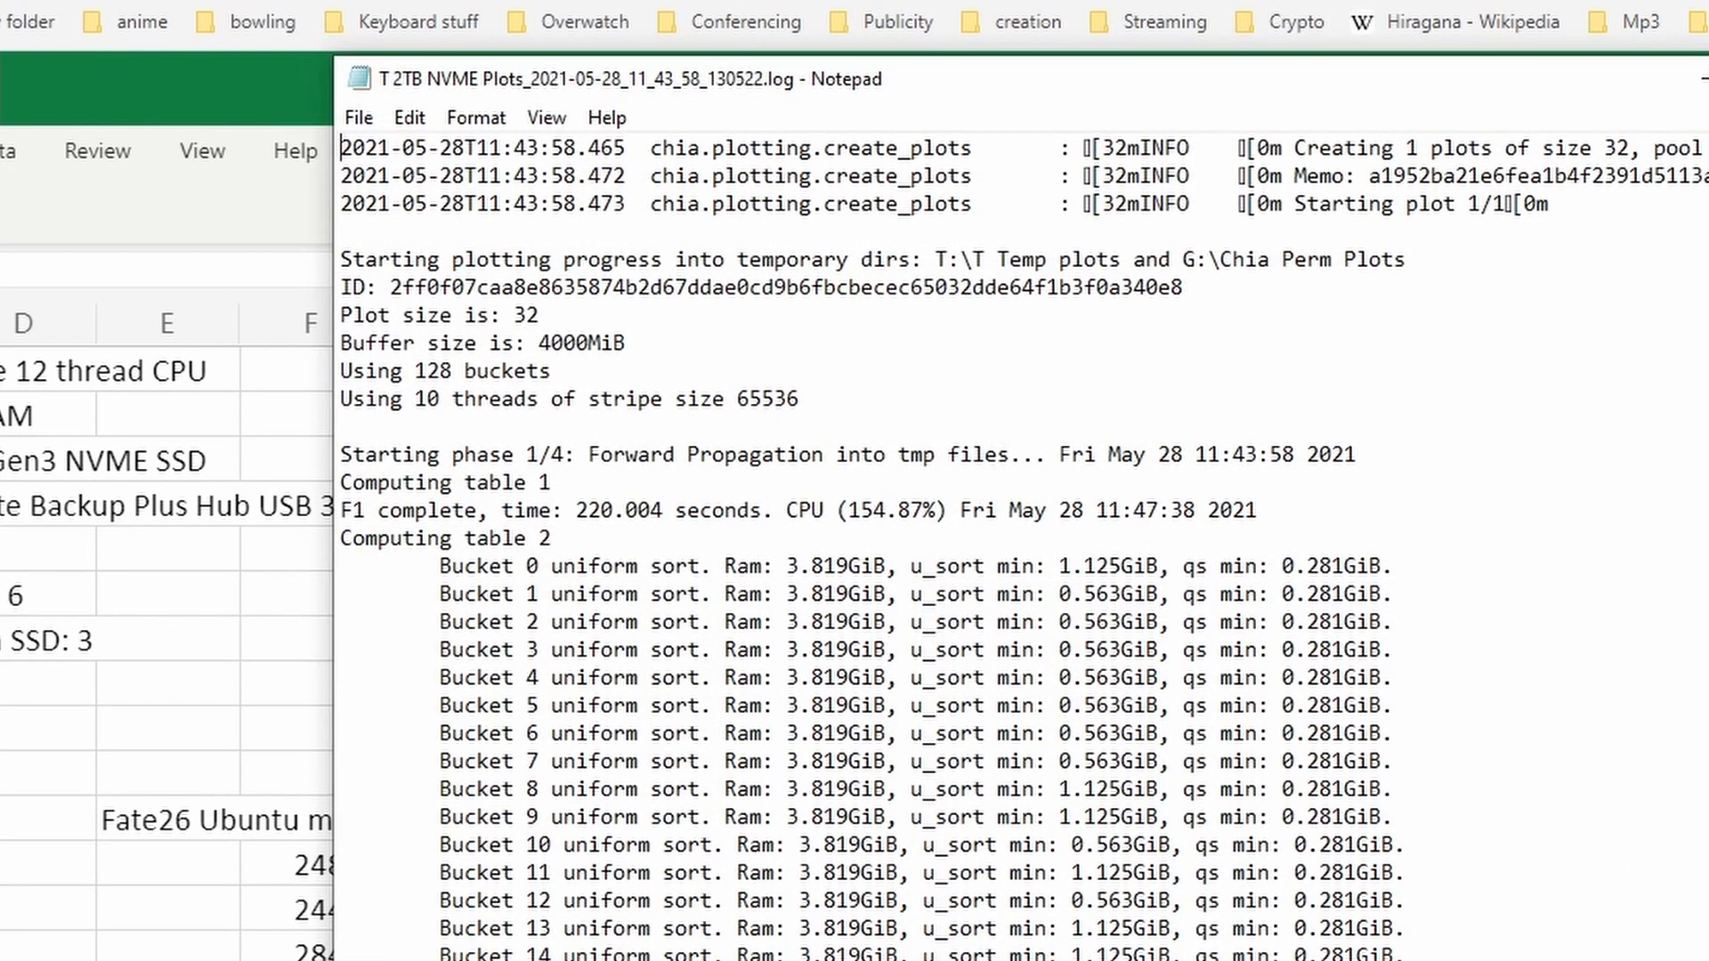
scroll(down, 3)
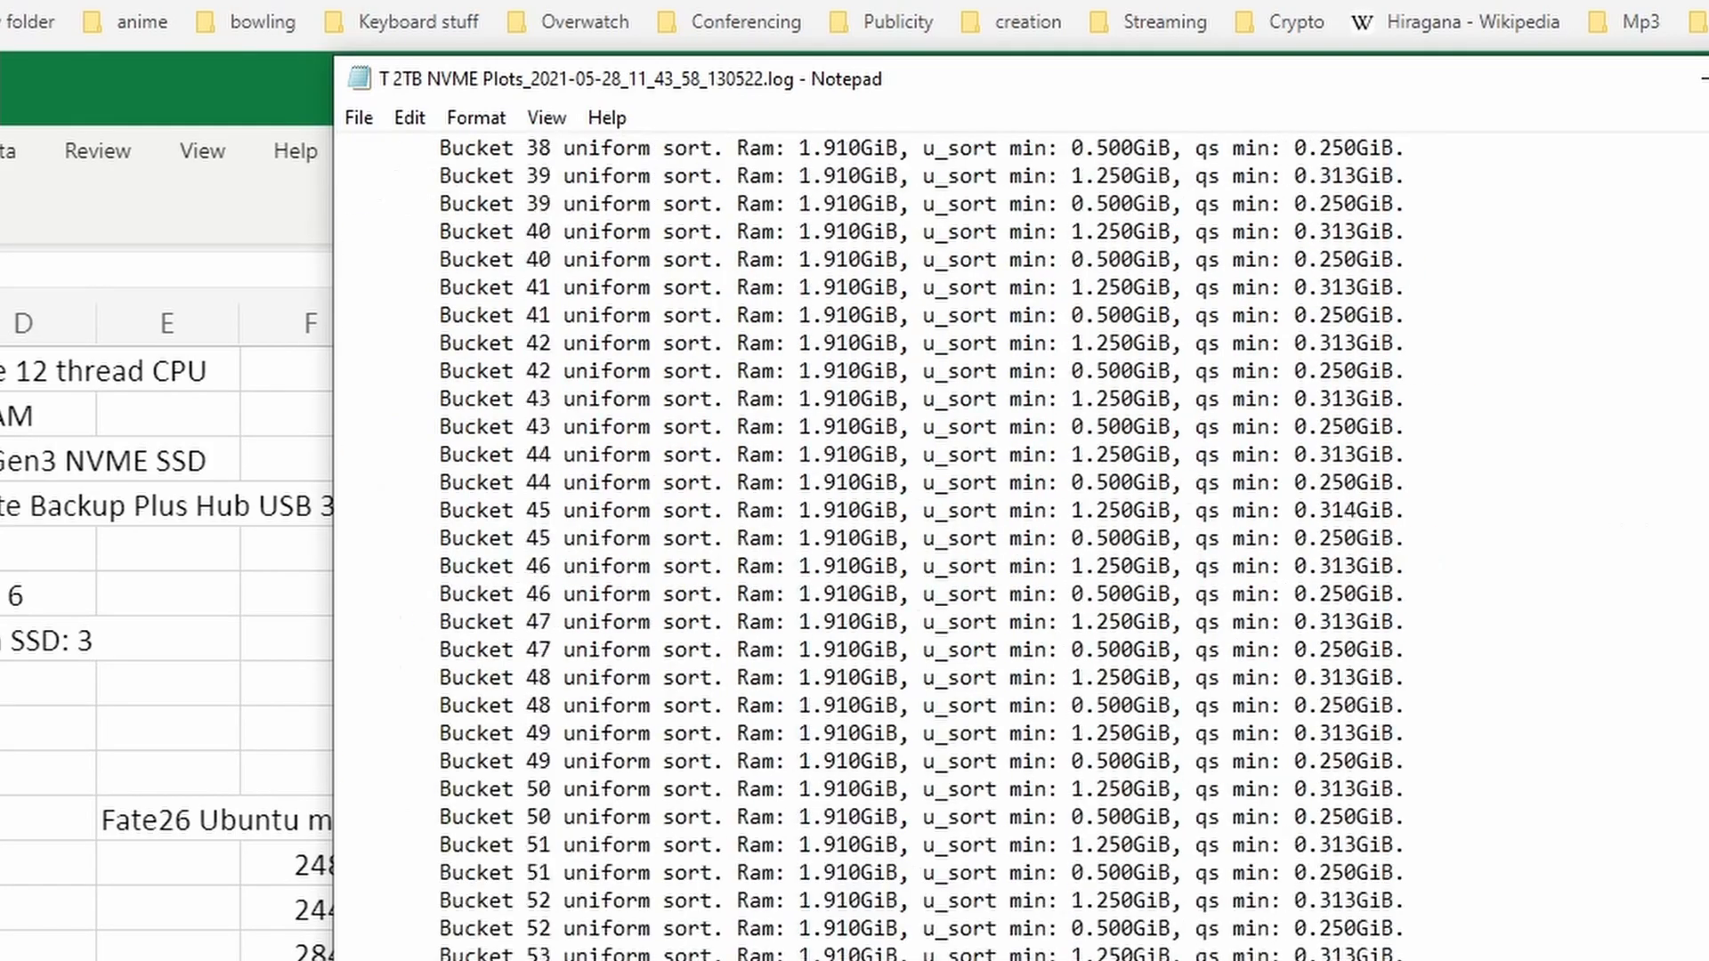
scroll(down, 3)
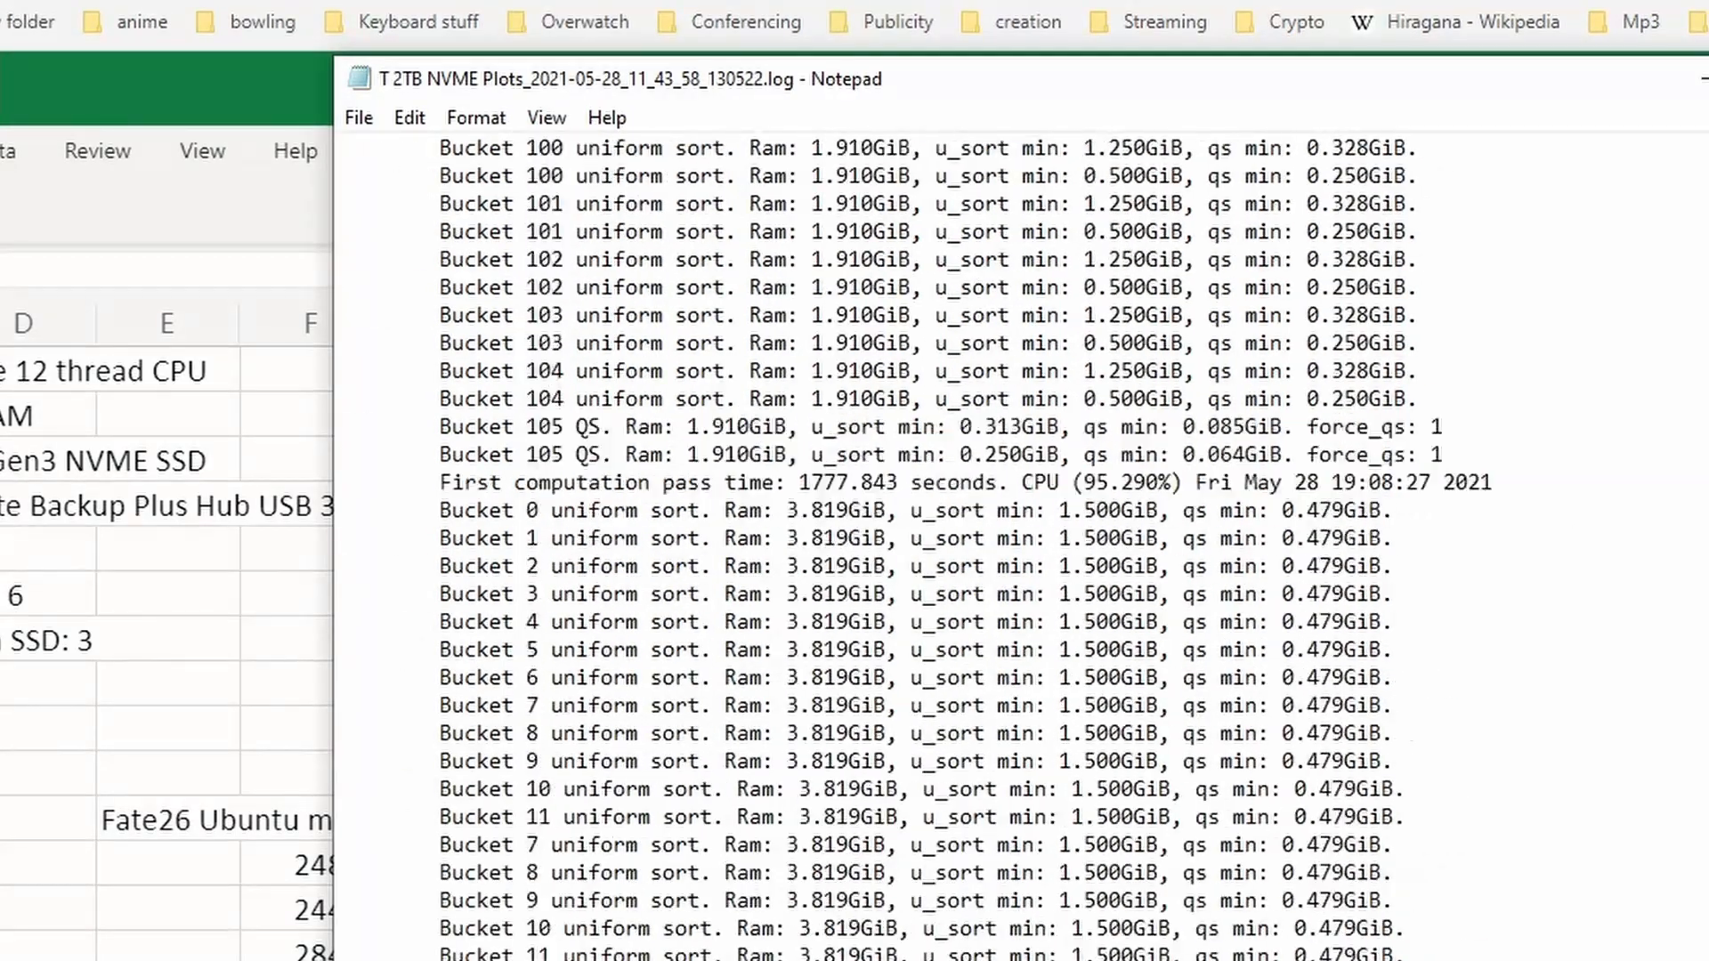
scroll(down, 3)
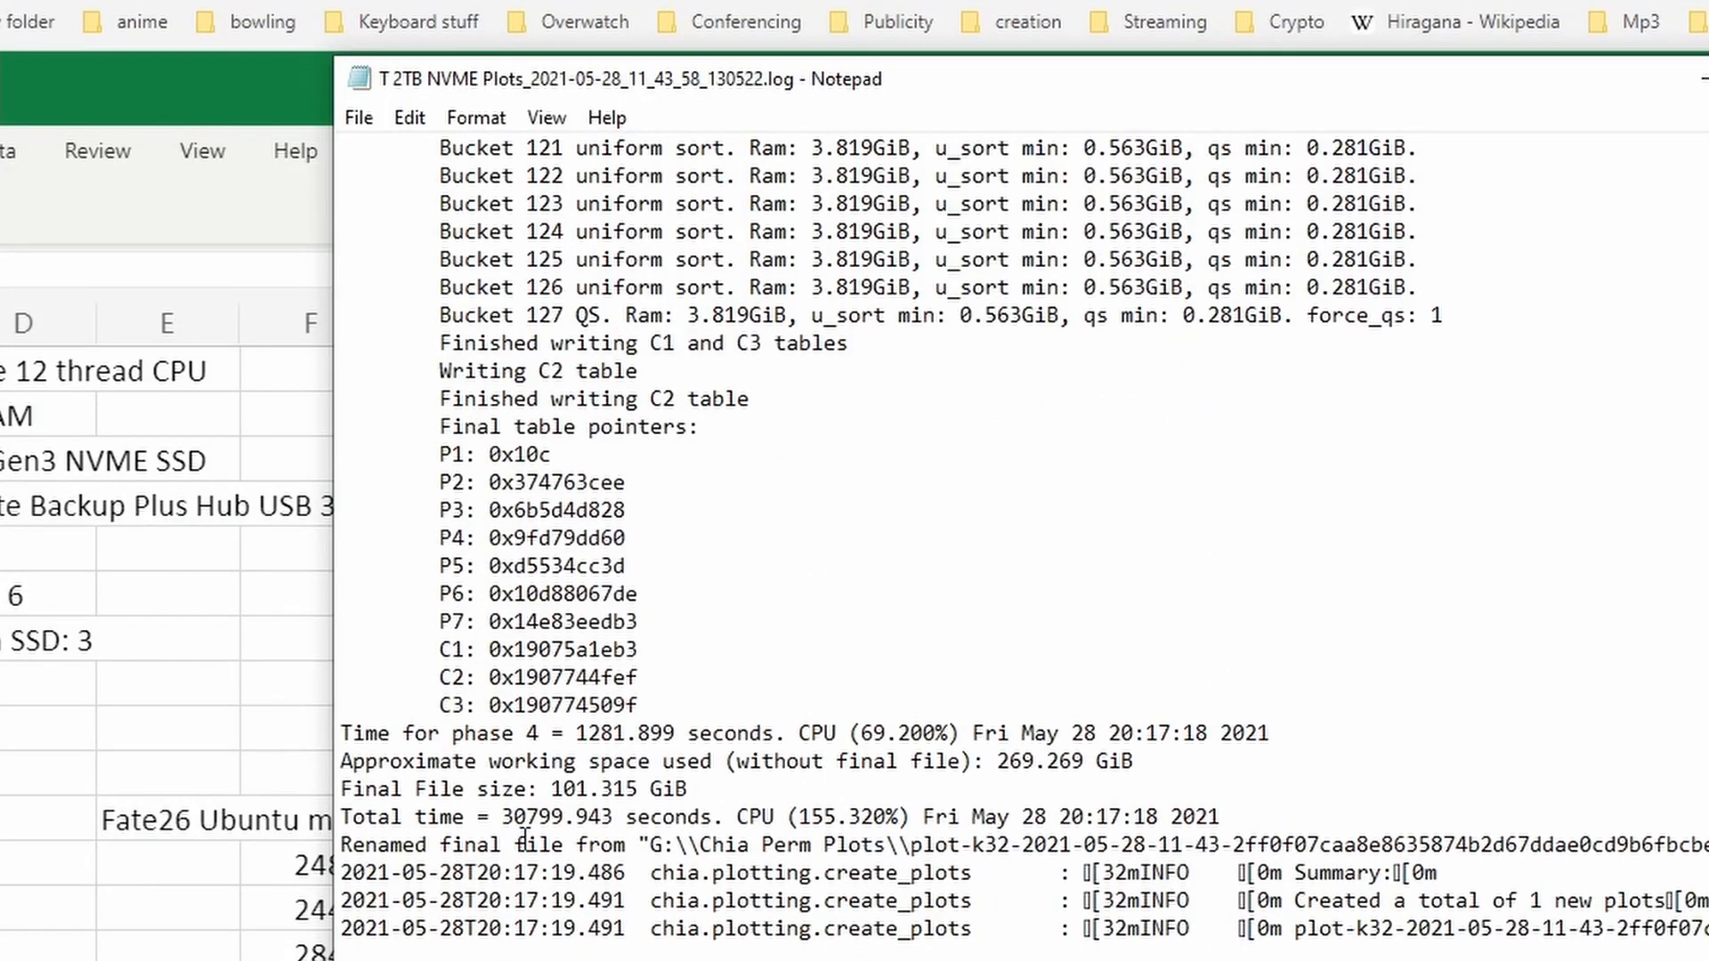
double_click(555, 816)
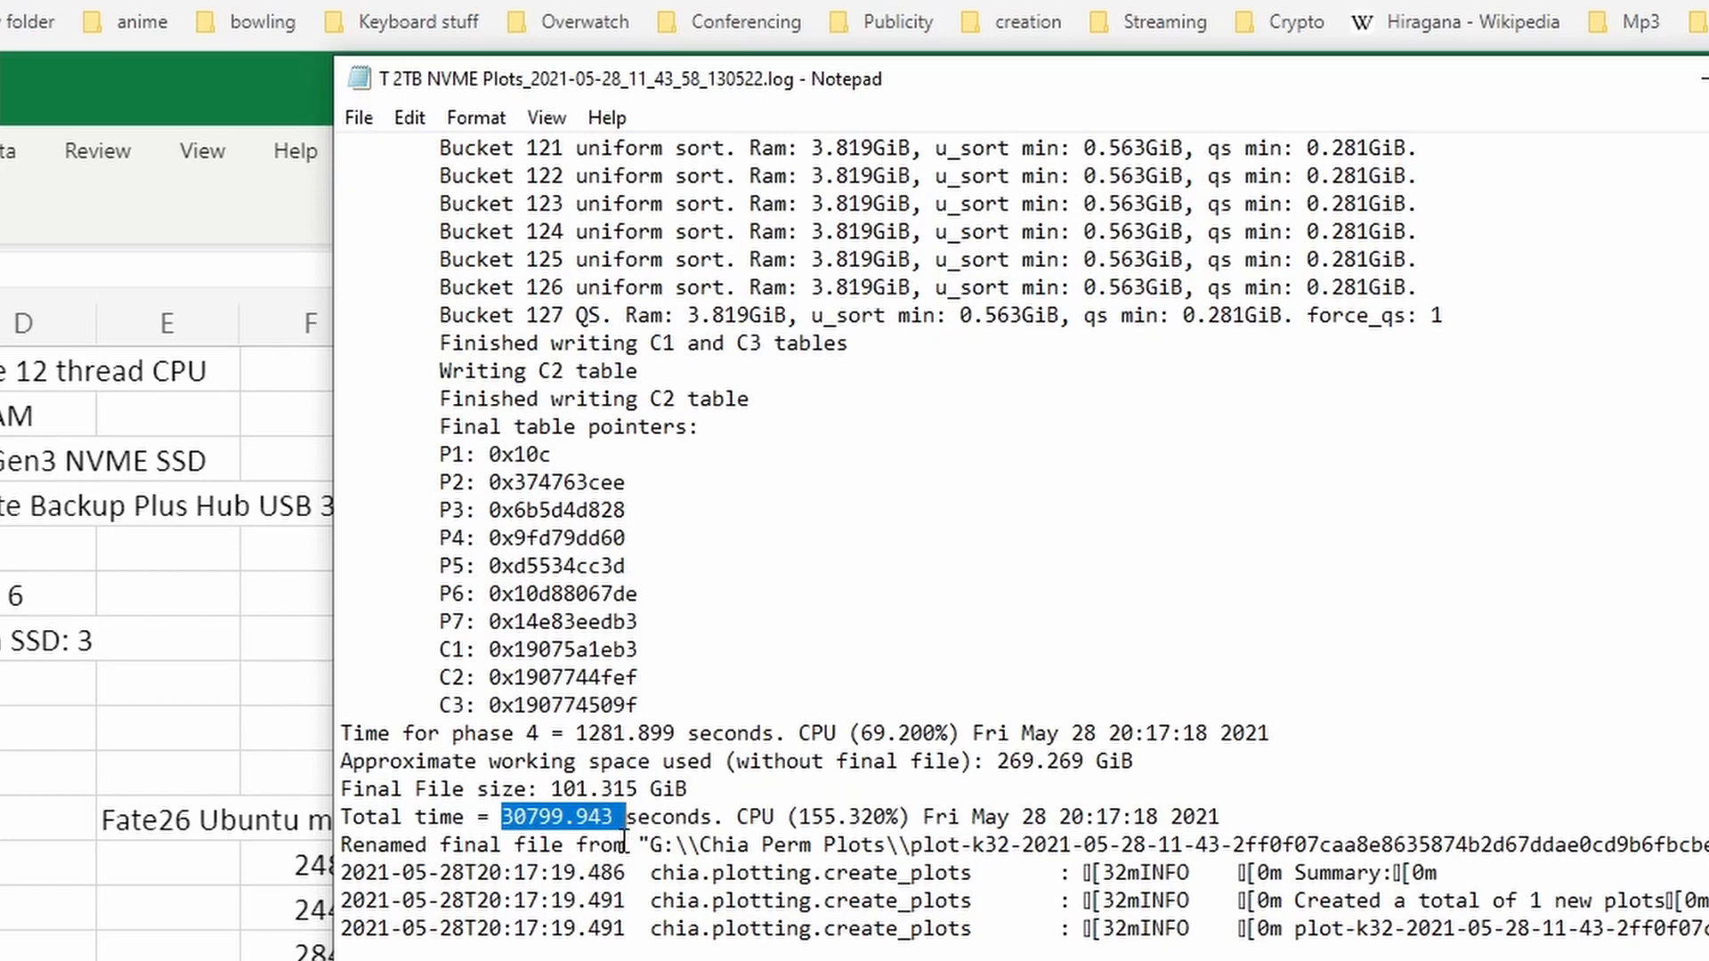
mouse_move(327, 918)
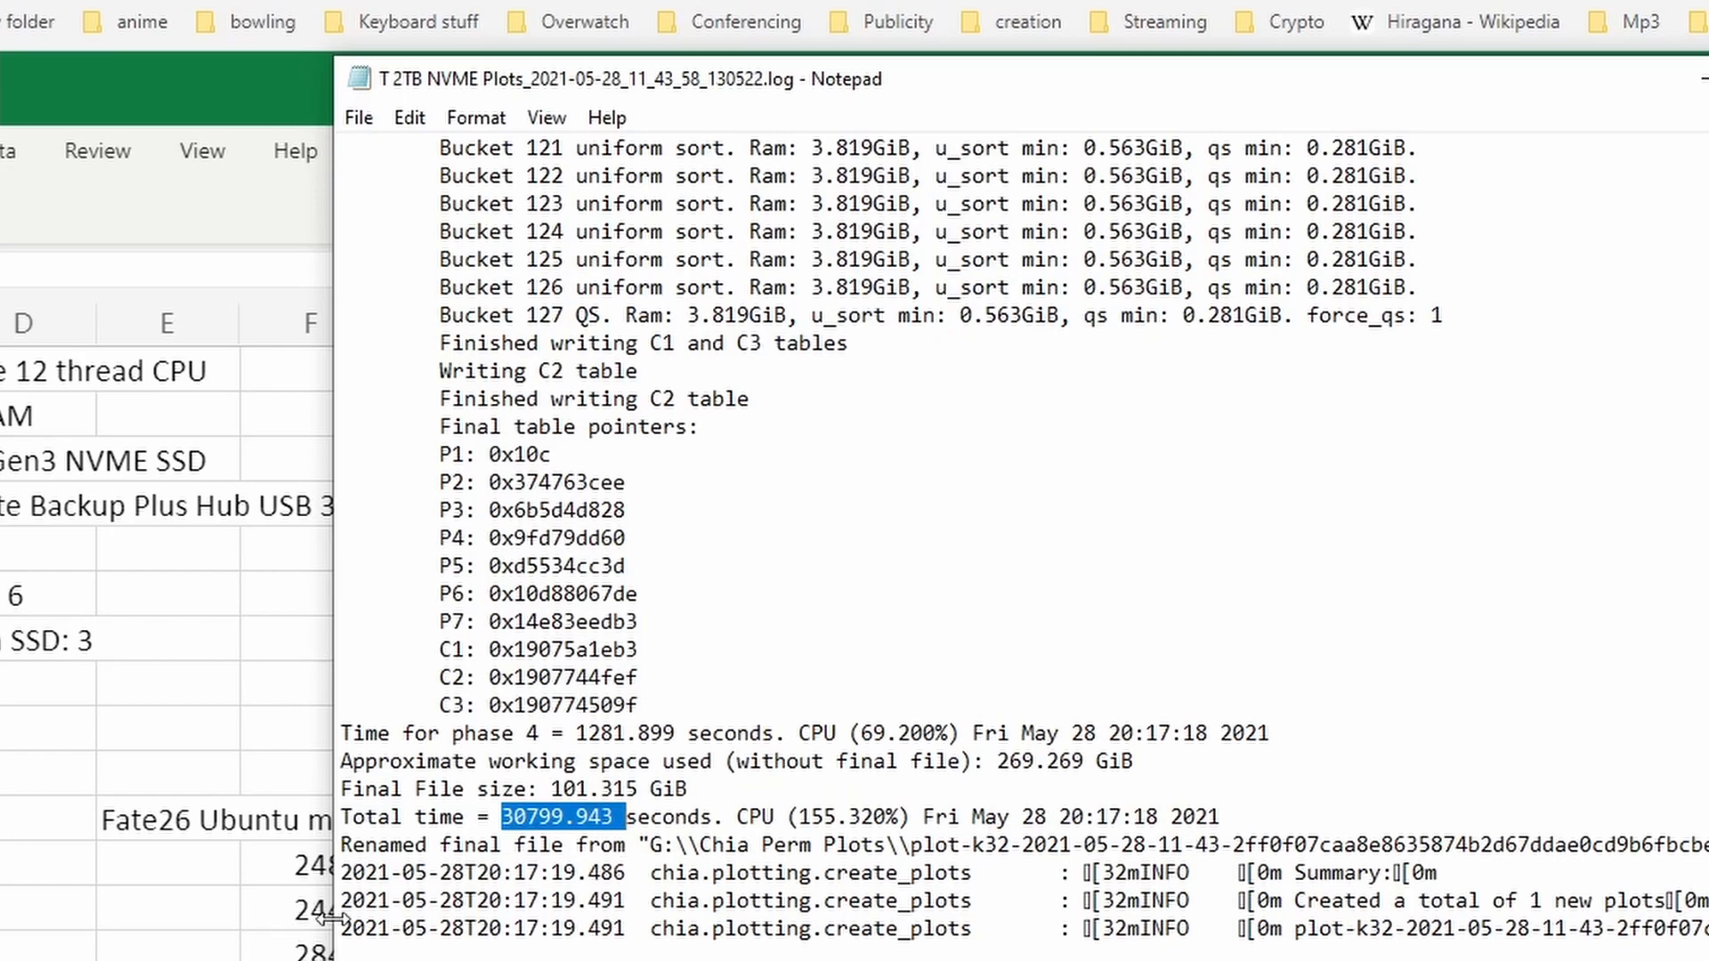
mouse_move(550, 828)
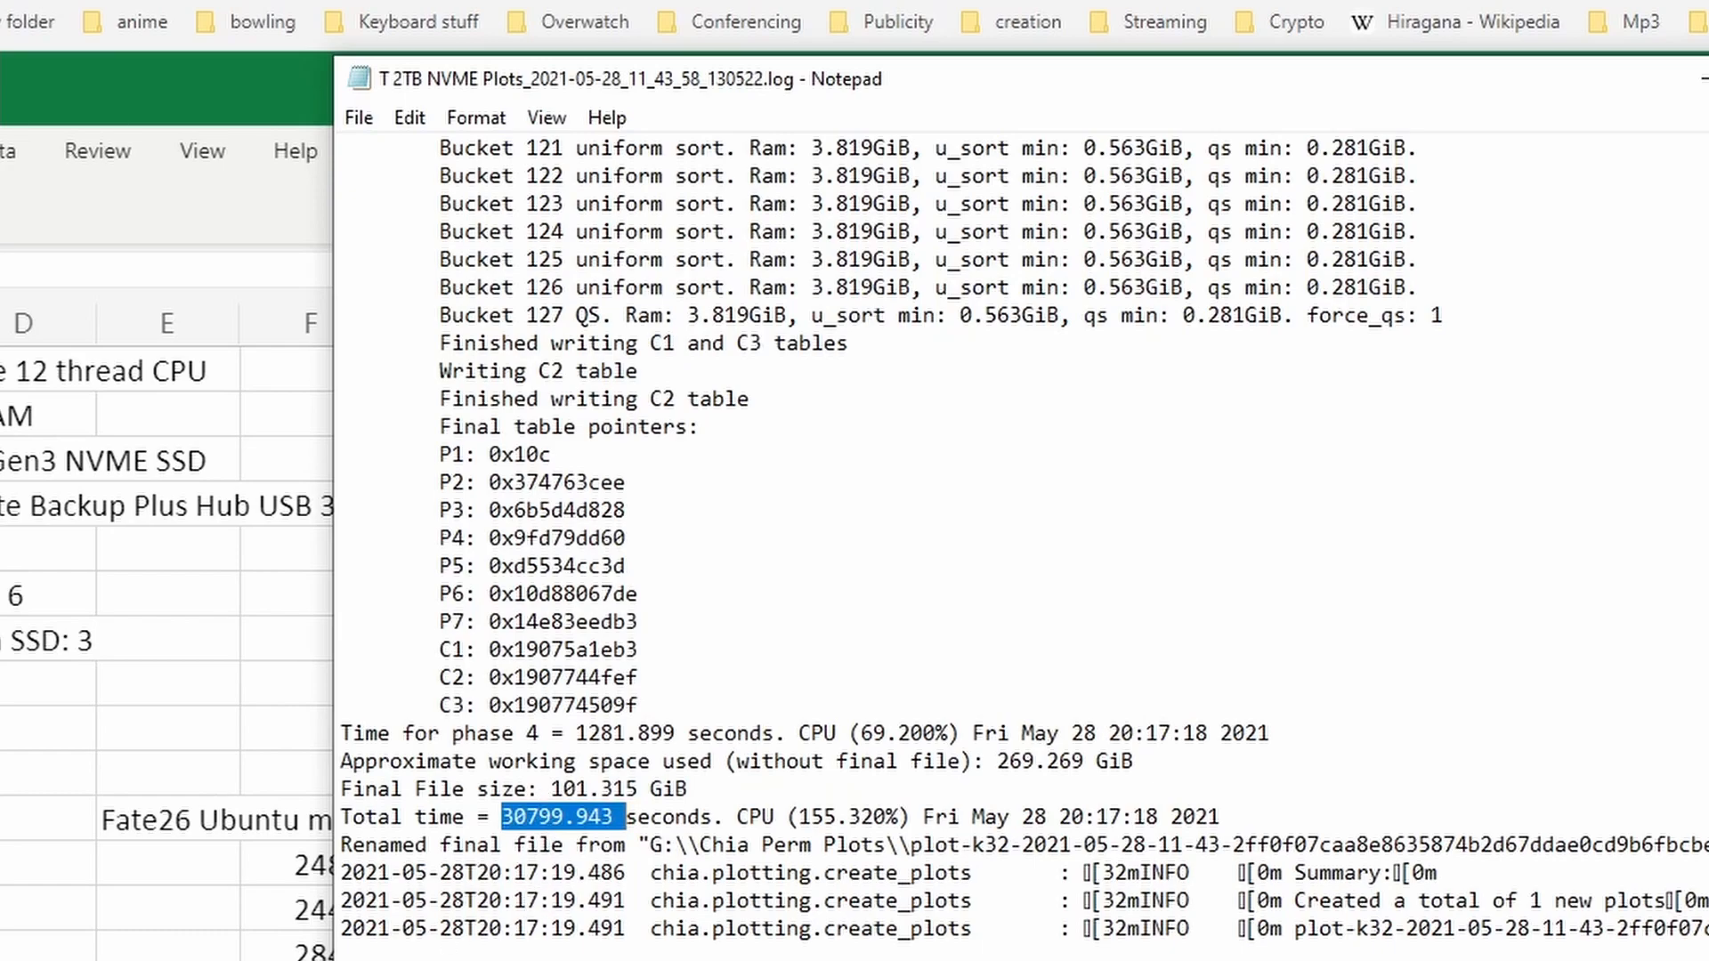
mouse_move(1509, 125)
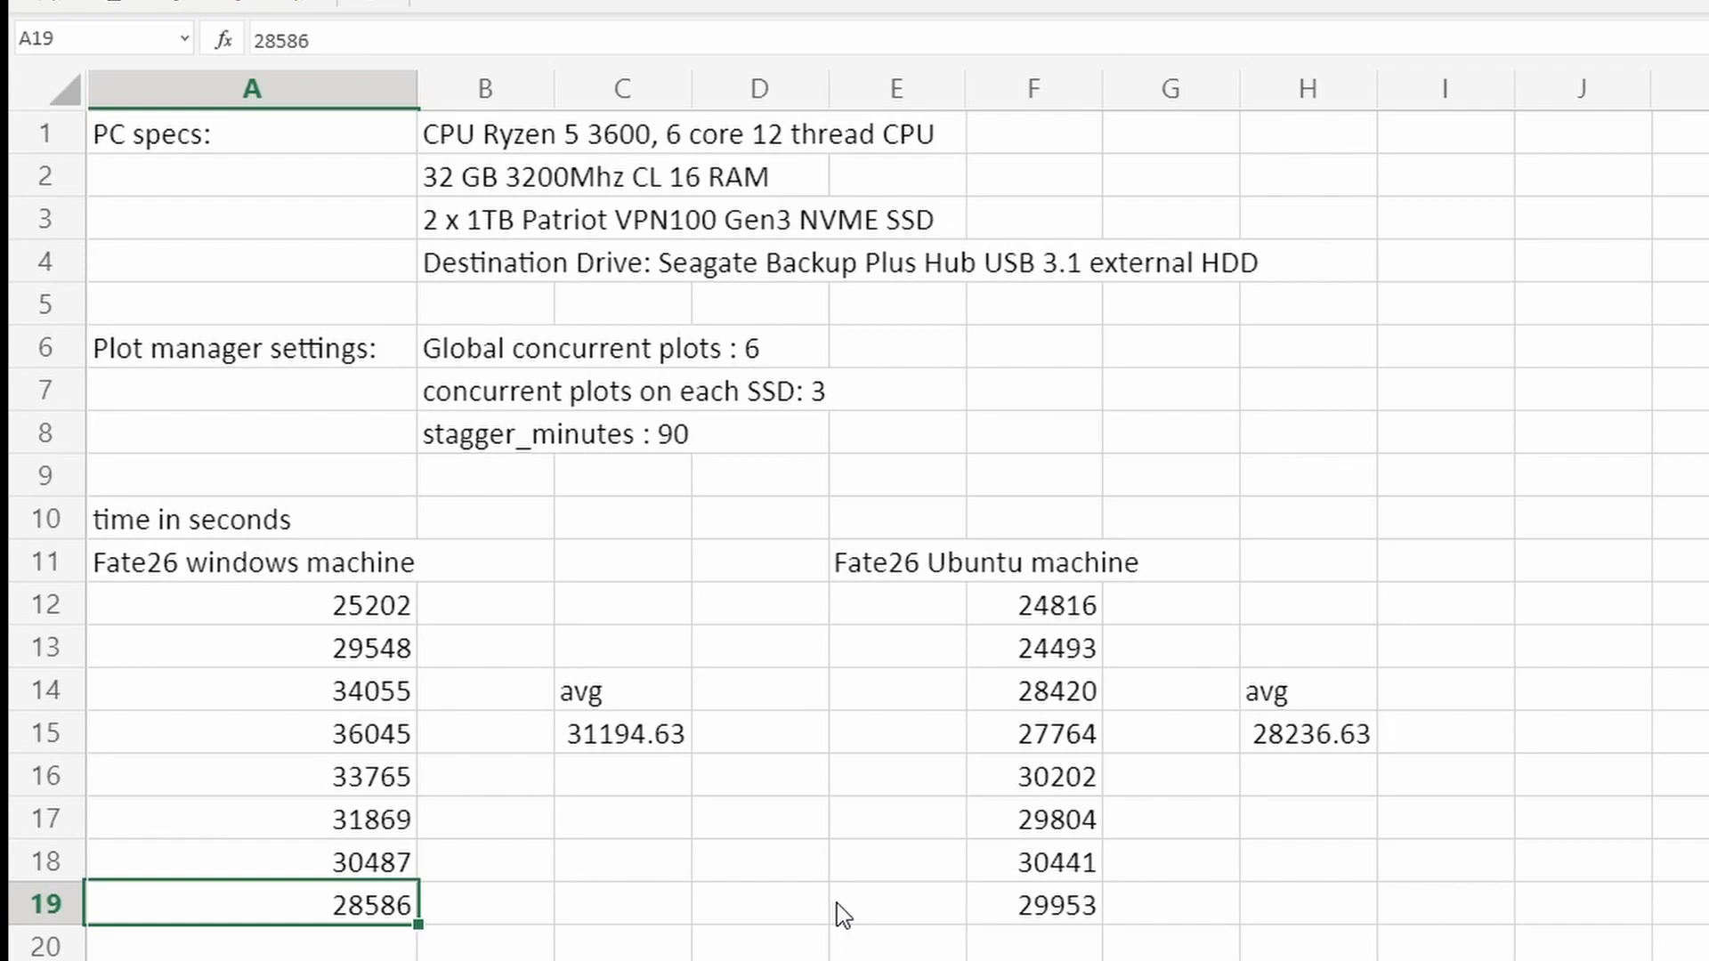
click(252, 646)
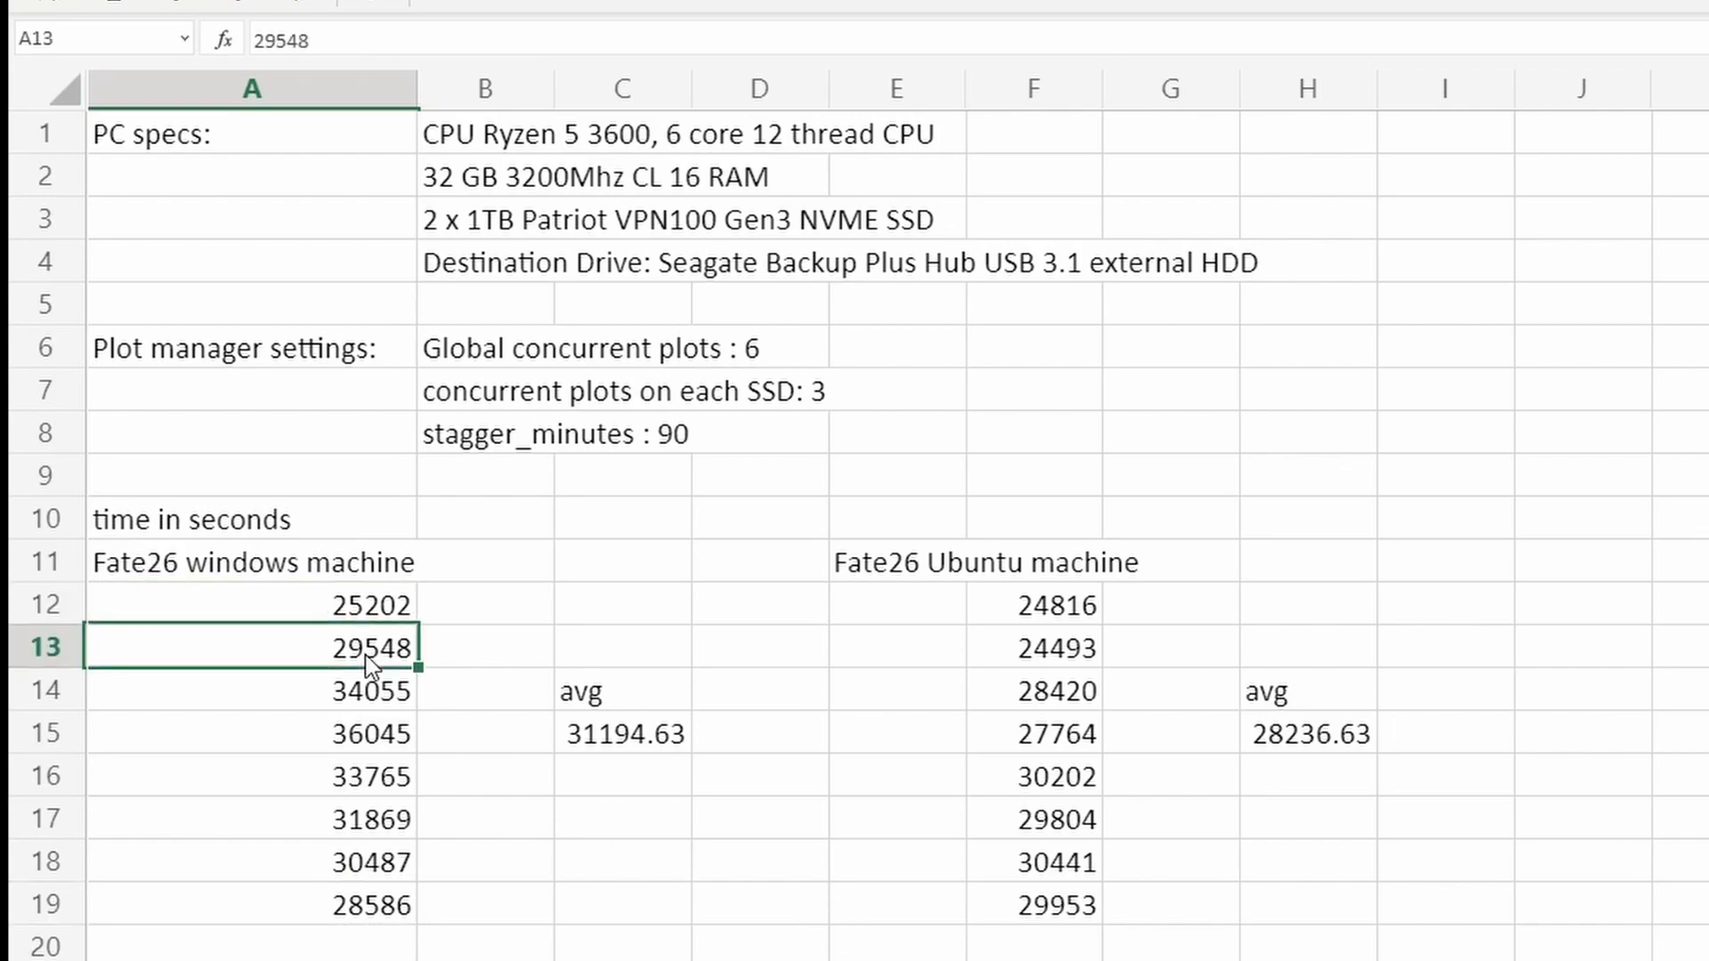
click(251, 860)
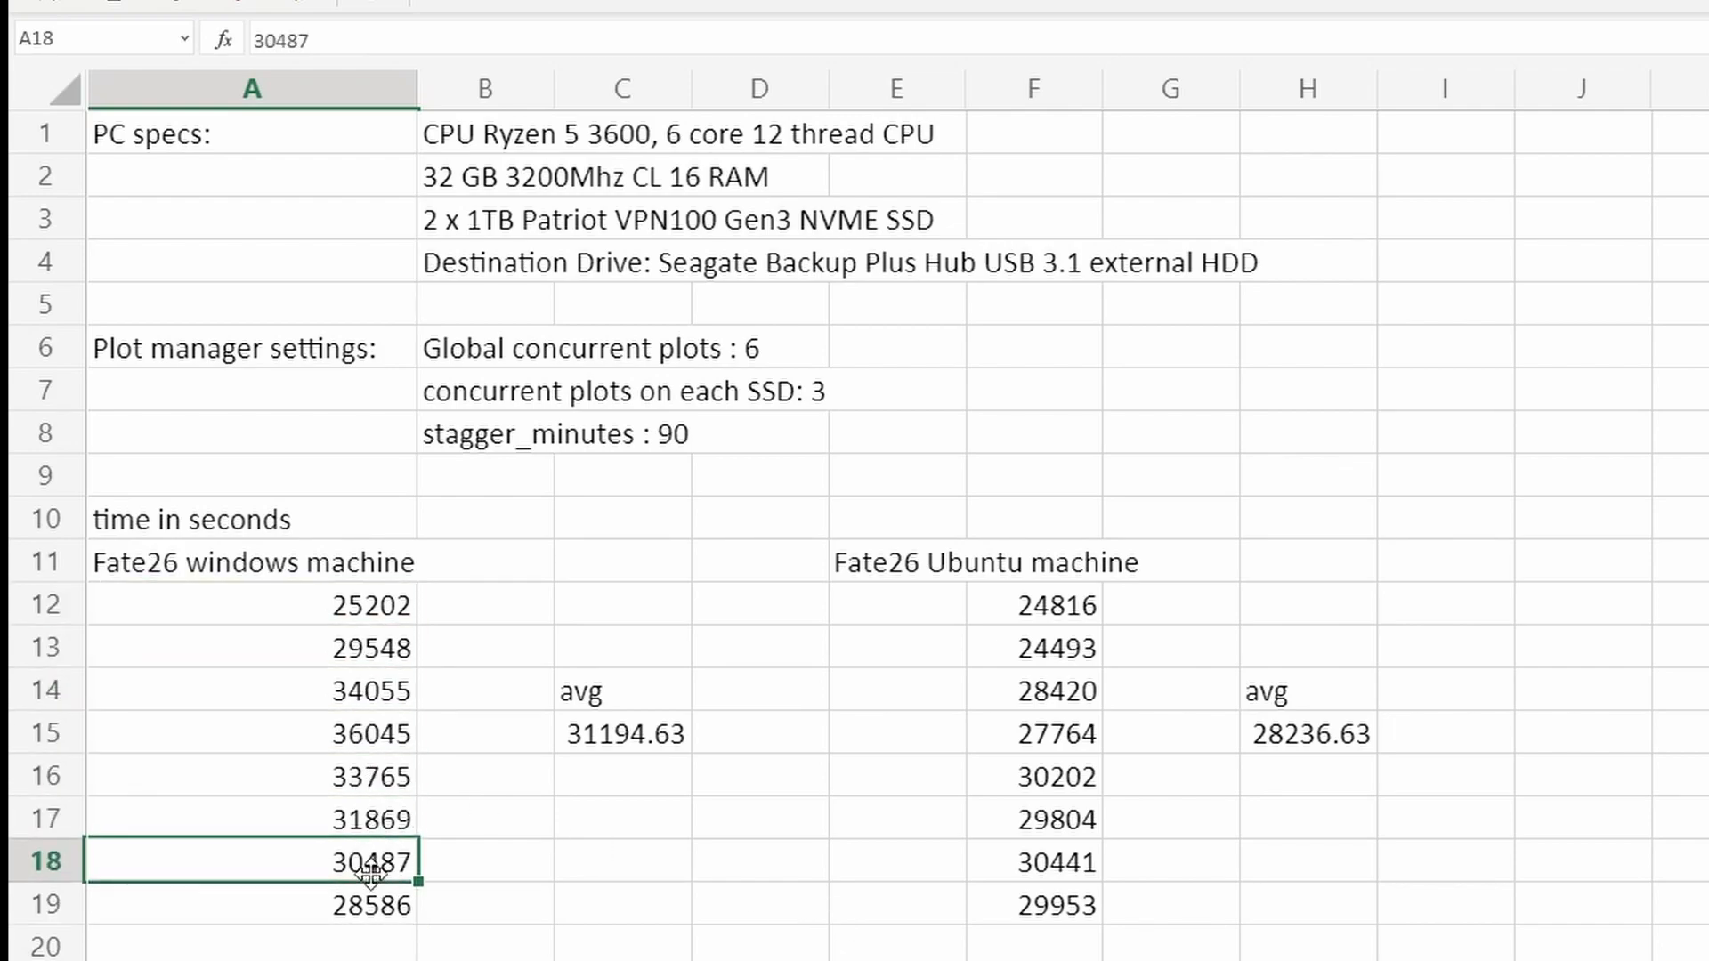
click(251, 903)
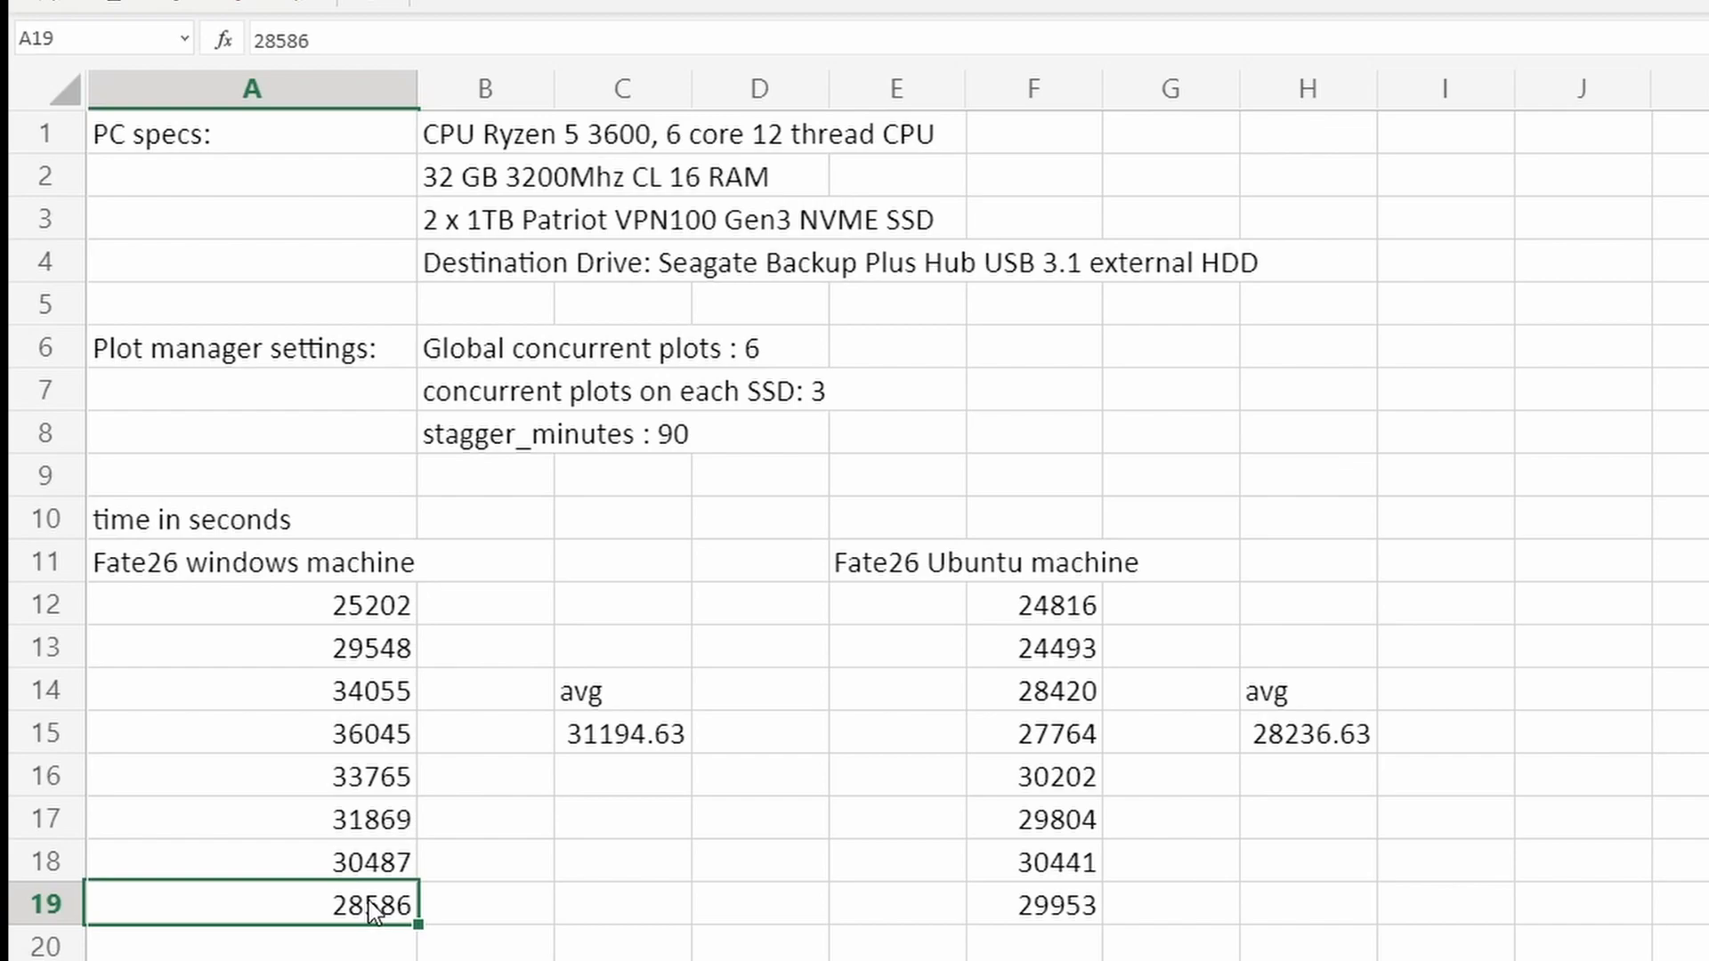
click(1032, 603)
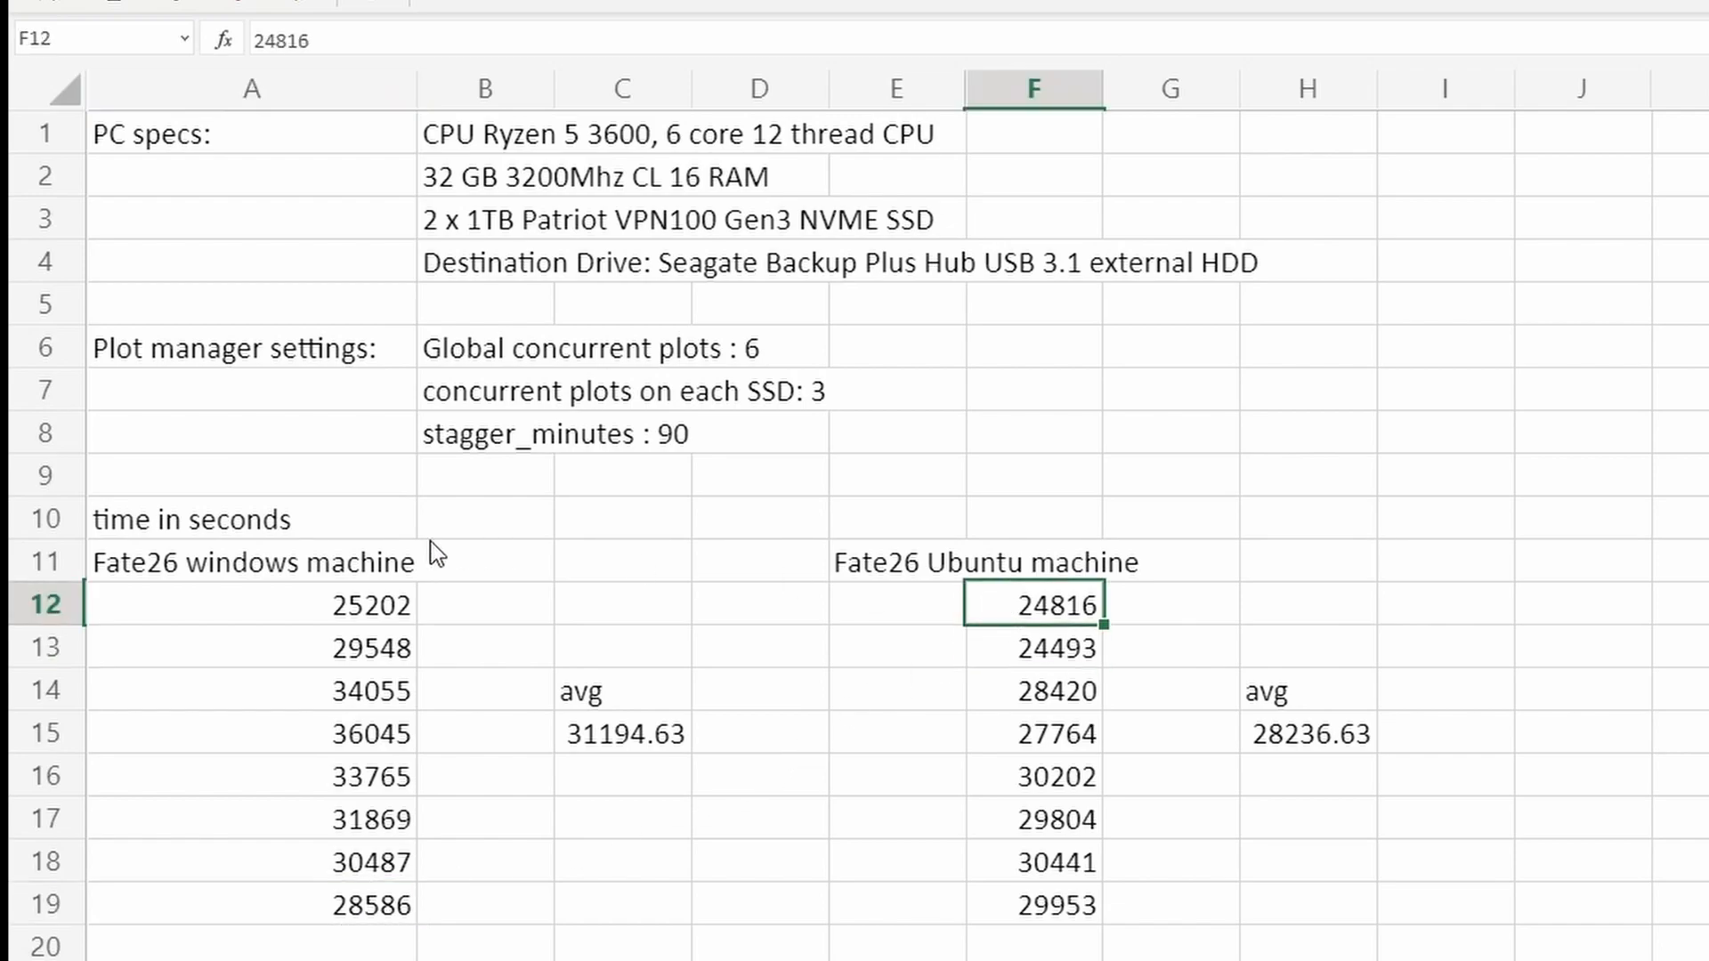
mouse_move(1079, 892)
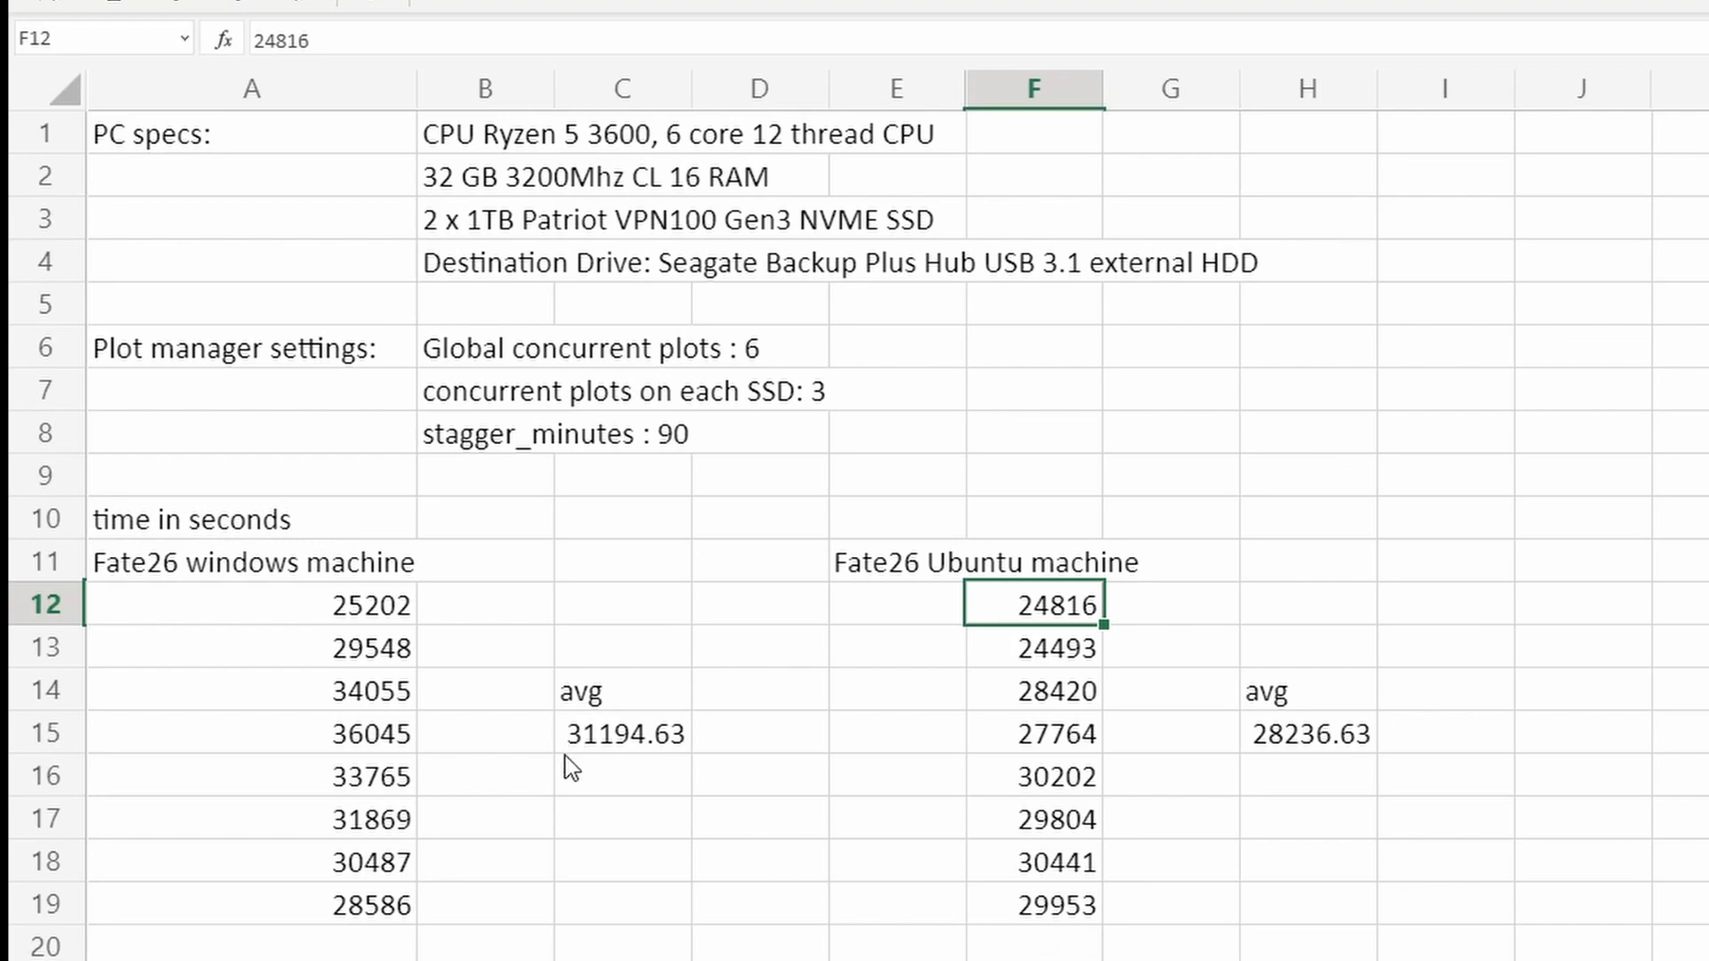
mouse_move(642, 883)
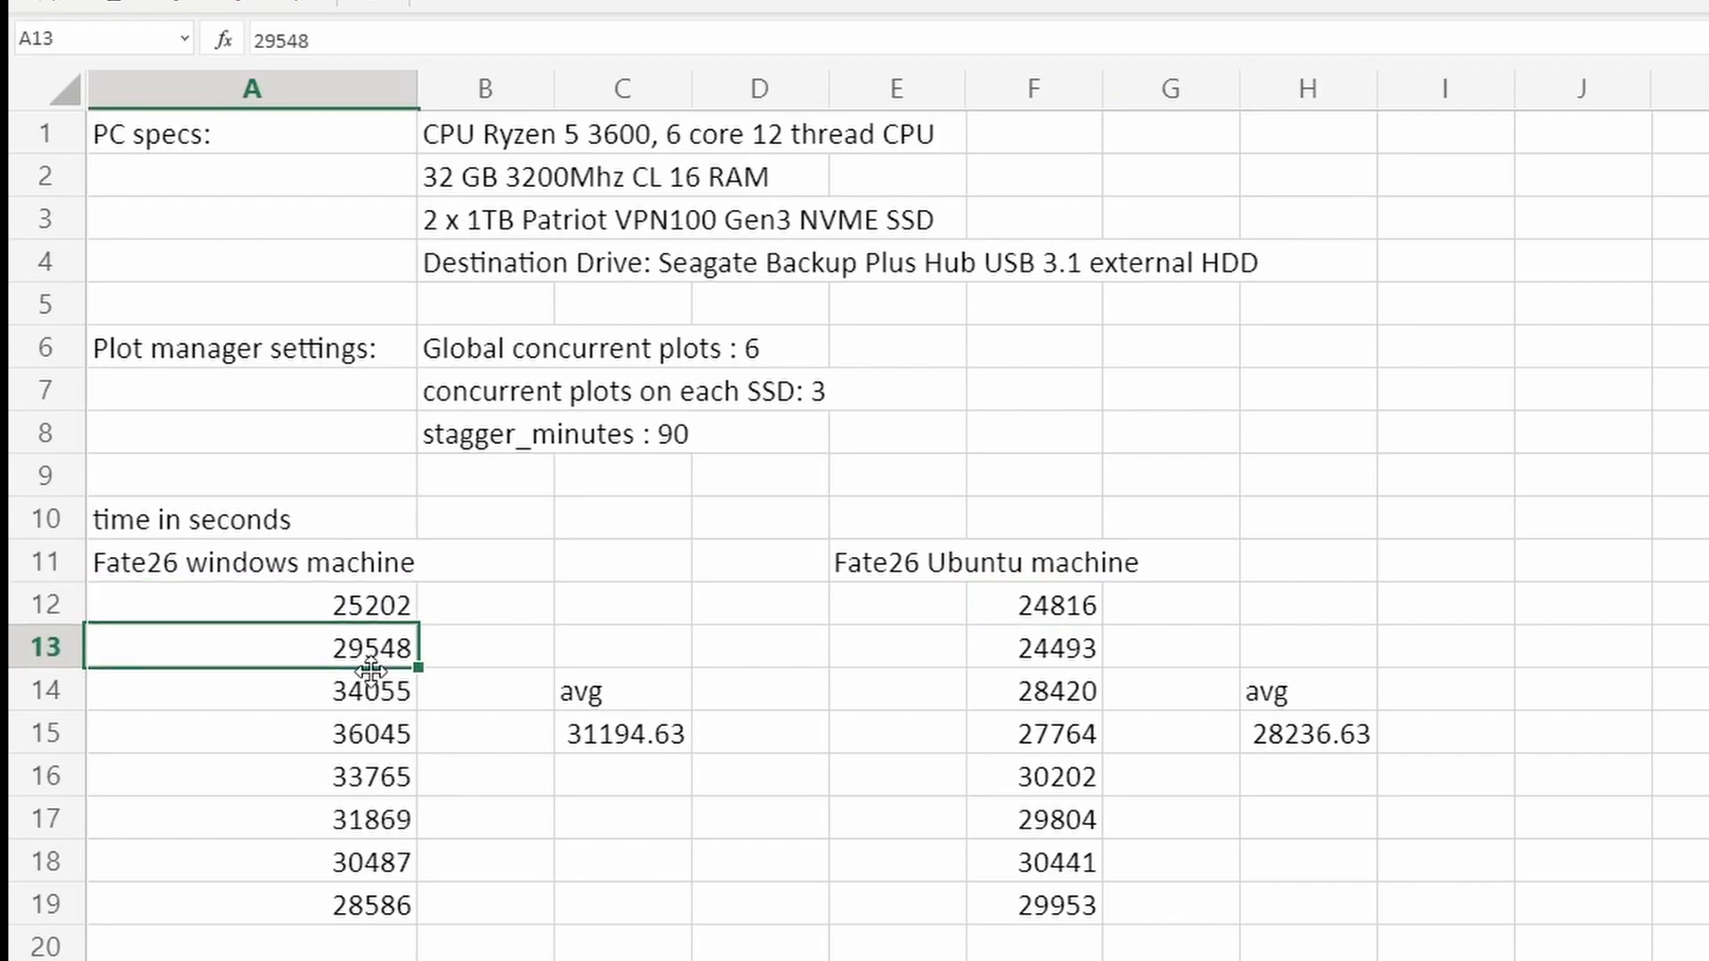
click(251, 819)
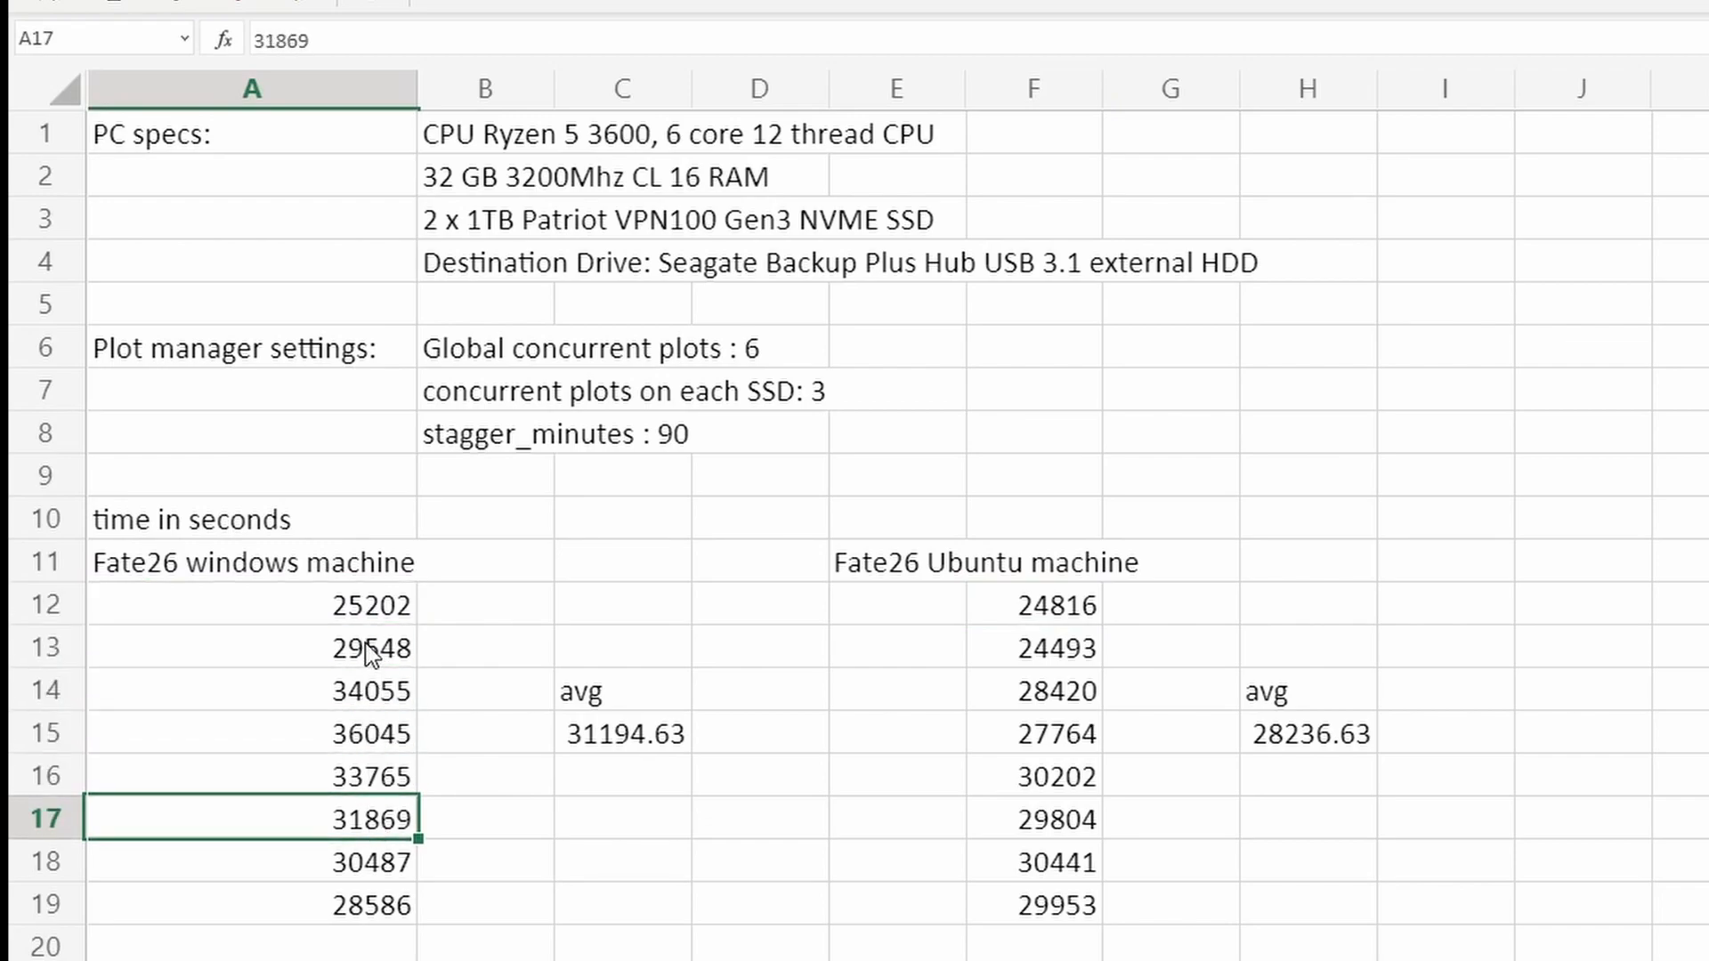
click(251, 605)
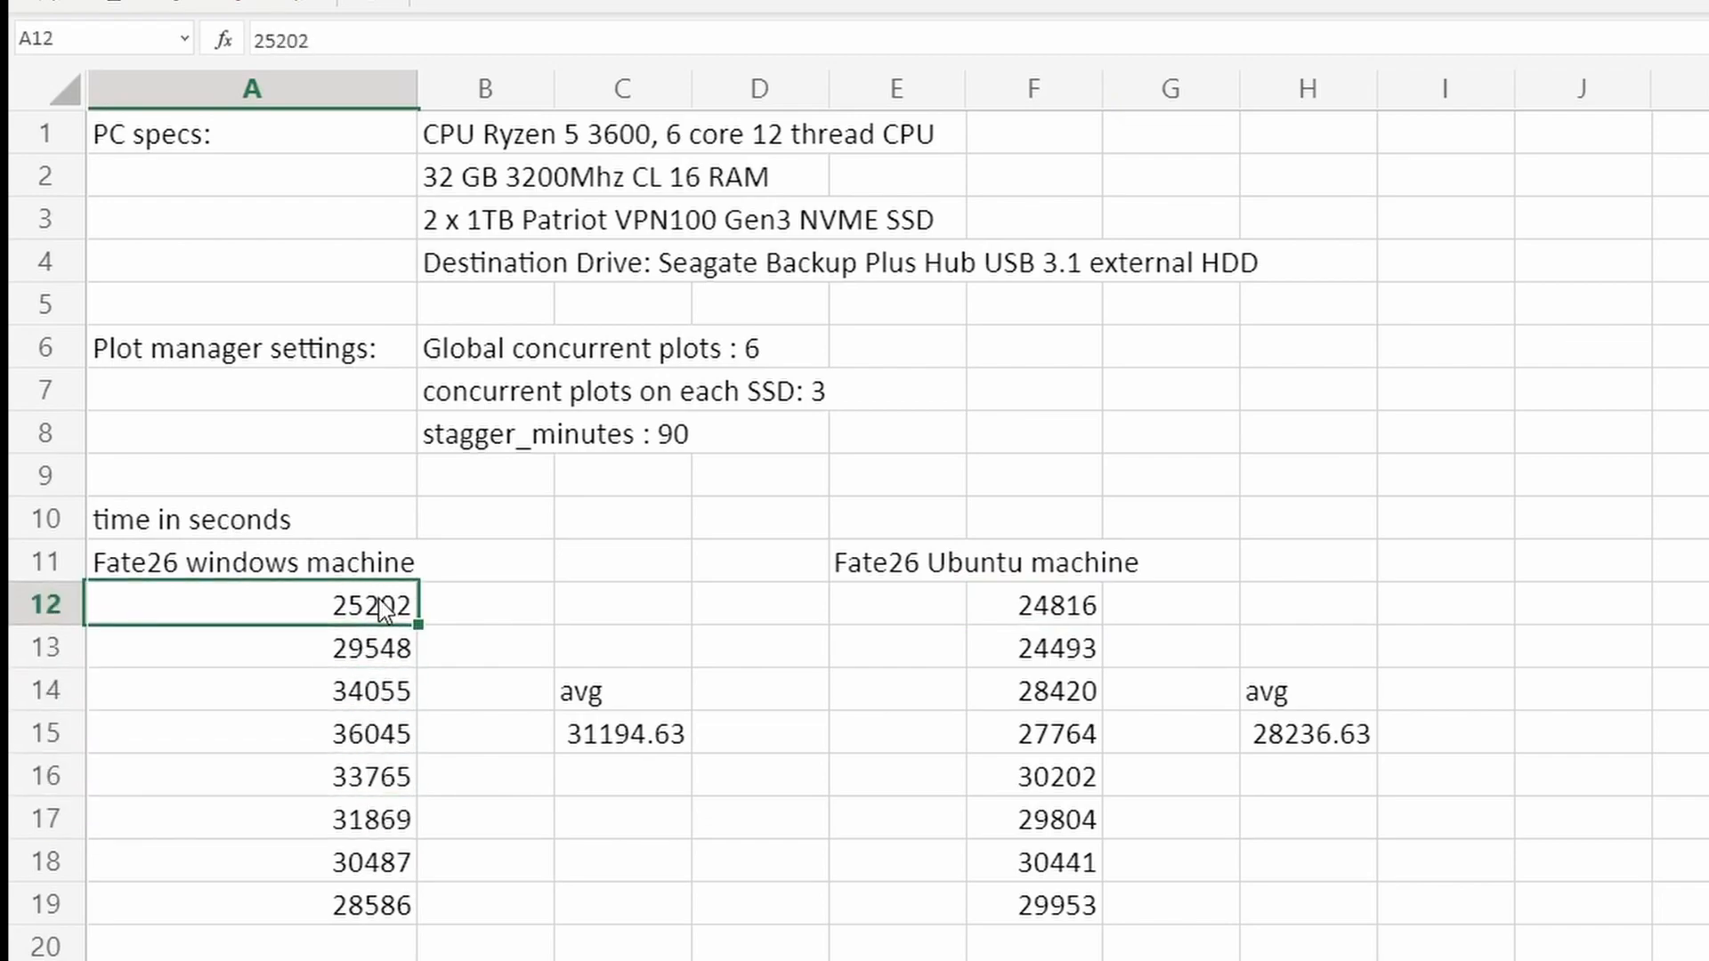
click(1032, 646)
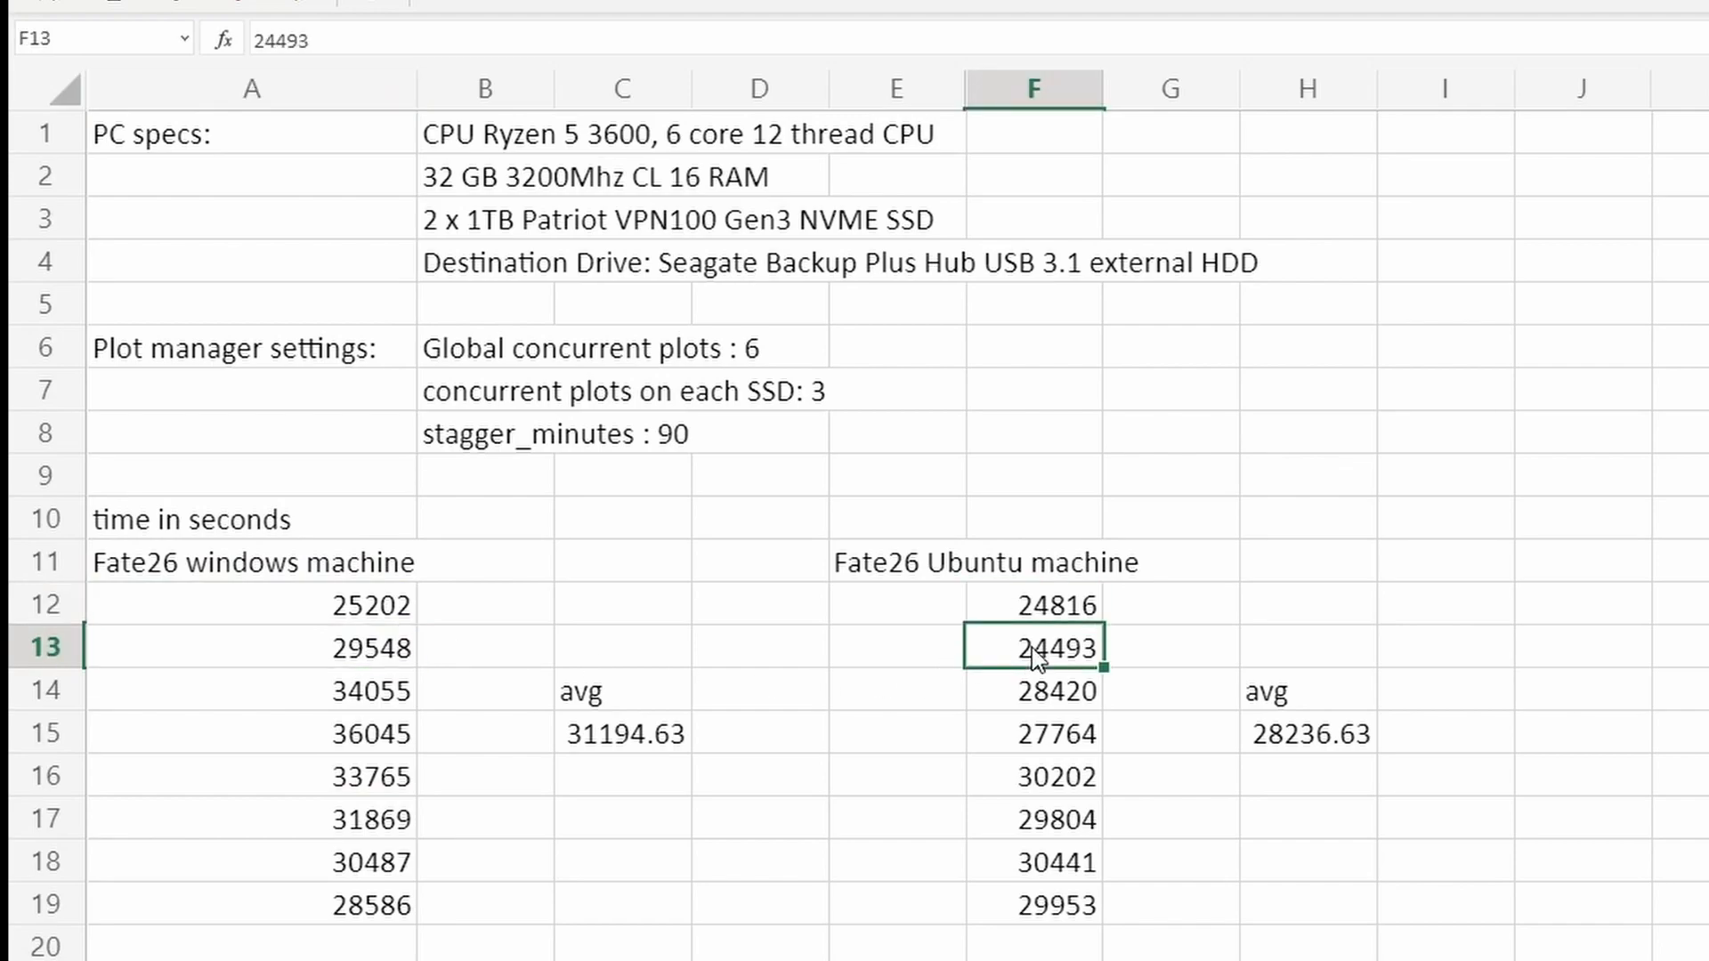
click(250, 606)
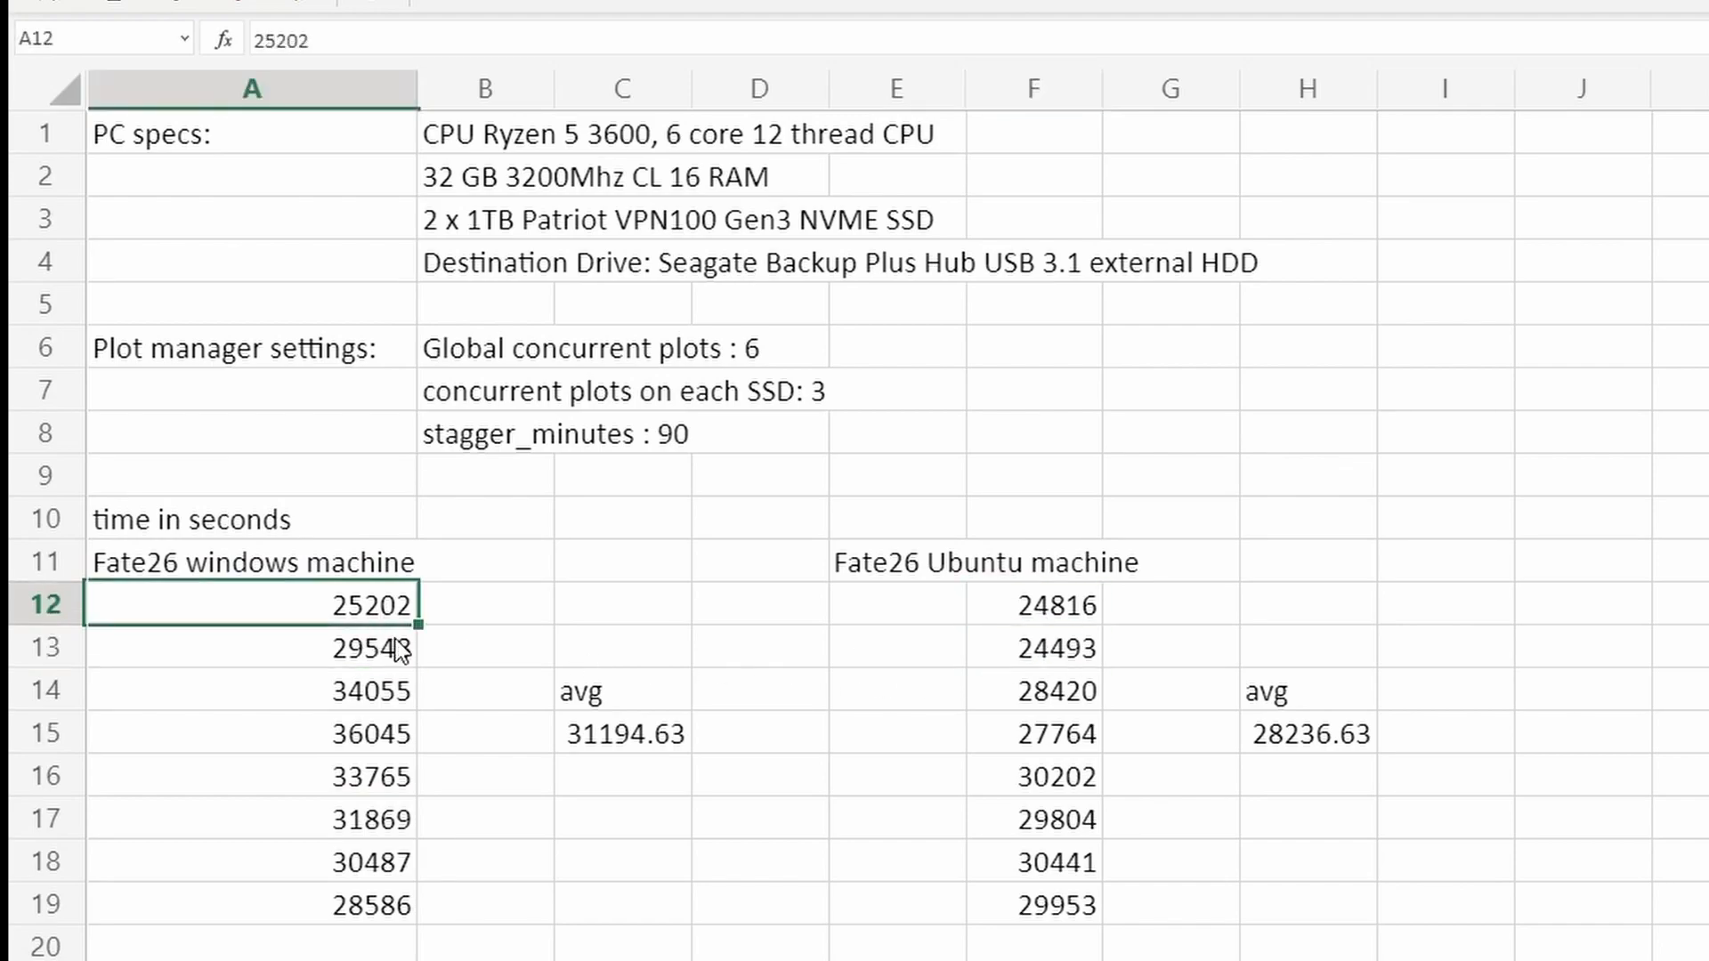
click(1032, 905)
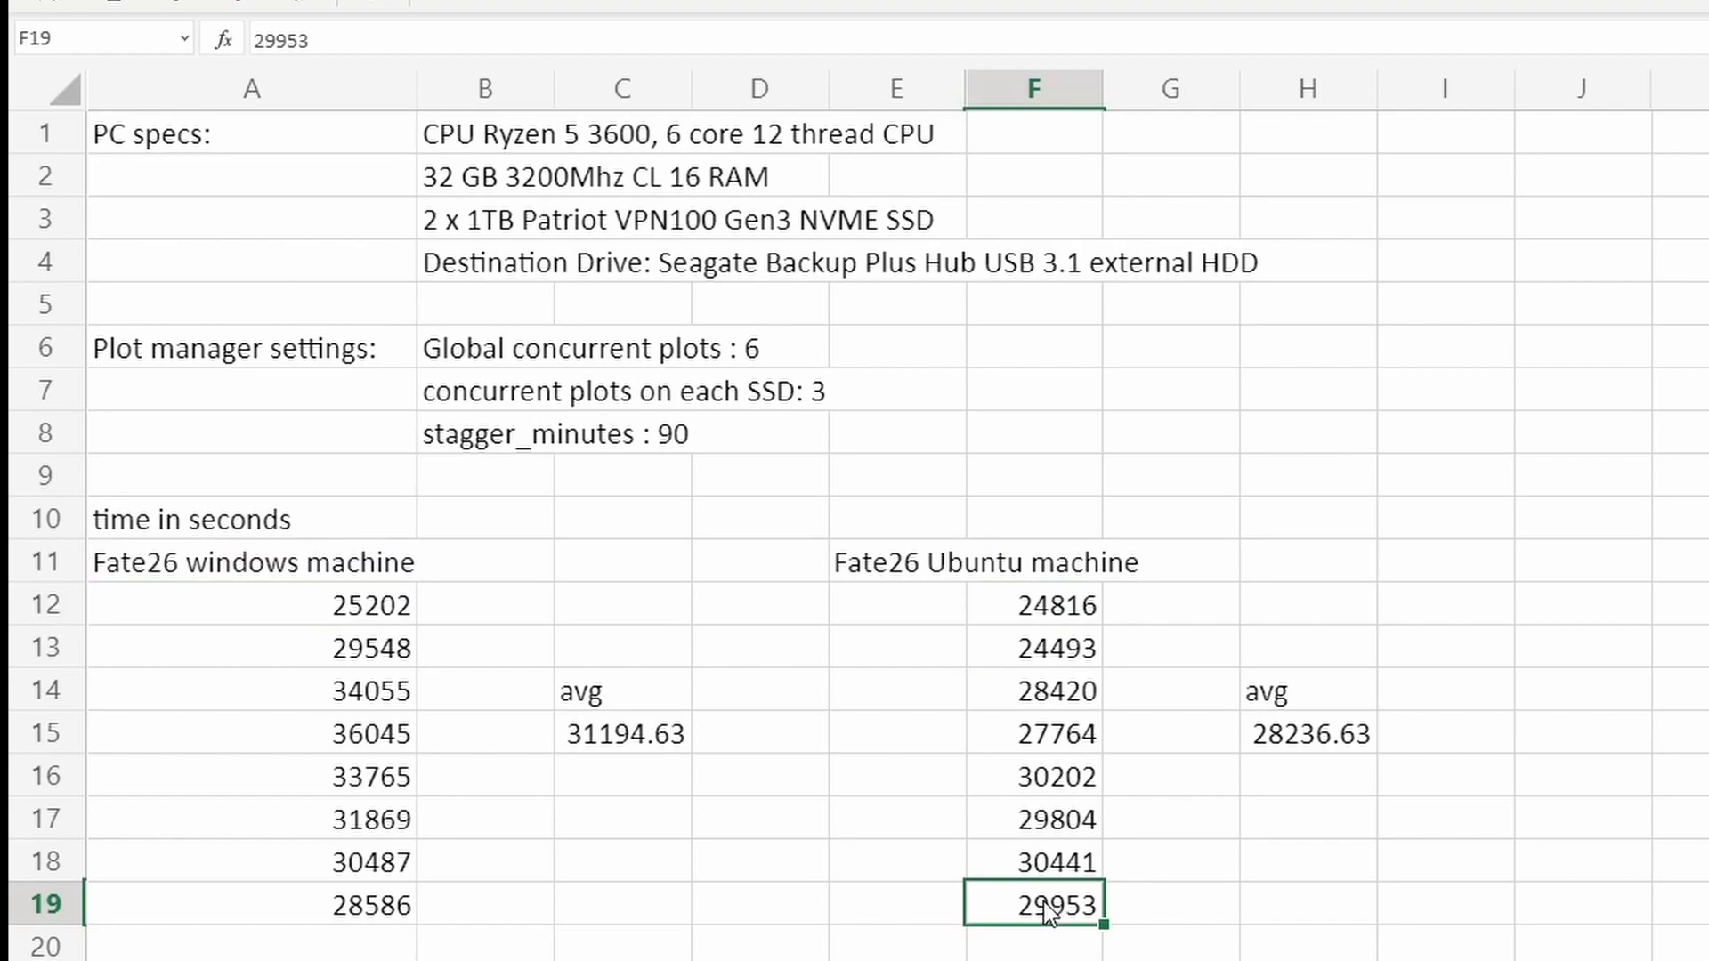
click(251, 904)
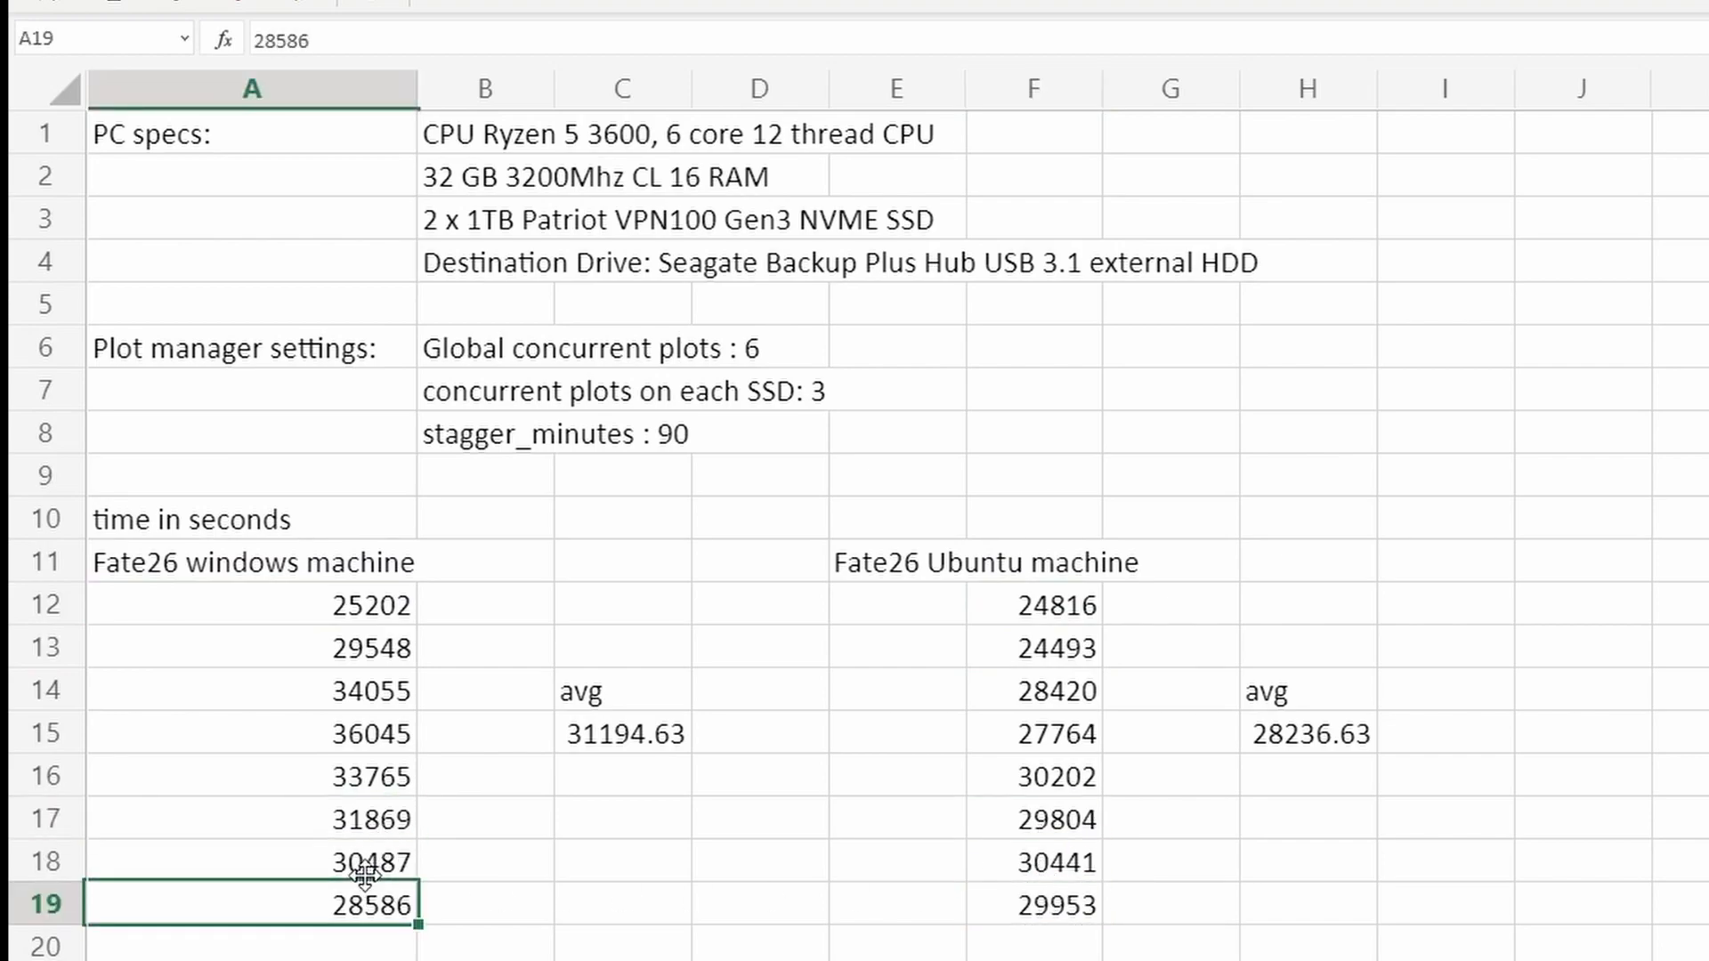
click(252, 861)
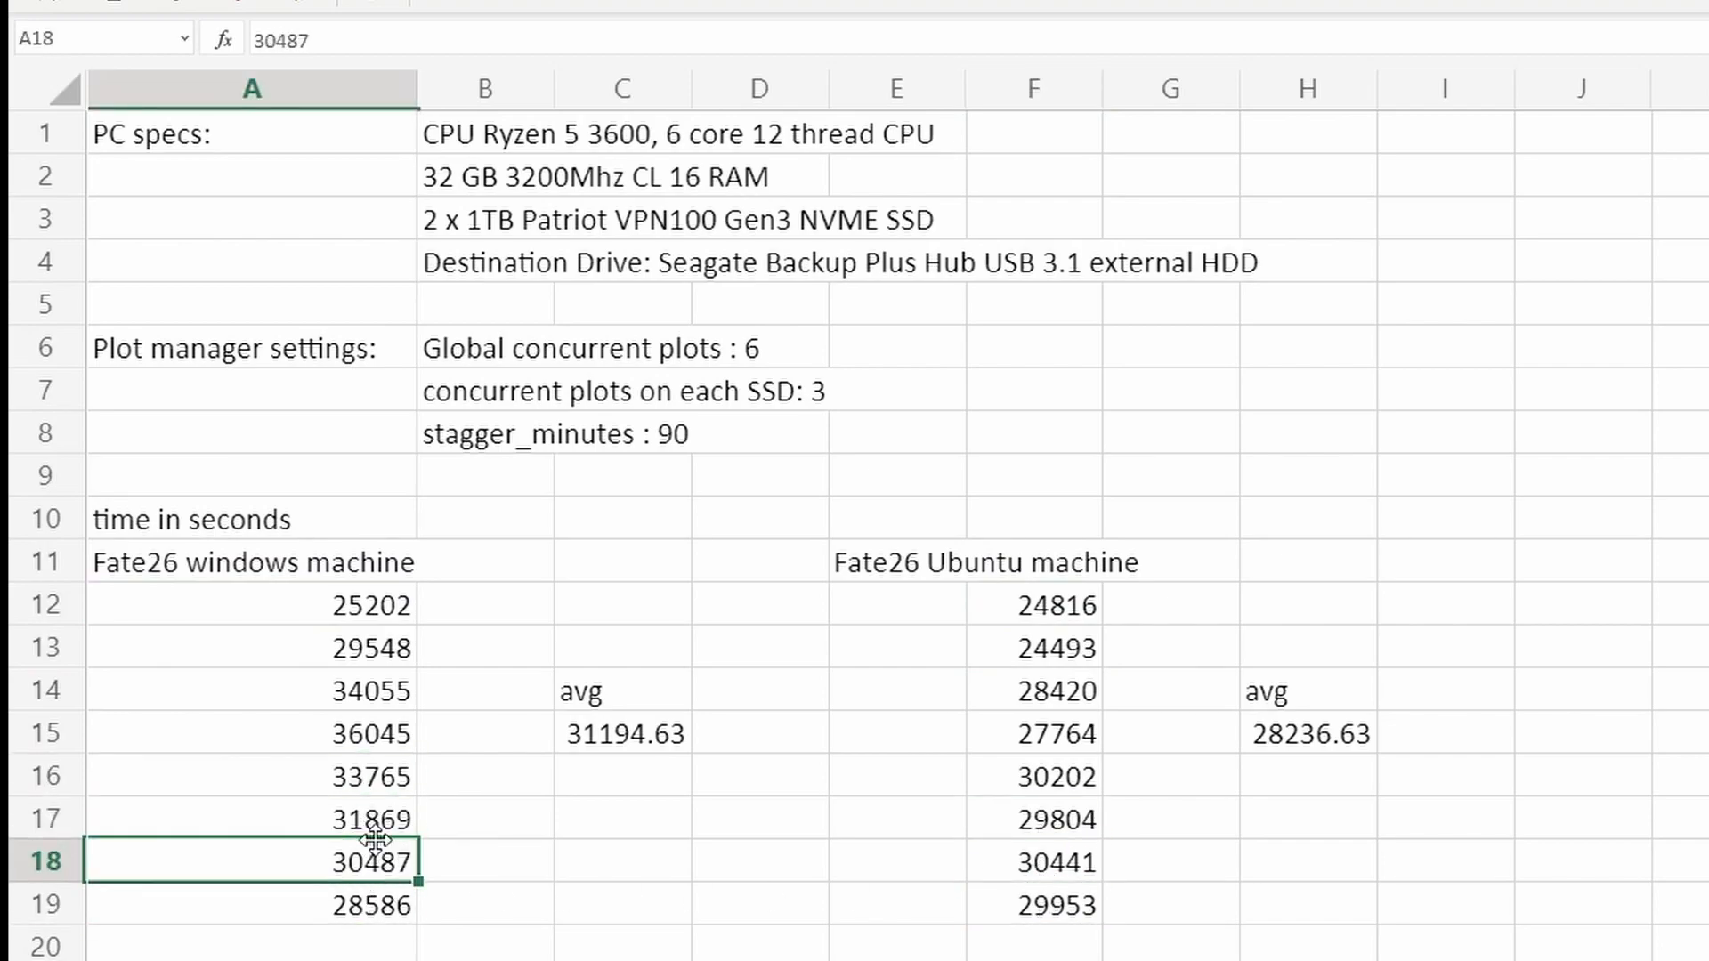
click(1033, 646)
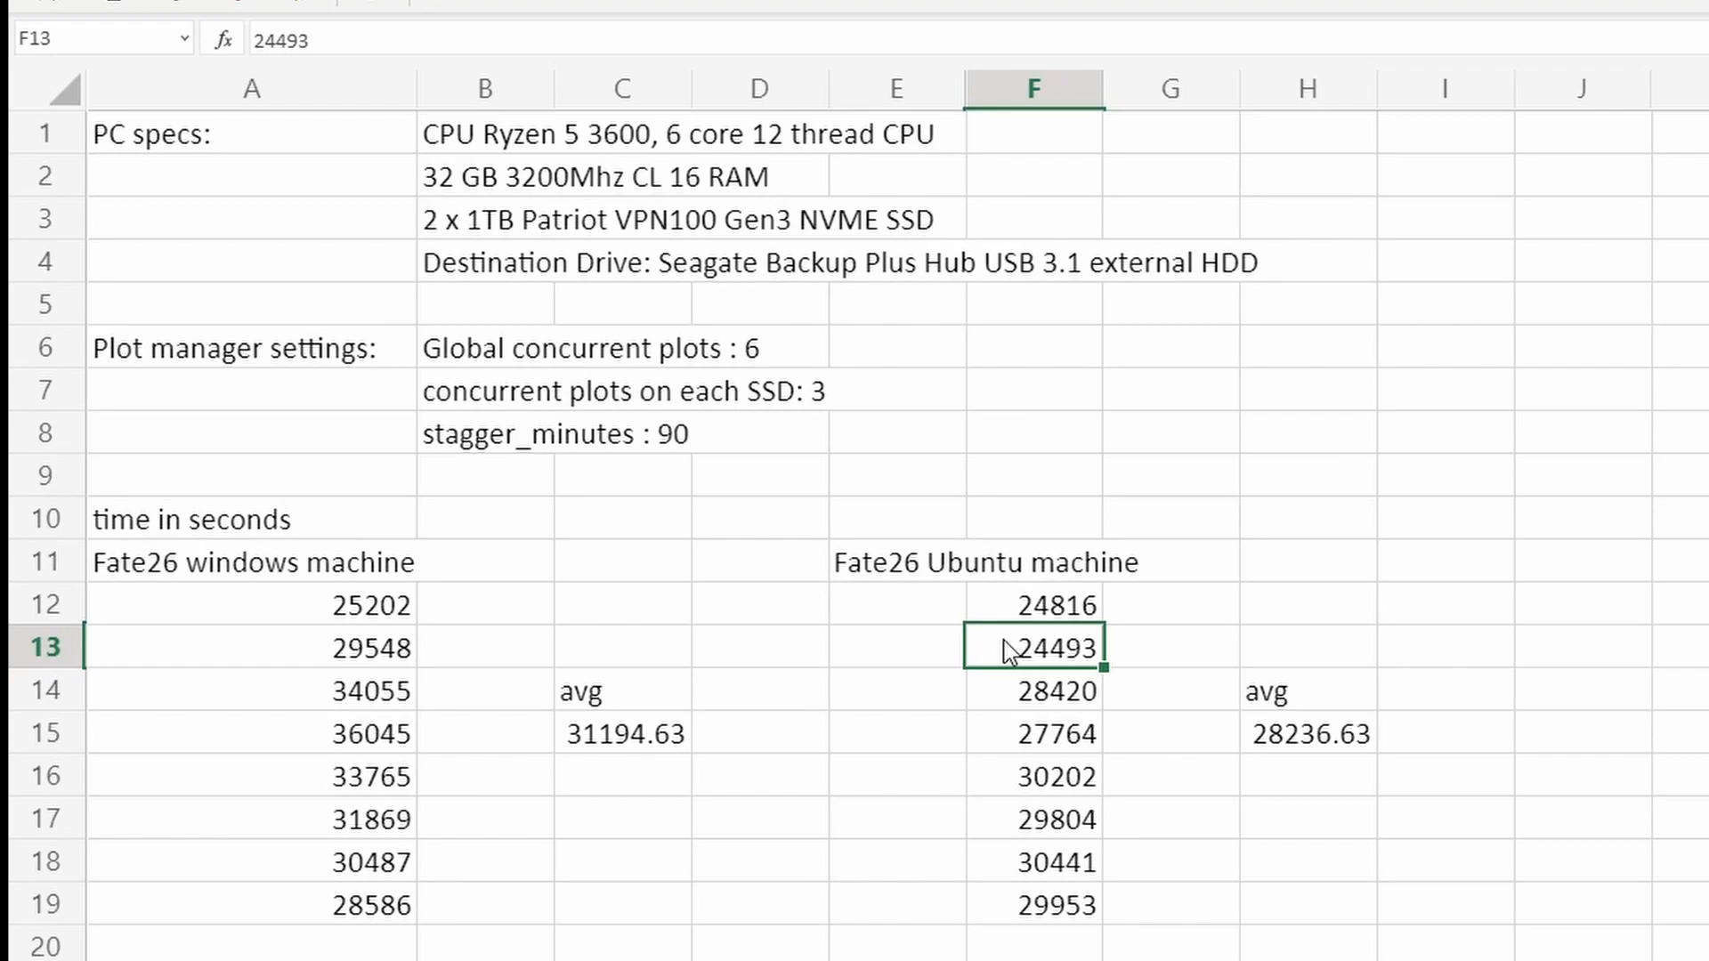
mouse_move(1044, 652)
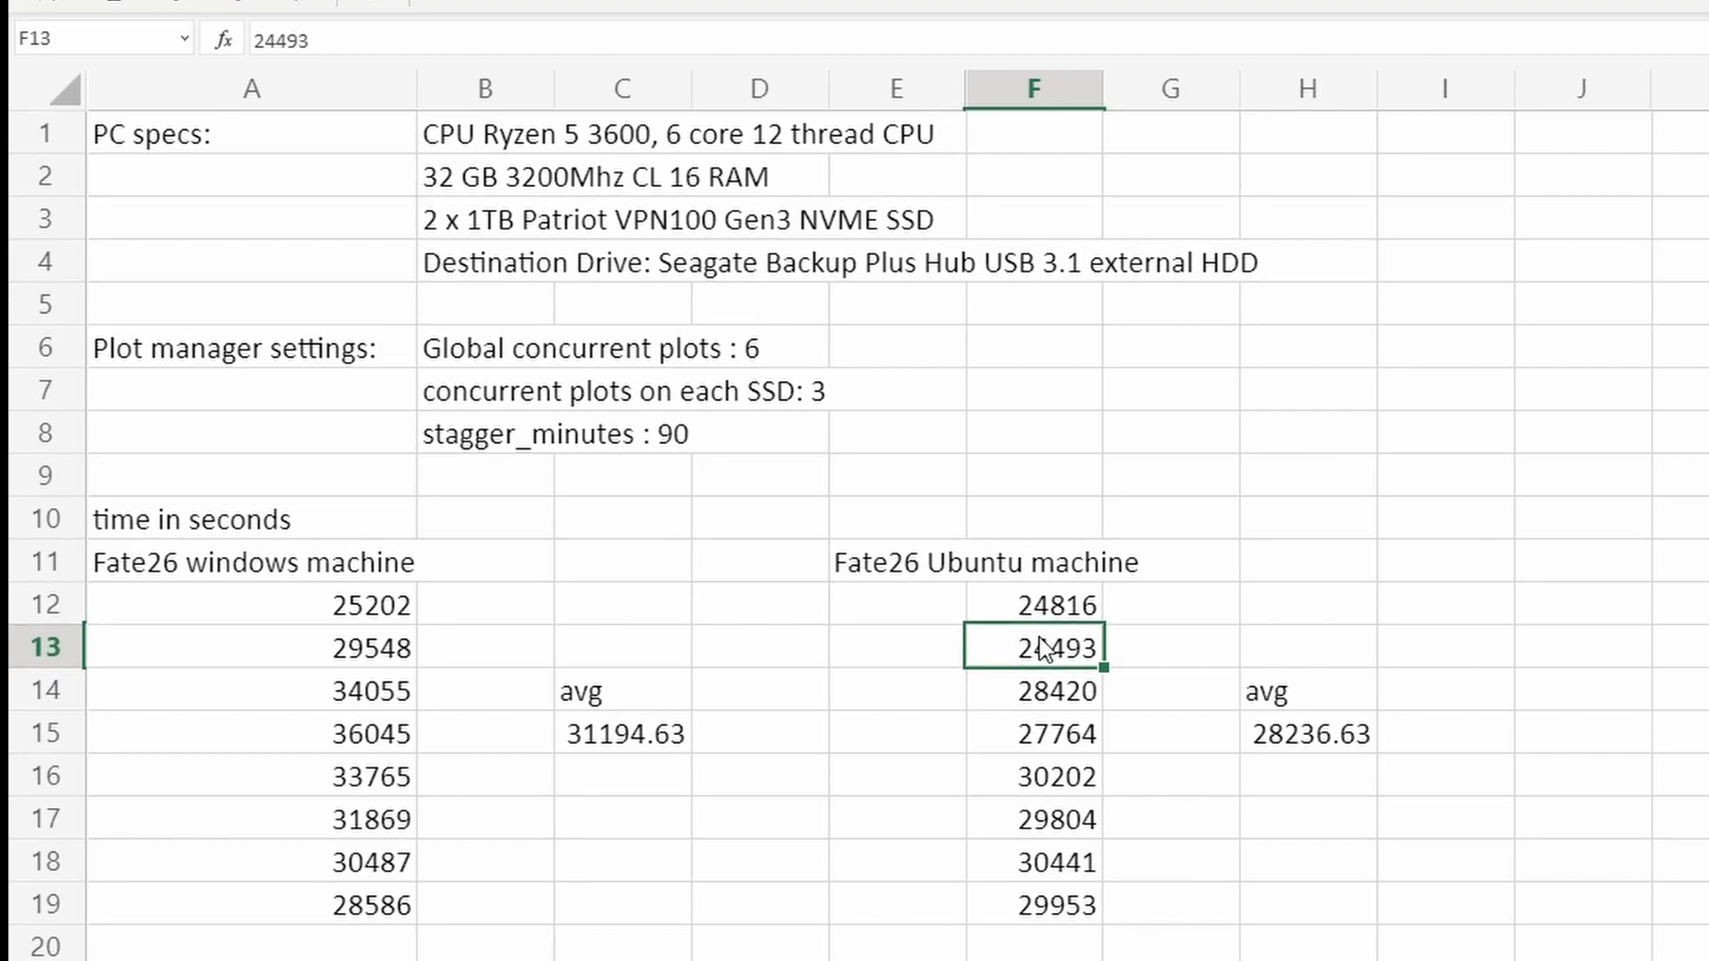
mouse_move(501, 562)
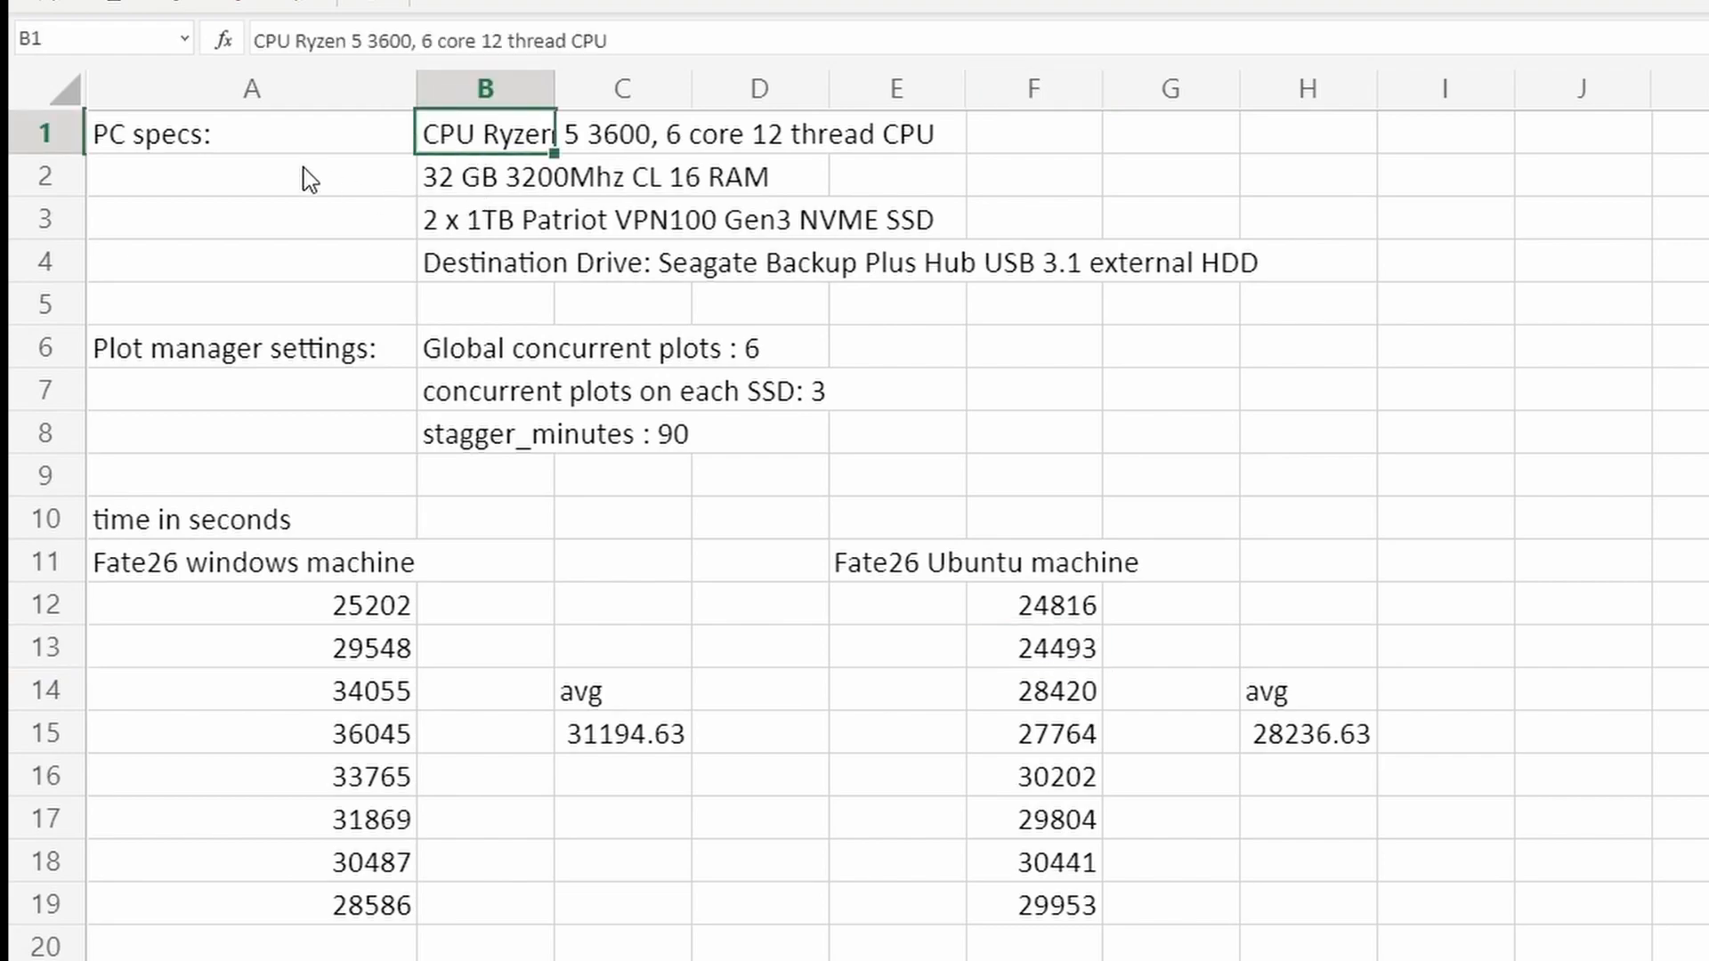
mouse_move(523, 180)
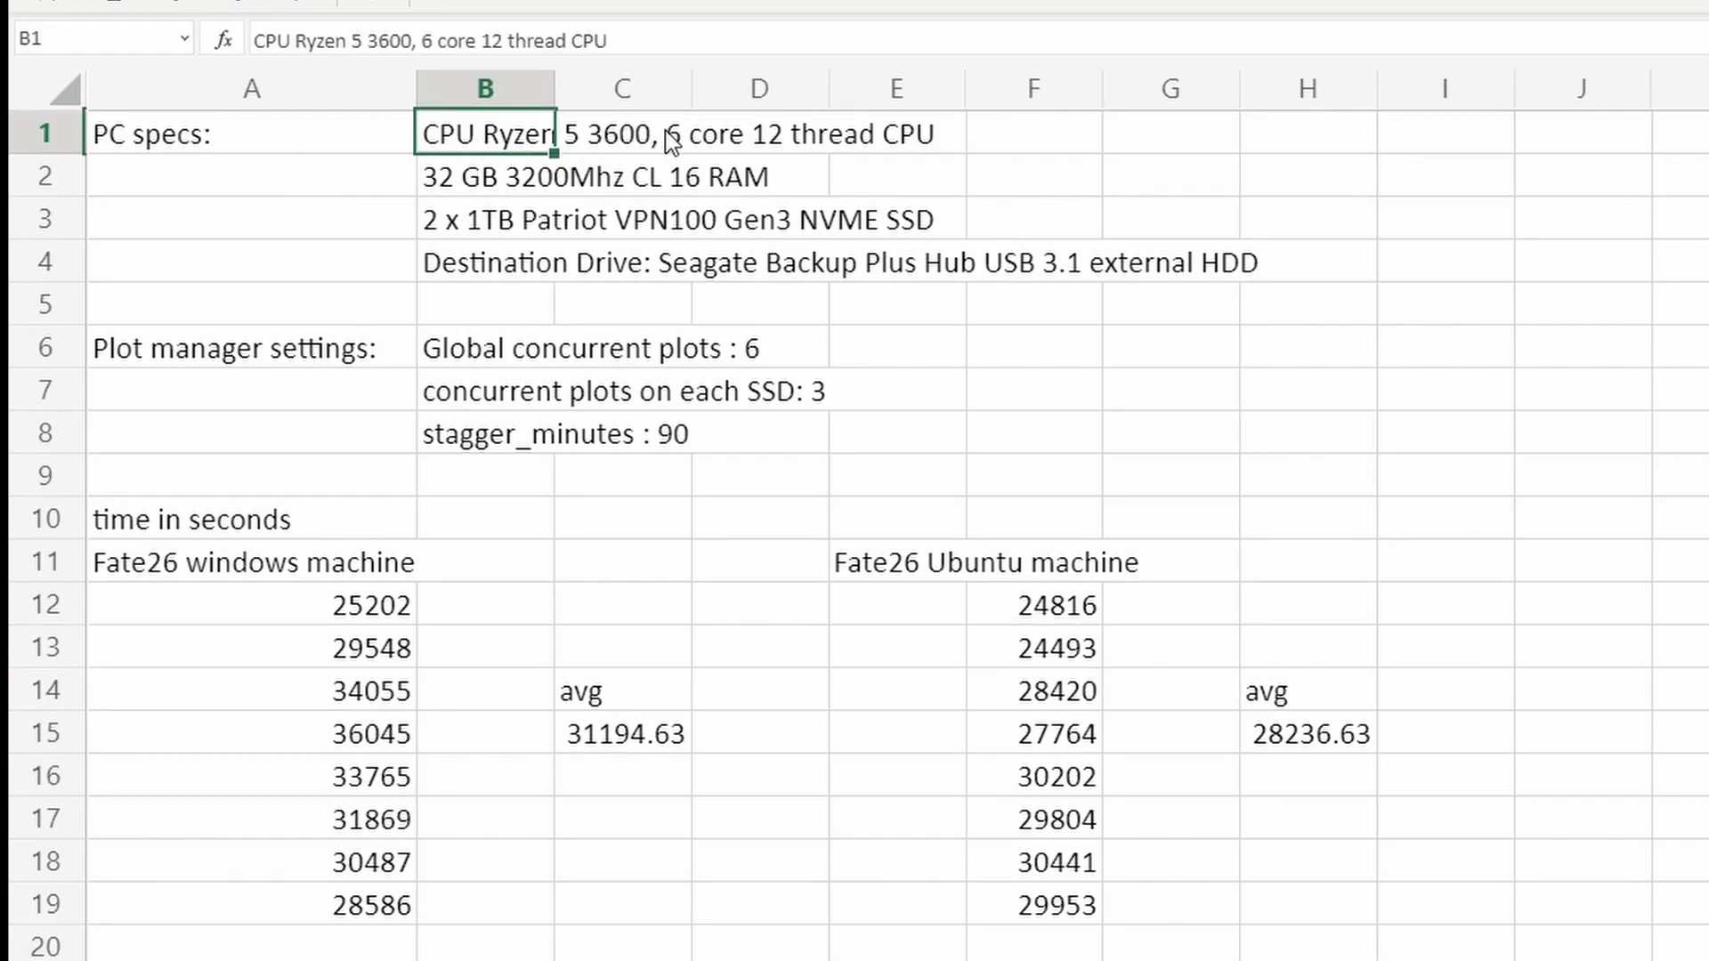
click(485, 175)
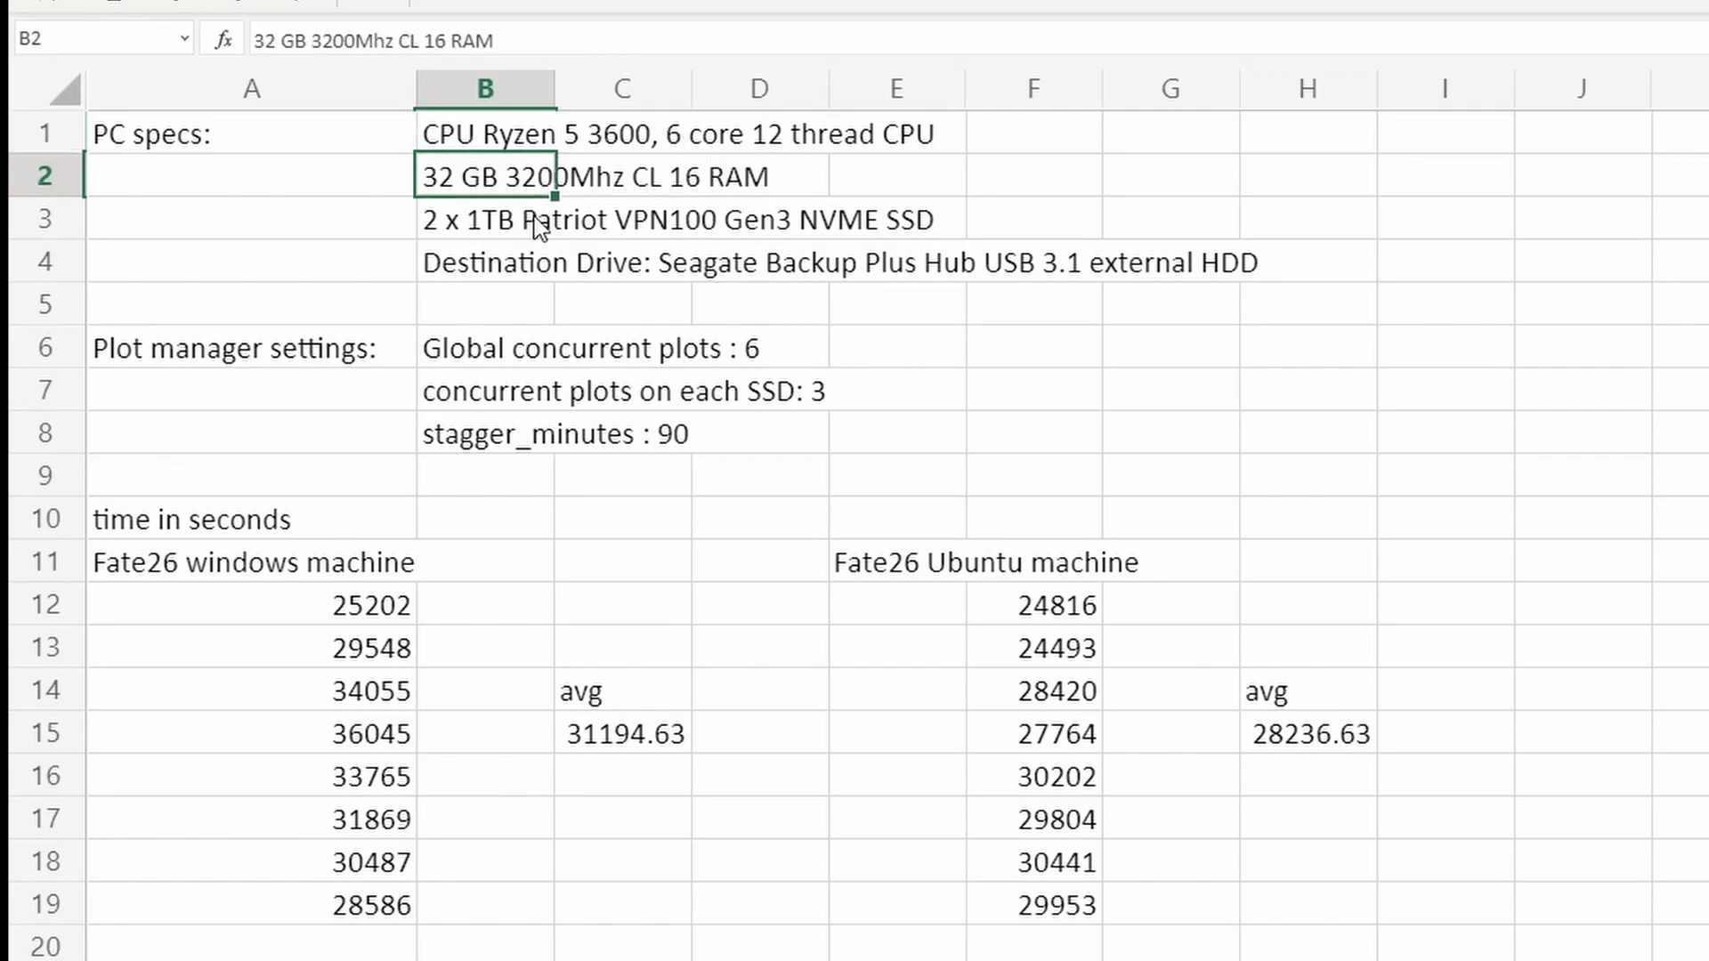
mouse_move(544, 238)
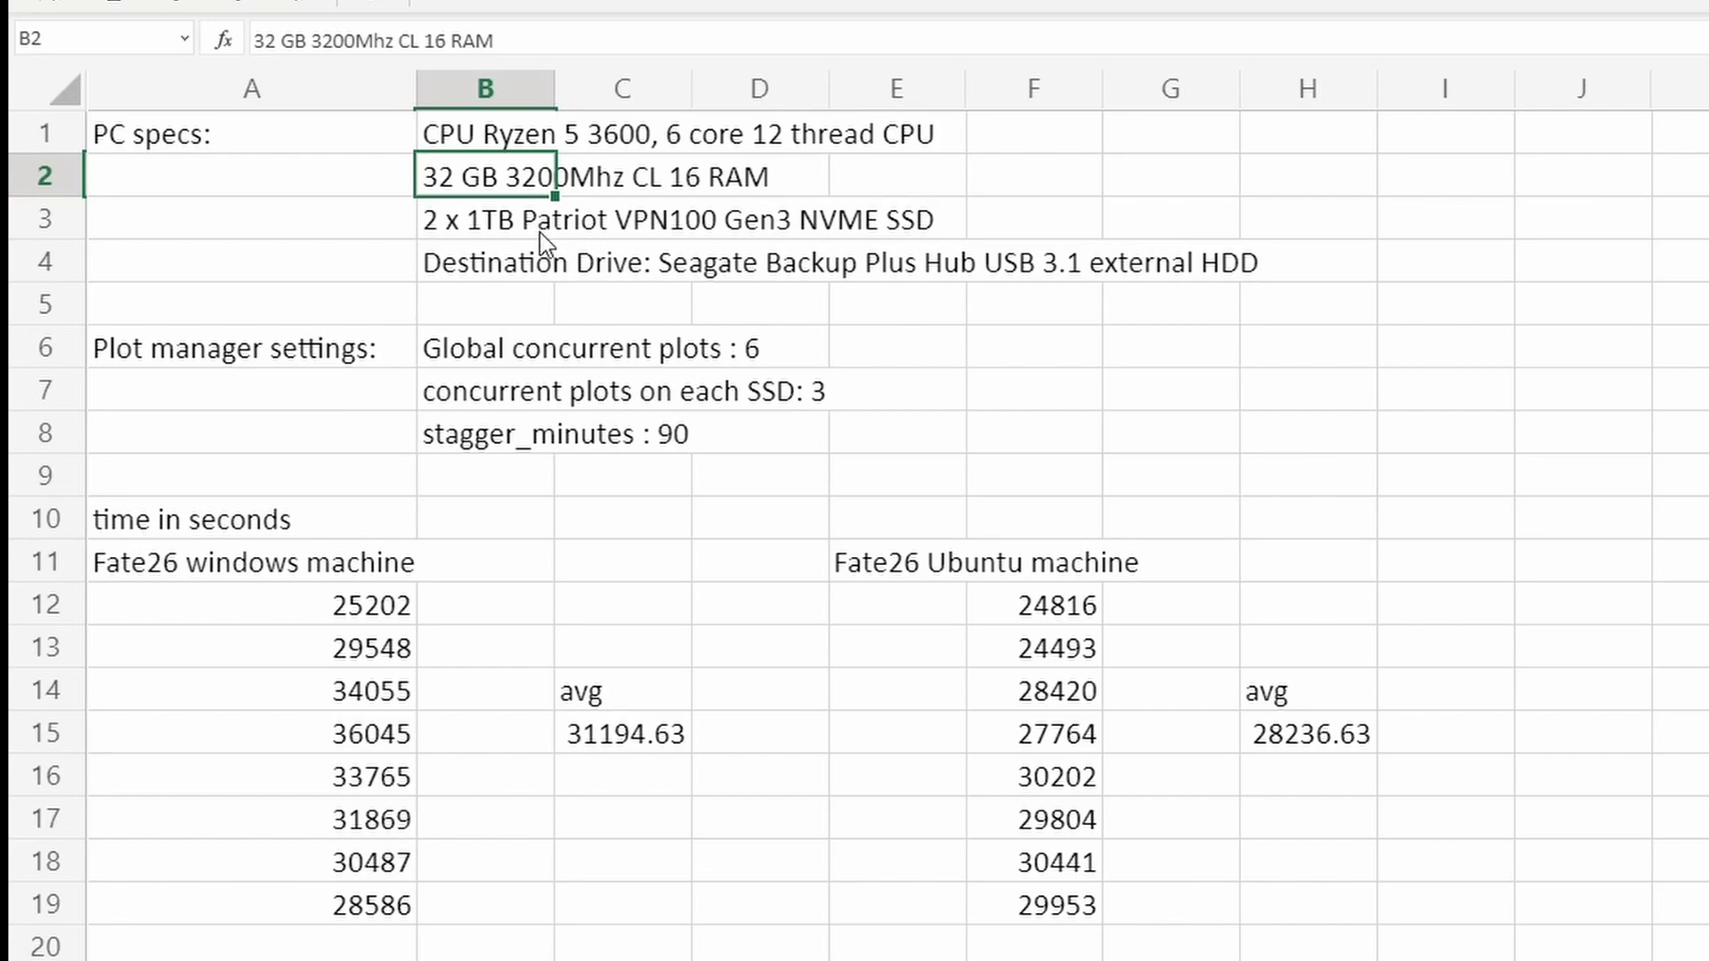
click(484, 218)
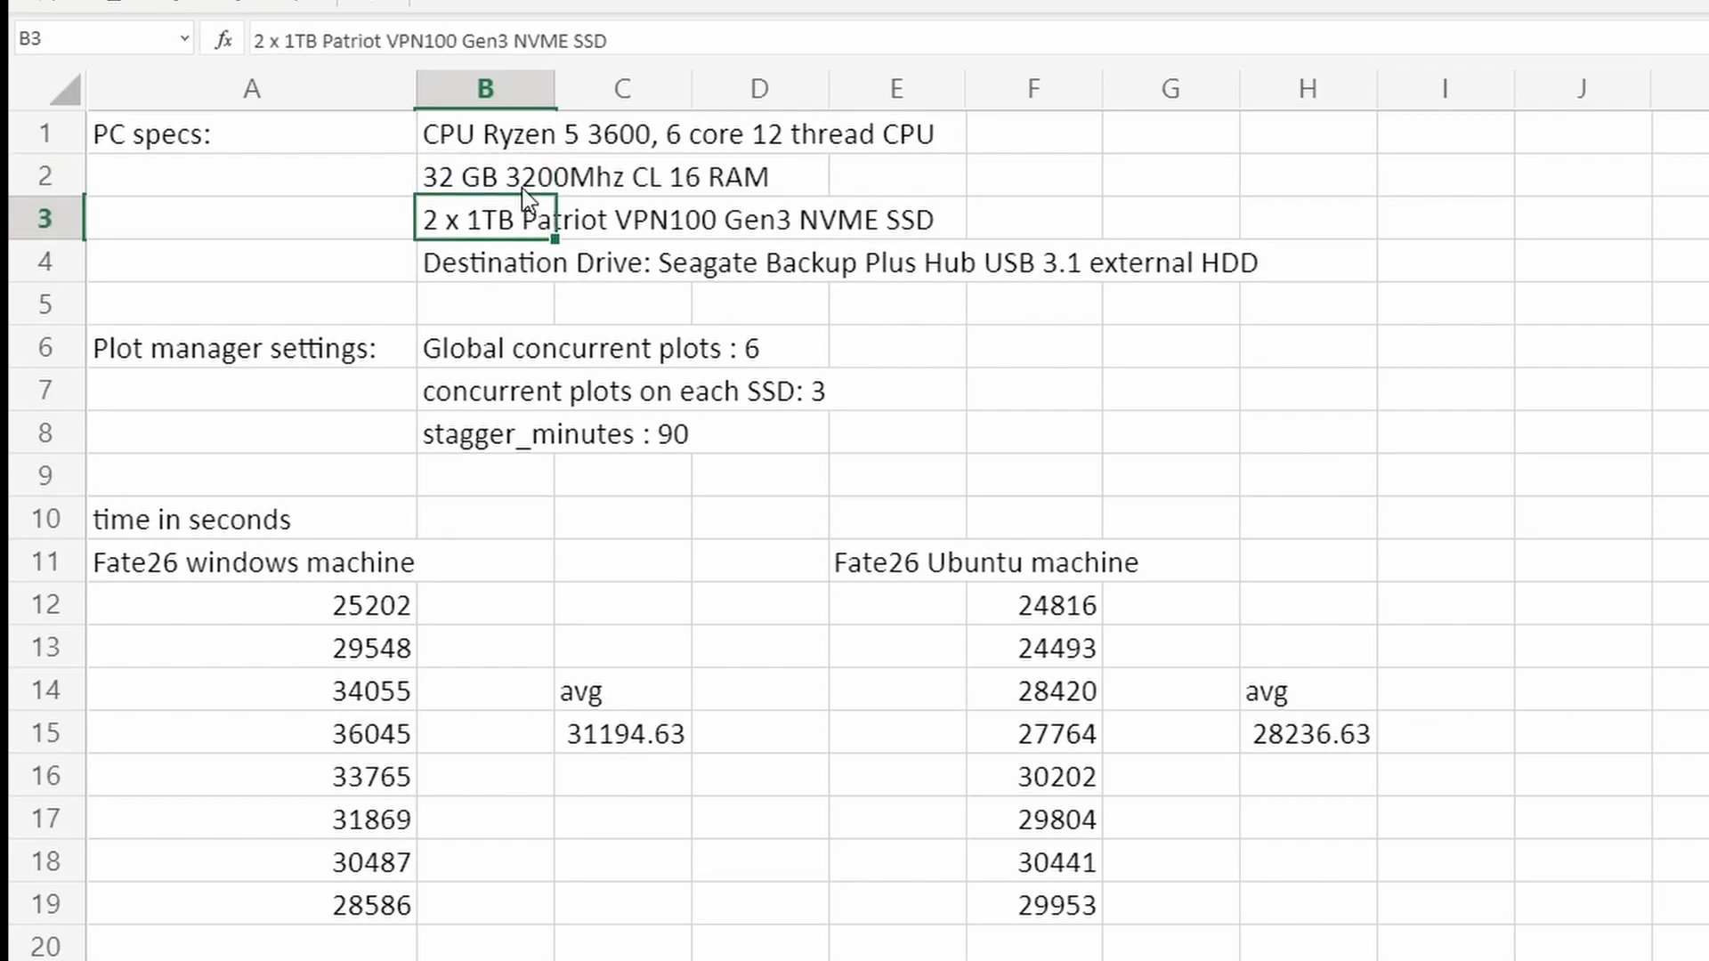
mouse_move(534, 288)
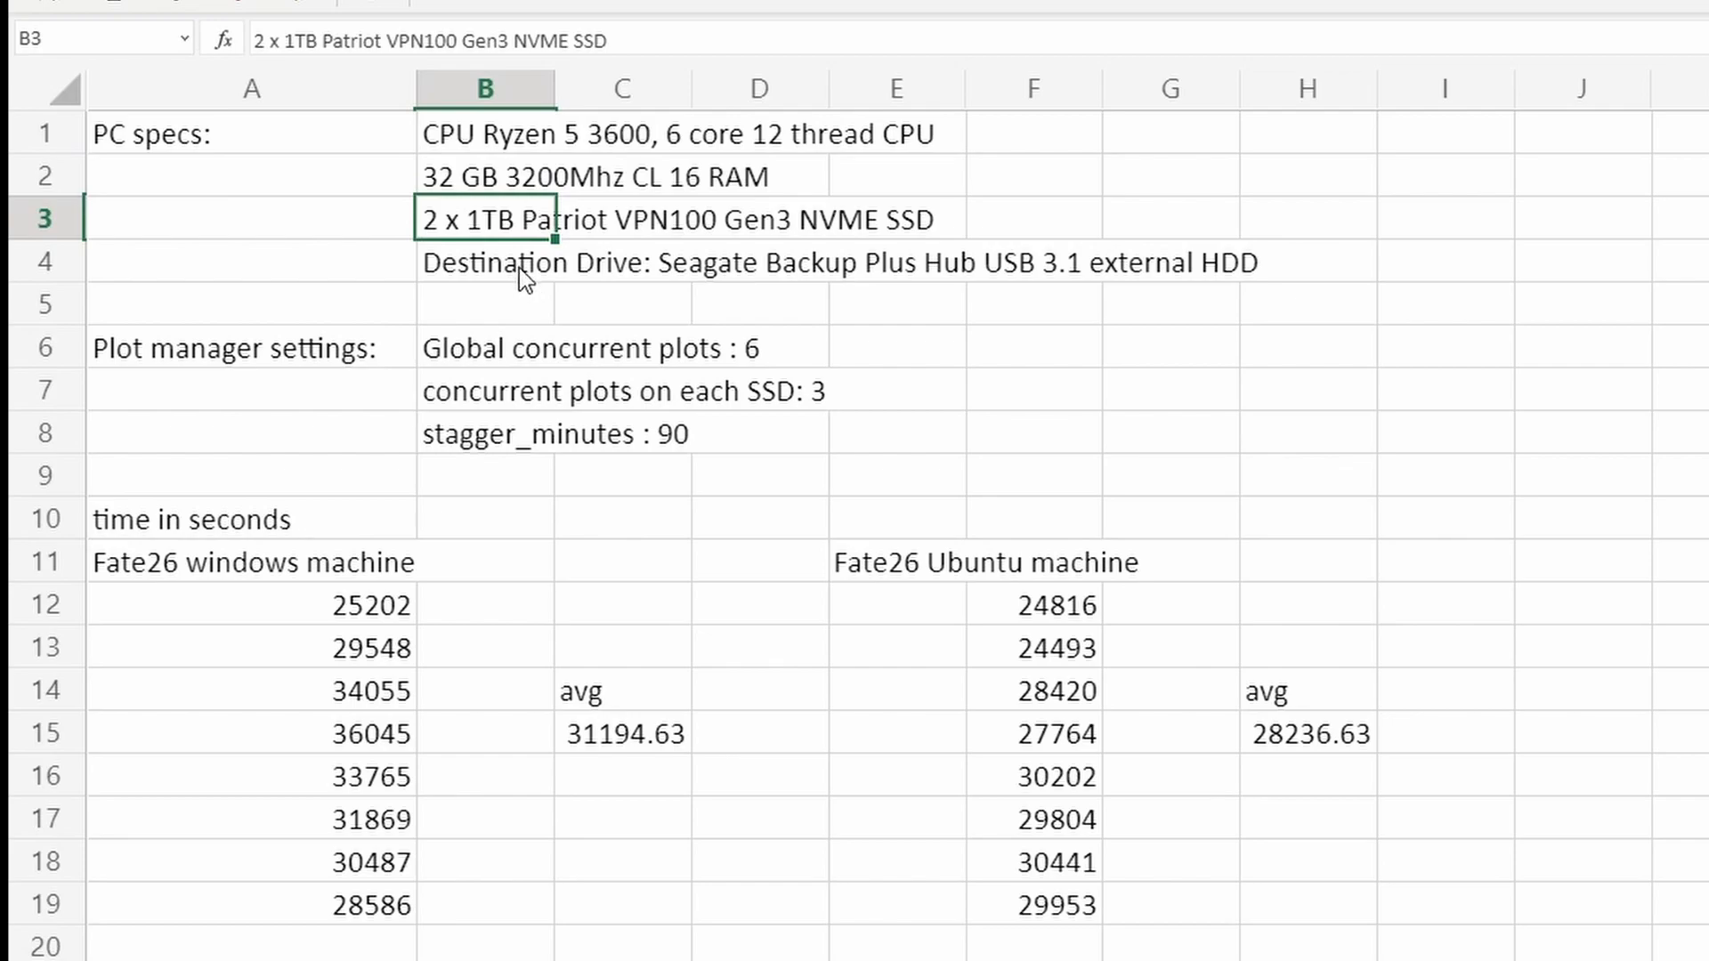
click(485, 262)
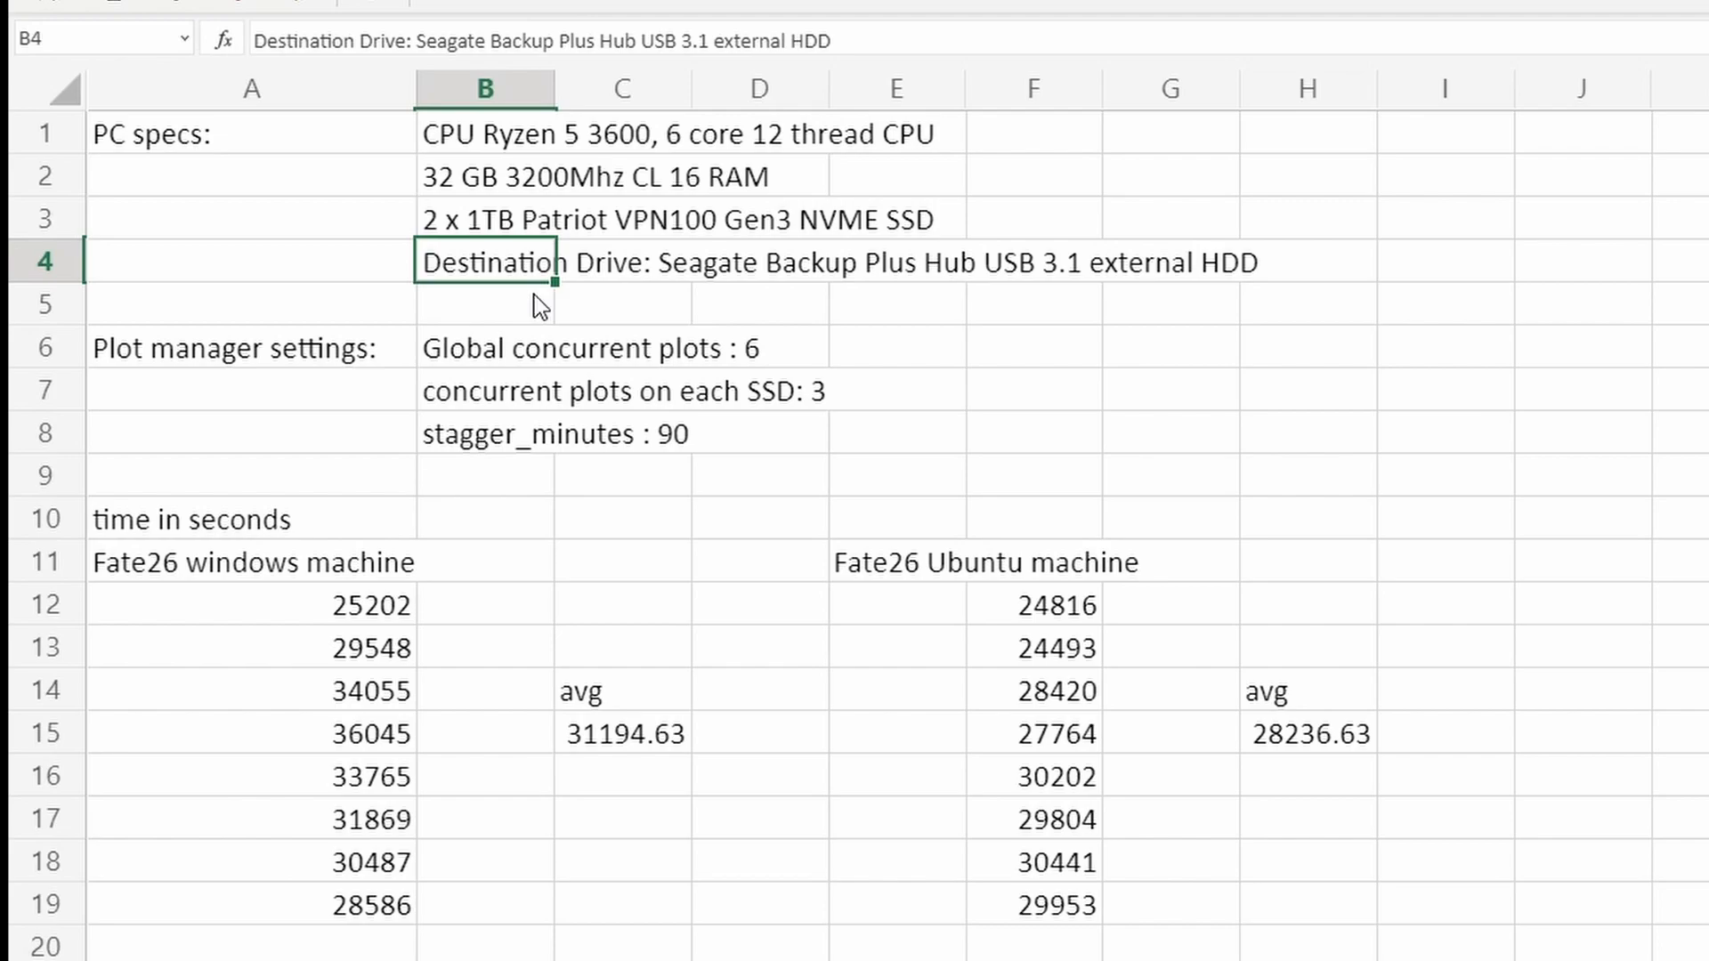
mouse_move(492, 359)
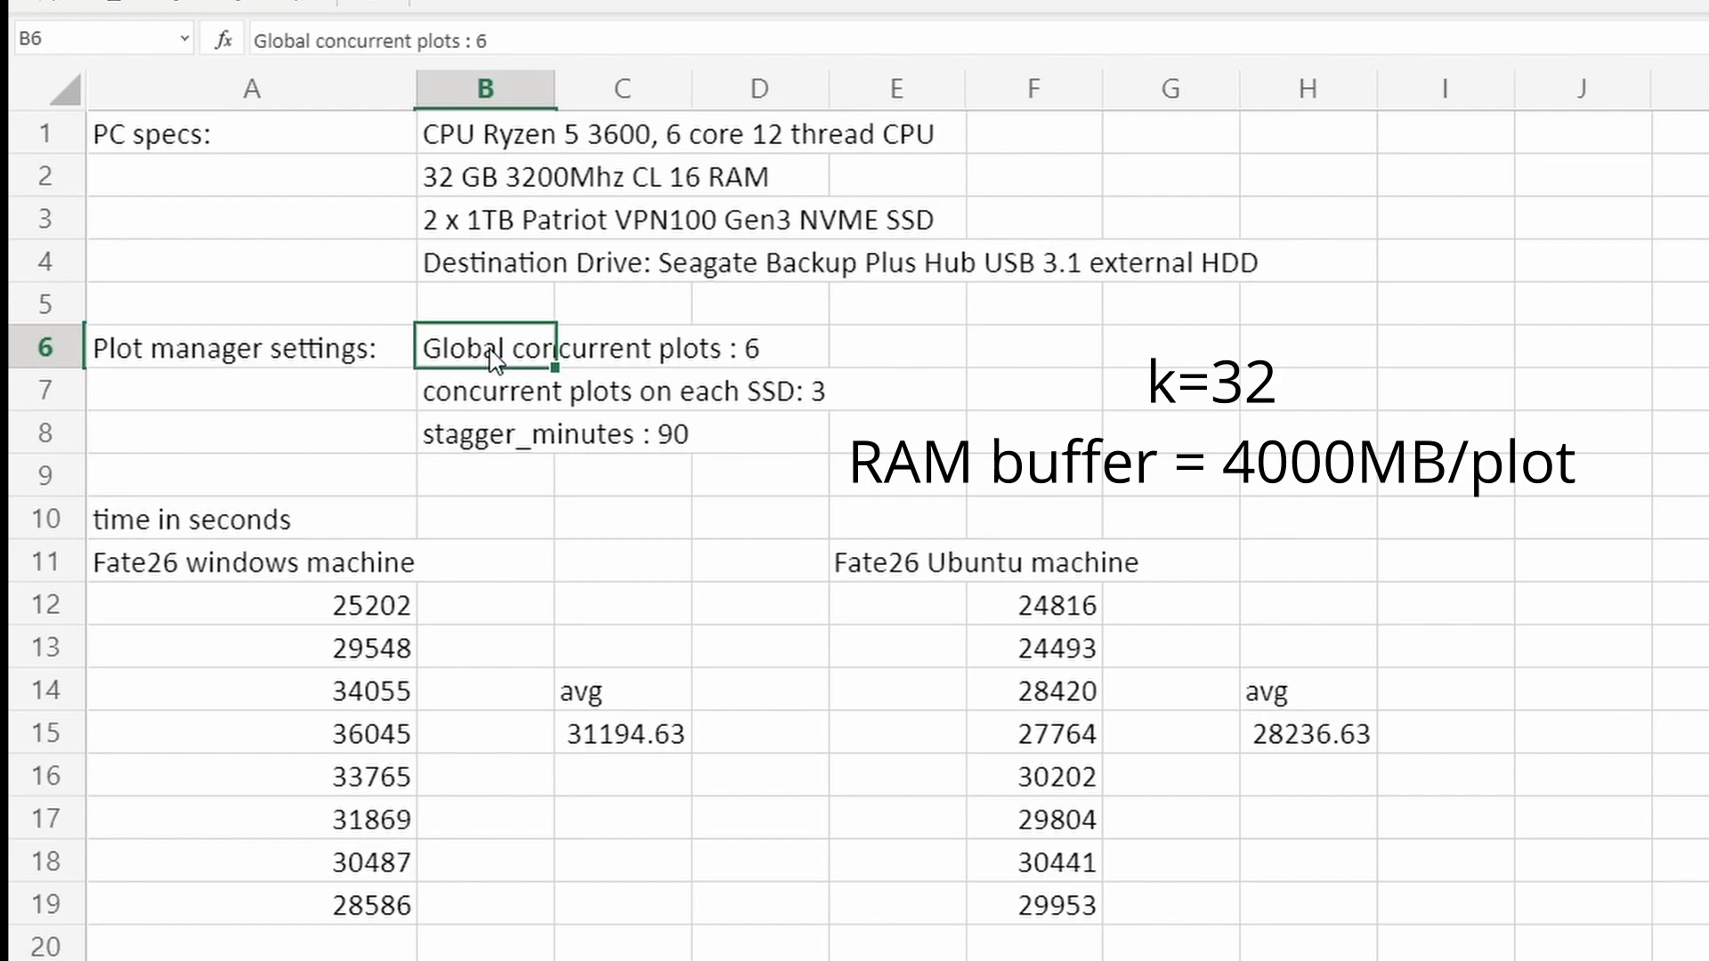
mouse_move(485, 411)
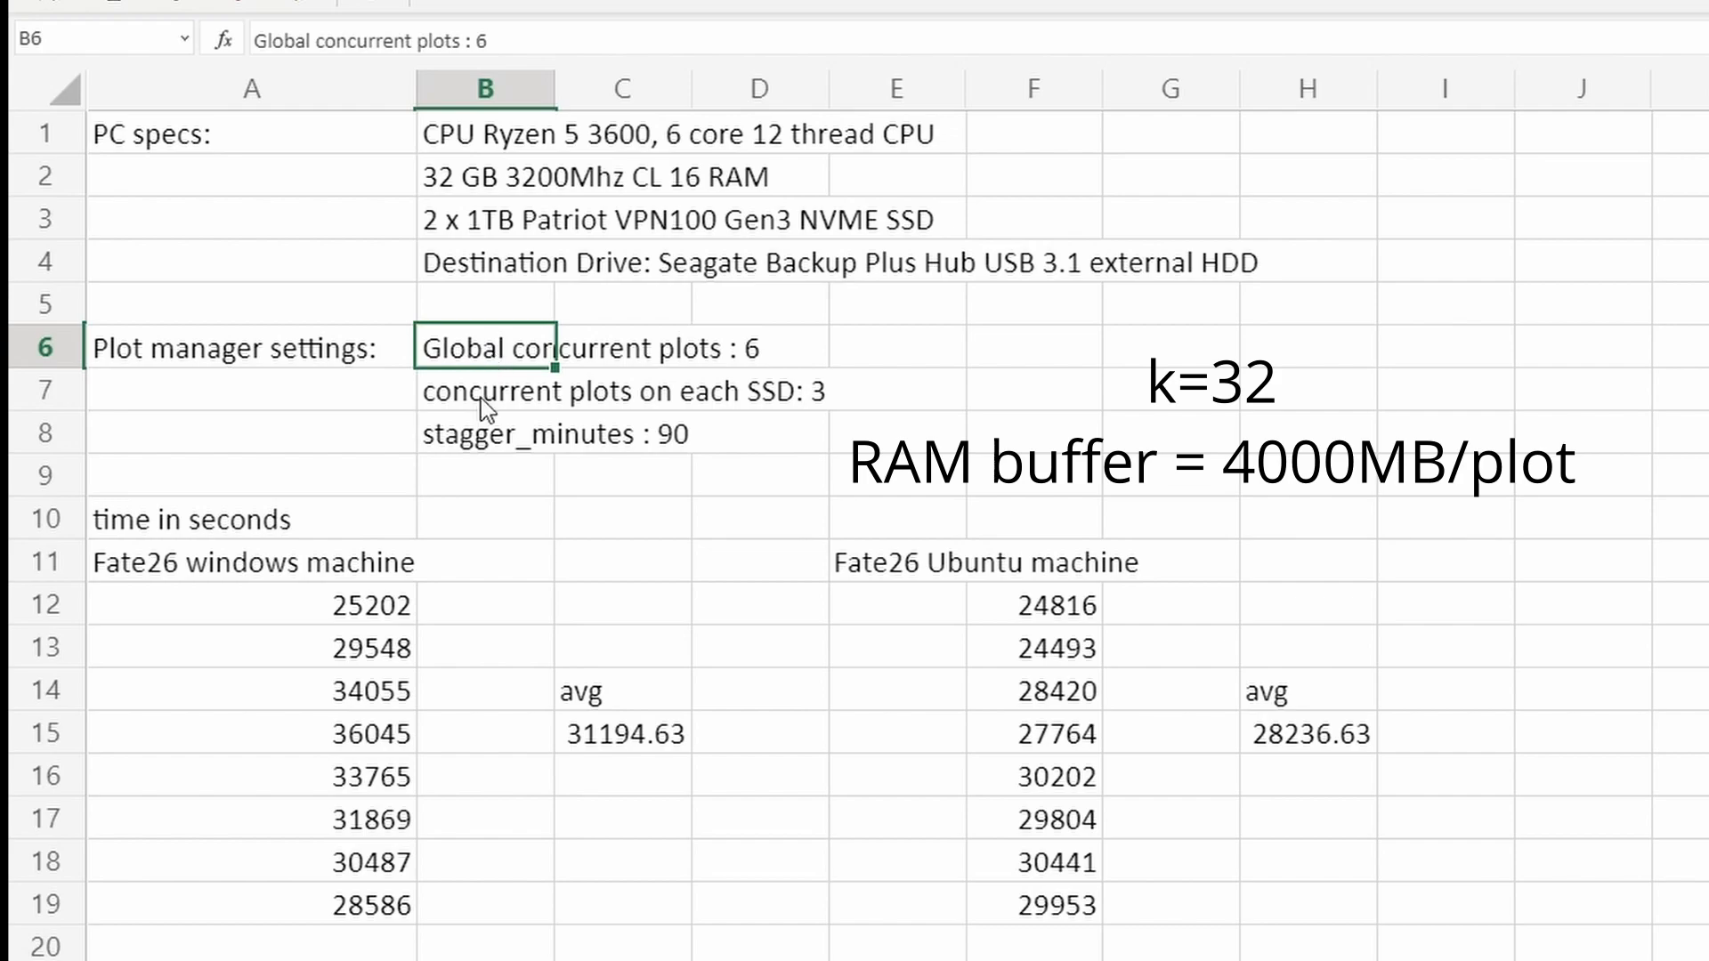
click(485, 391)
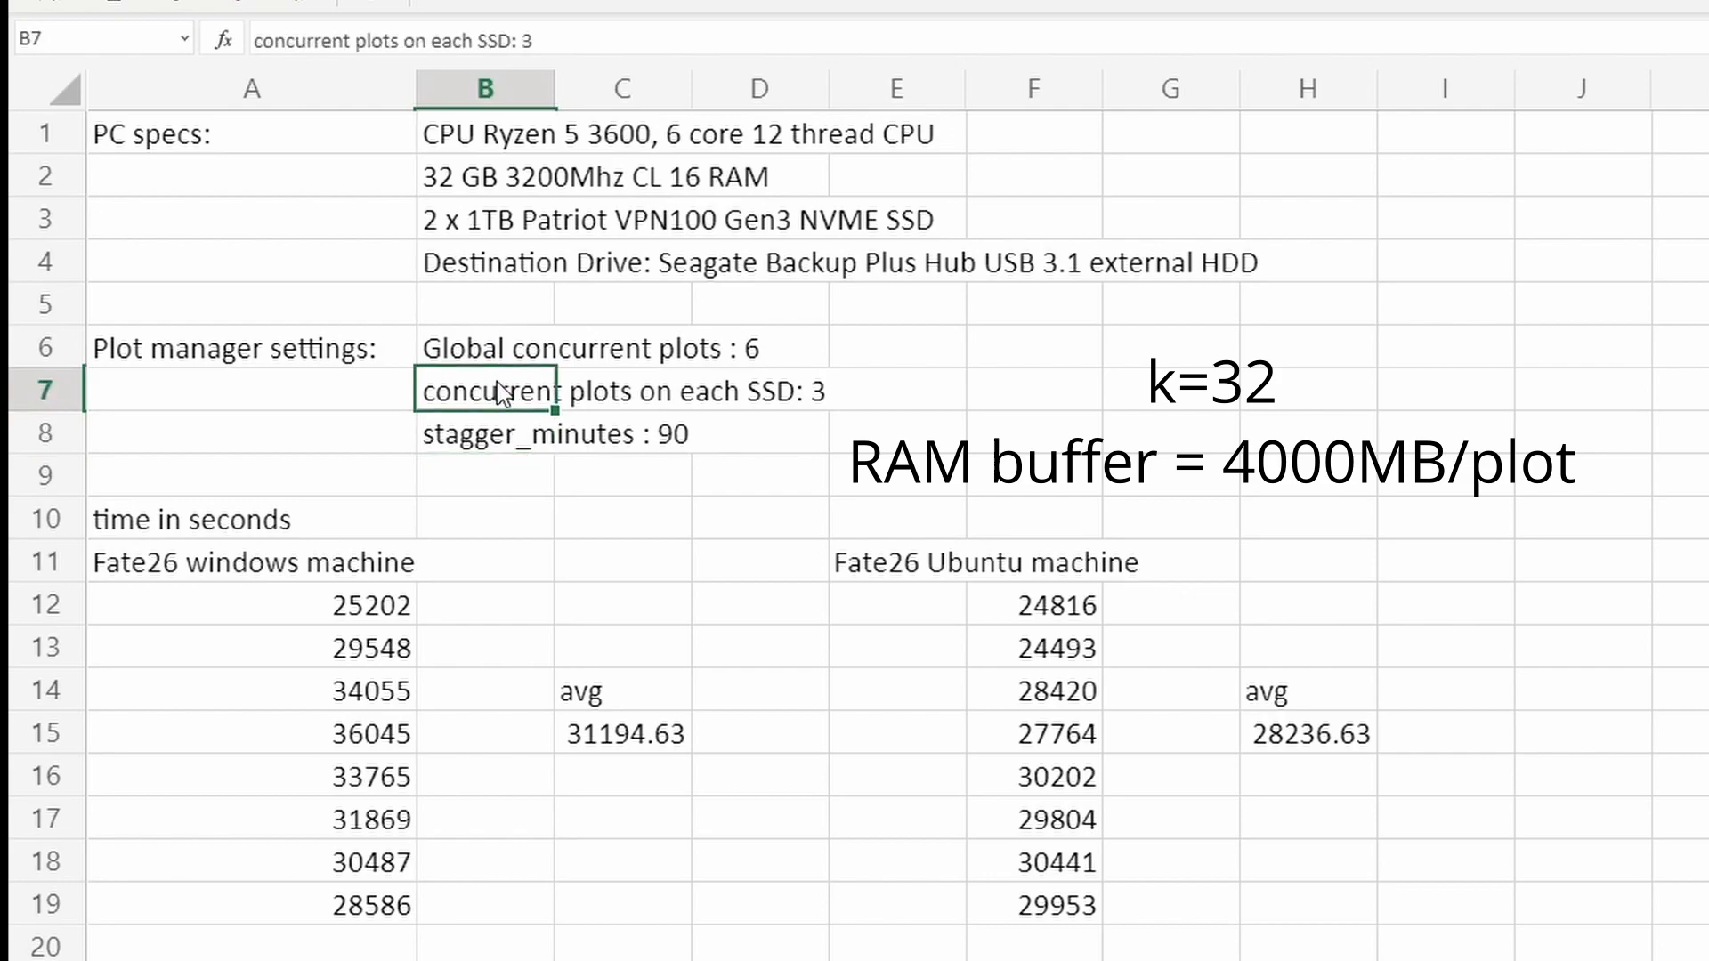
mouse_move(533, 411)
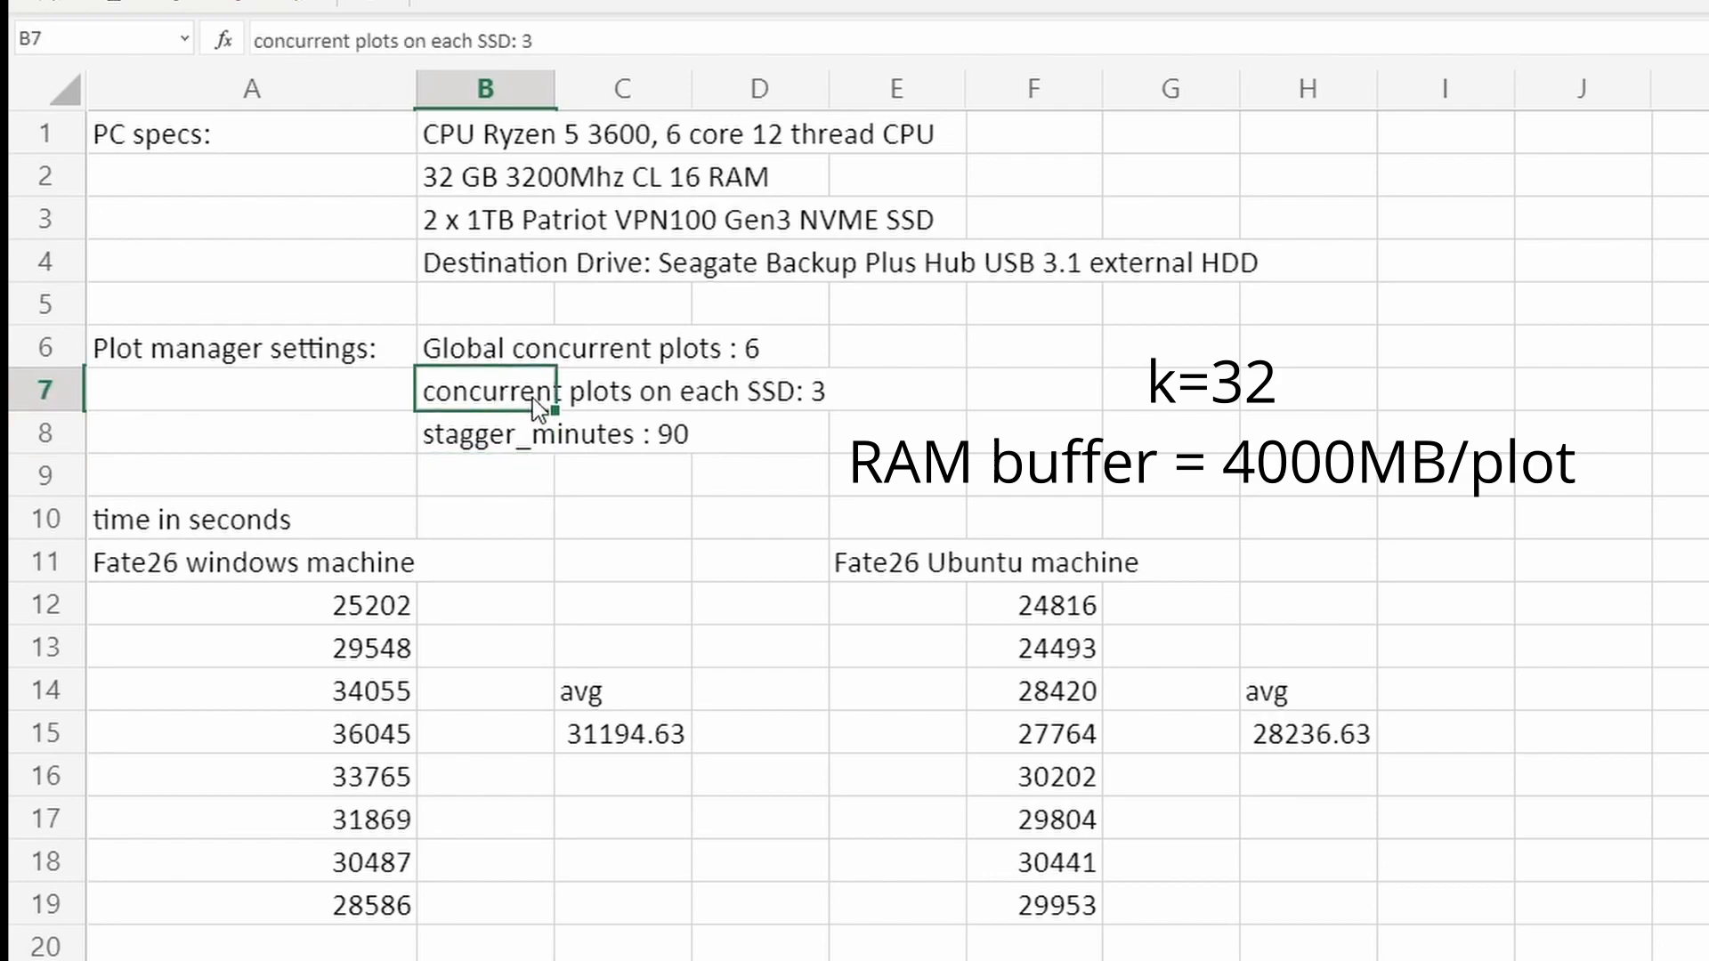
mouse_move(577, 359)
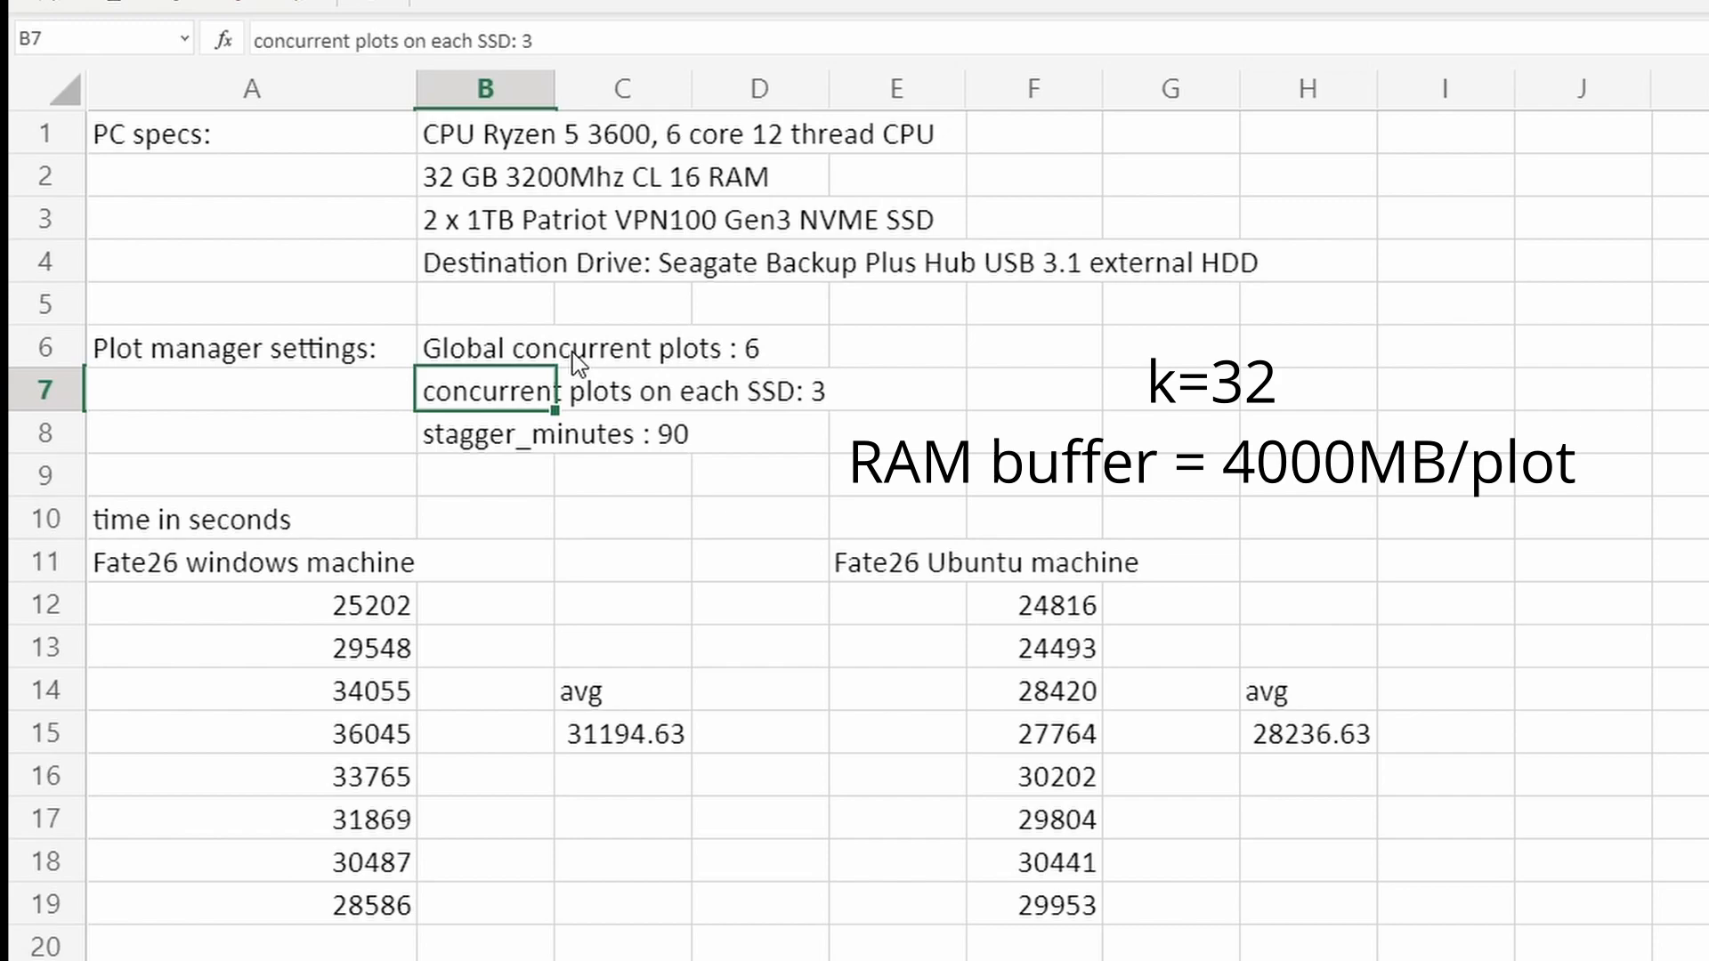
click(484, 433)
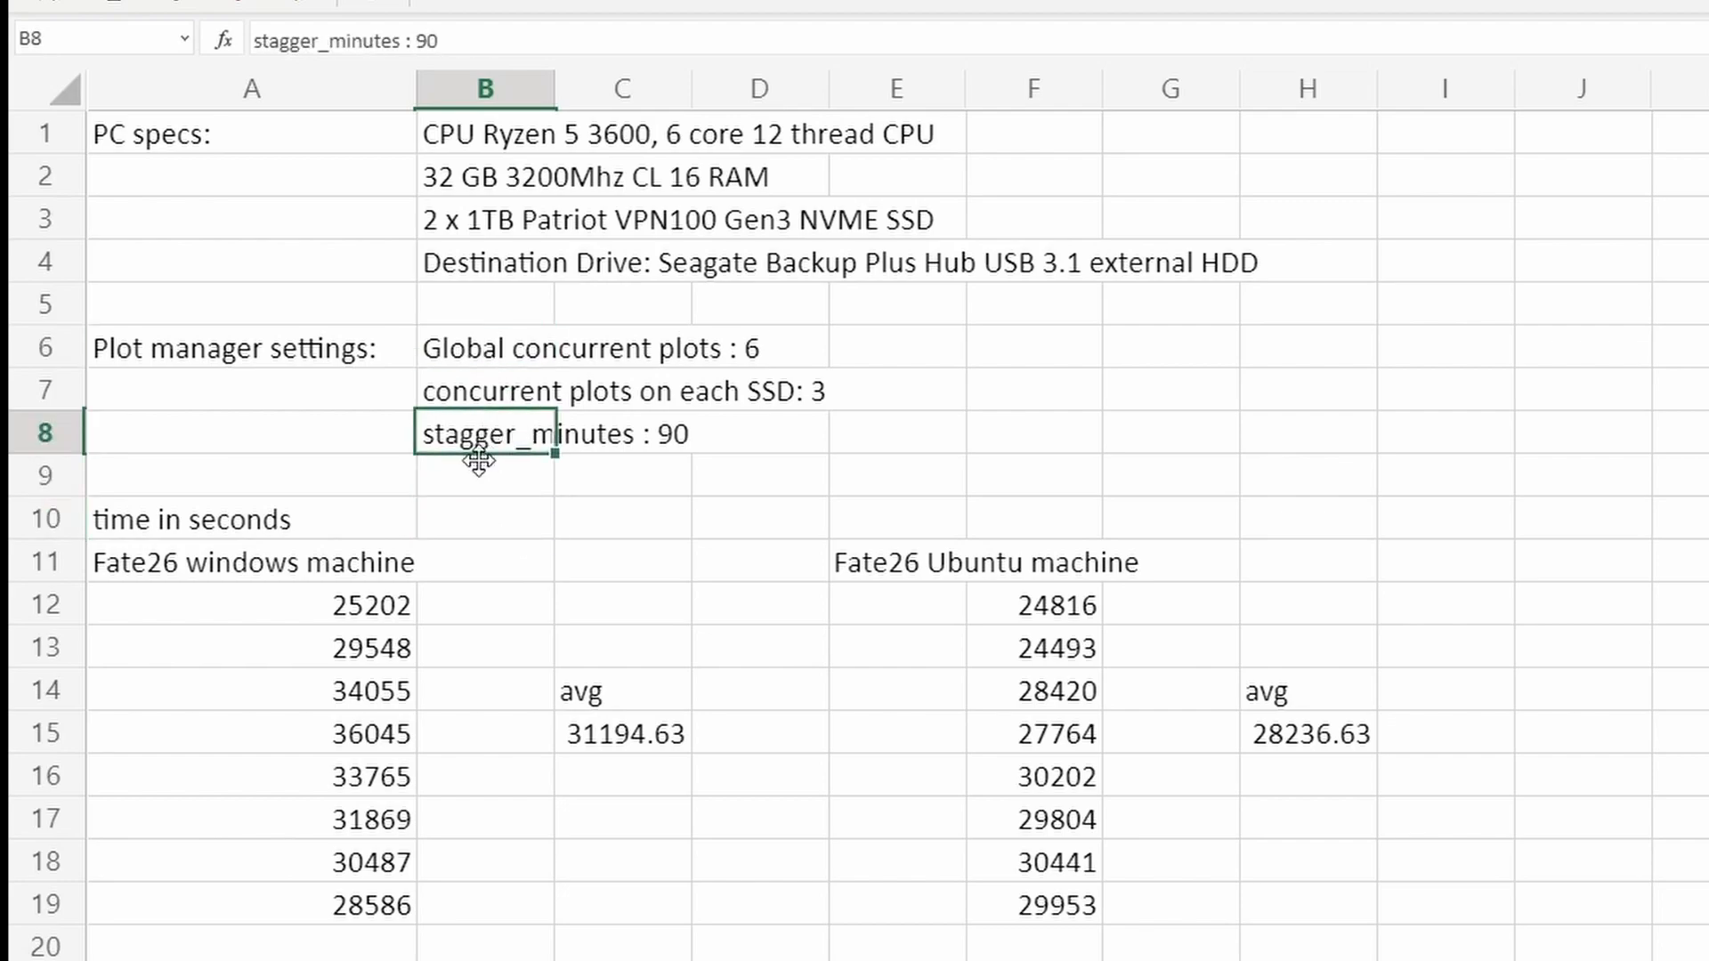
click(252, 562)
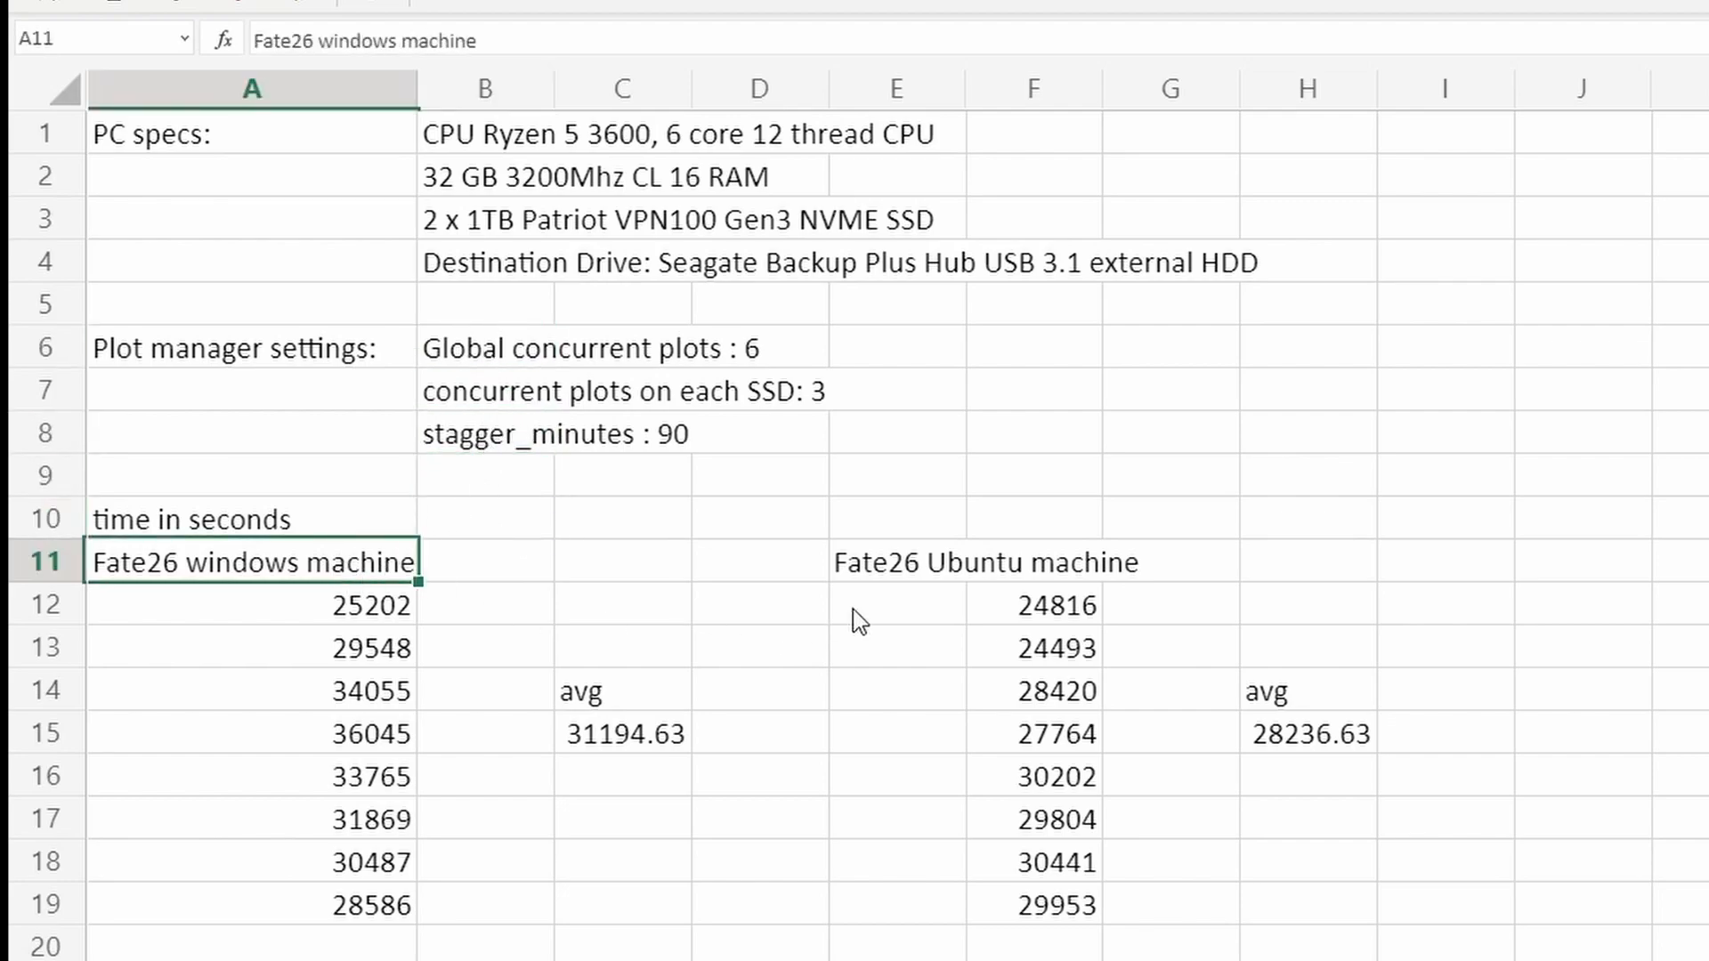
click(894, 561)
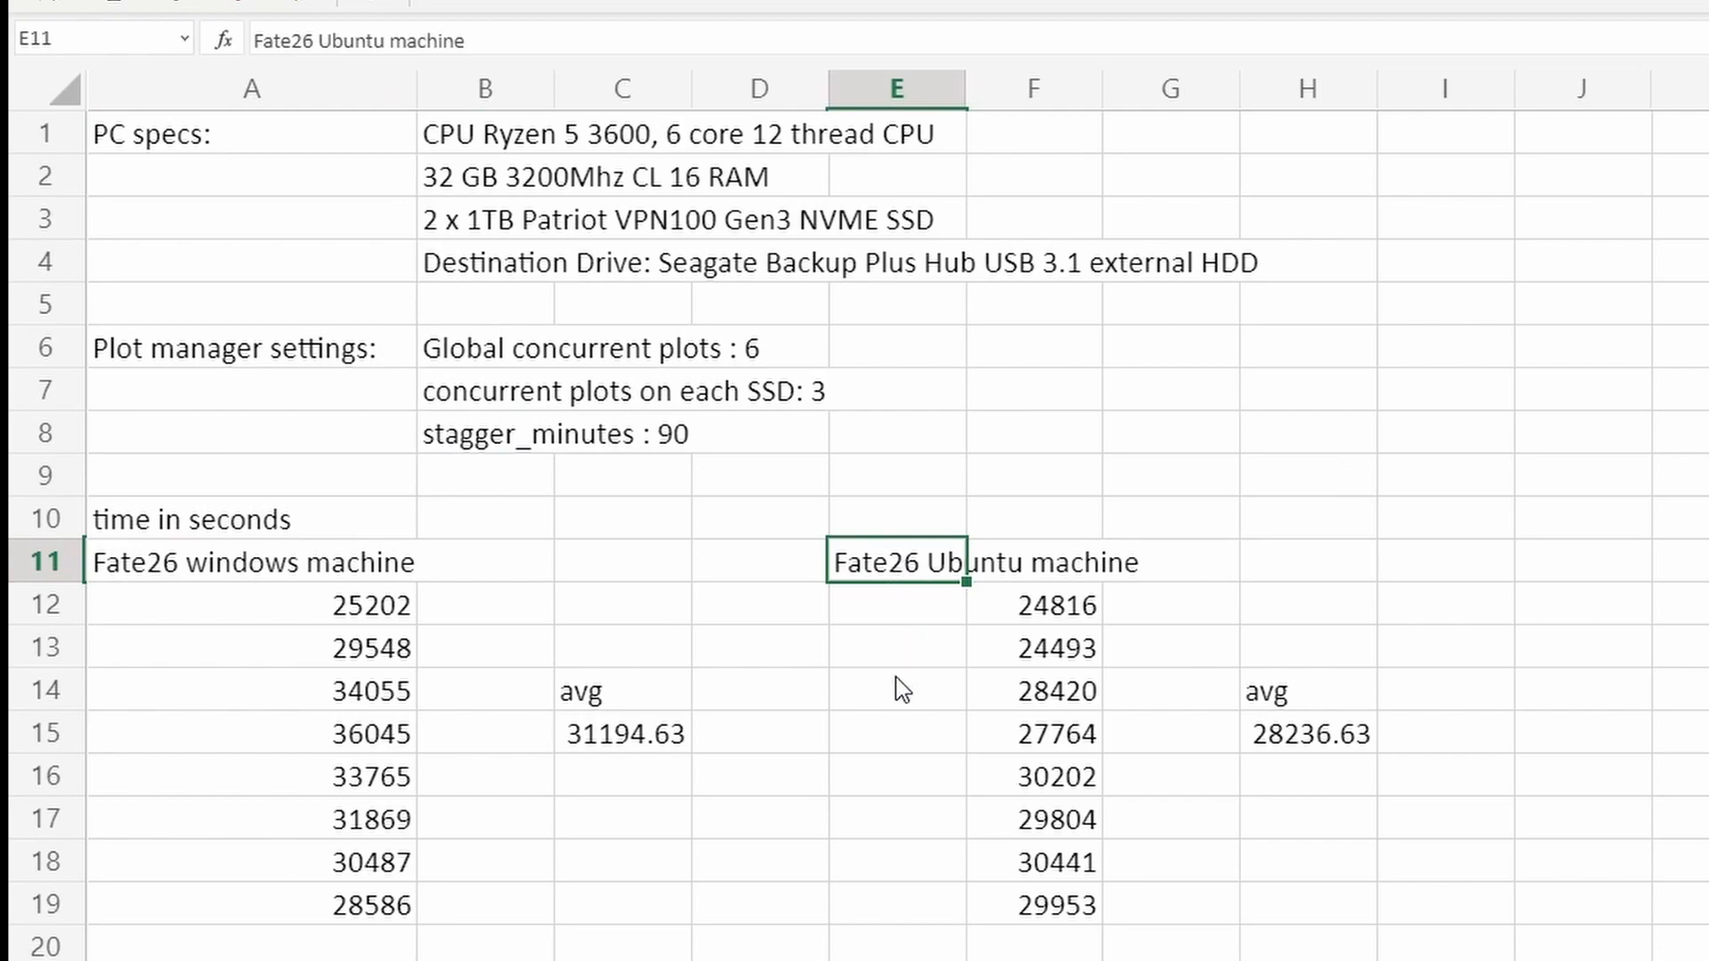
click(897, 606)
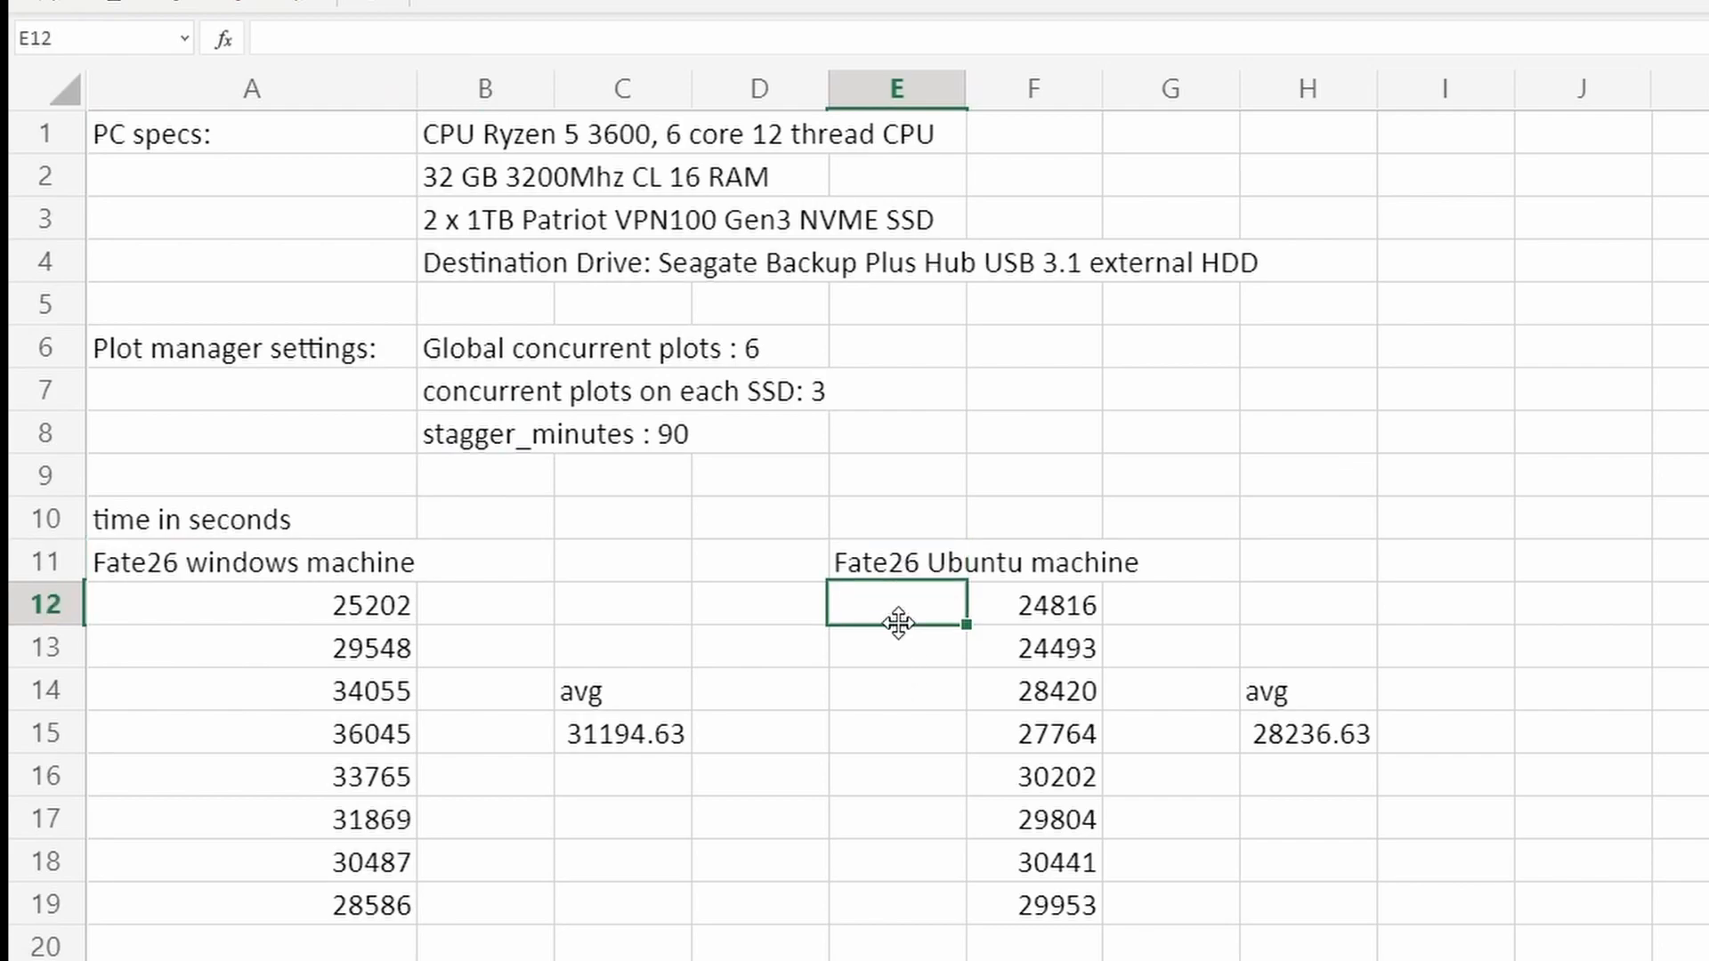
click(896, 561)
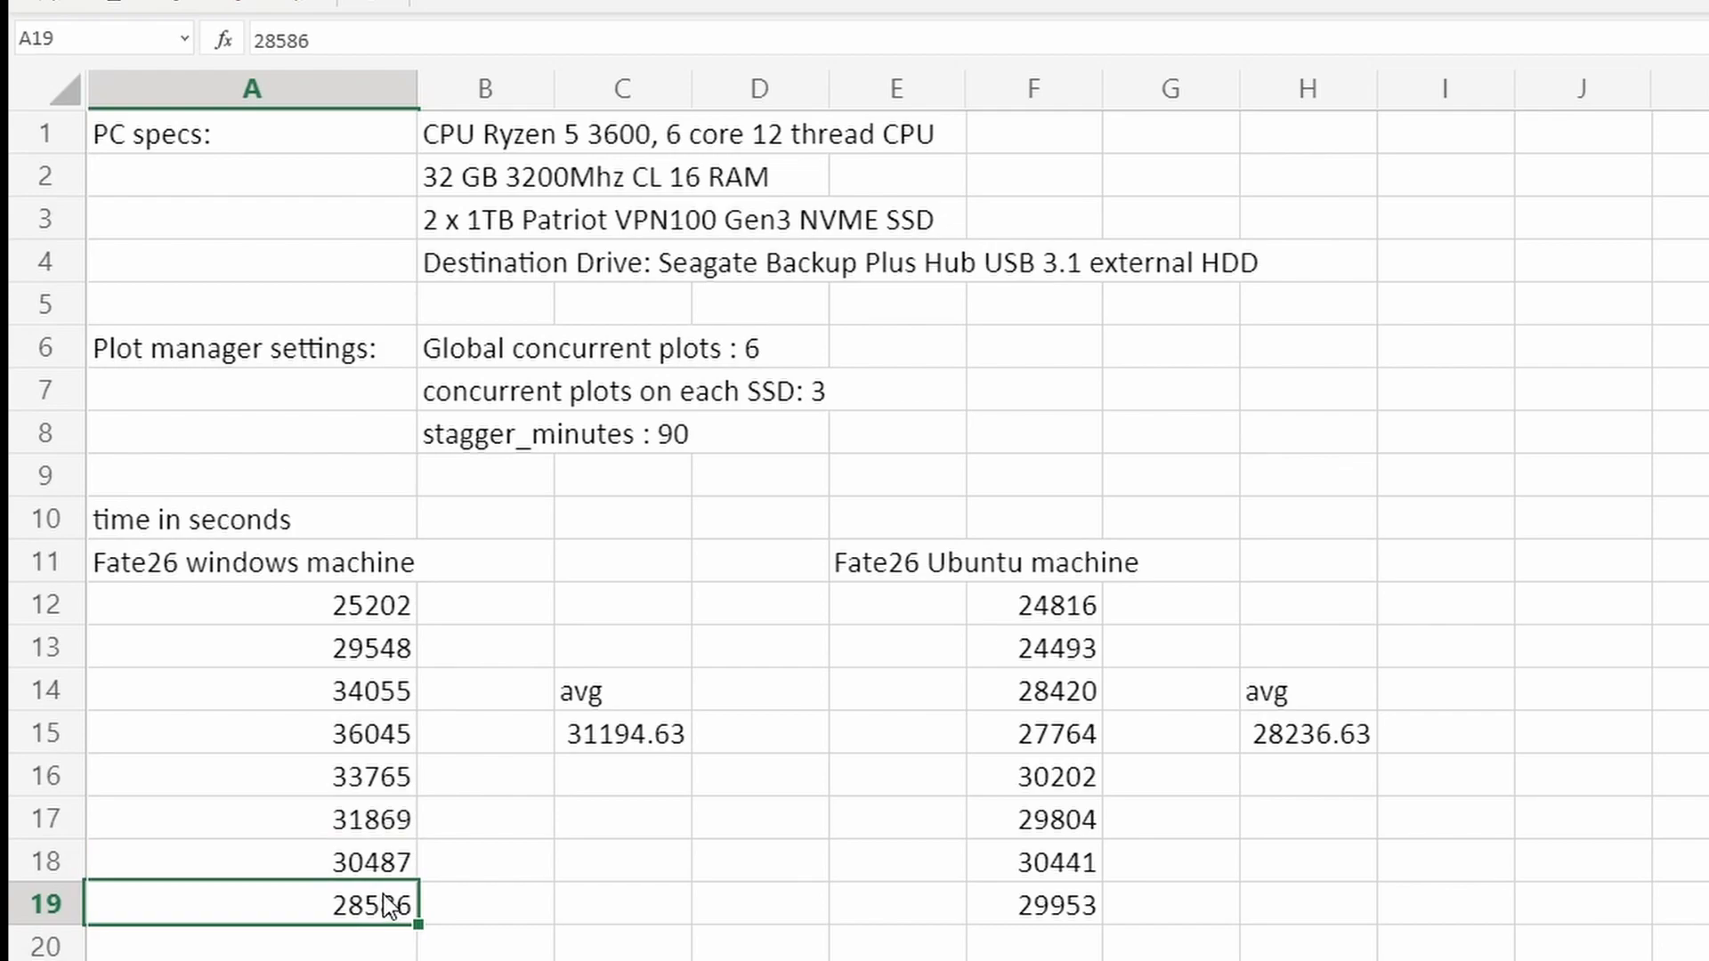
click(1032, 605)
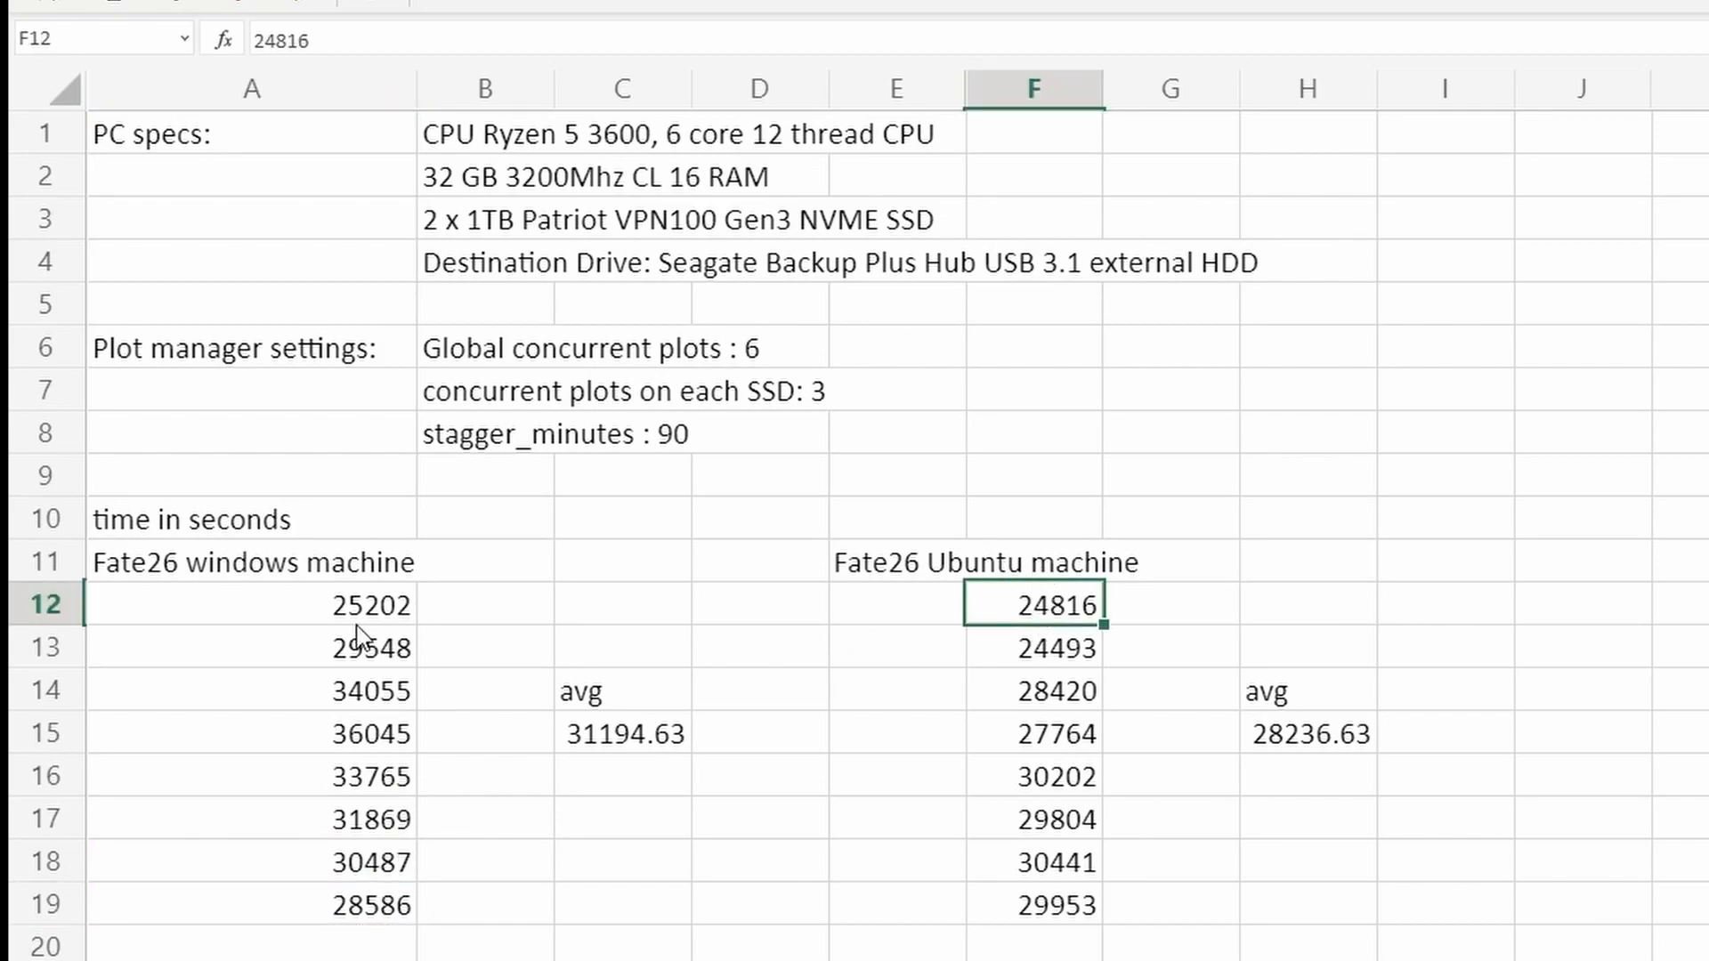
click(251, 605)
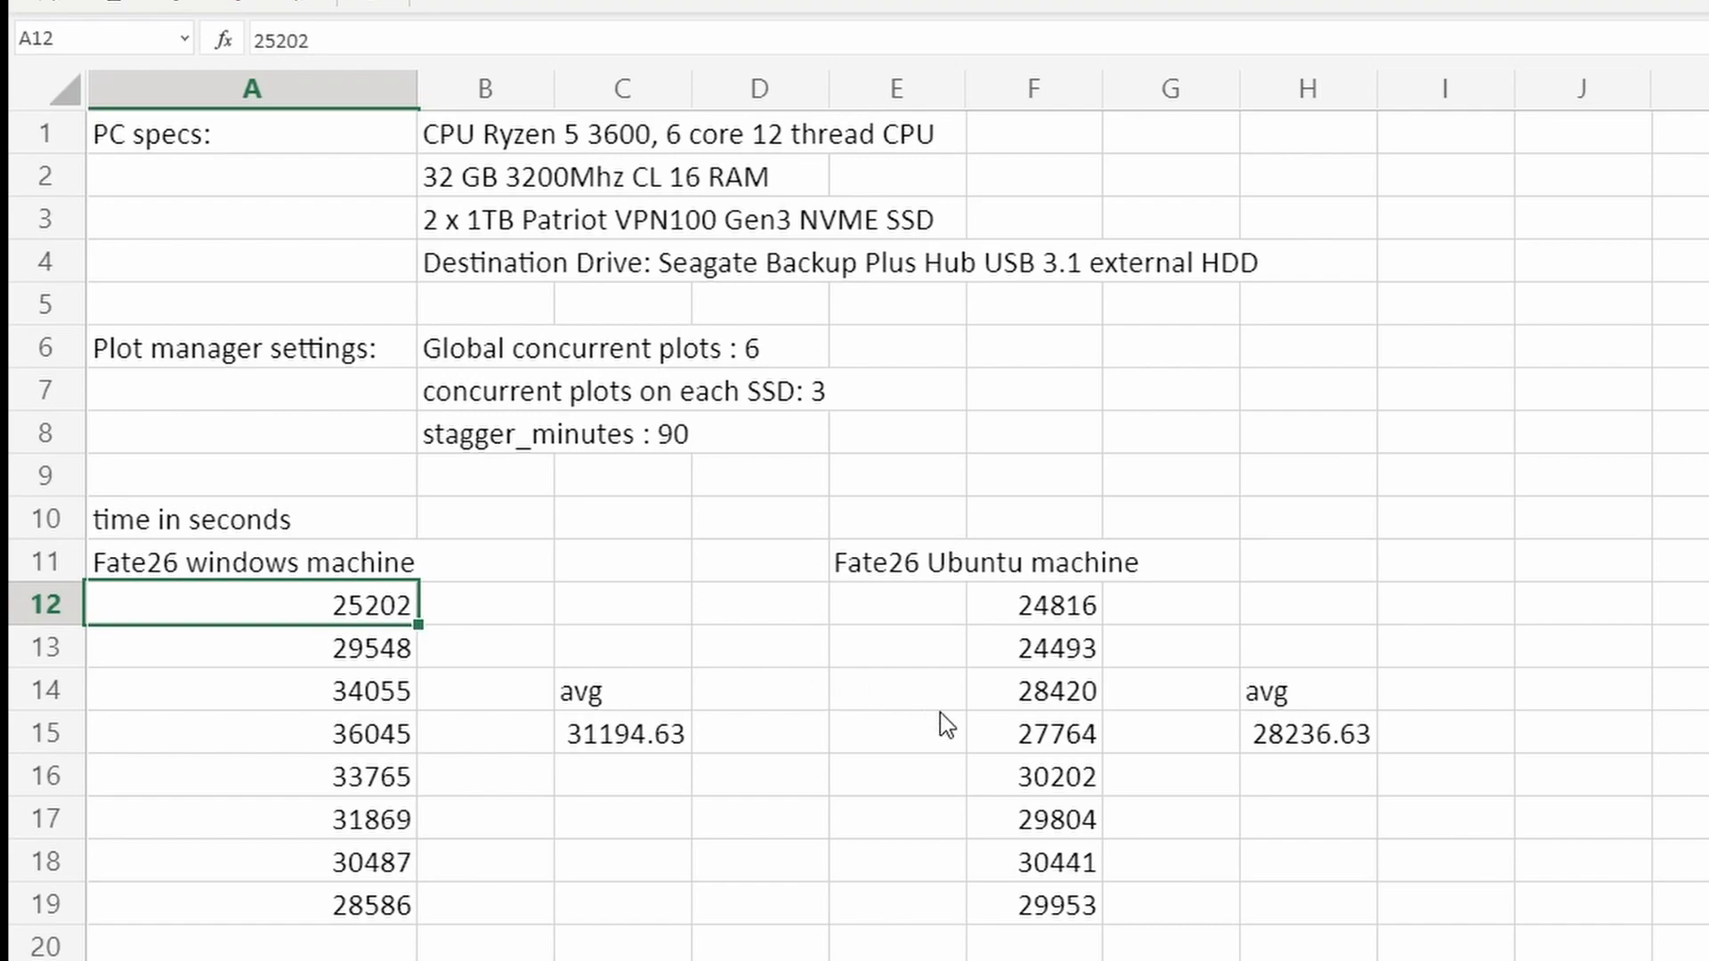
click(1032, 605)
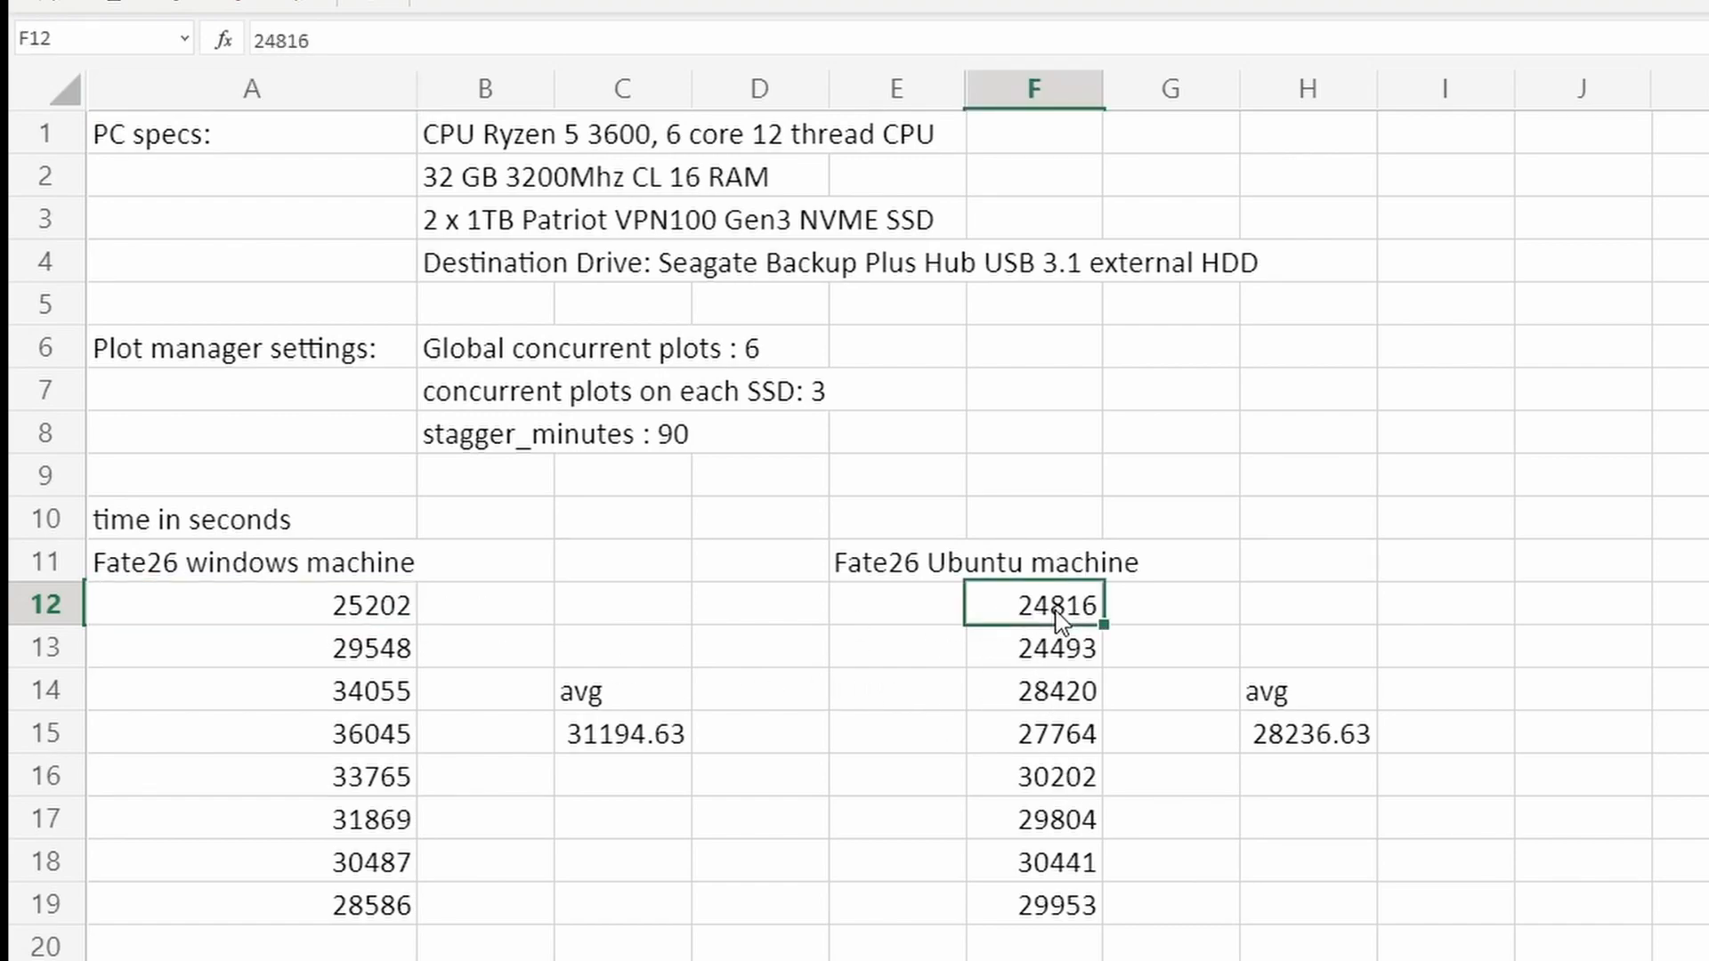
mouse_move(1056, 676)
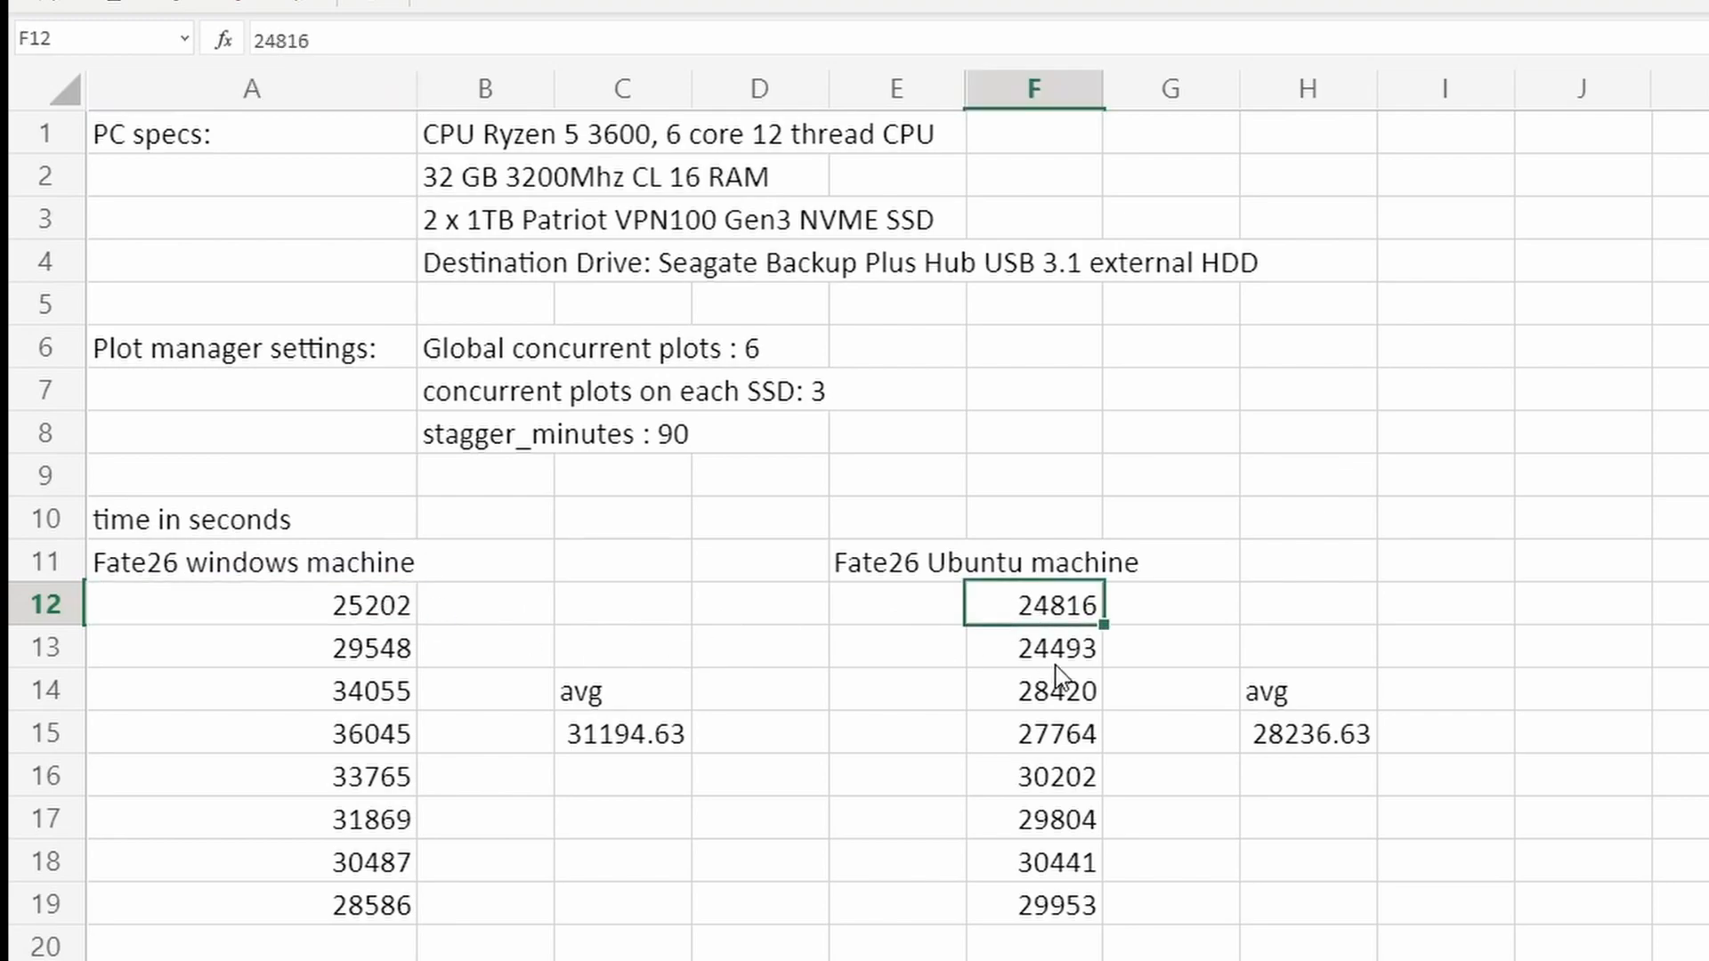
mouse_move(319, 719)
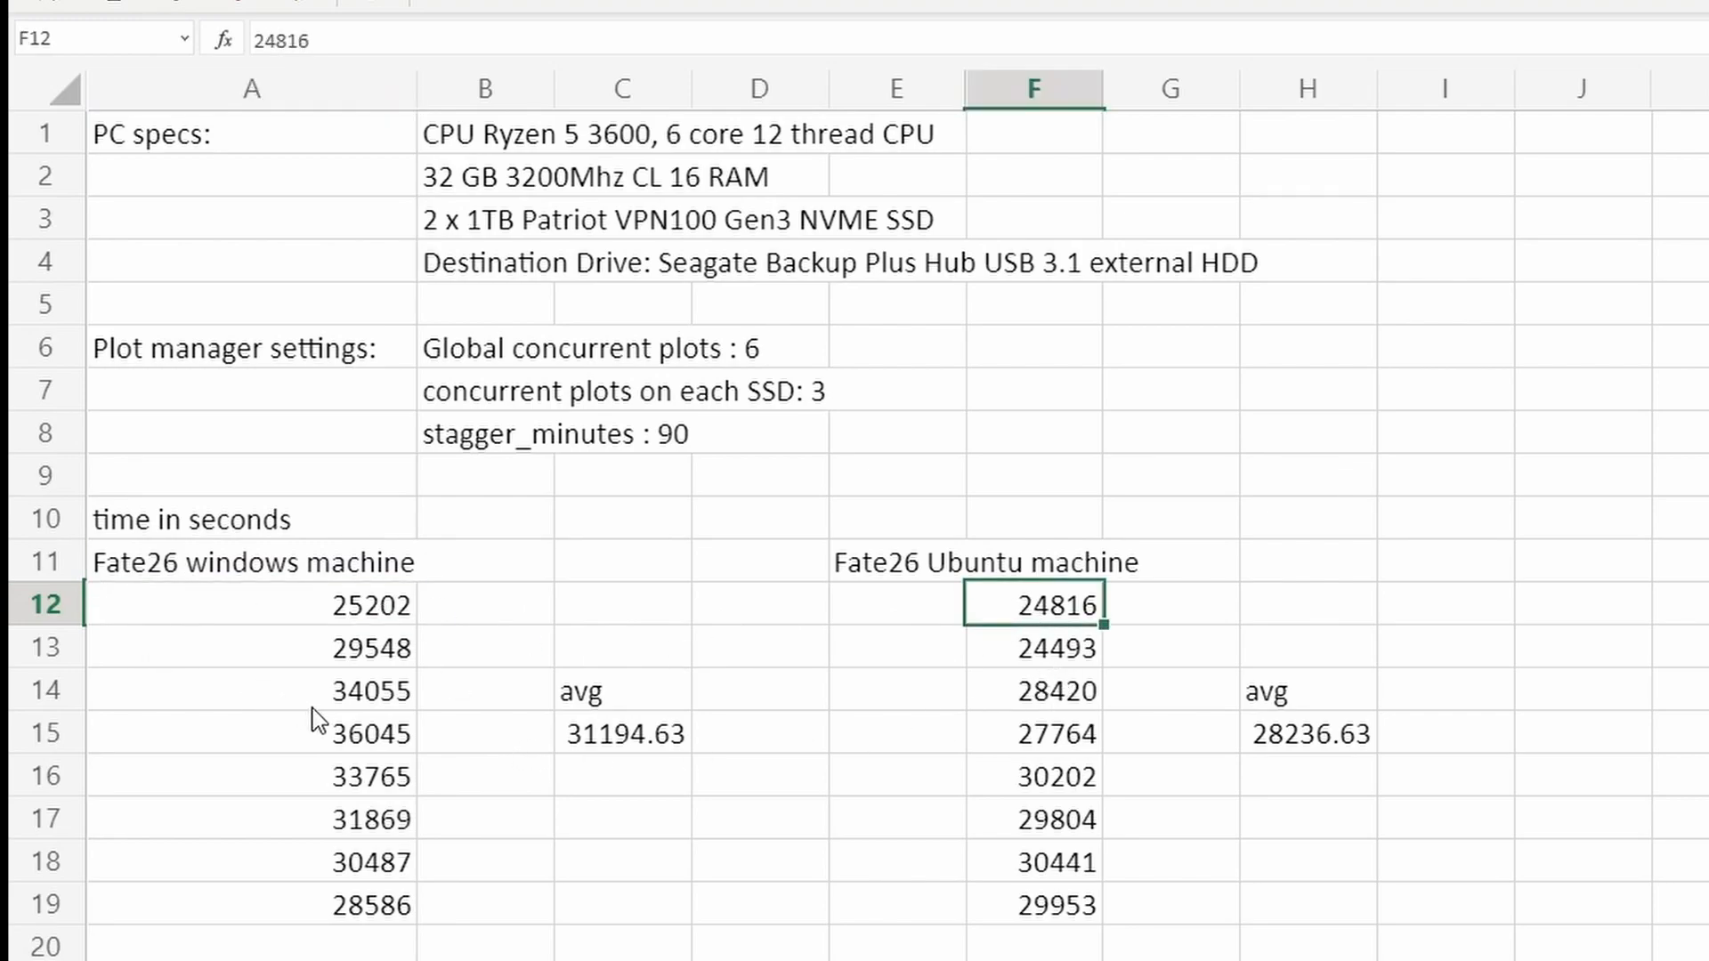
mouse_move(376, 746)
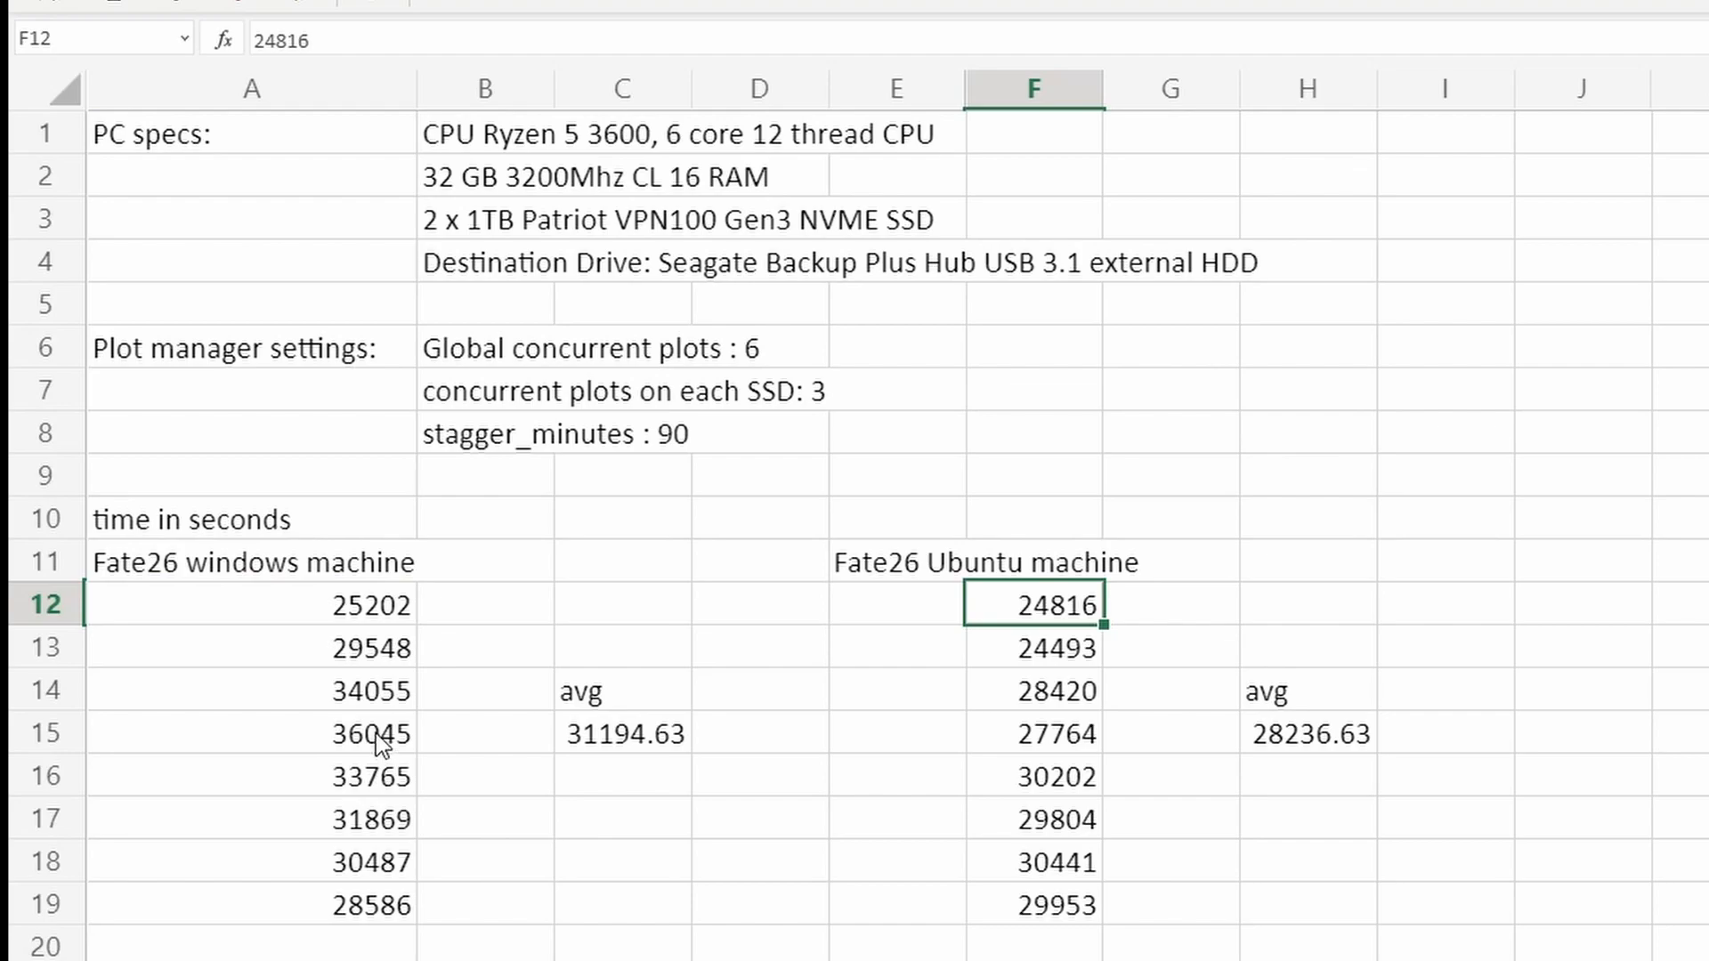
click(251, 732)
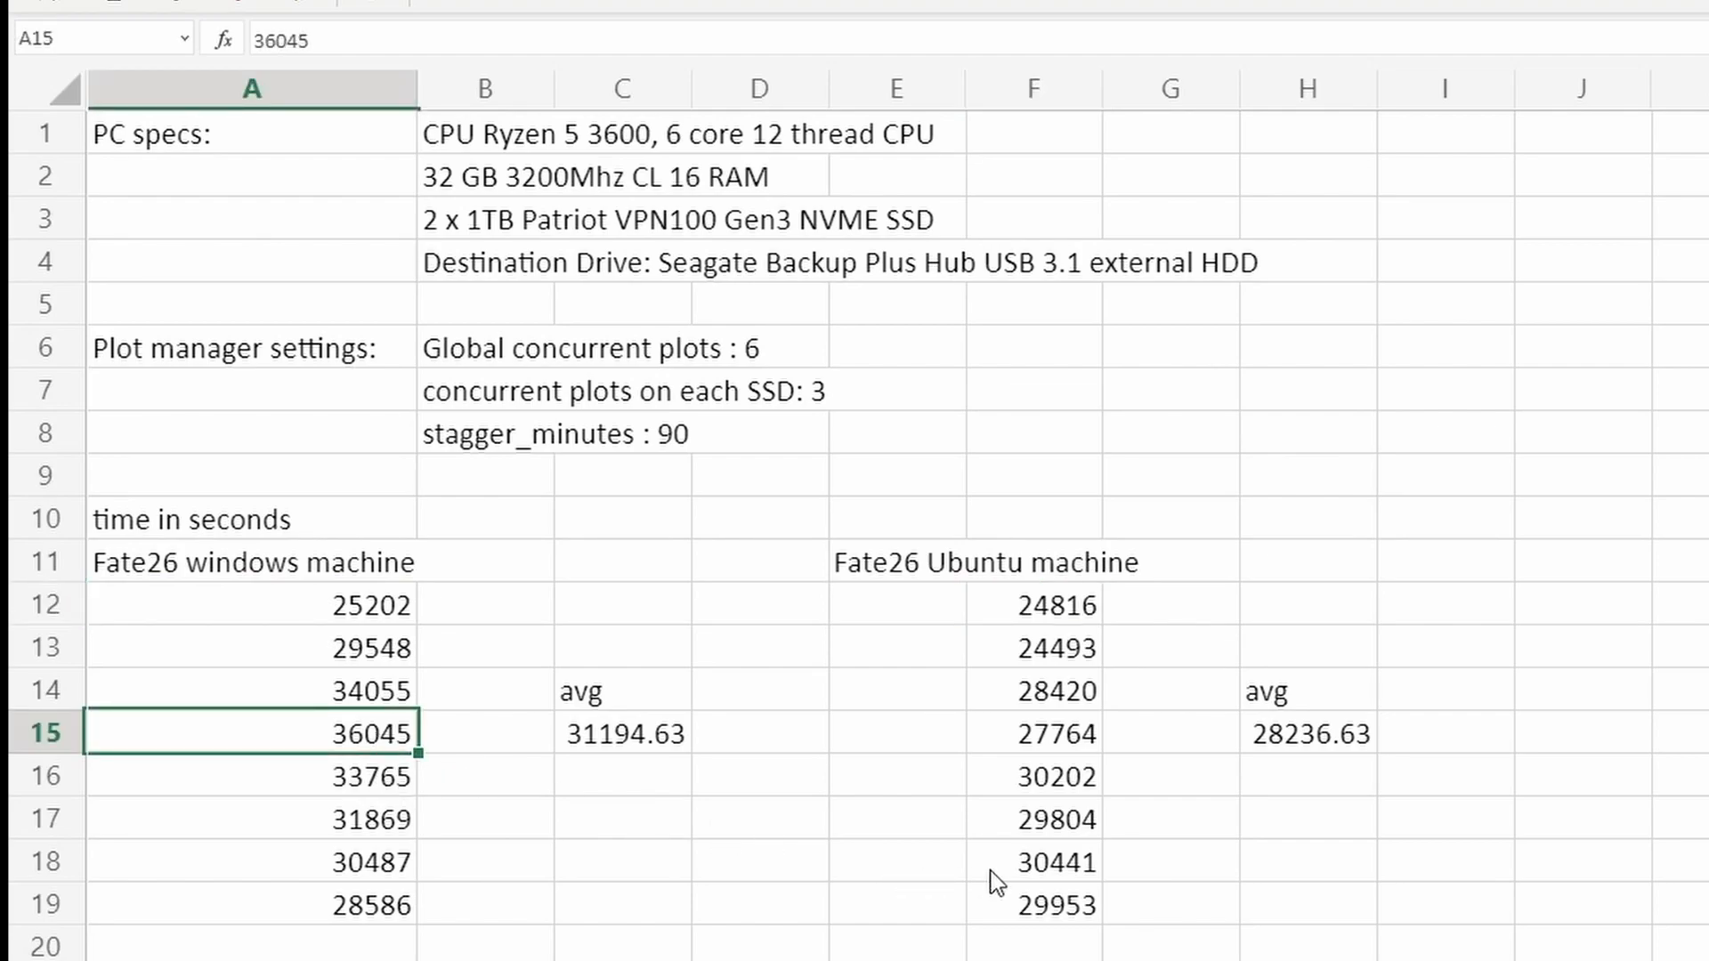
click(1032, 861)
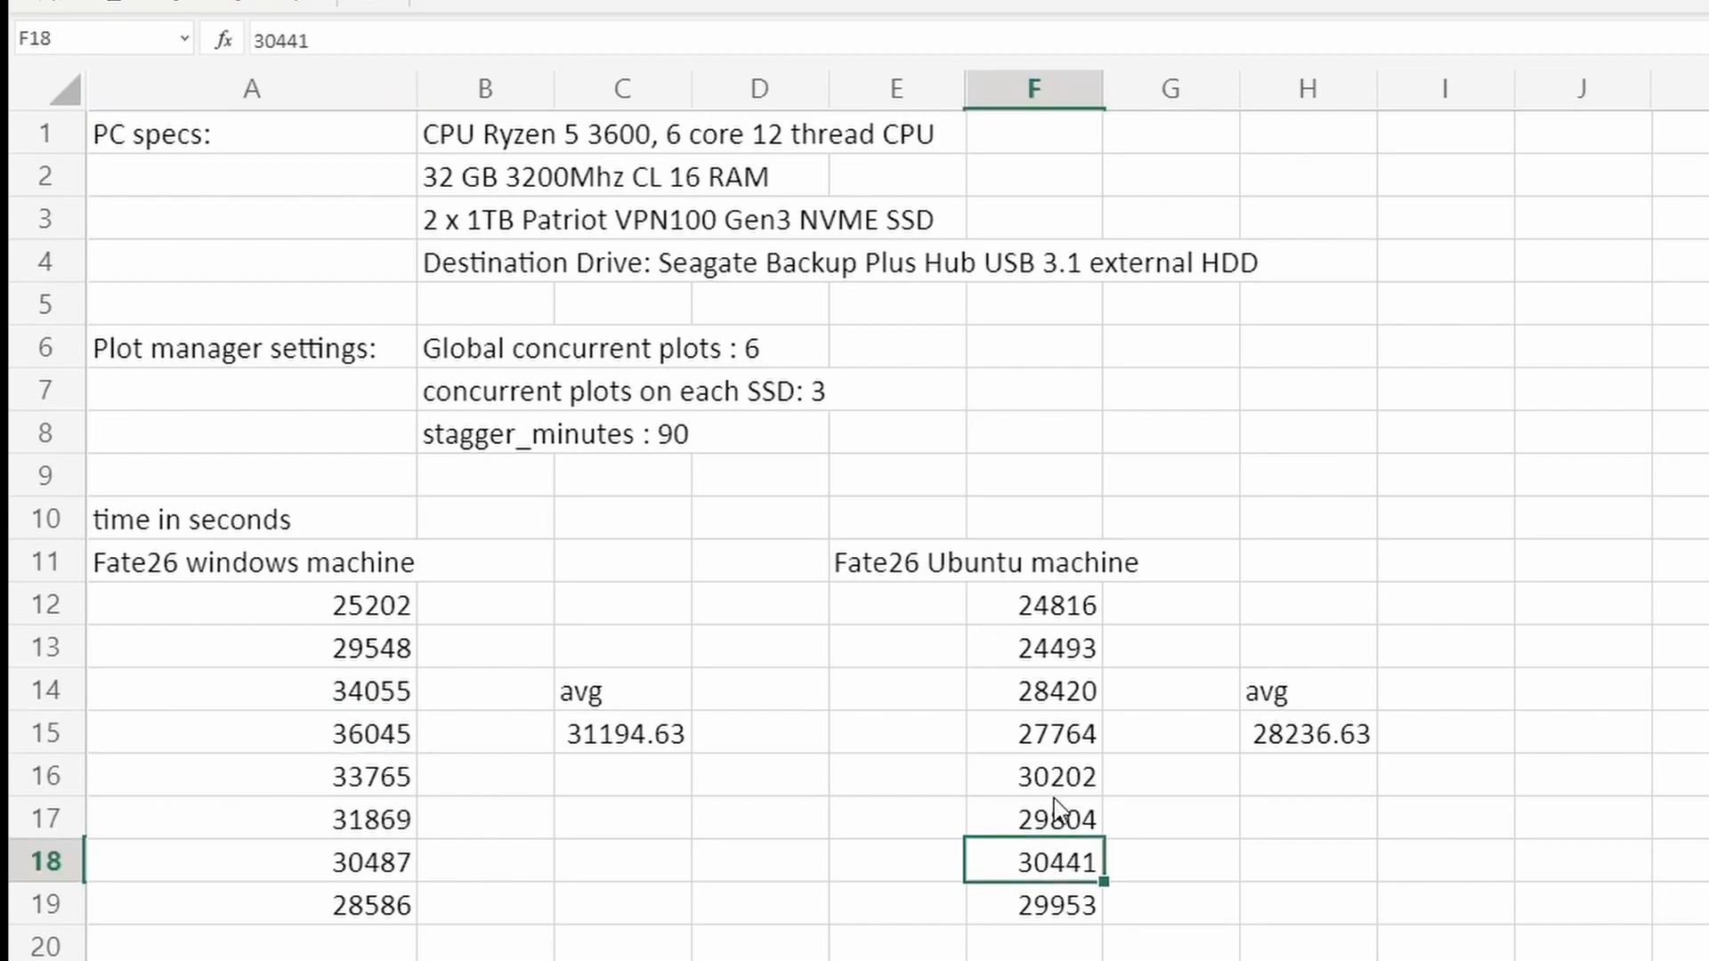
click(1033, 776)
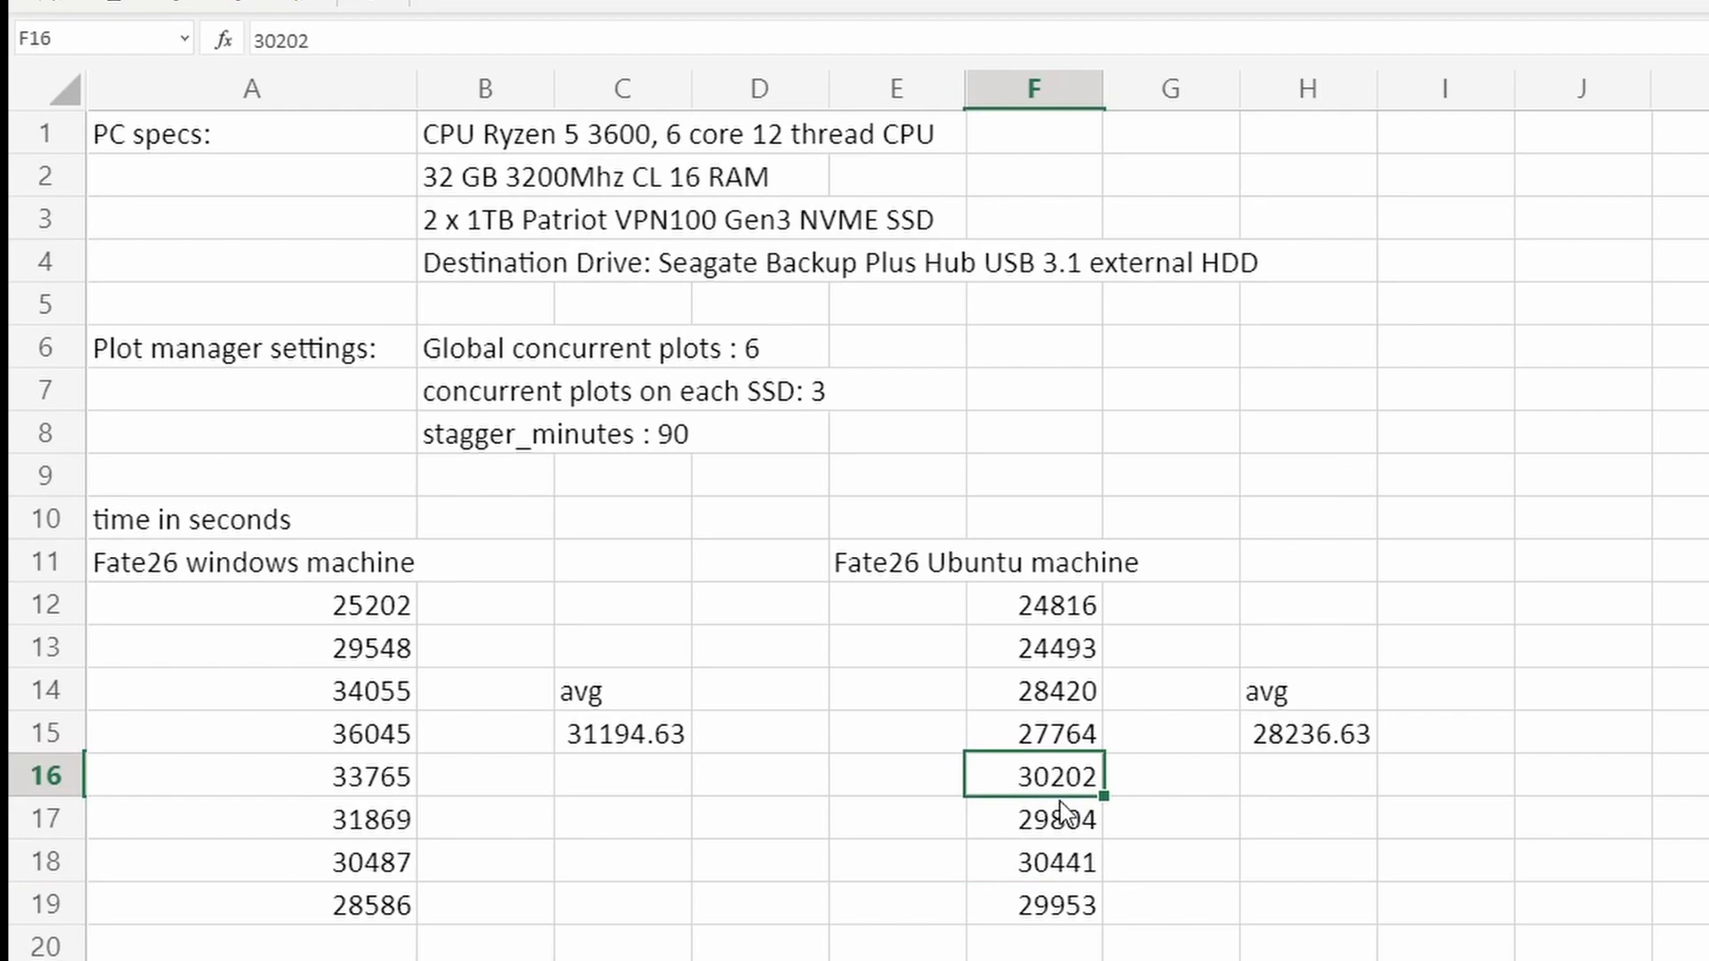
click(251, 733)
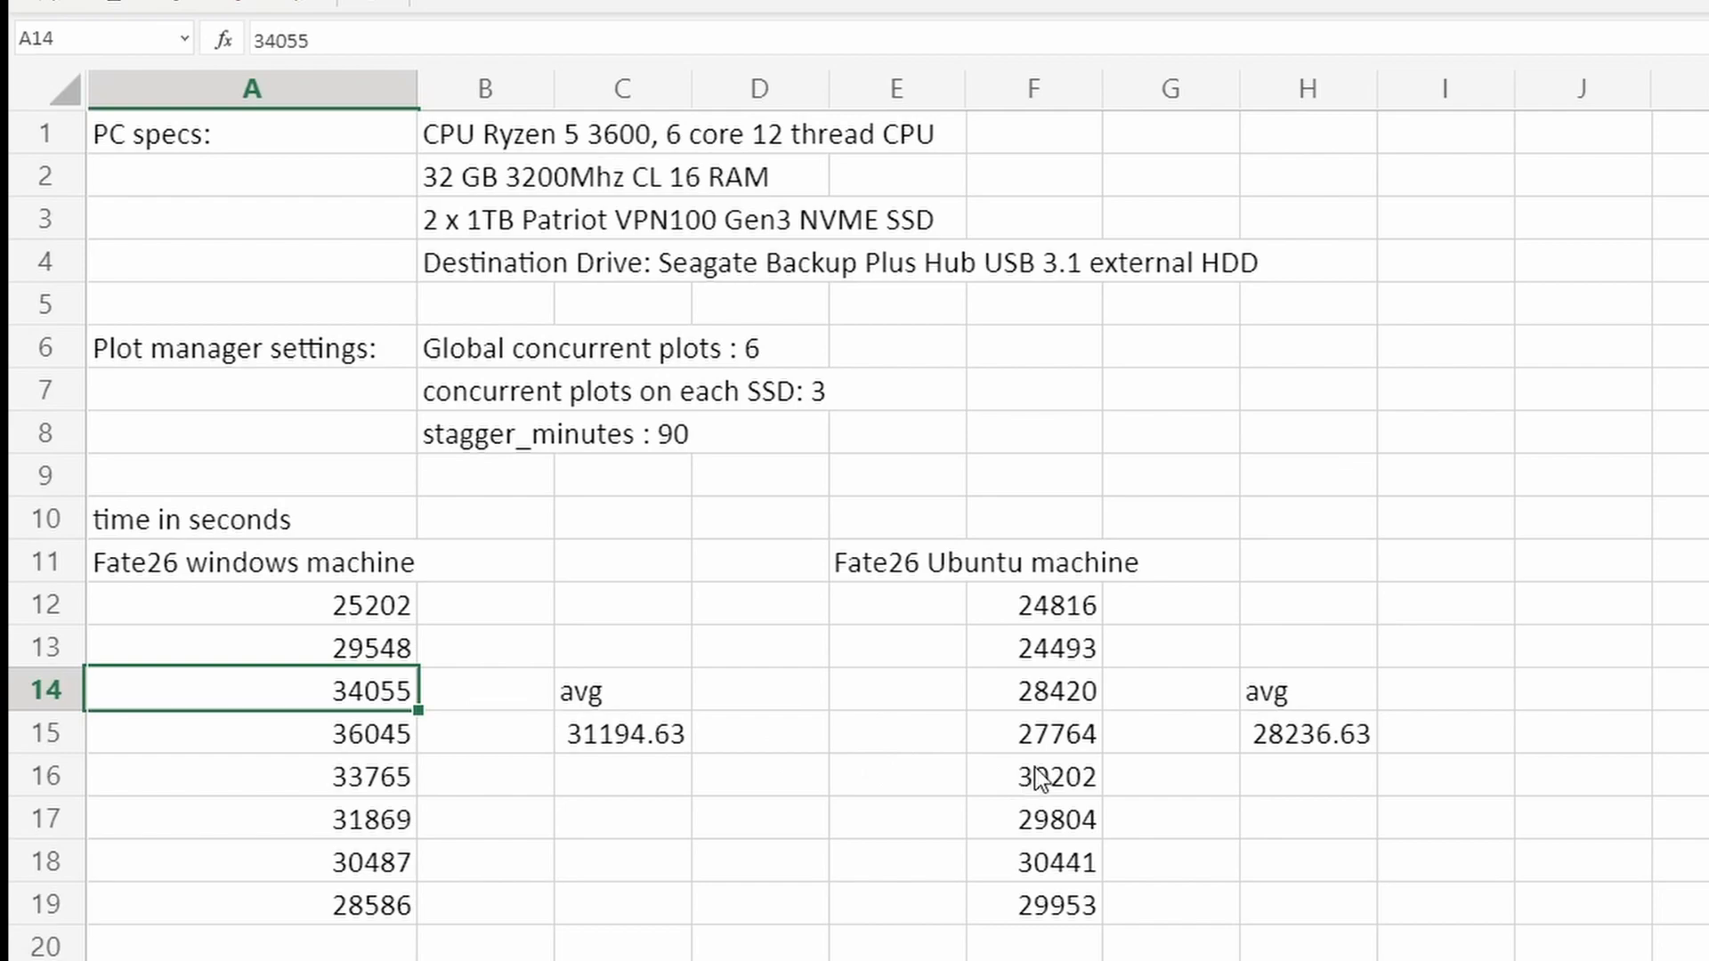
click(1033, 861)
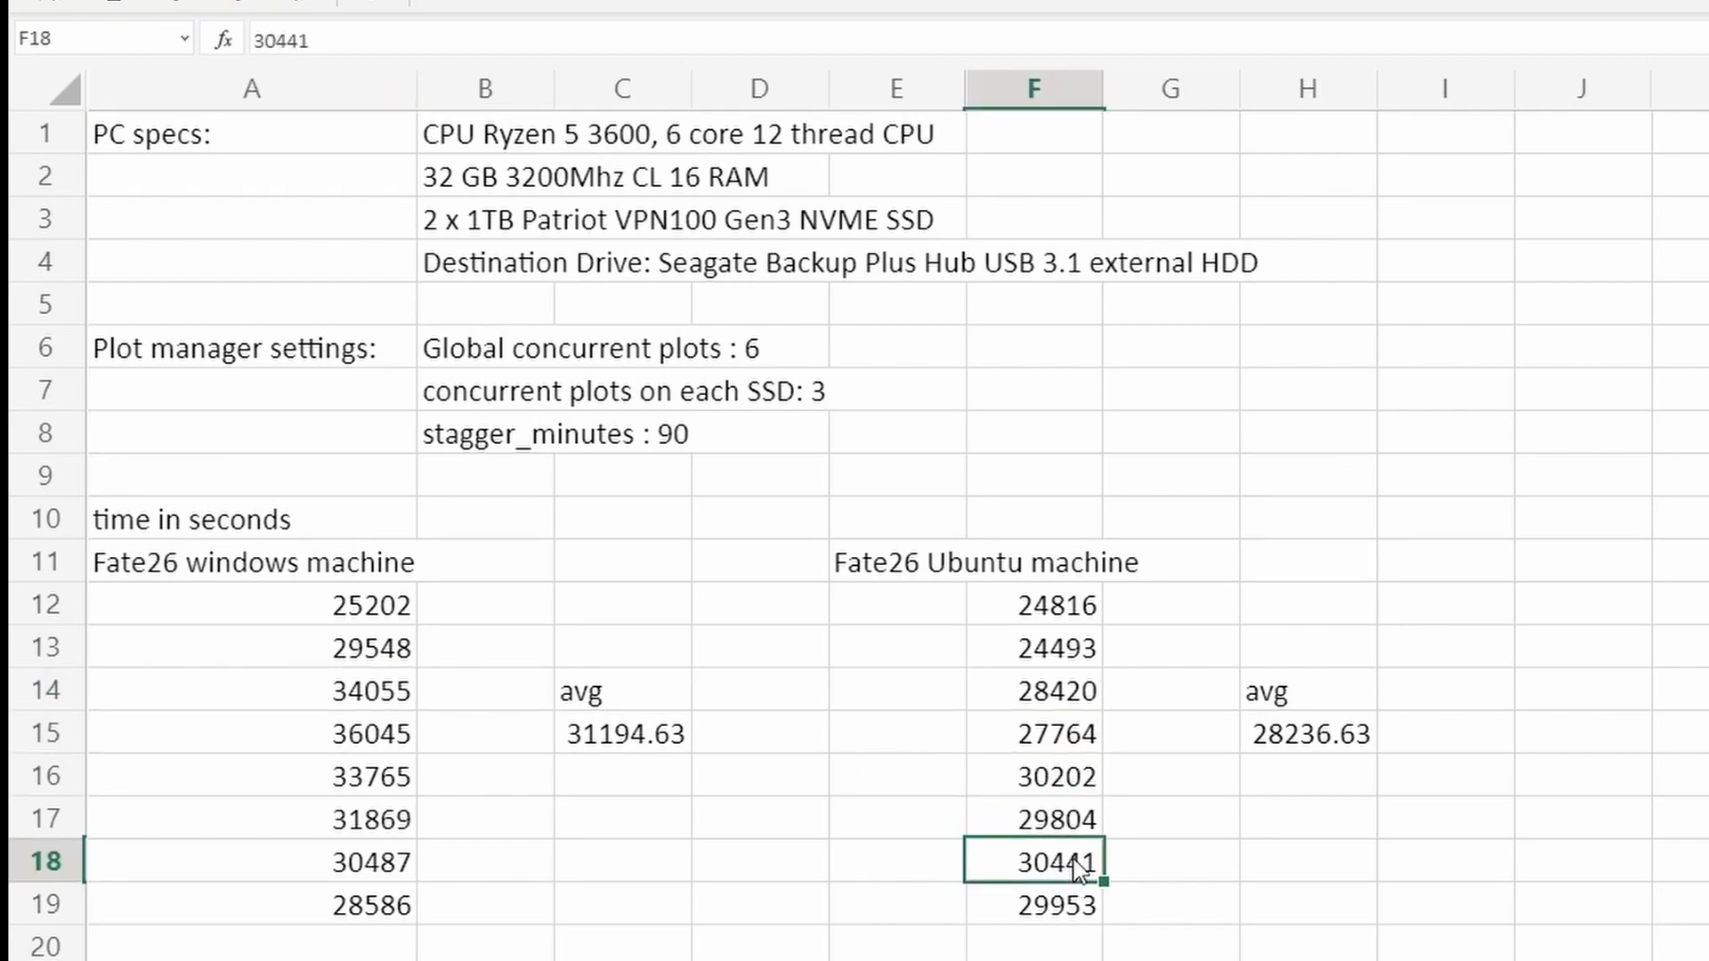
click(1031, 776)
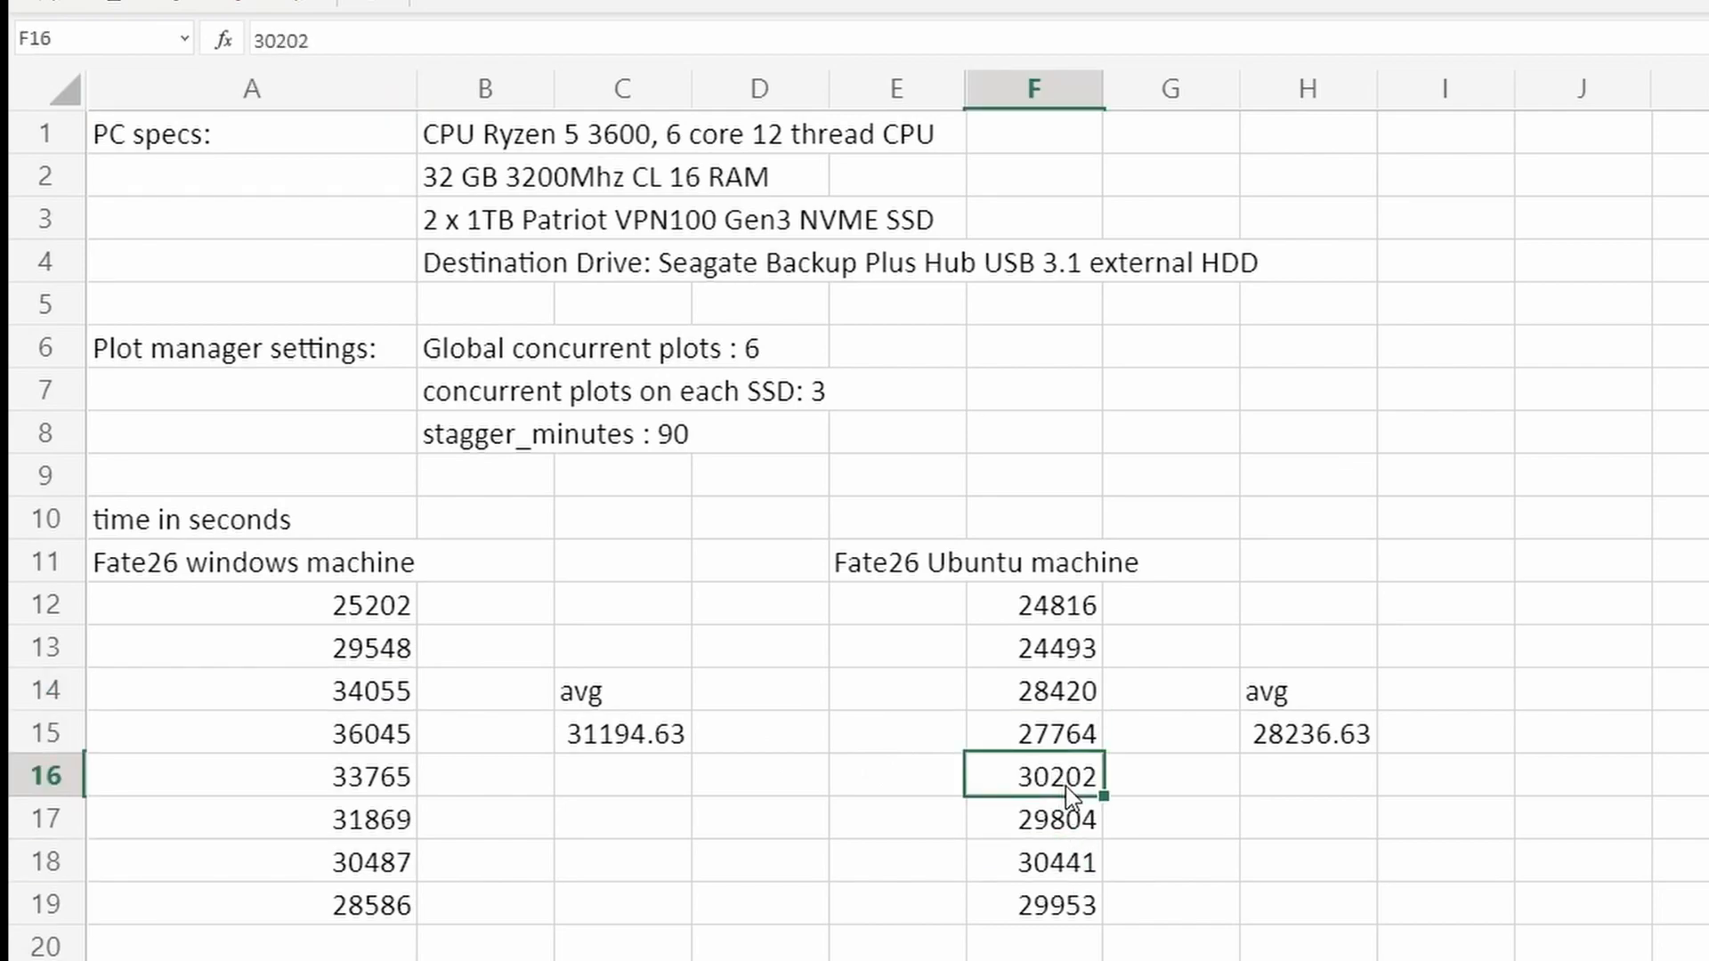
click(1030, 818)
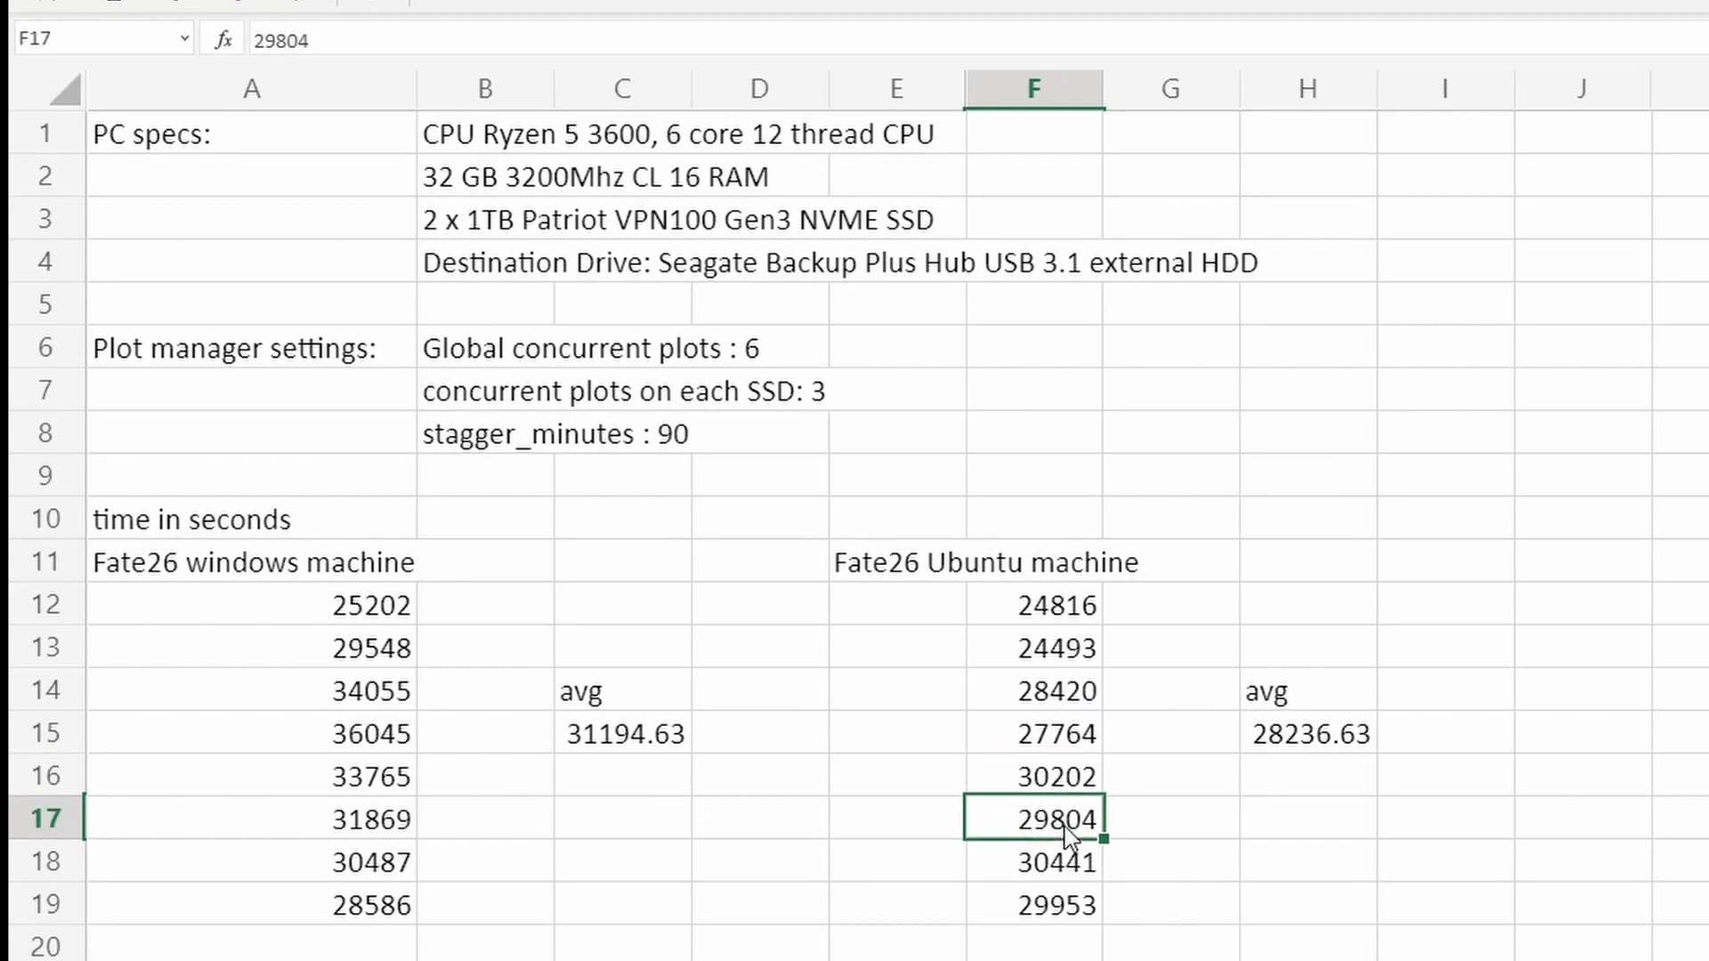
click(252, 733)
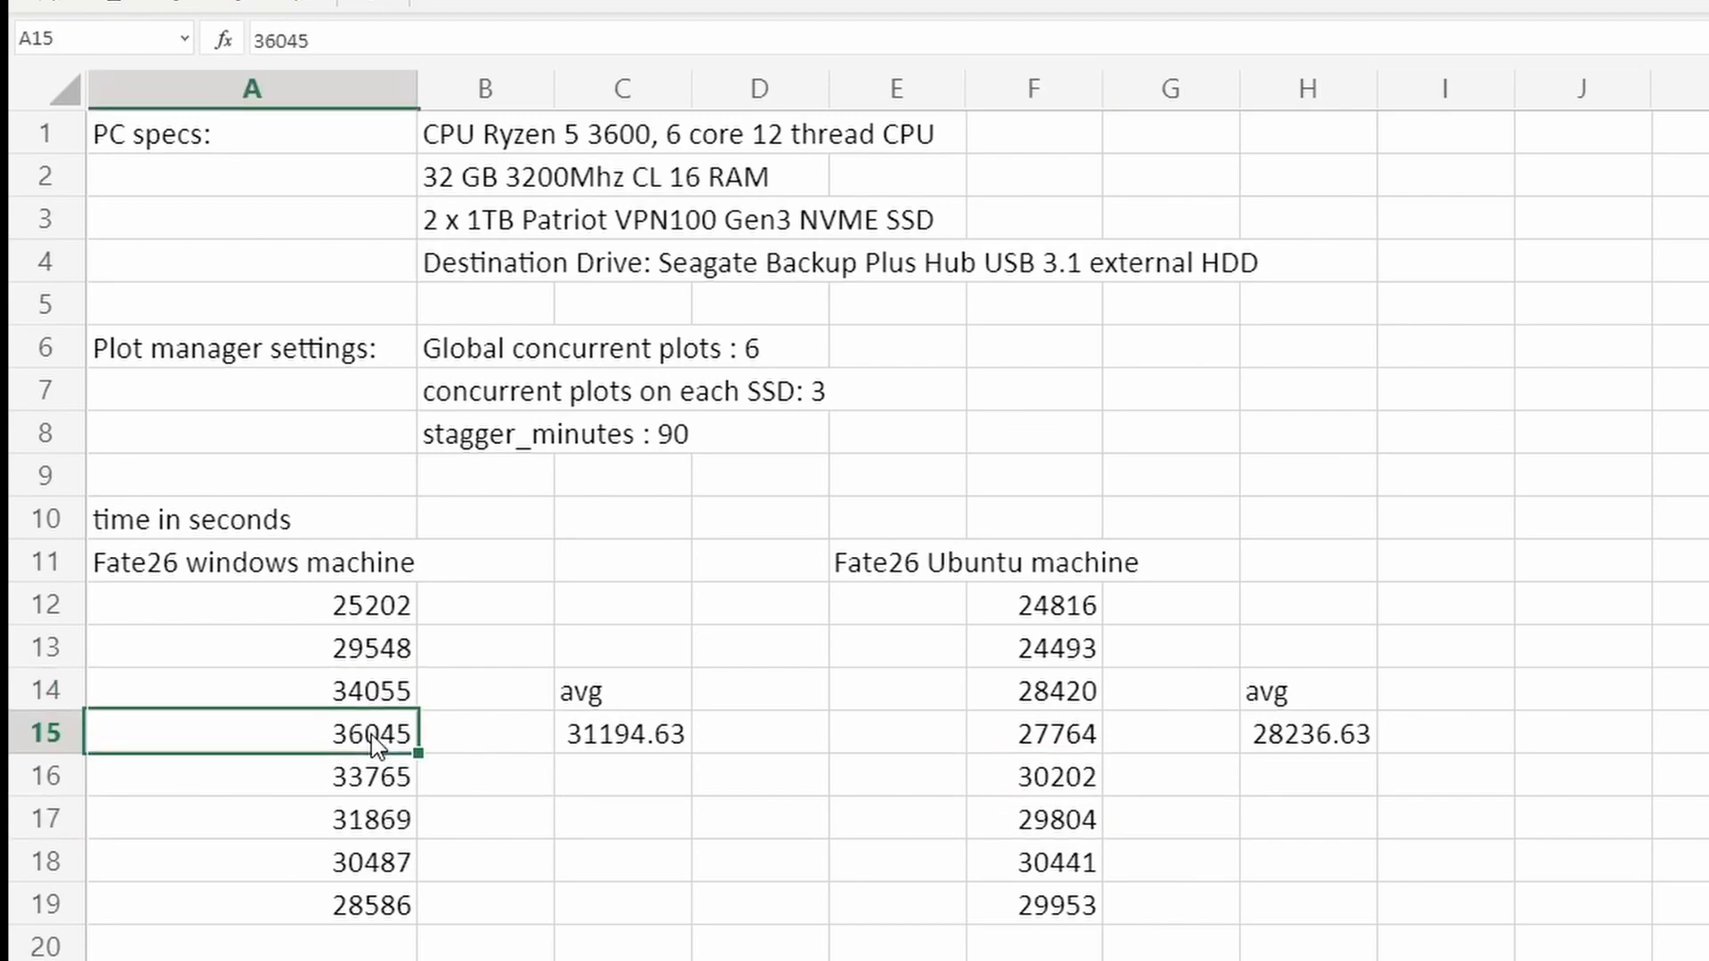
mouse_move(1042, 810)
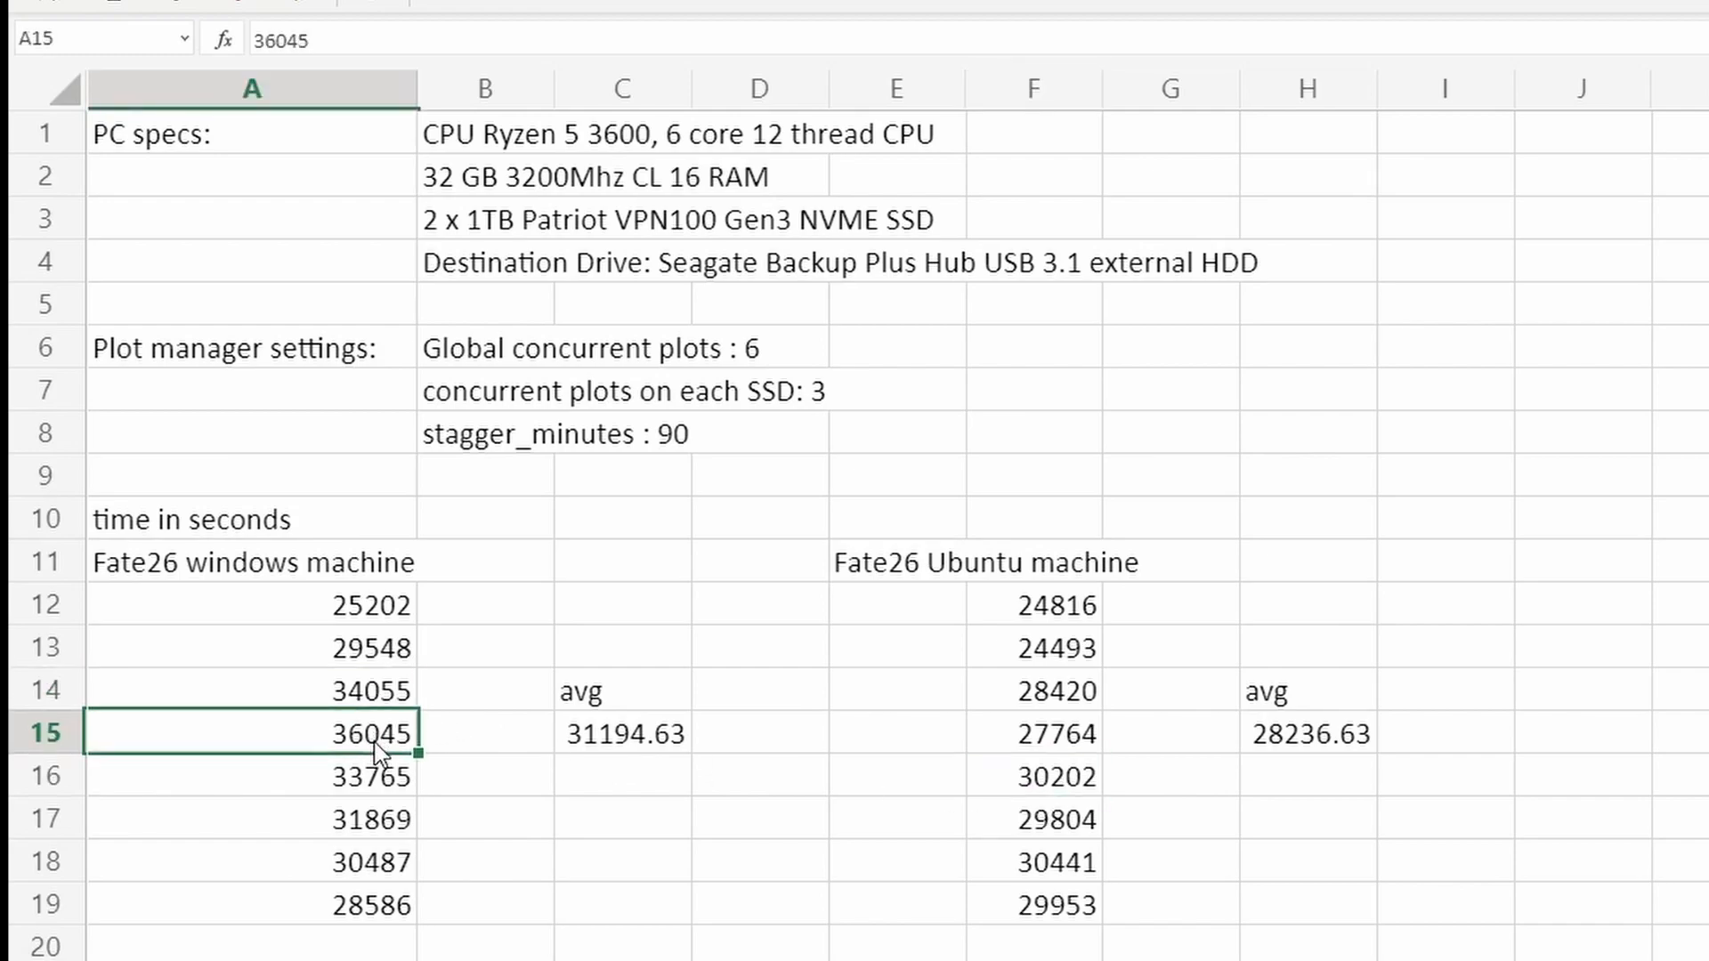
click(251, 776)
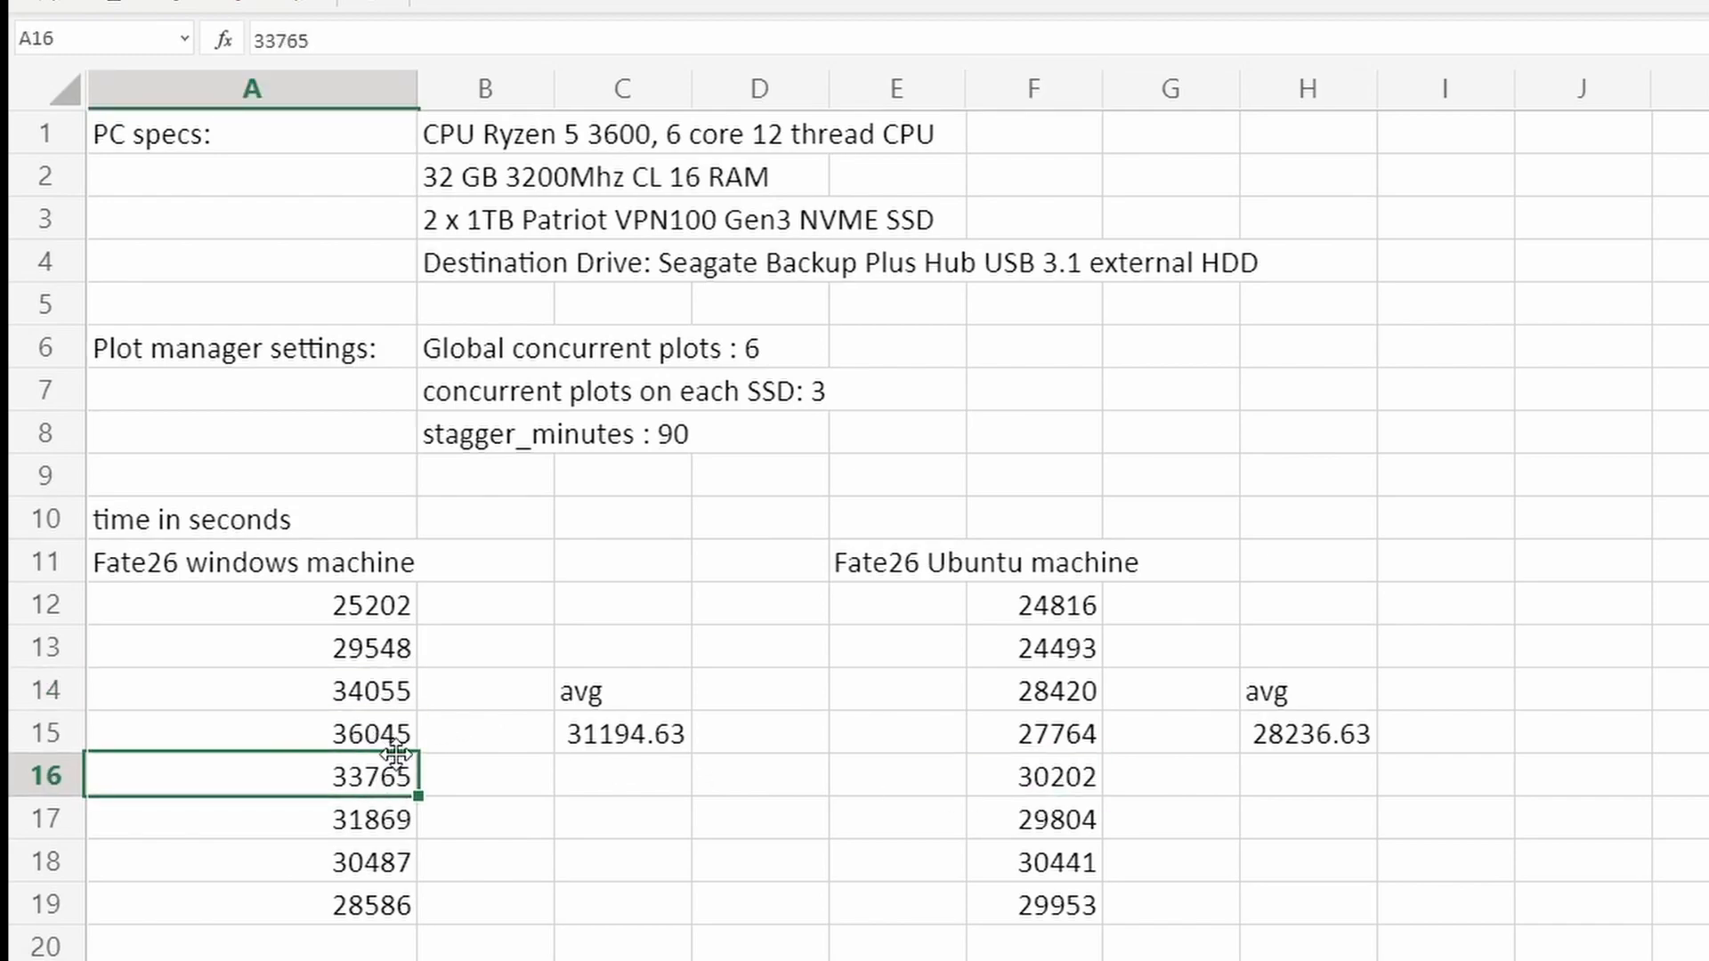
Inspect the =SUM(...)/8 average formulas in H15 (Ubuntu) and C15 (Windows)
click(251, 861)
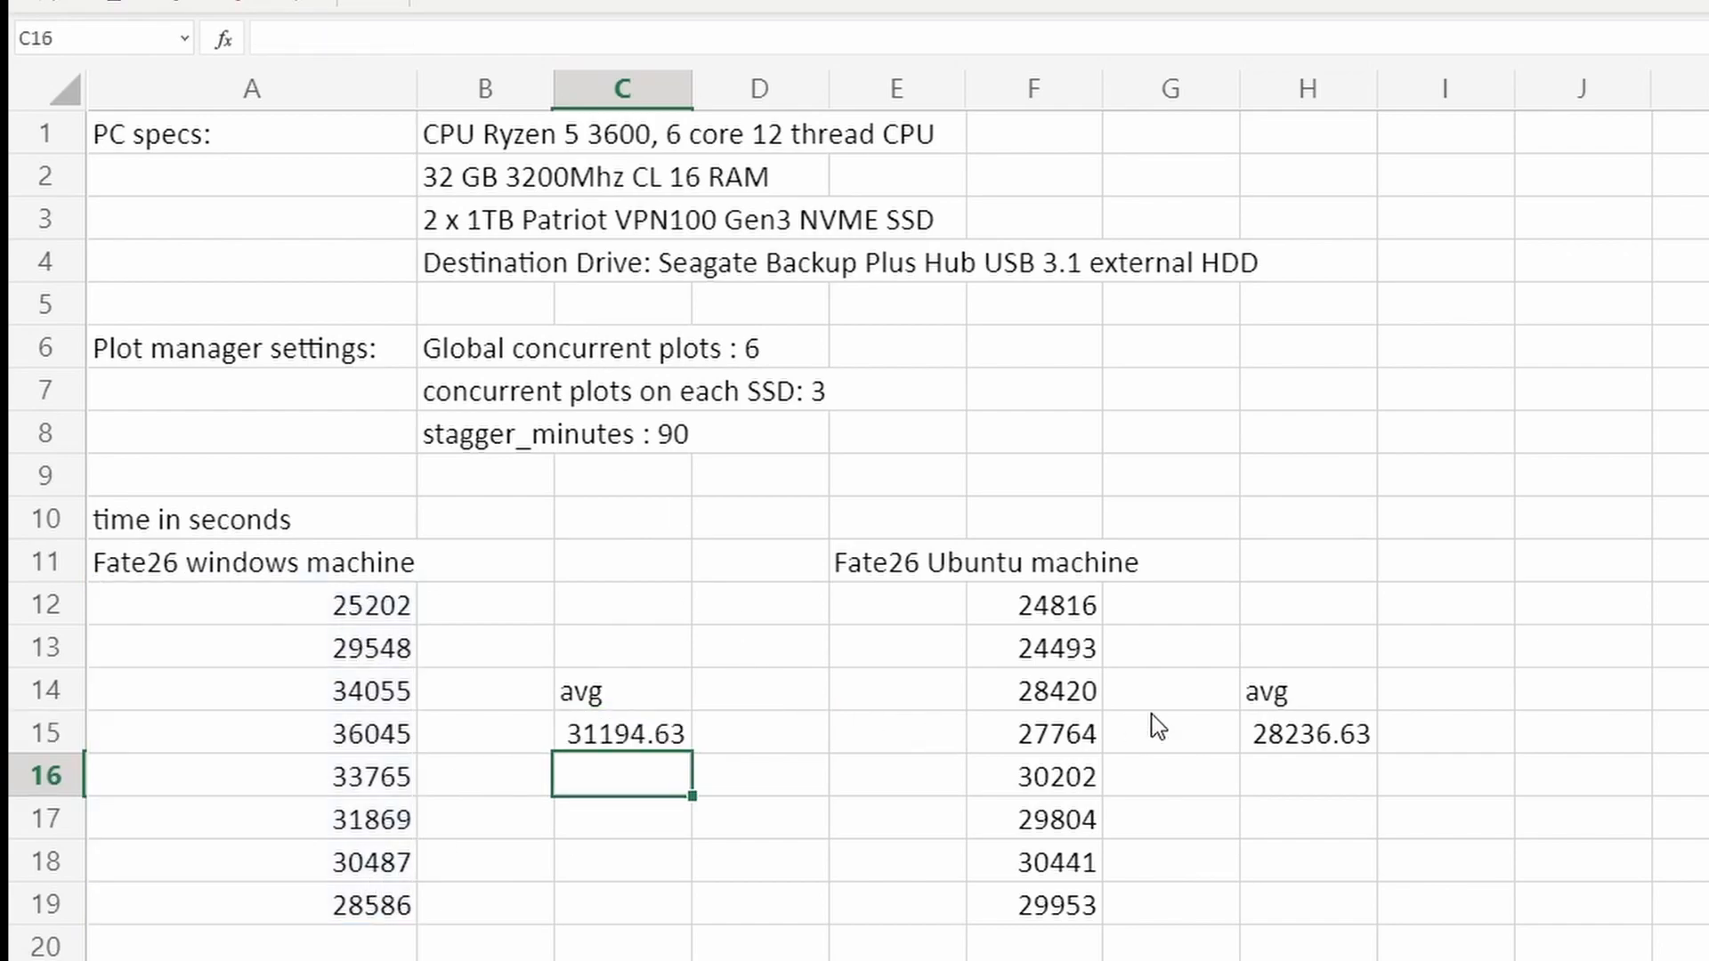
double_click(1309, 733)
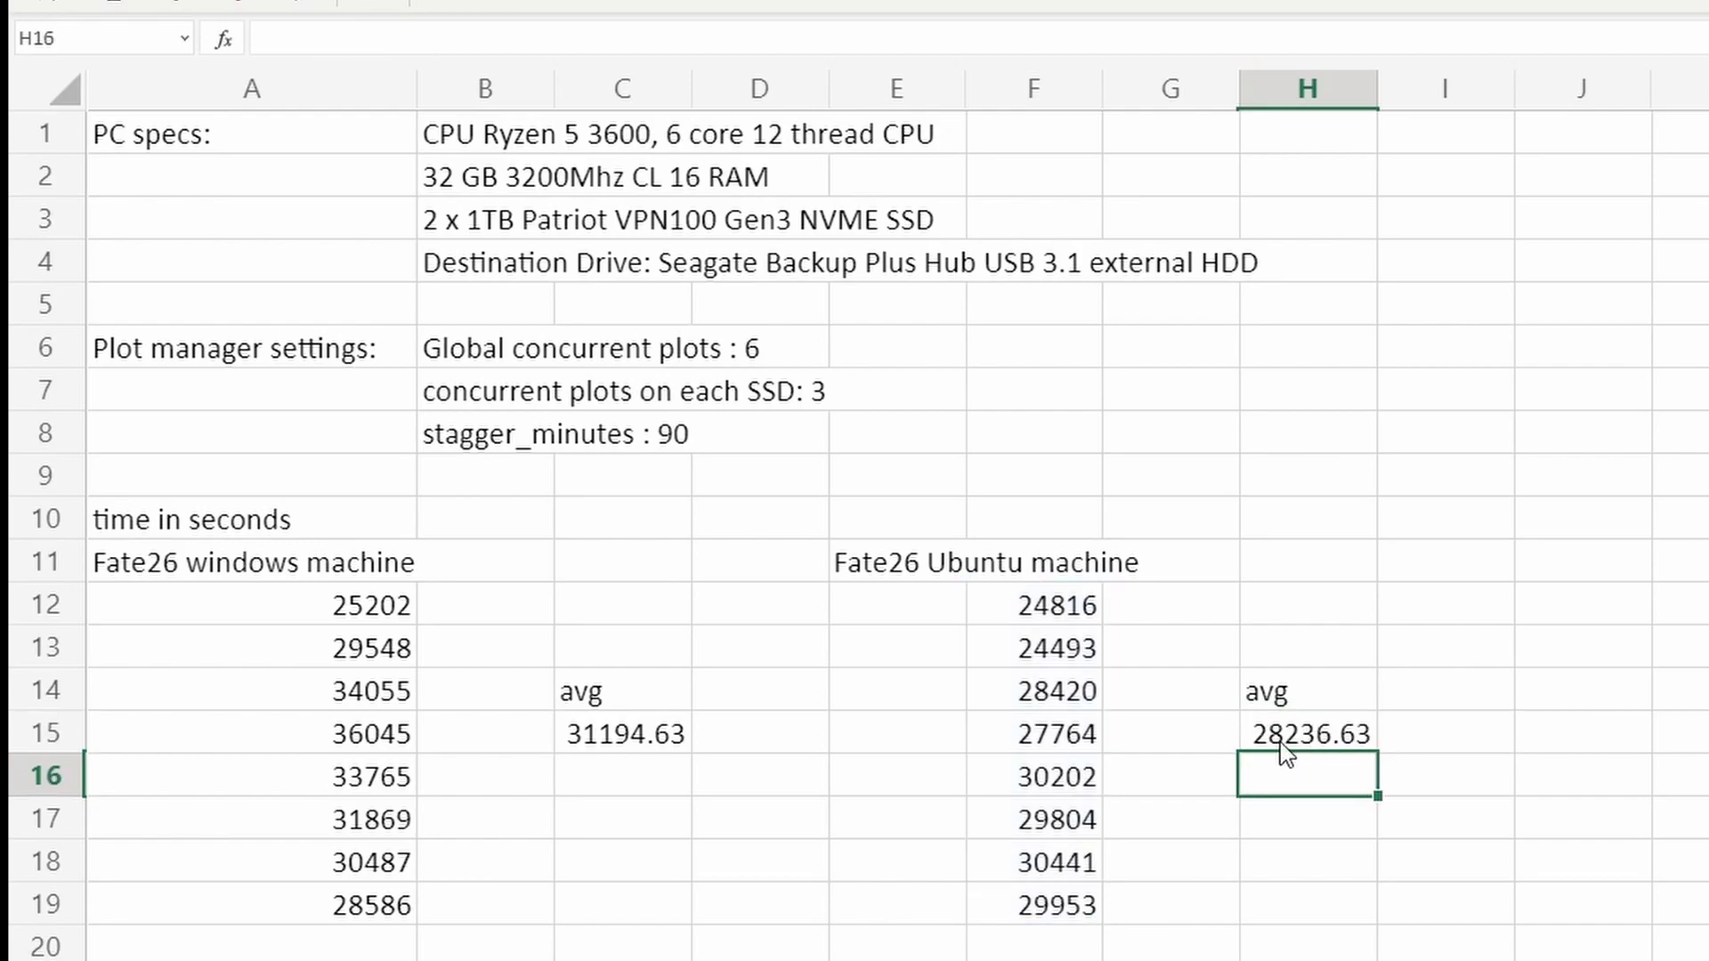
click(1307, 734)
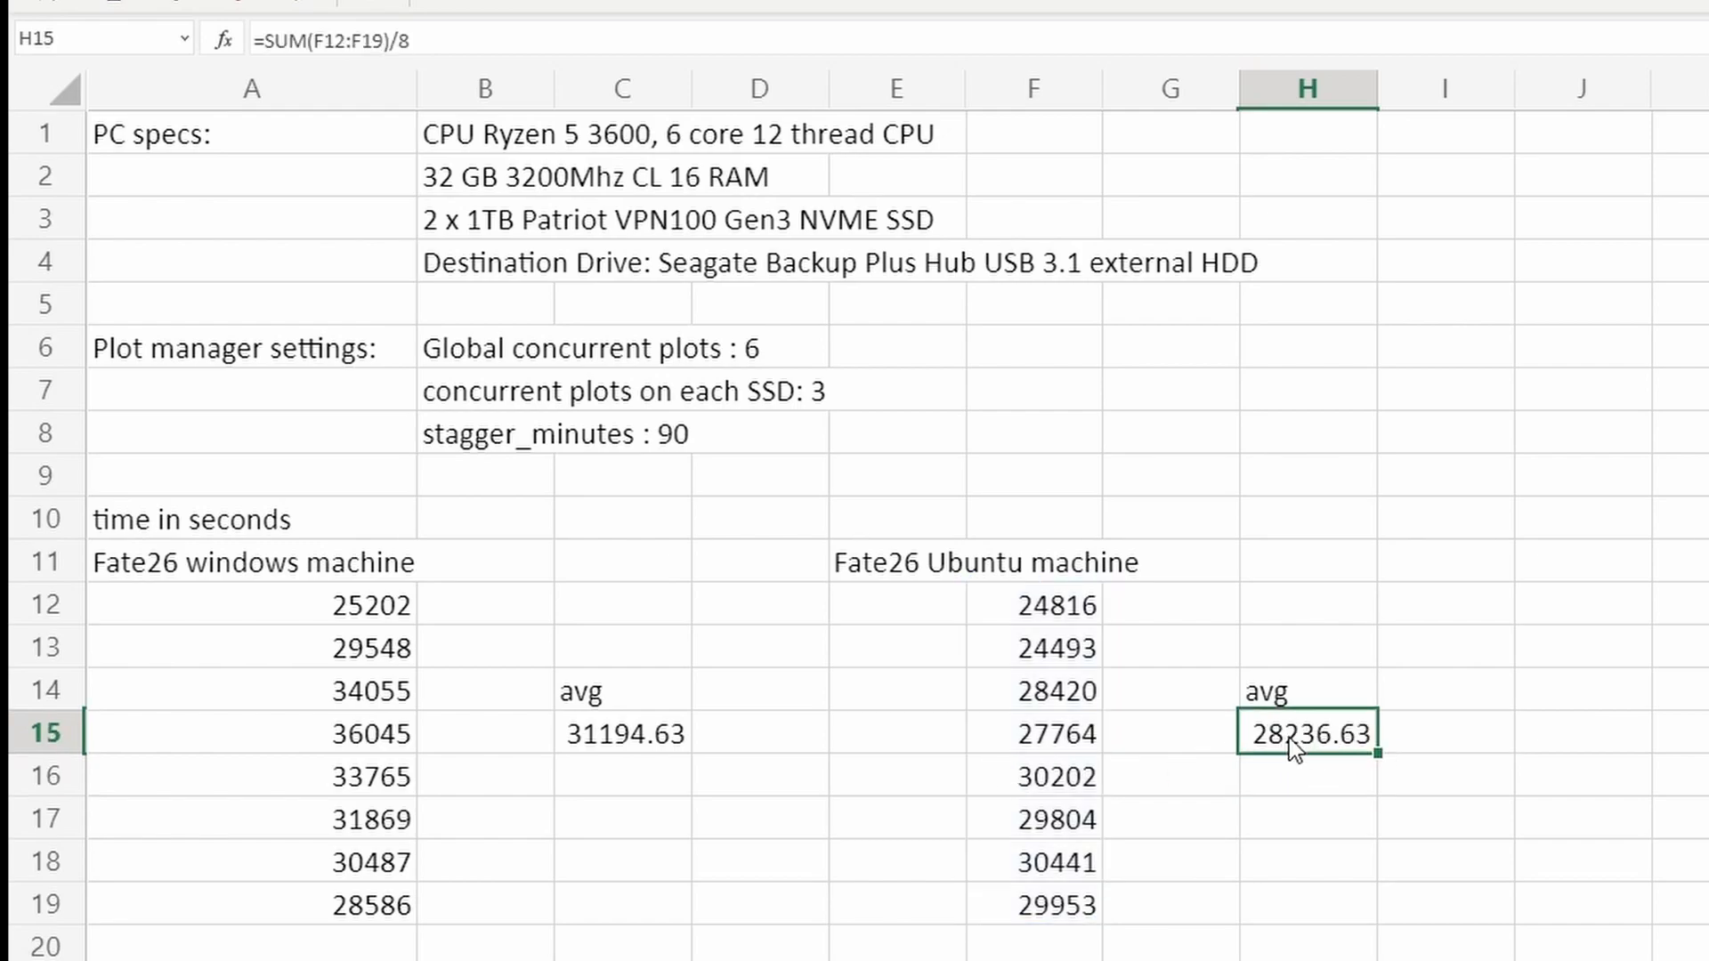
mouse_move(1068, 855)
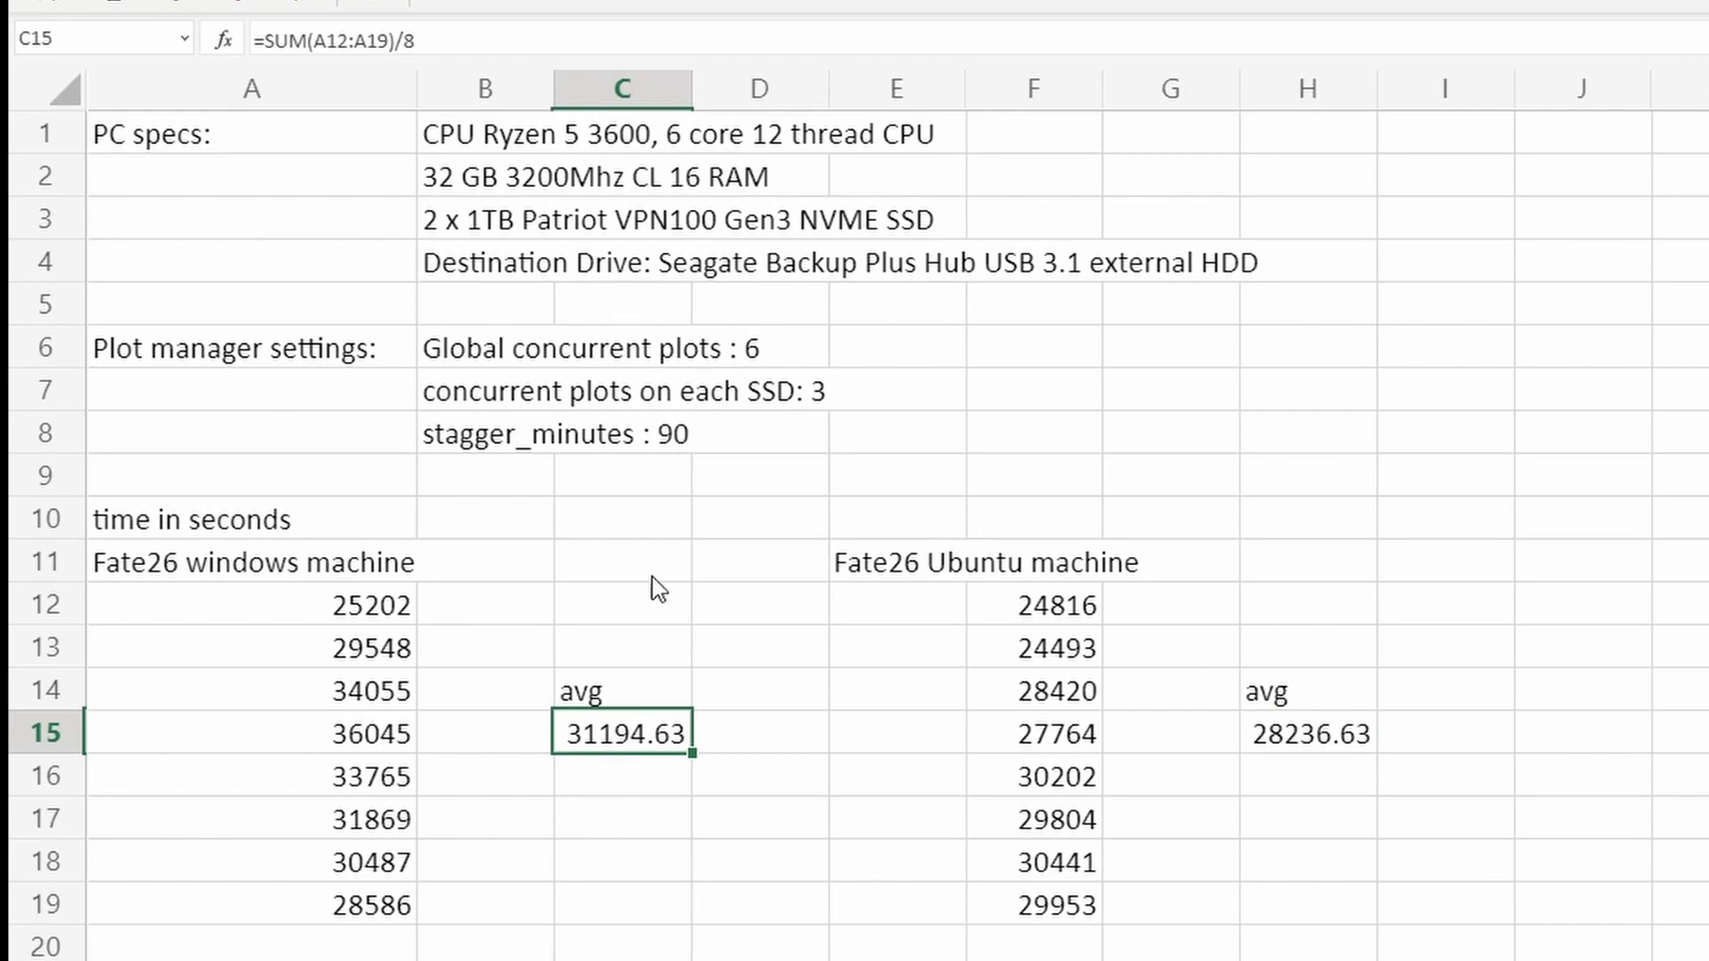
double_click(622, 733)
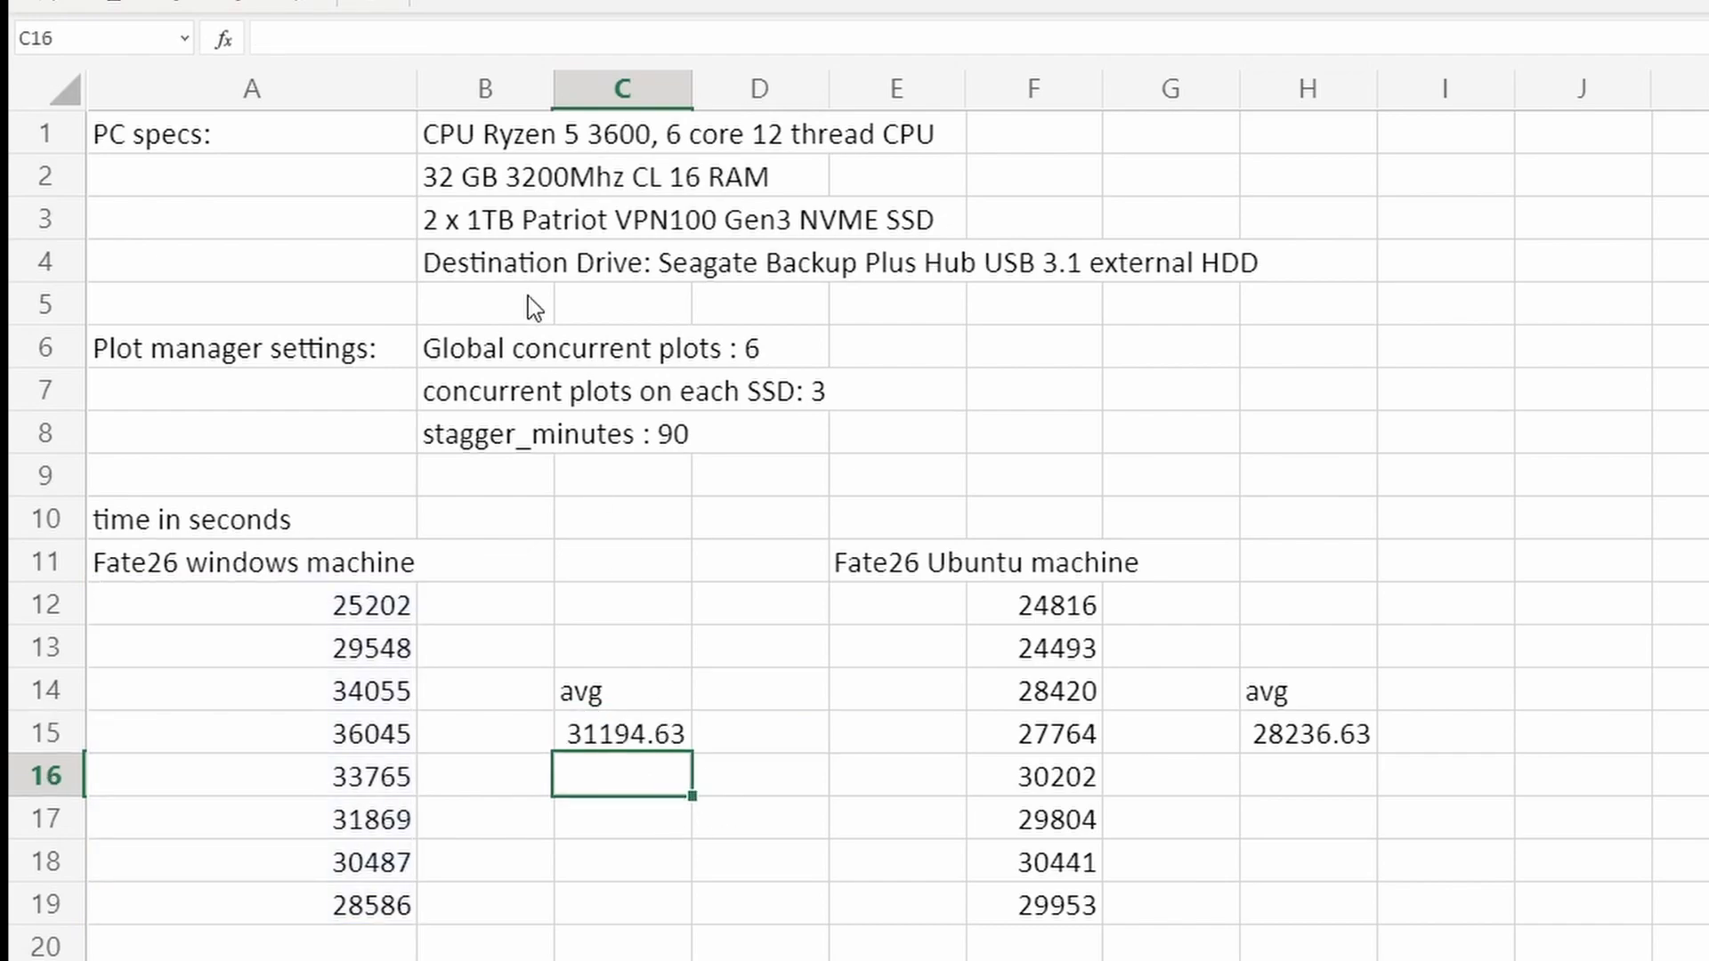
mouse_move(554, 686)
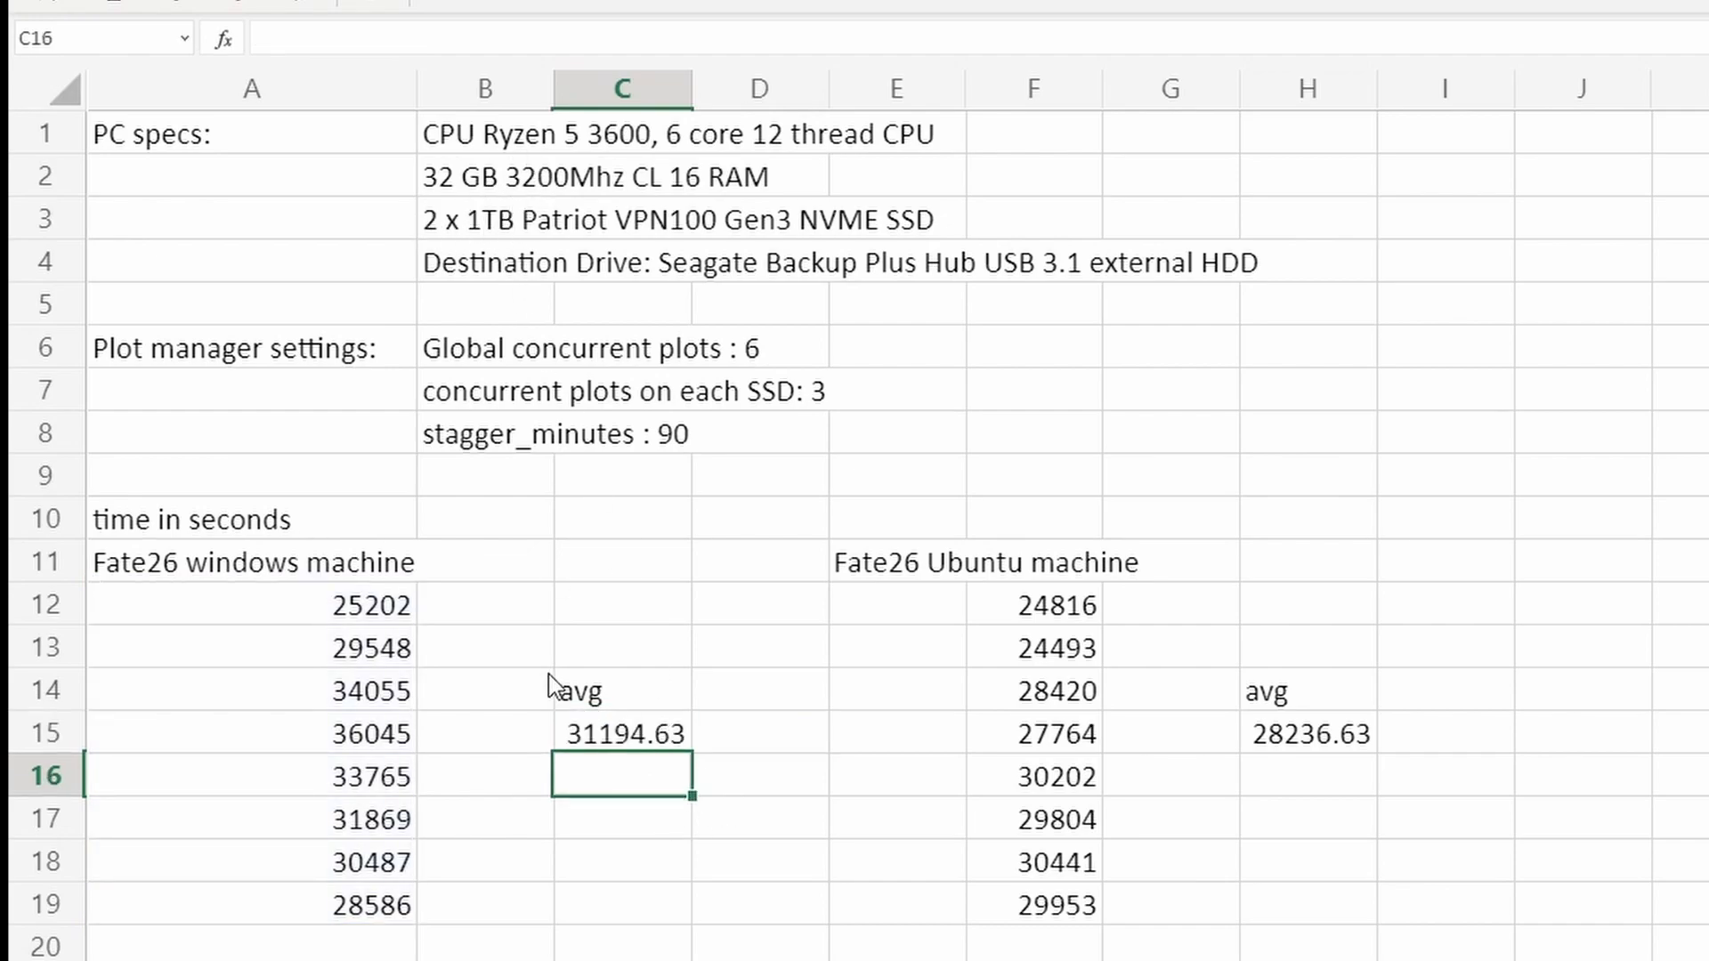
mouse_move(580, 286)
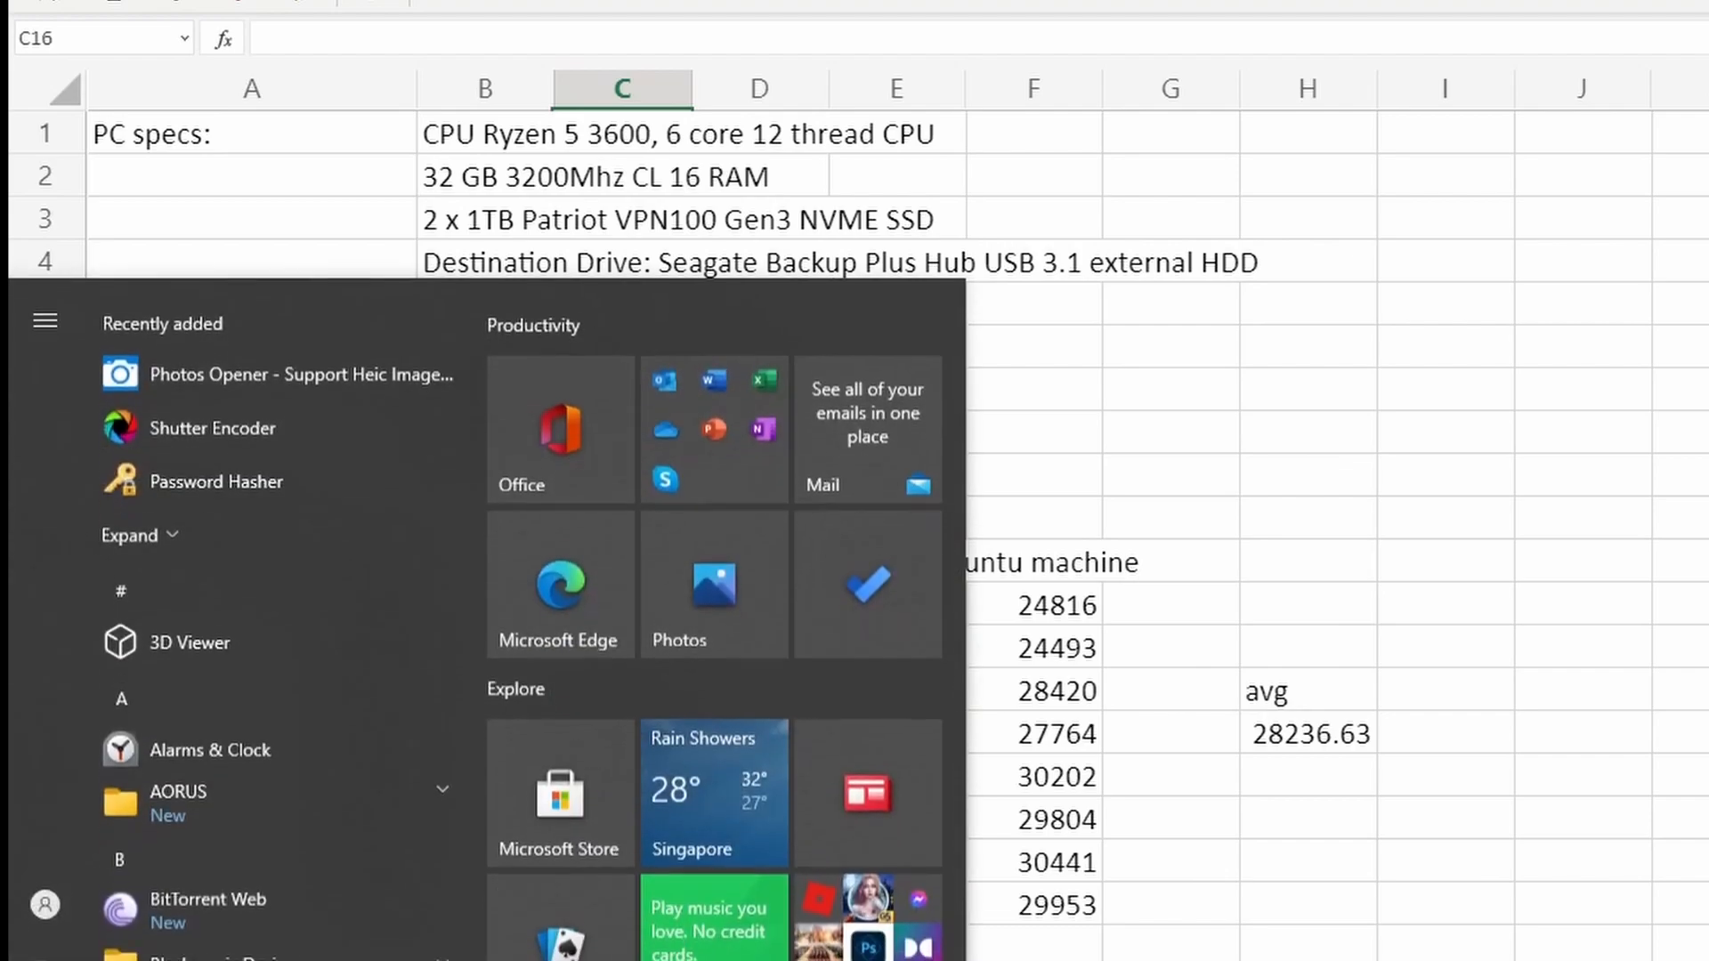
Launch Calculator and divide 31194 by 28236, giving about 1.1048
text(calcul)
text(31194 ÷)
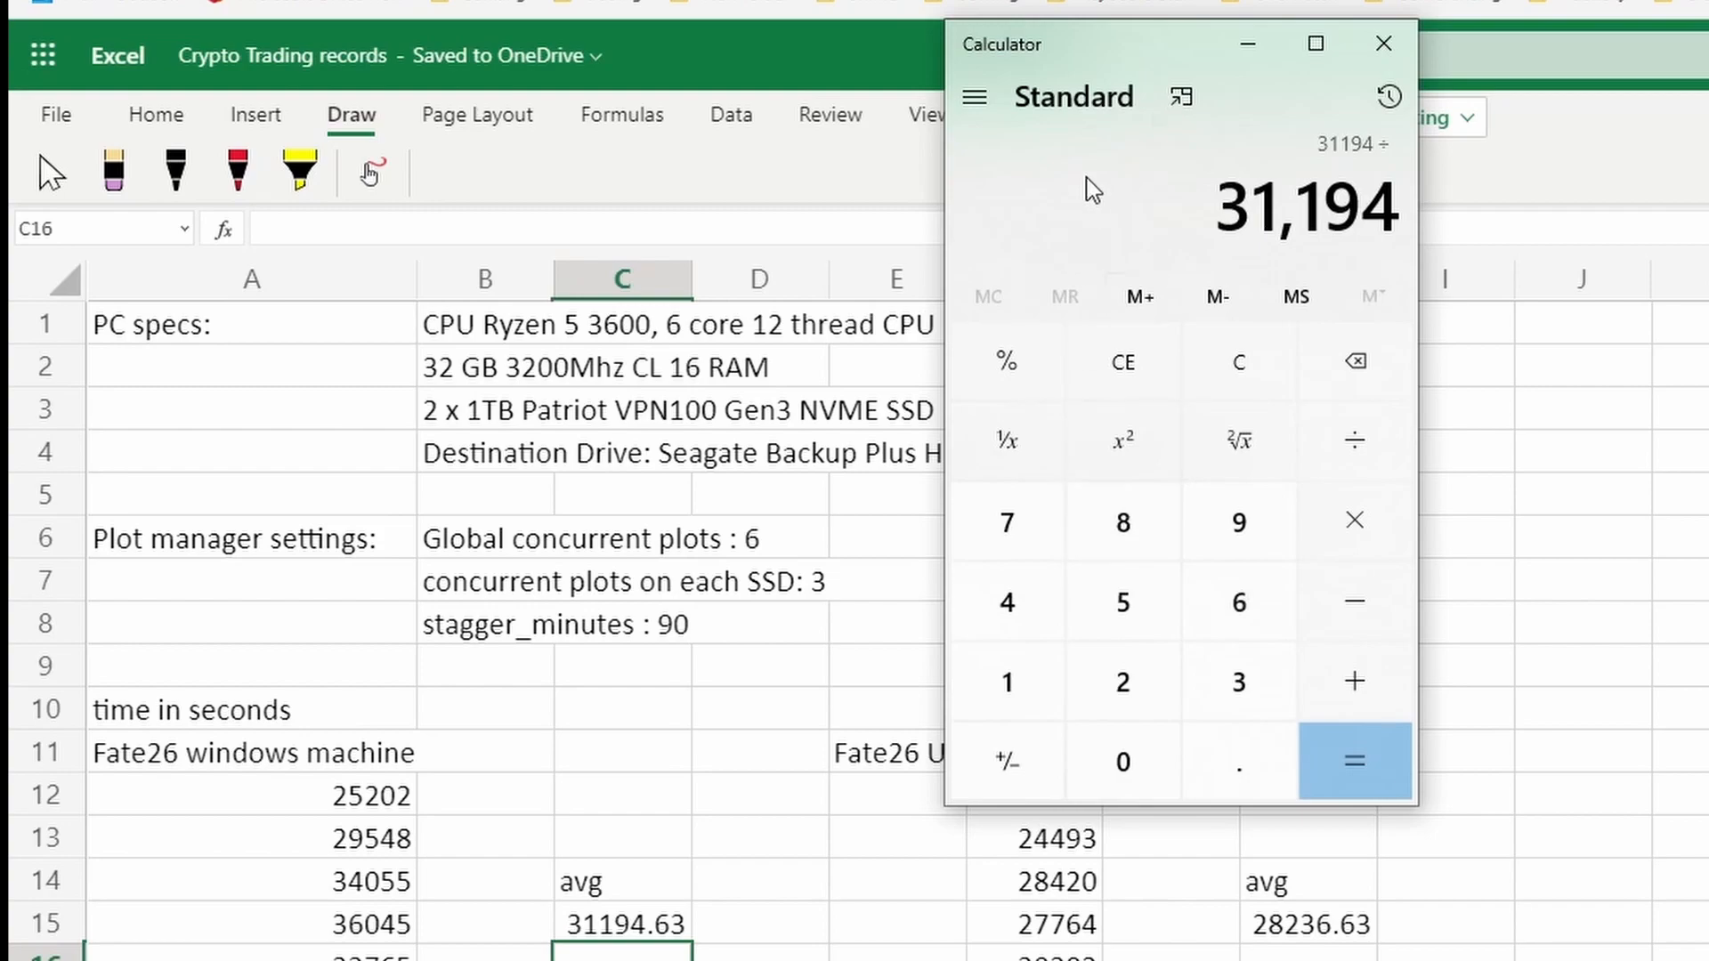
click(1122, 602)
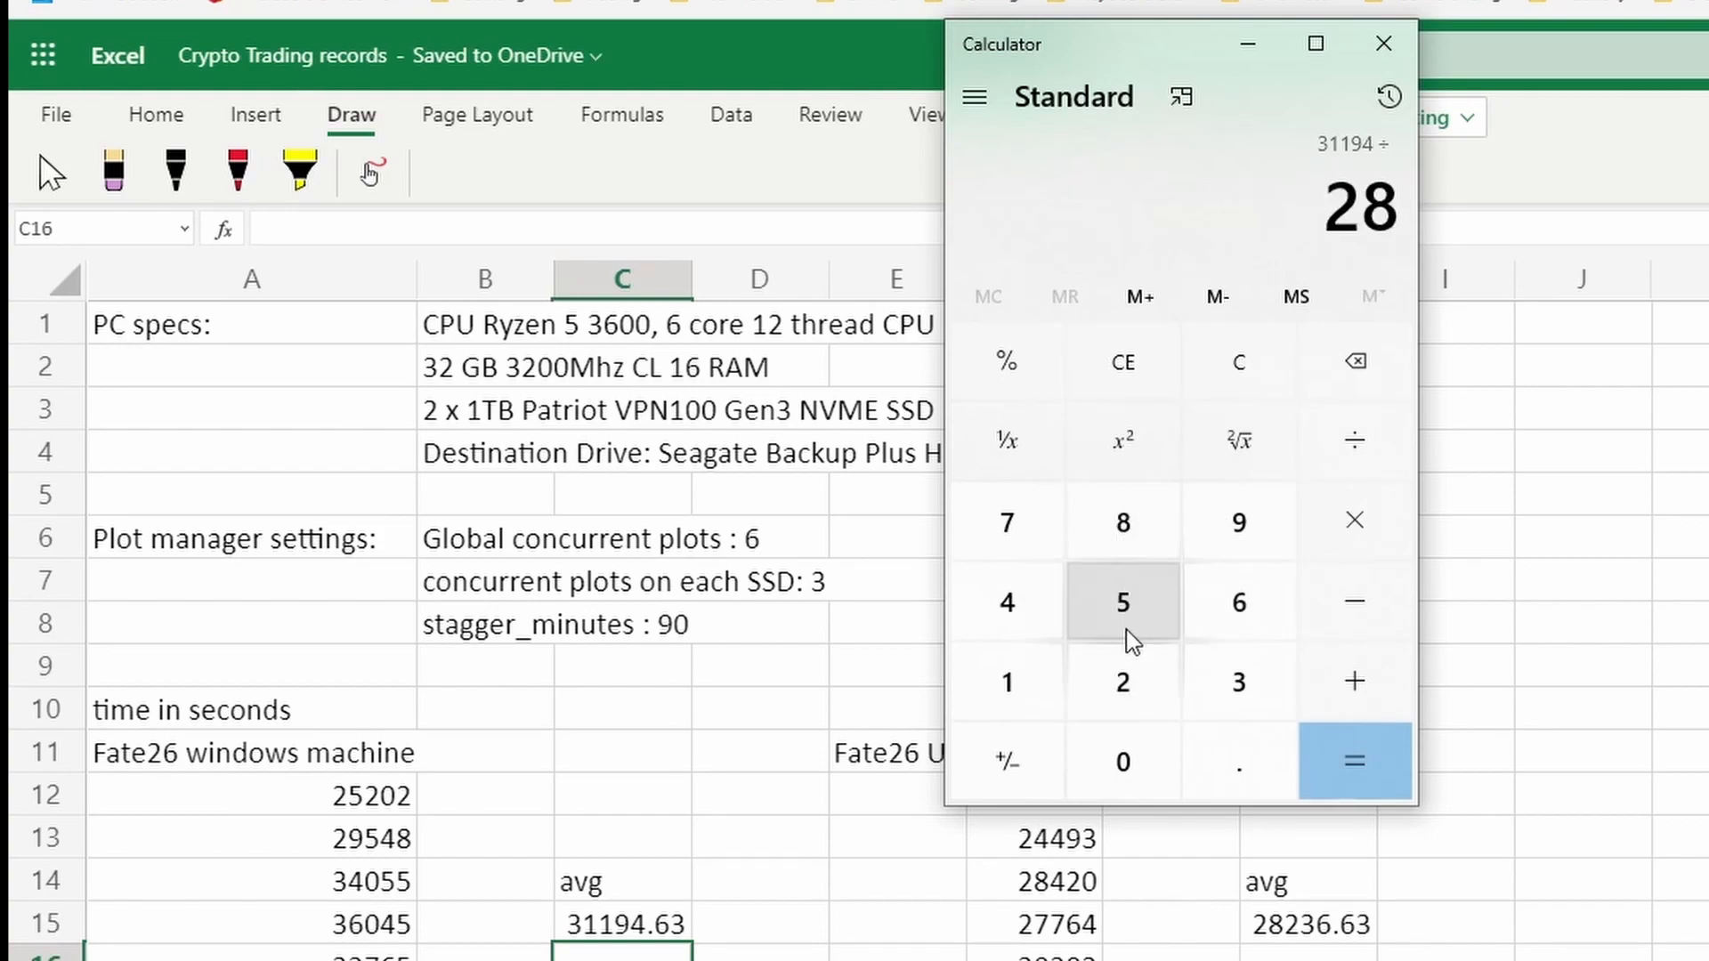
click(1353, 761)
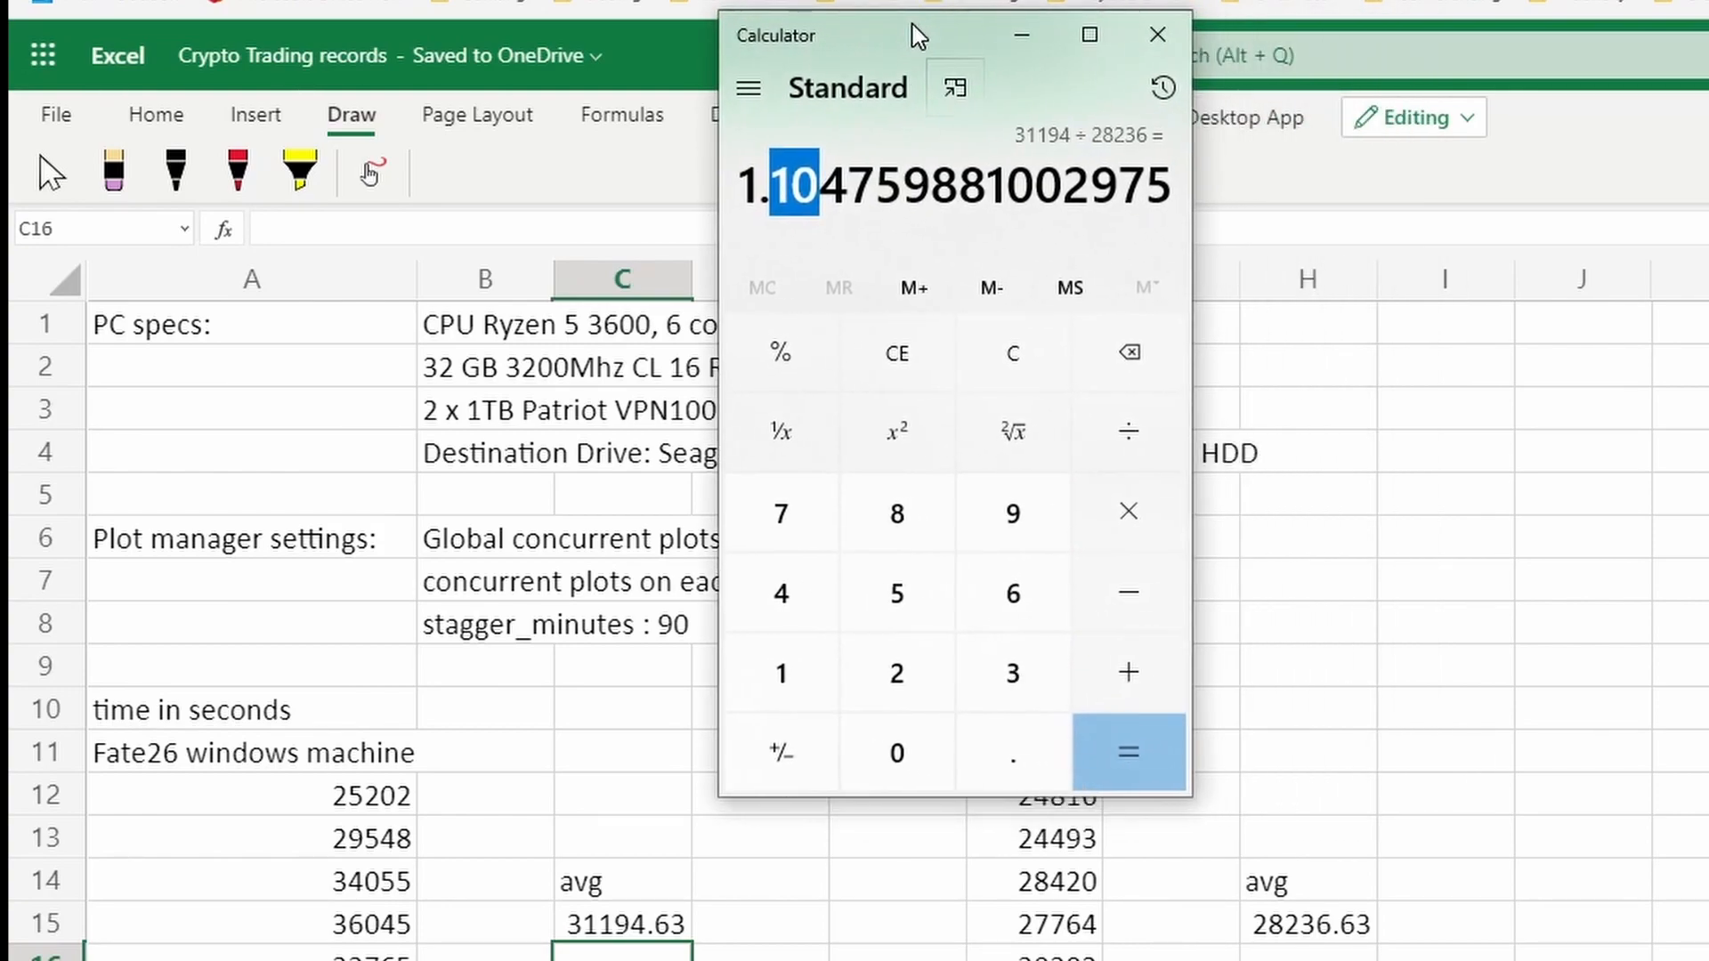
click(1157, 34)
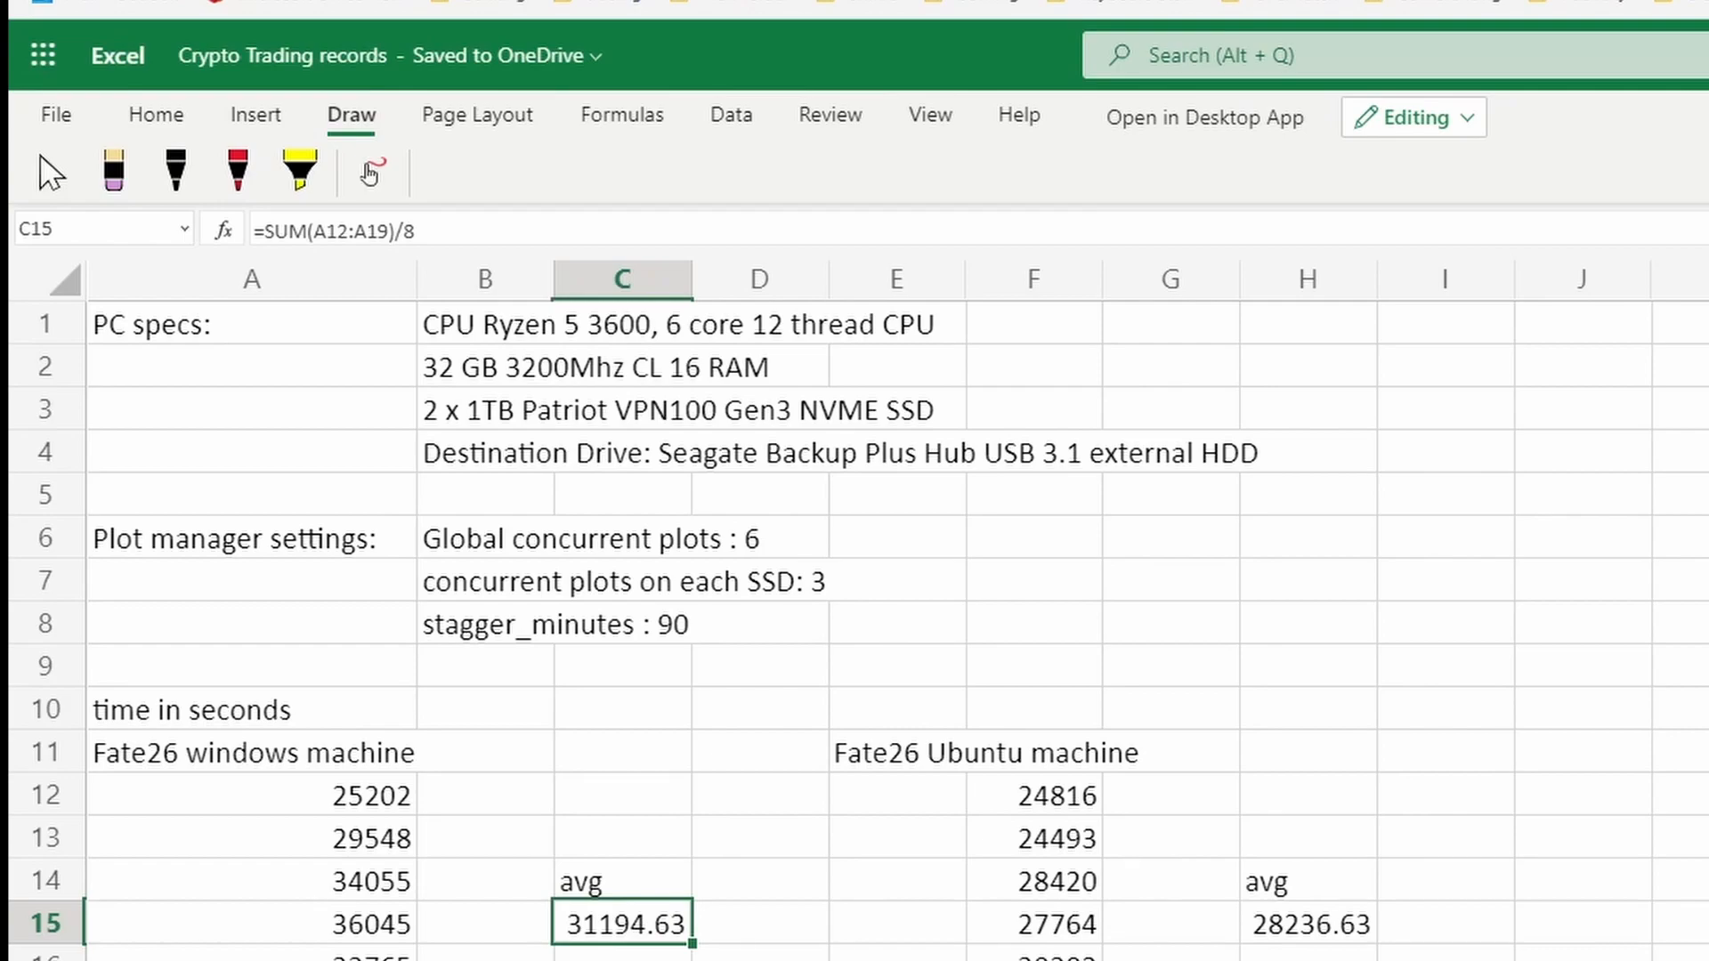
click(1128, 752)
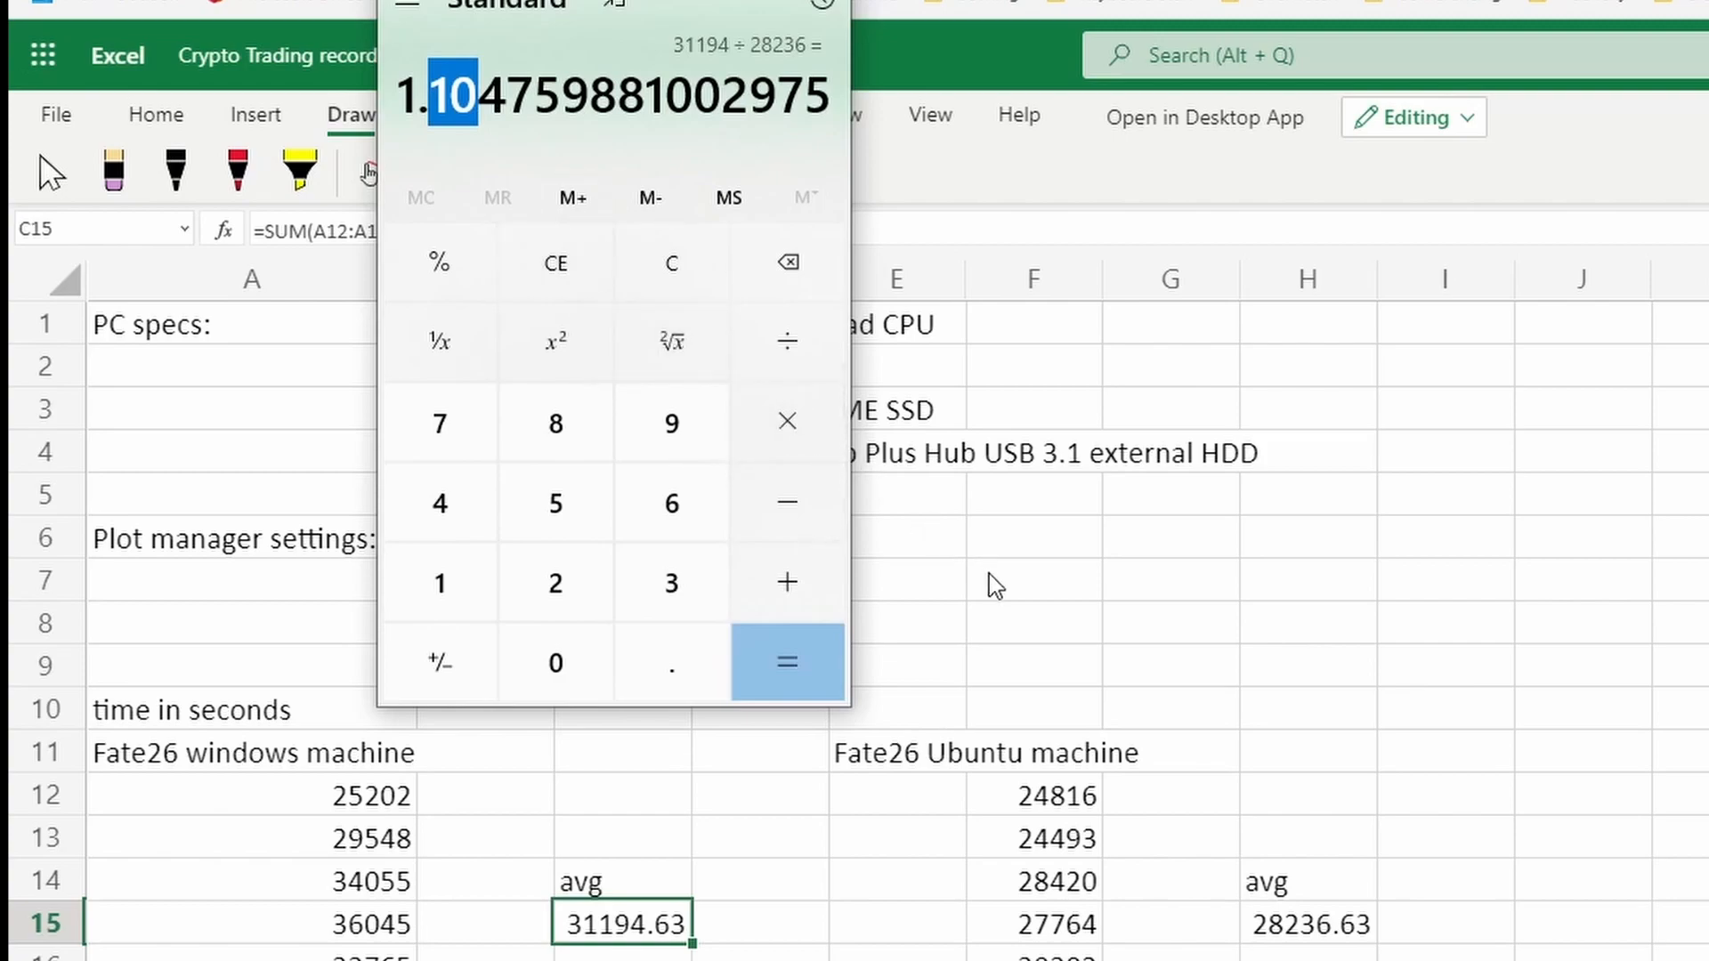
mouse_move(1023, 768)
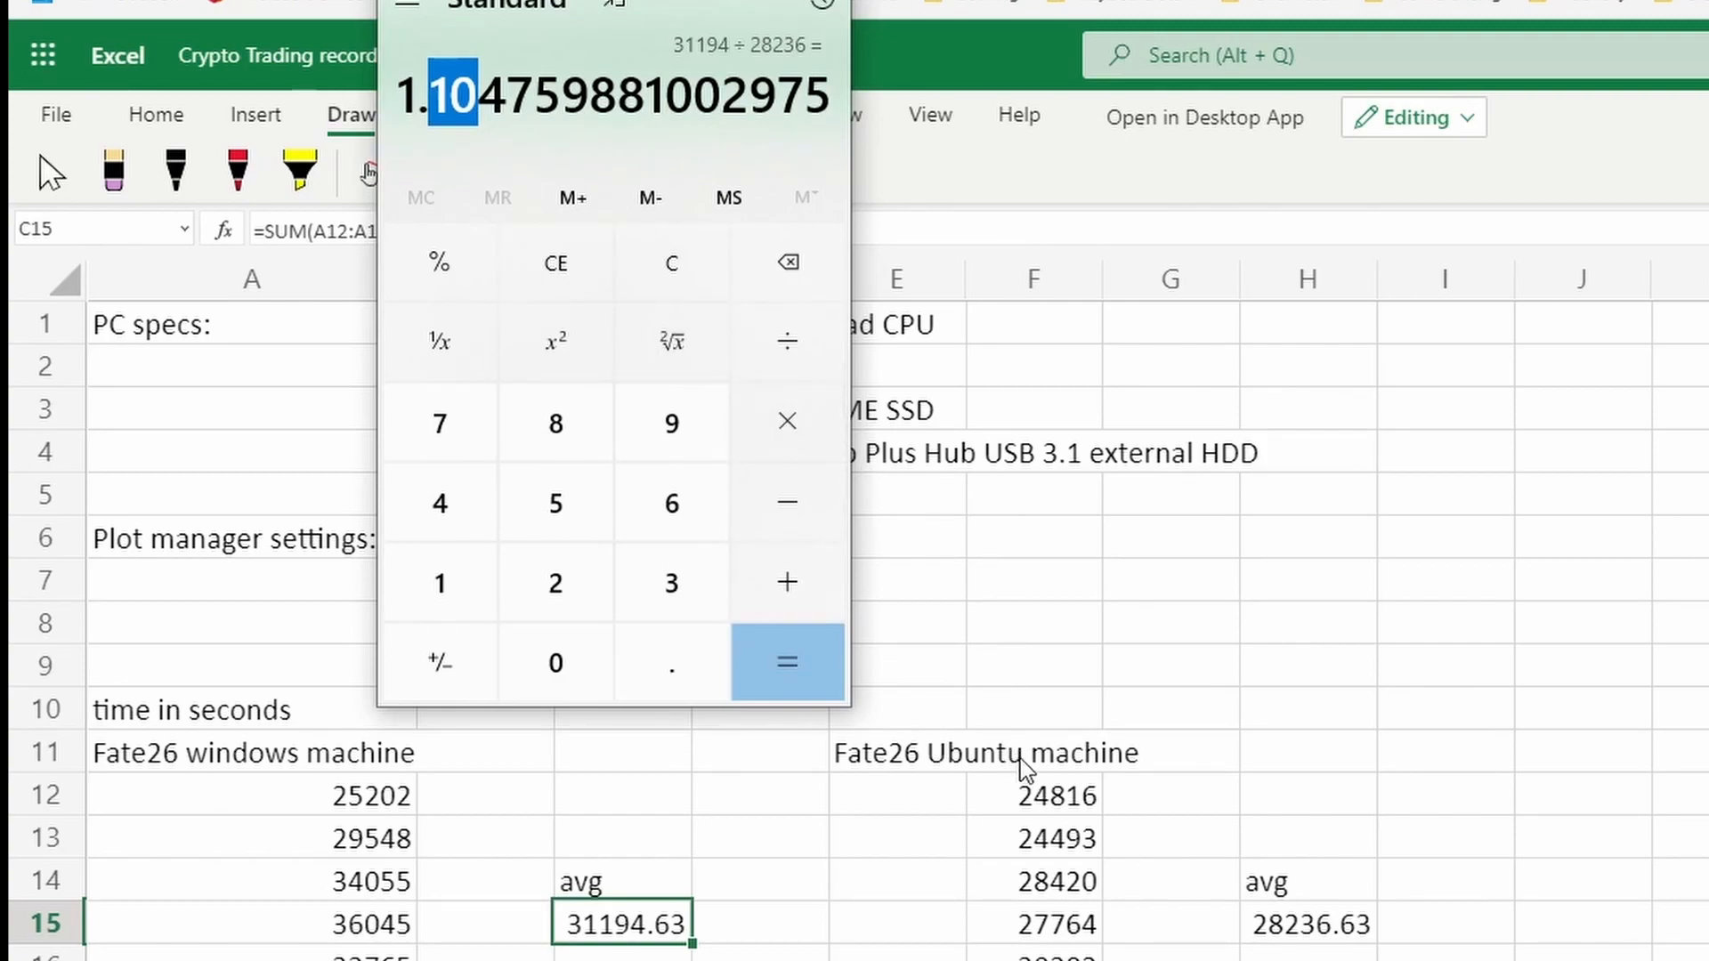
mouse_move(901, 772)
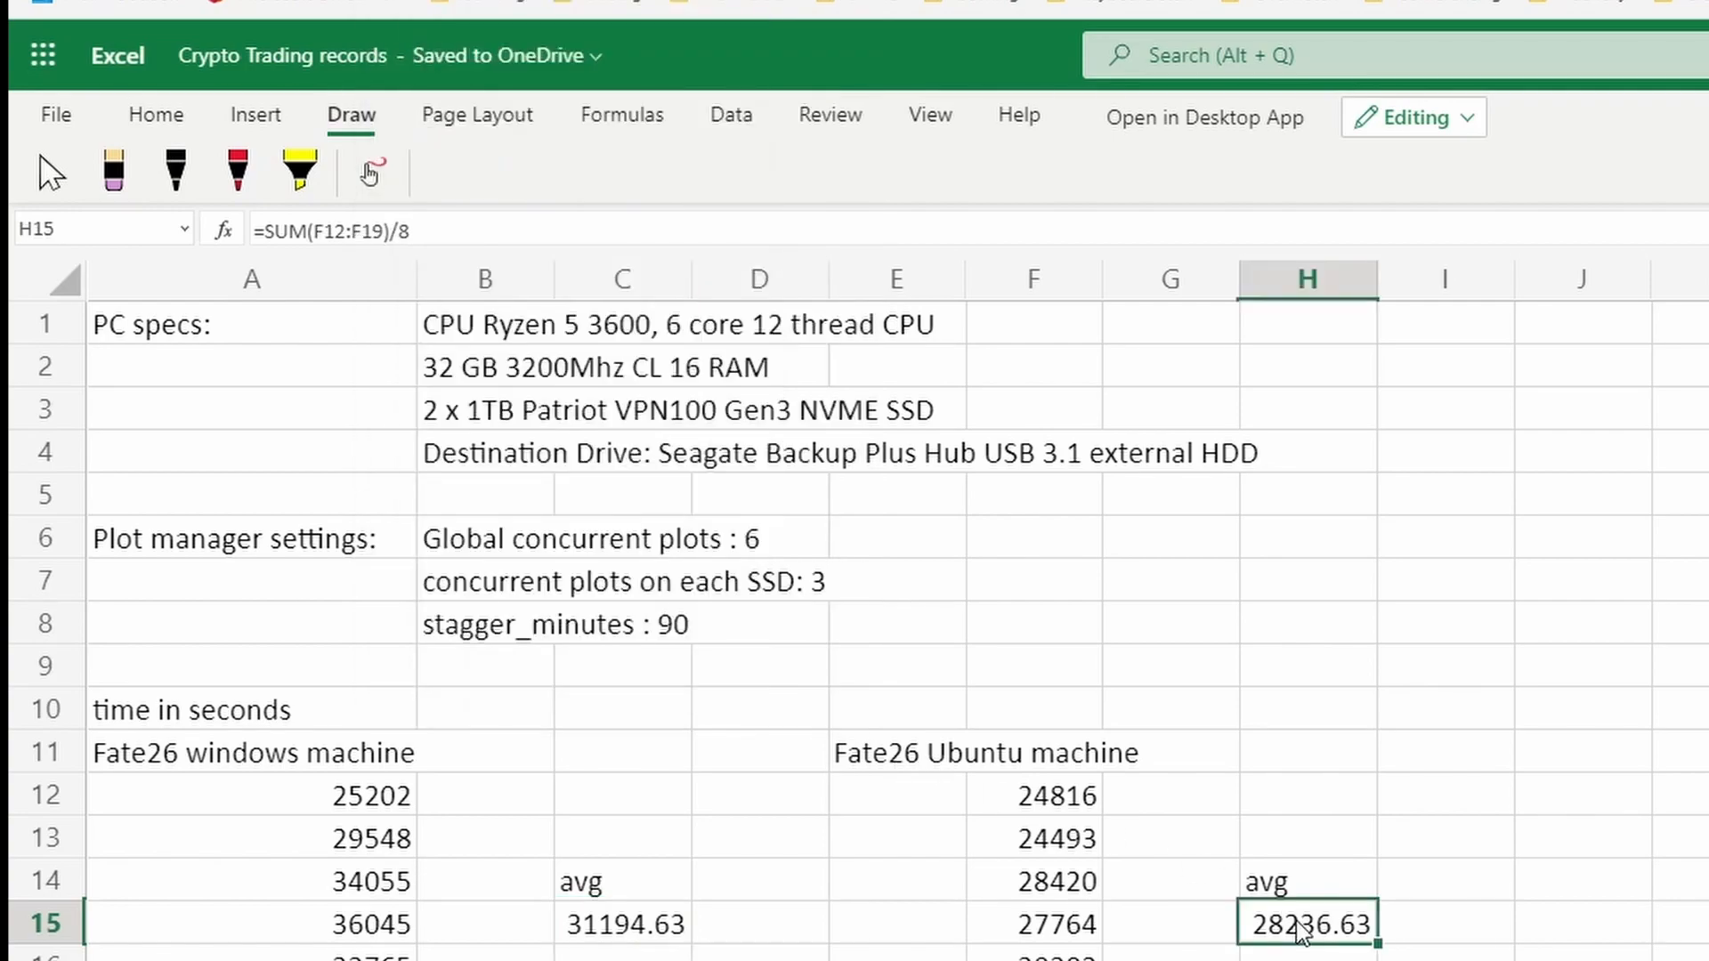
click(622, 923)
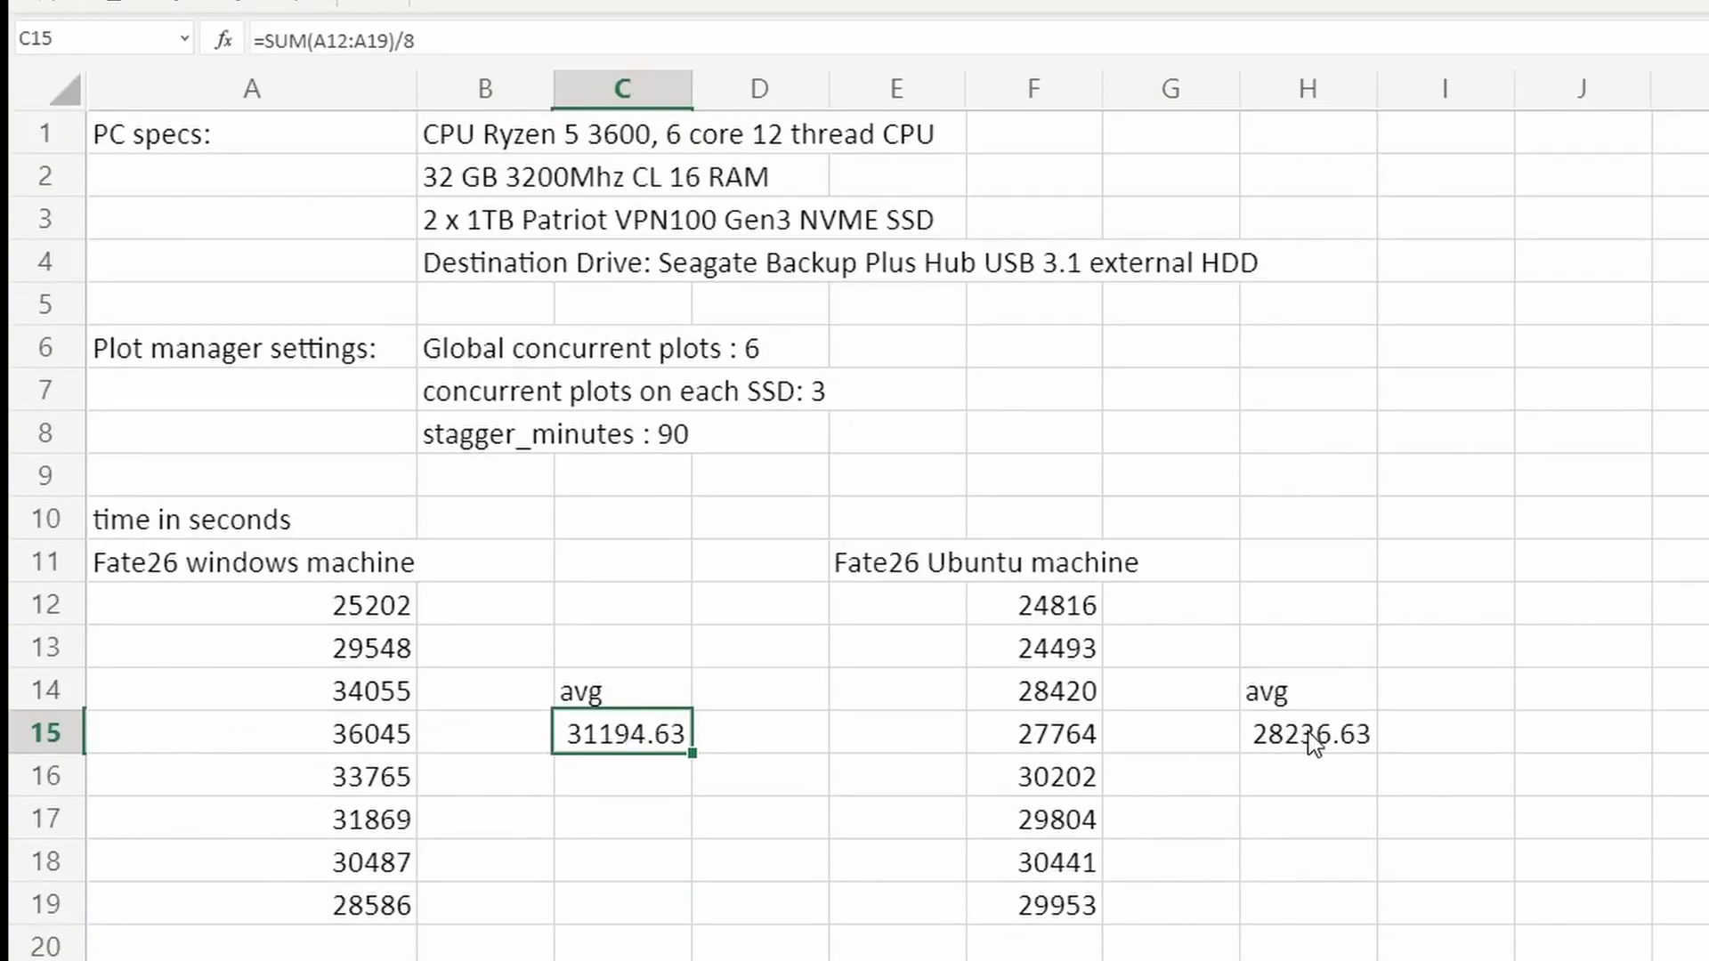
click(1306, 733)
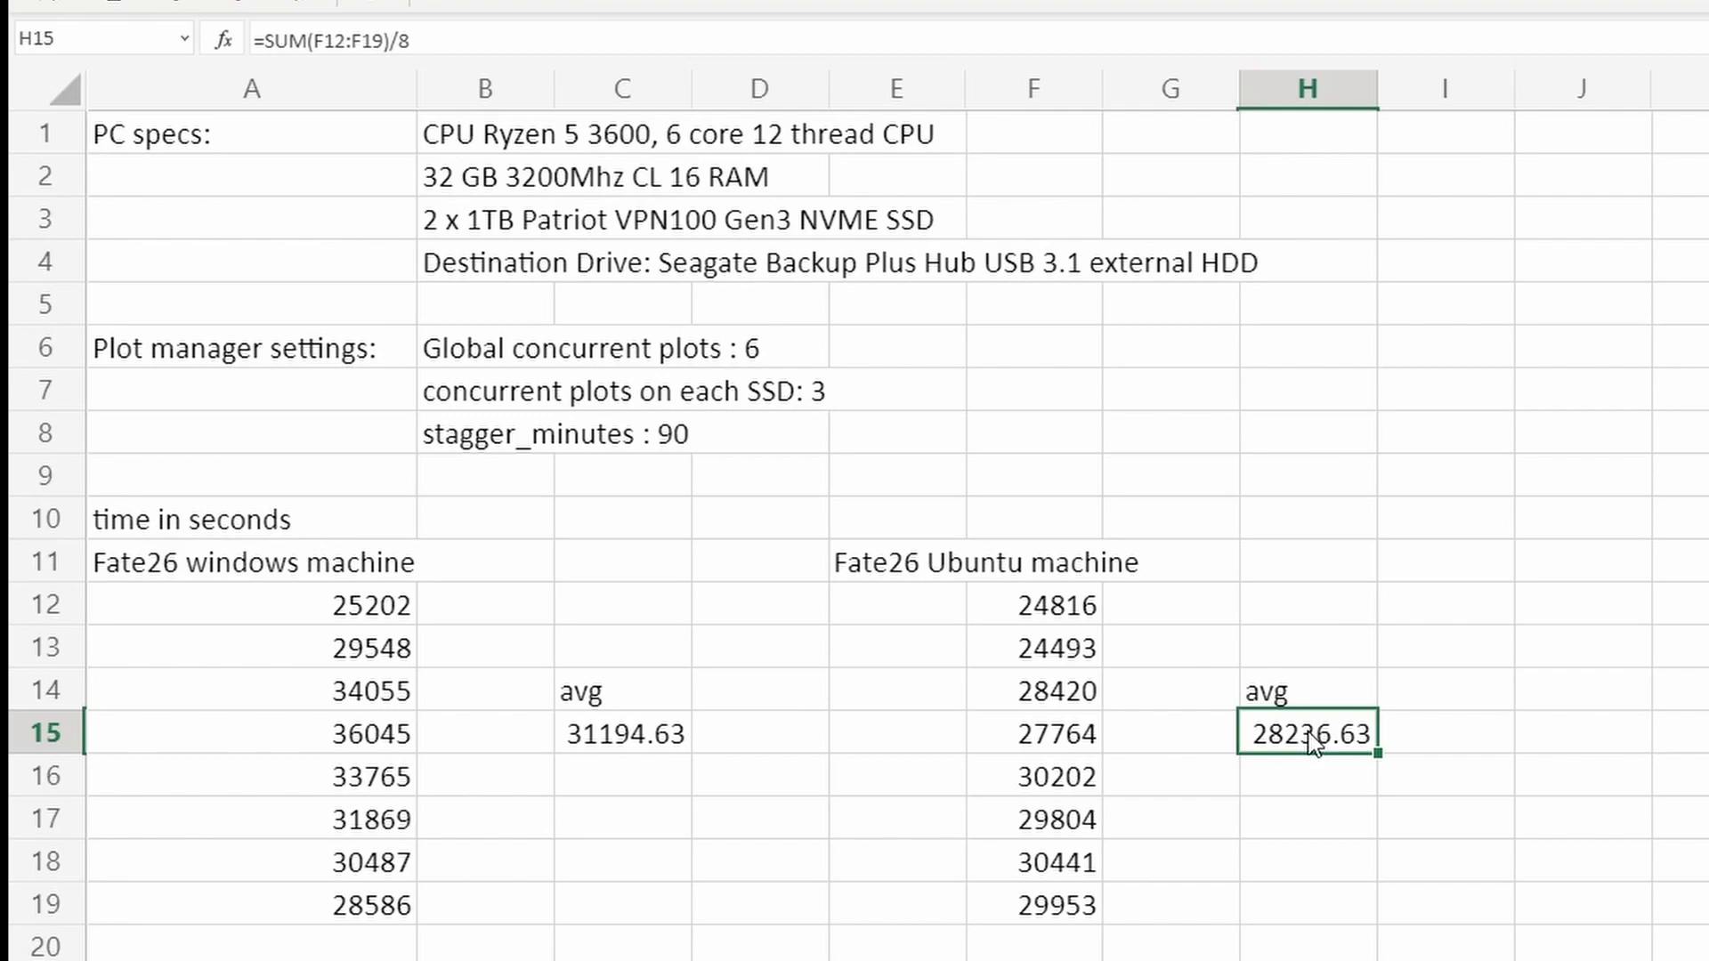
mouse_move(1320, 754)
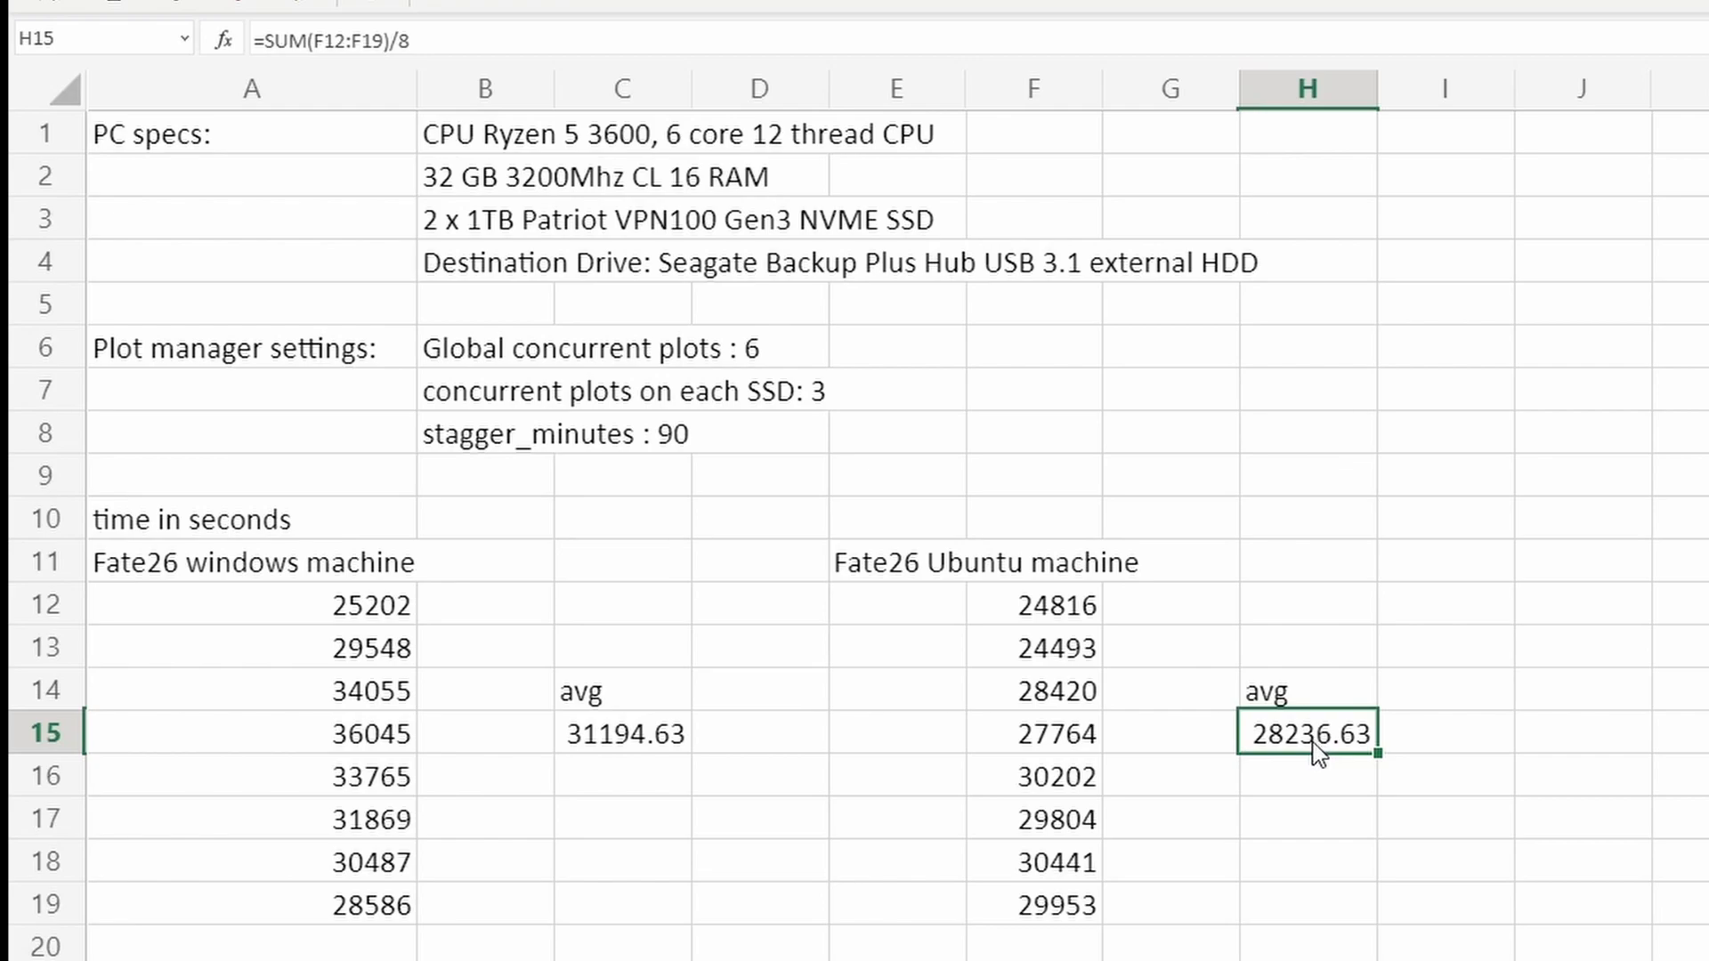
mouse_move(1308, 758)
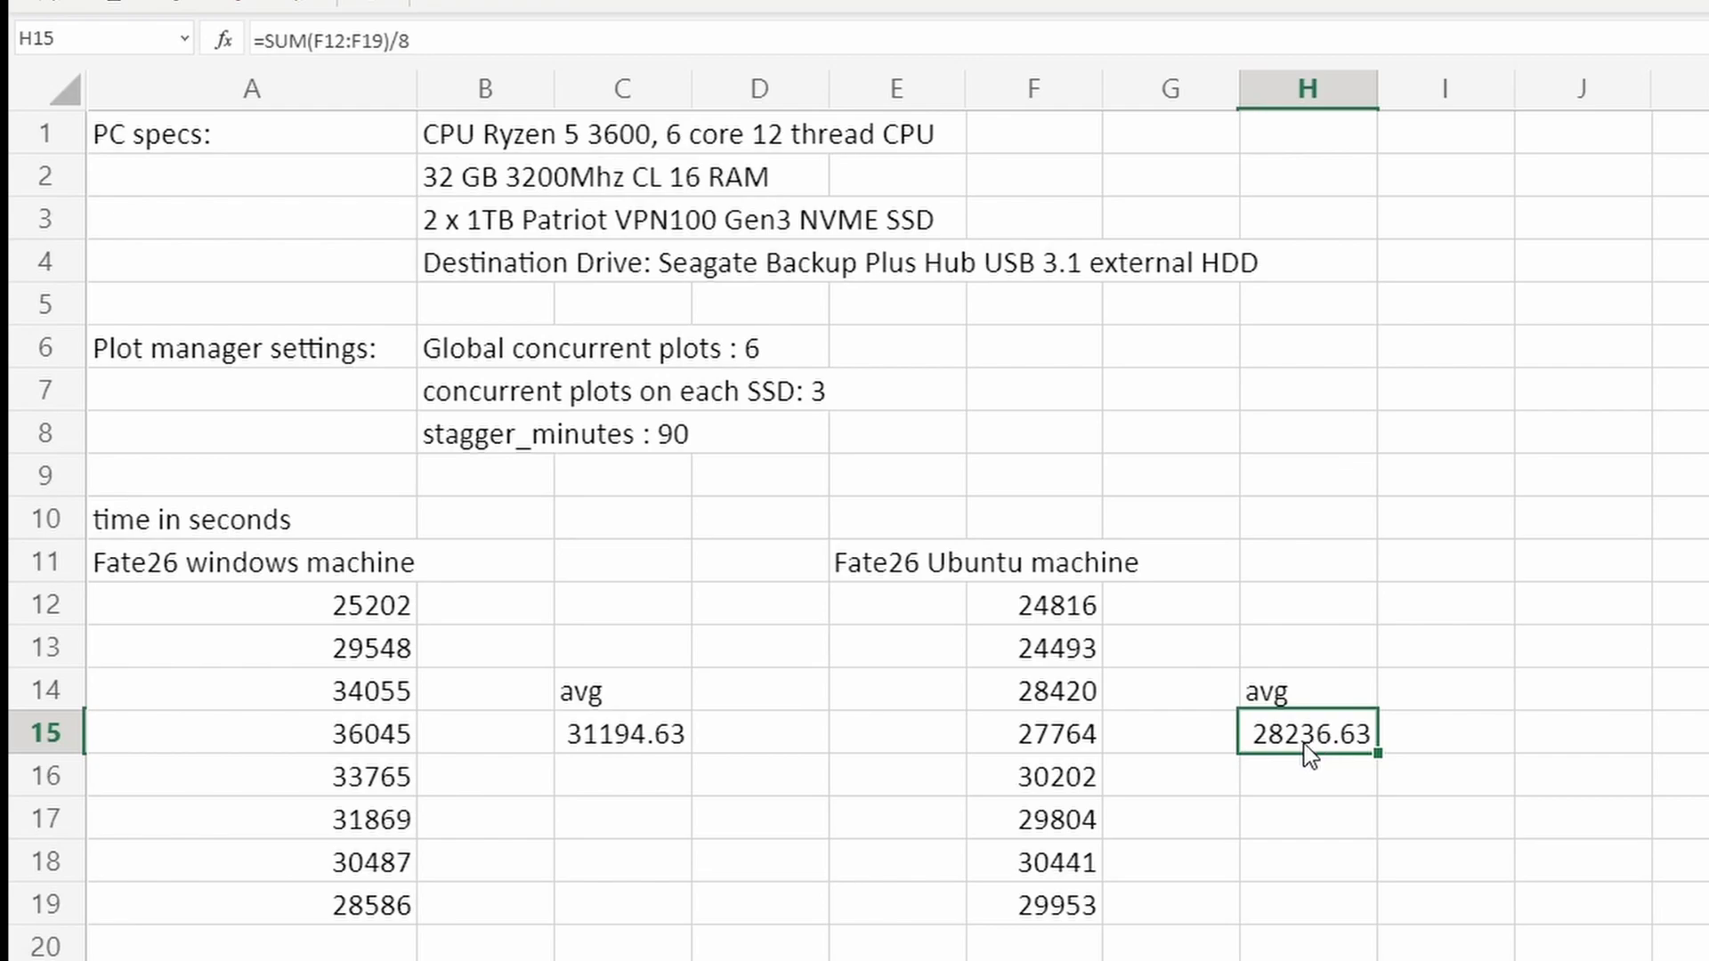
click(622, 734)
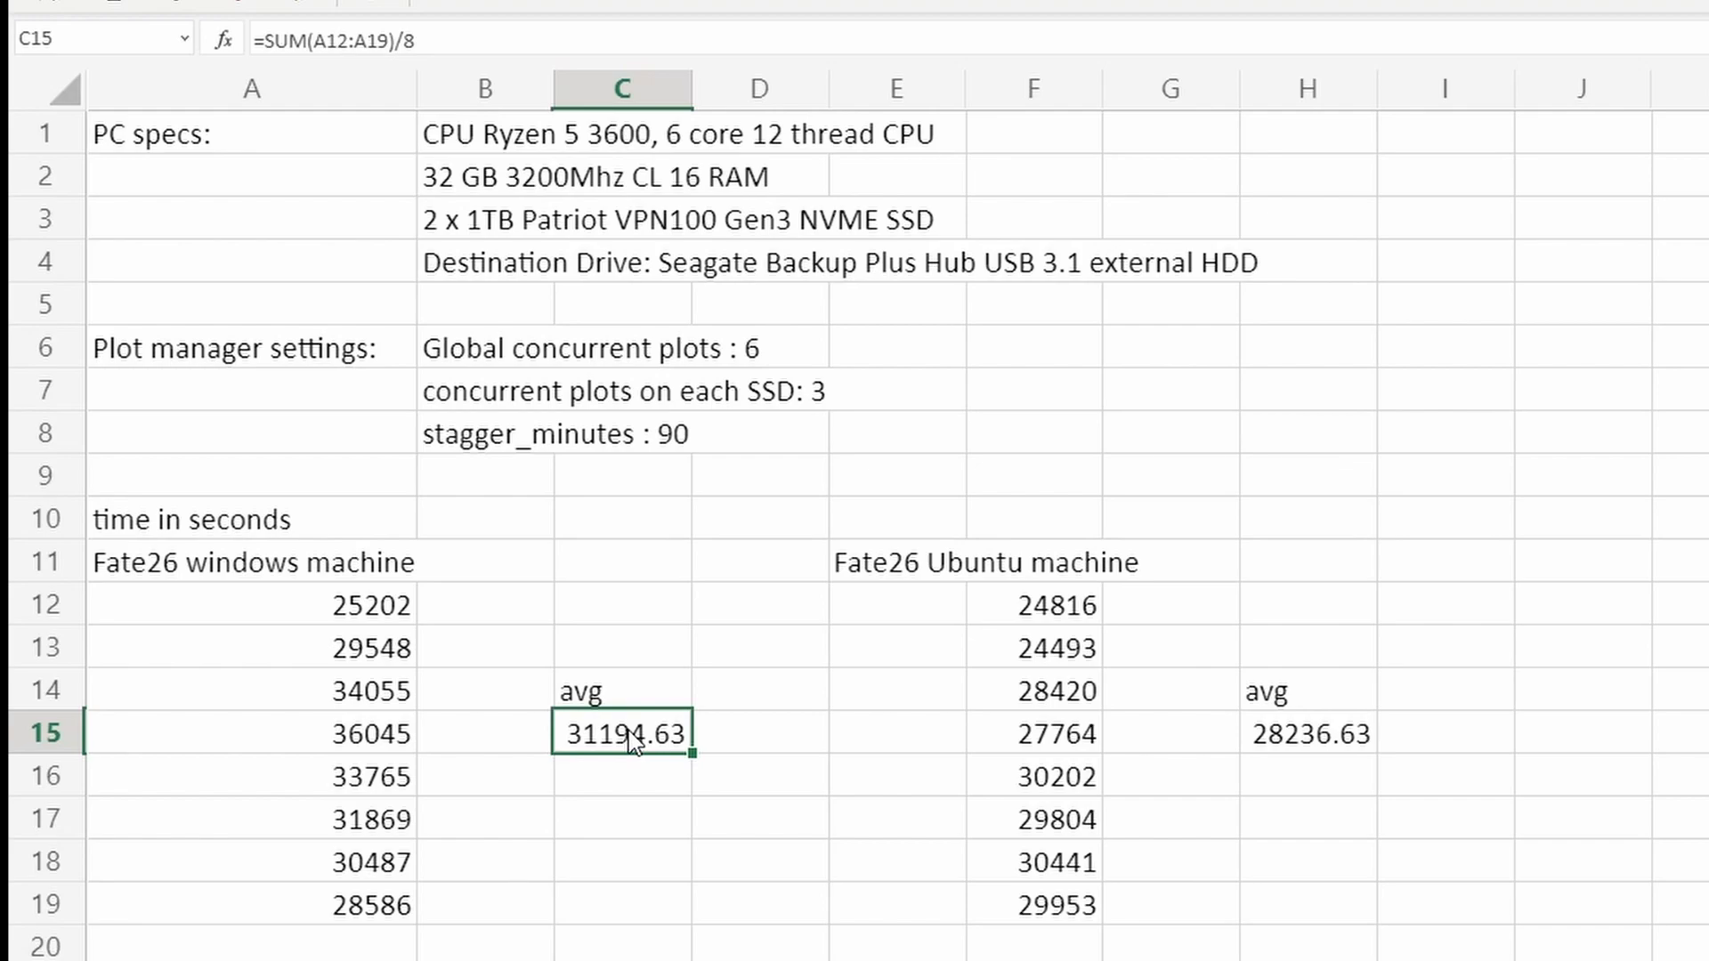
mouse_move(635, 741)
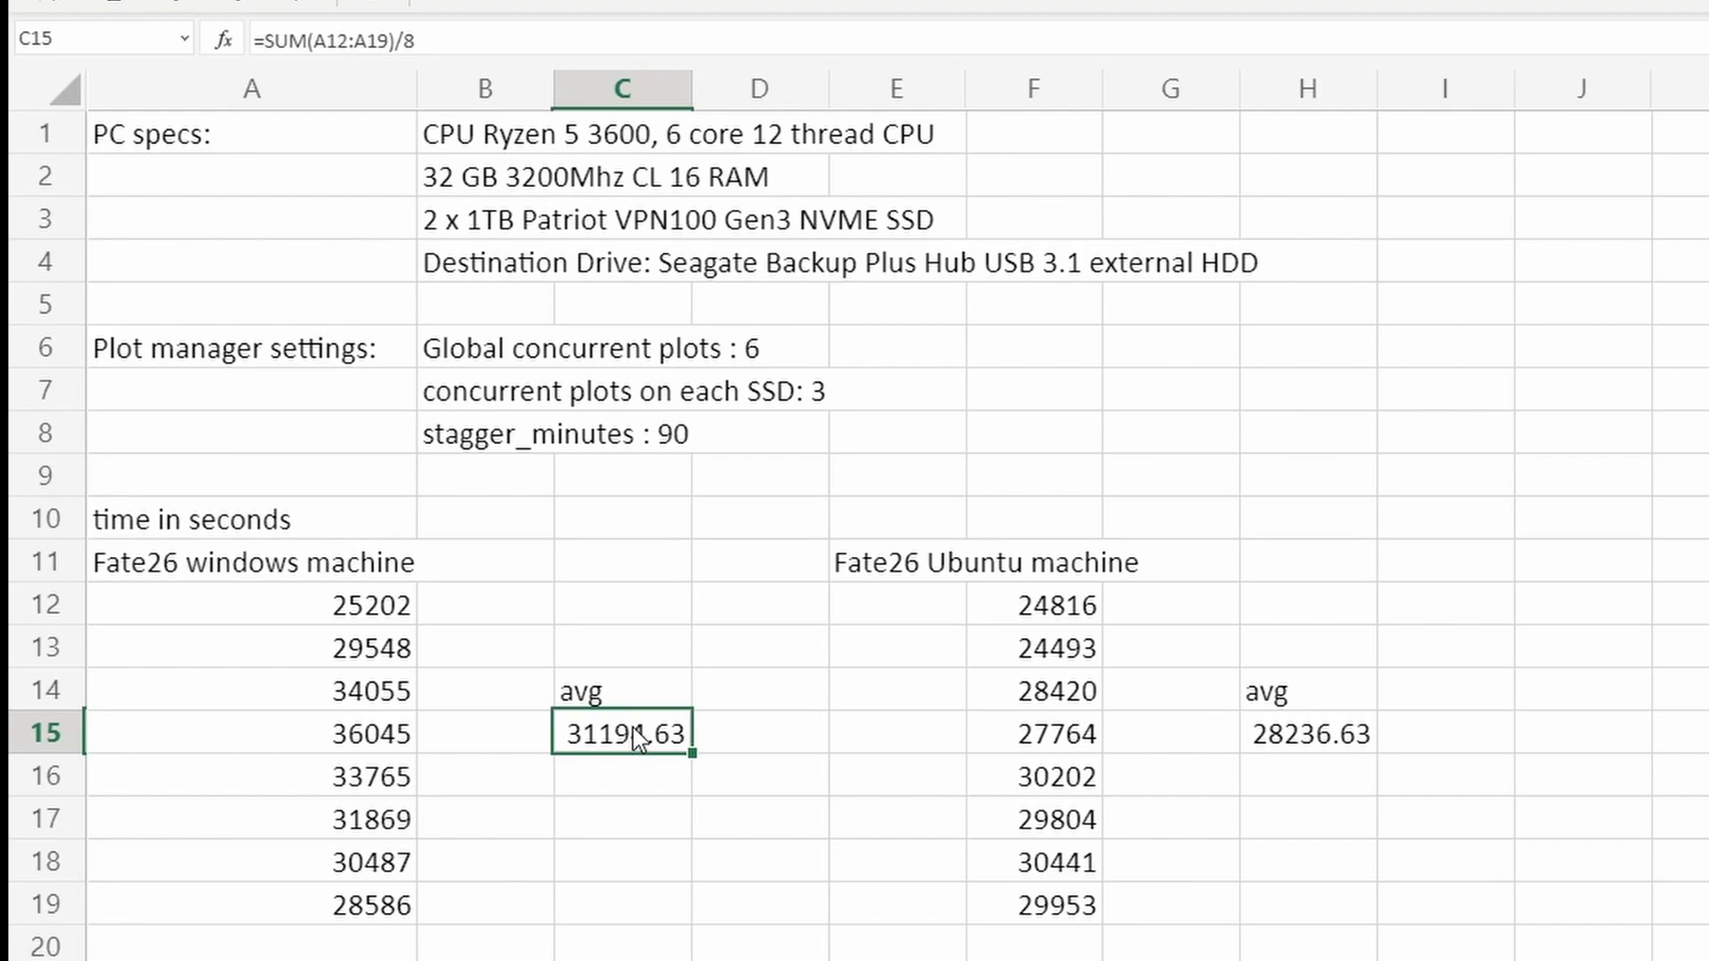
mouse_move(748, 741)
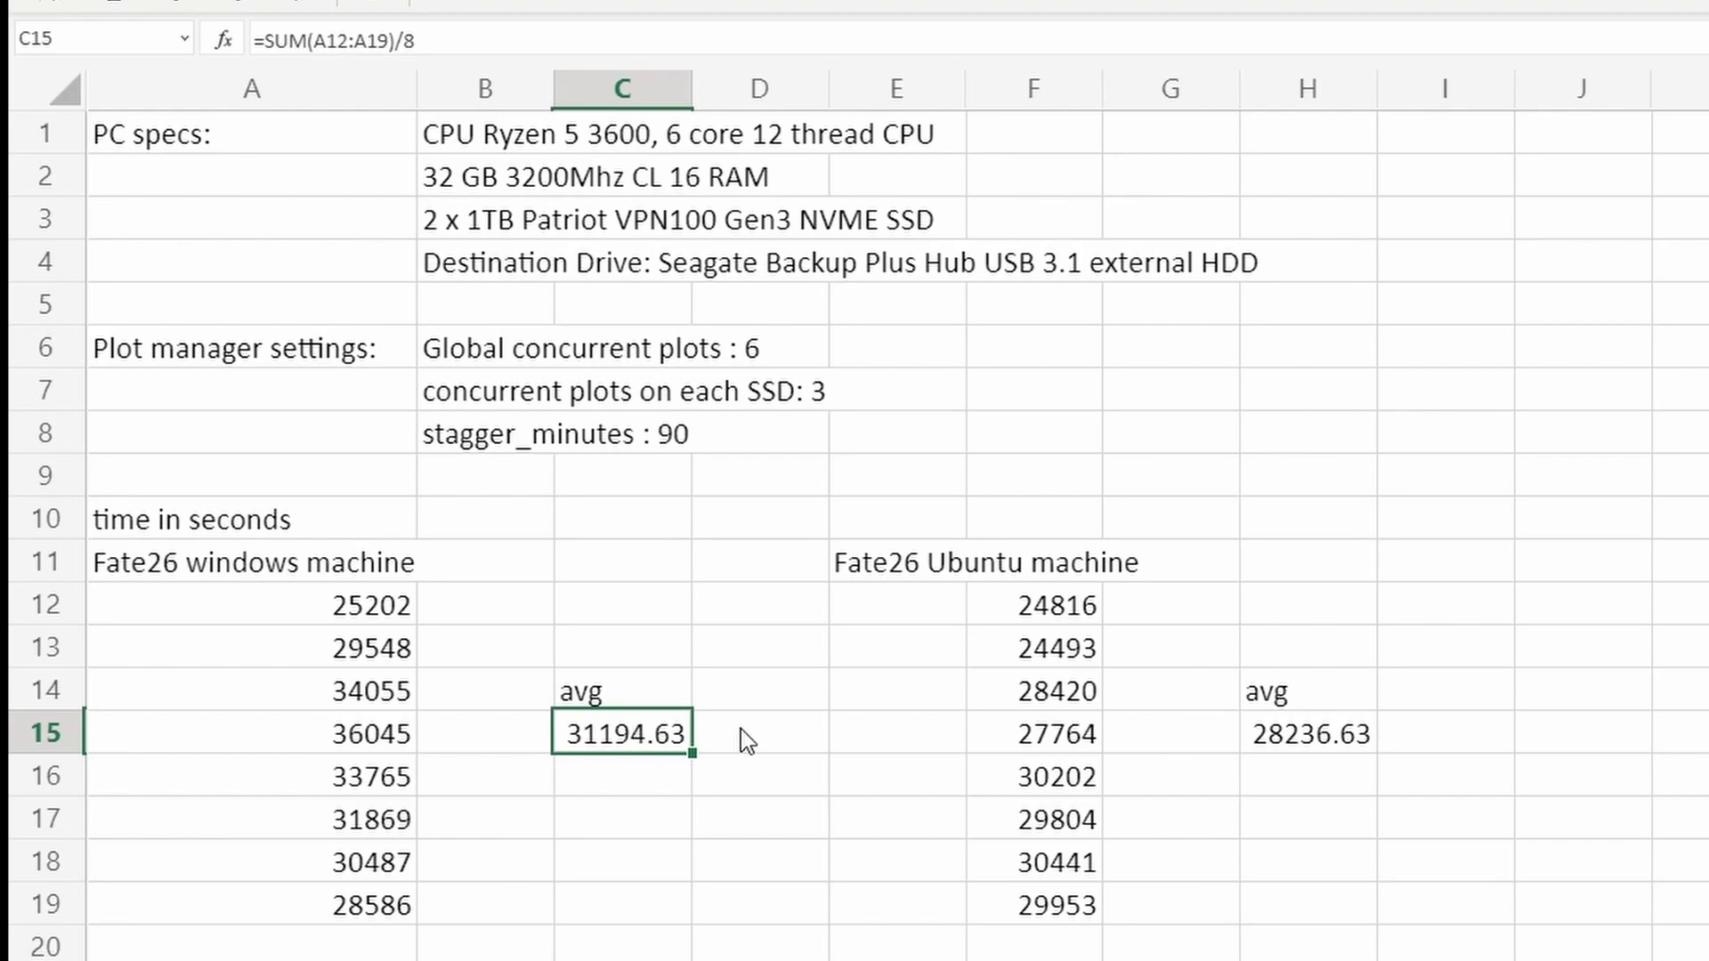
click(1306, 733)
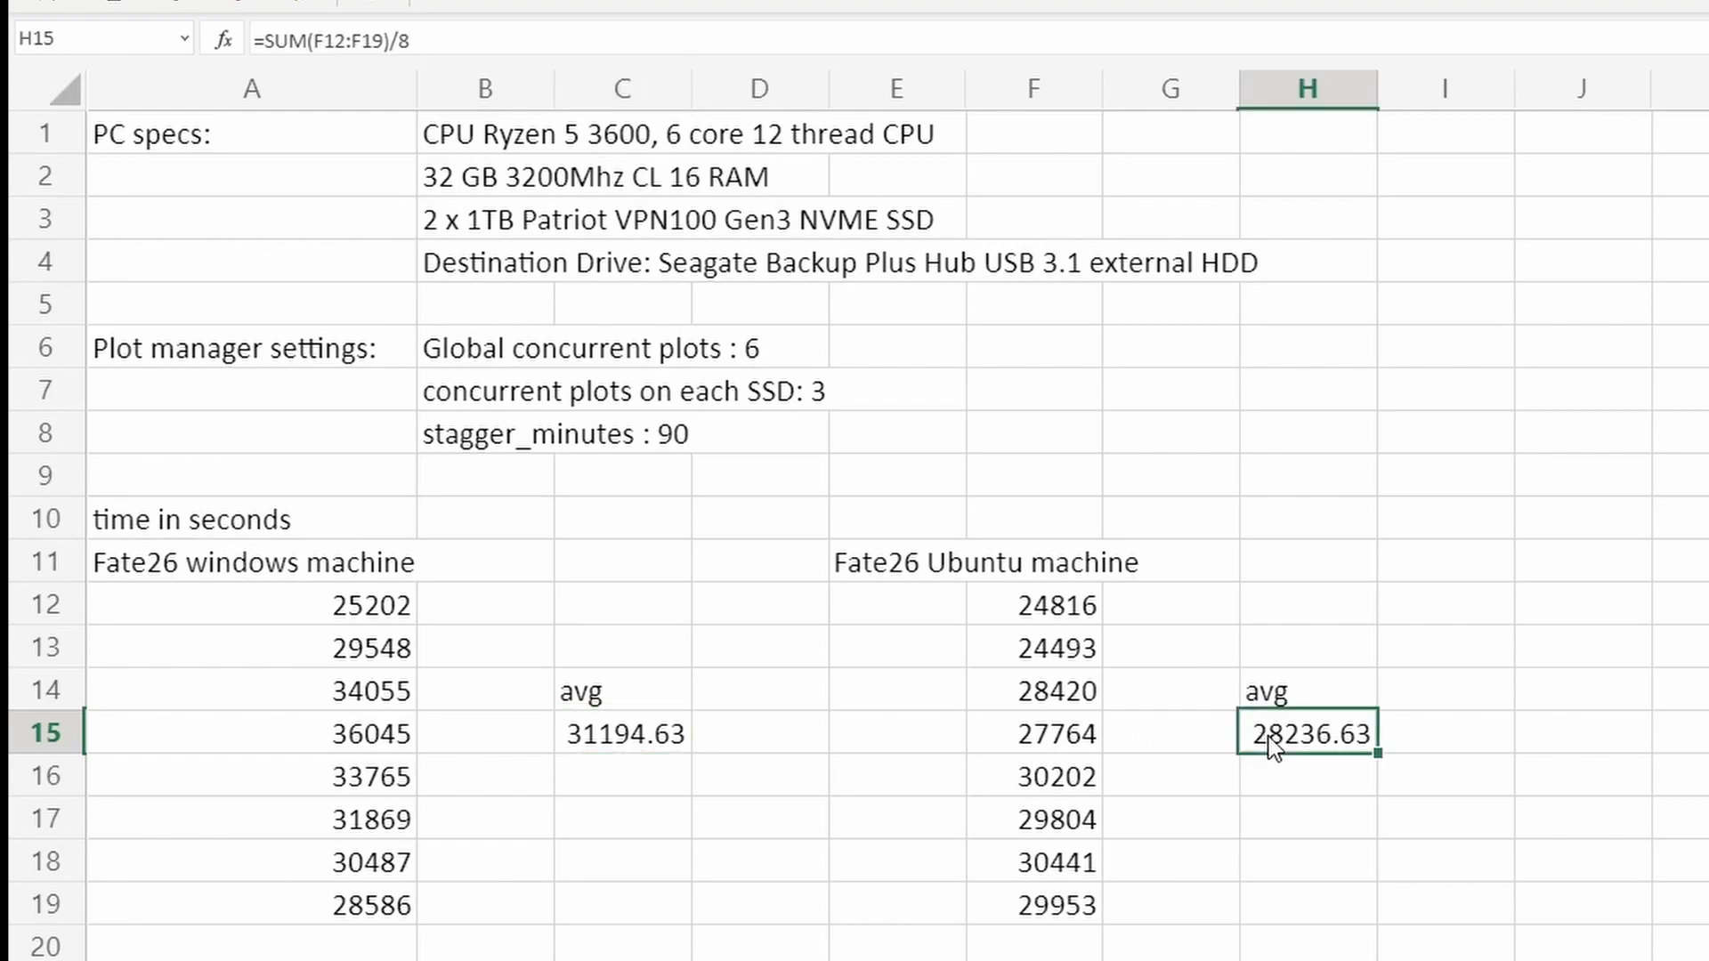
mouse_move(1286, 748)
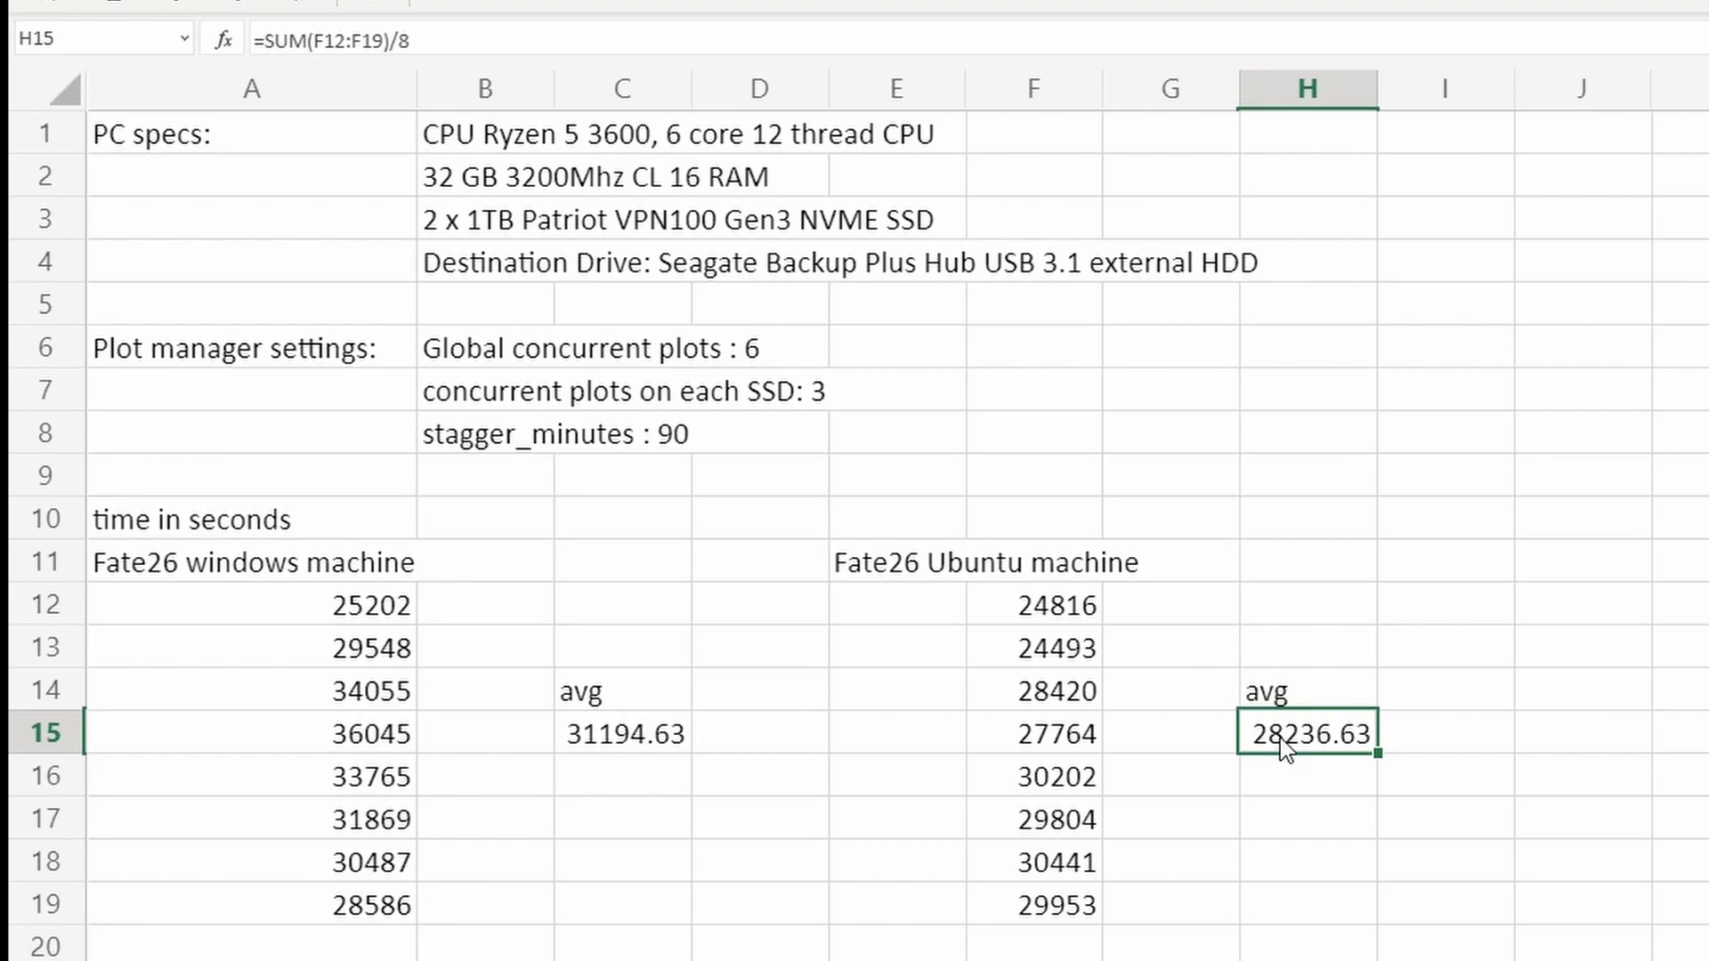
mouse_move(990, 665)
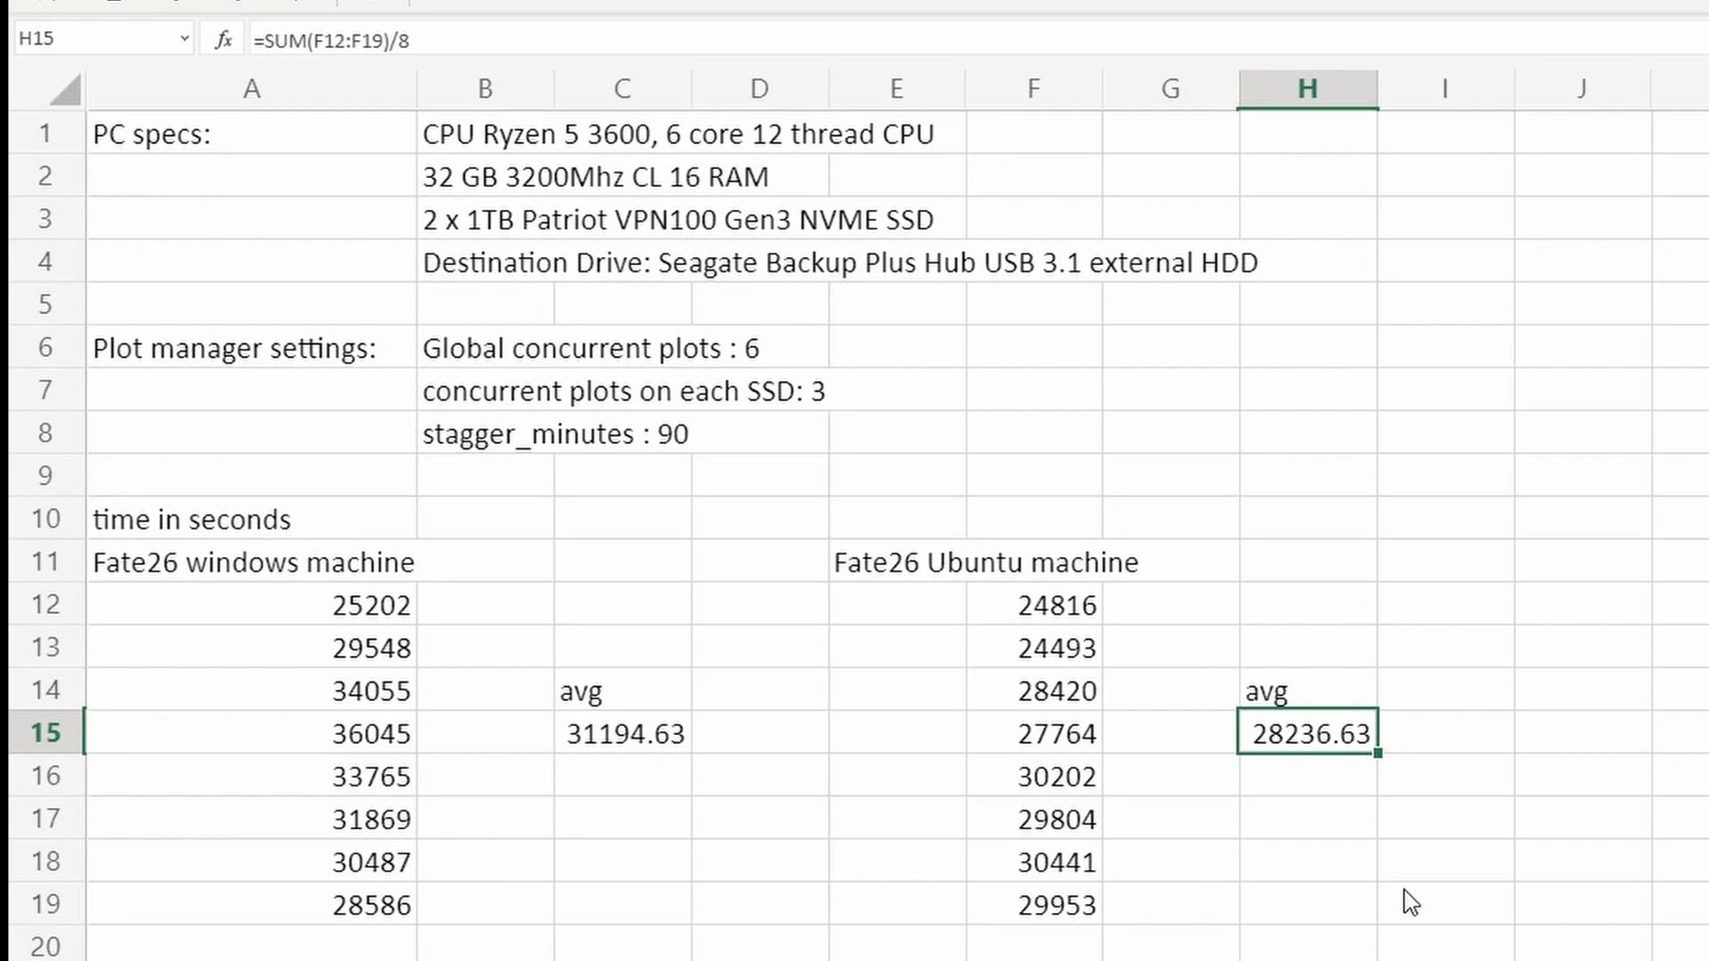
mouse_move(1272, 834)
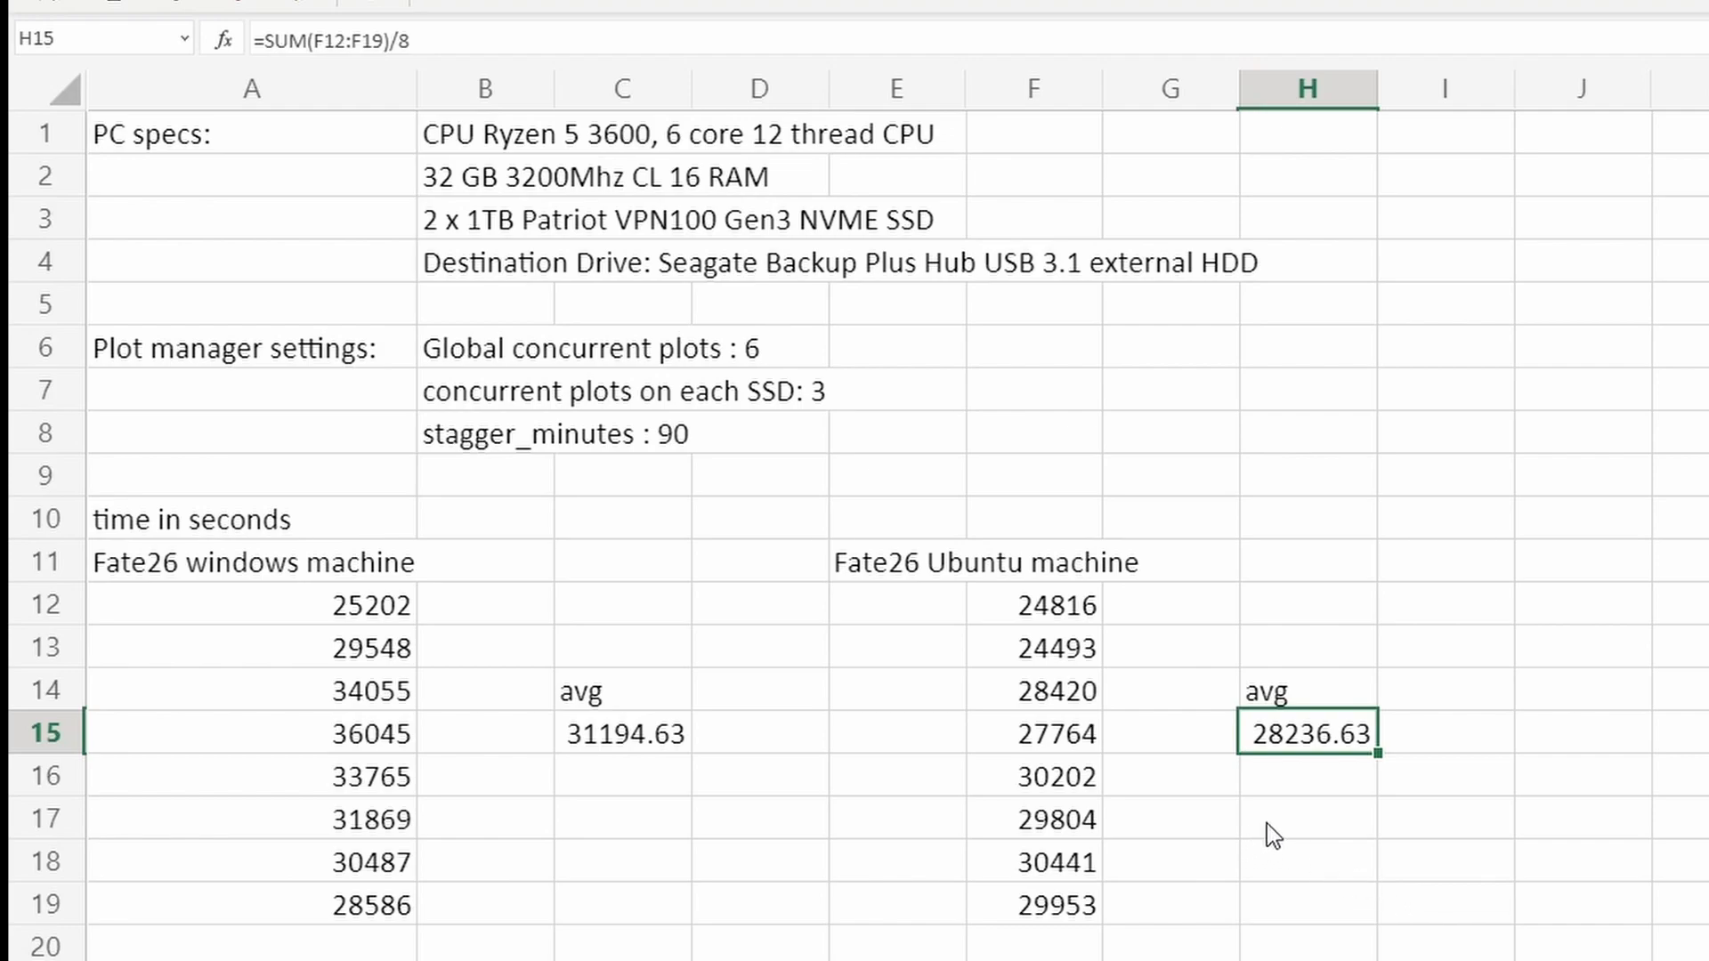